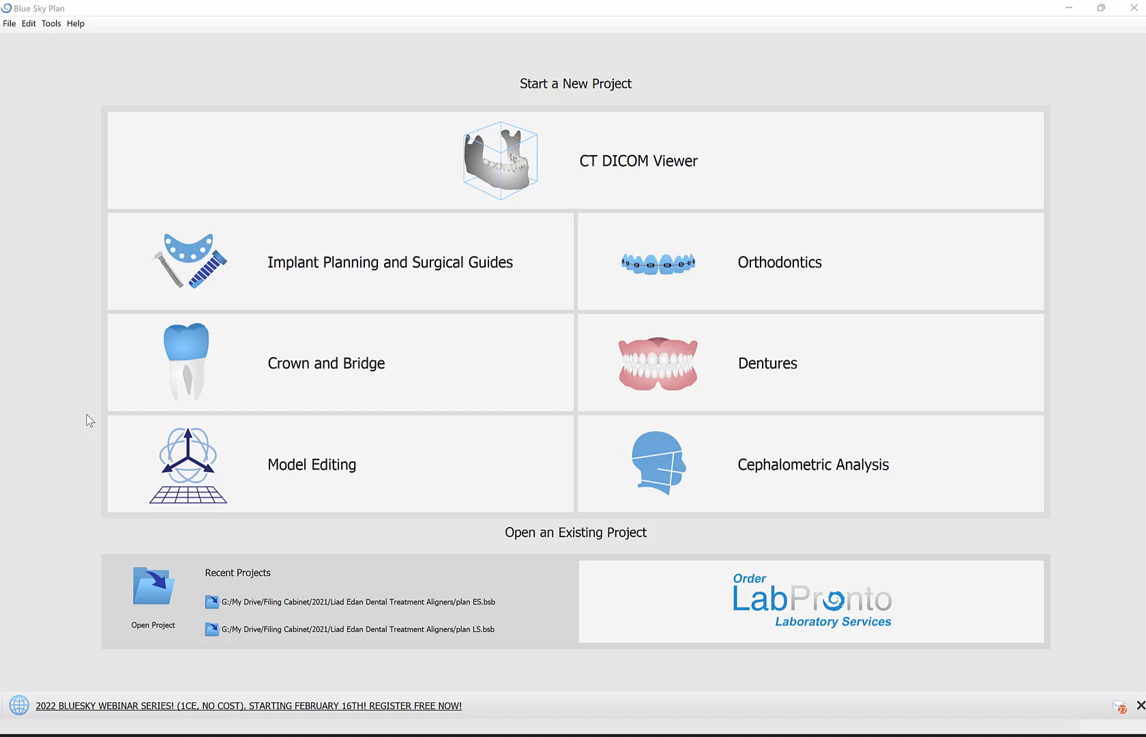
pyautogui.moveTo(55, 198)
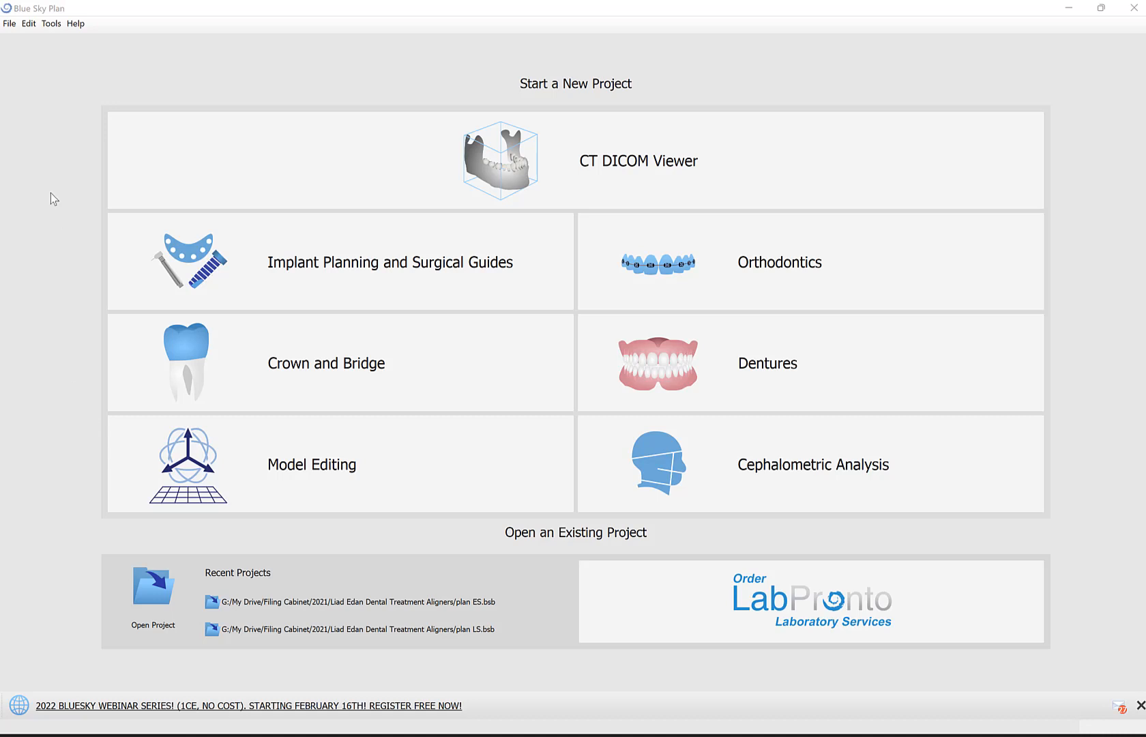
# Step: Bring up the help options, close them, and bring them up again
pyautogui.click(75, 23)
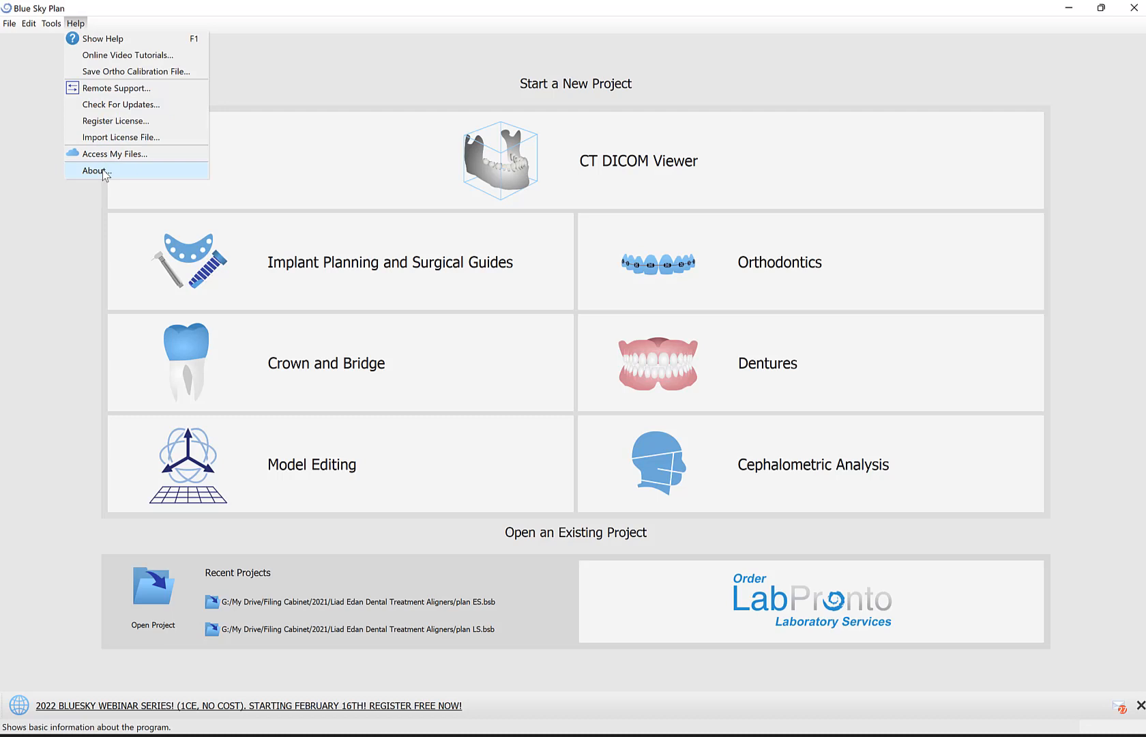
pyautogui.click(92, 171)
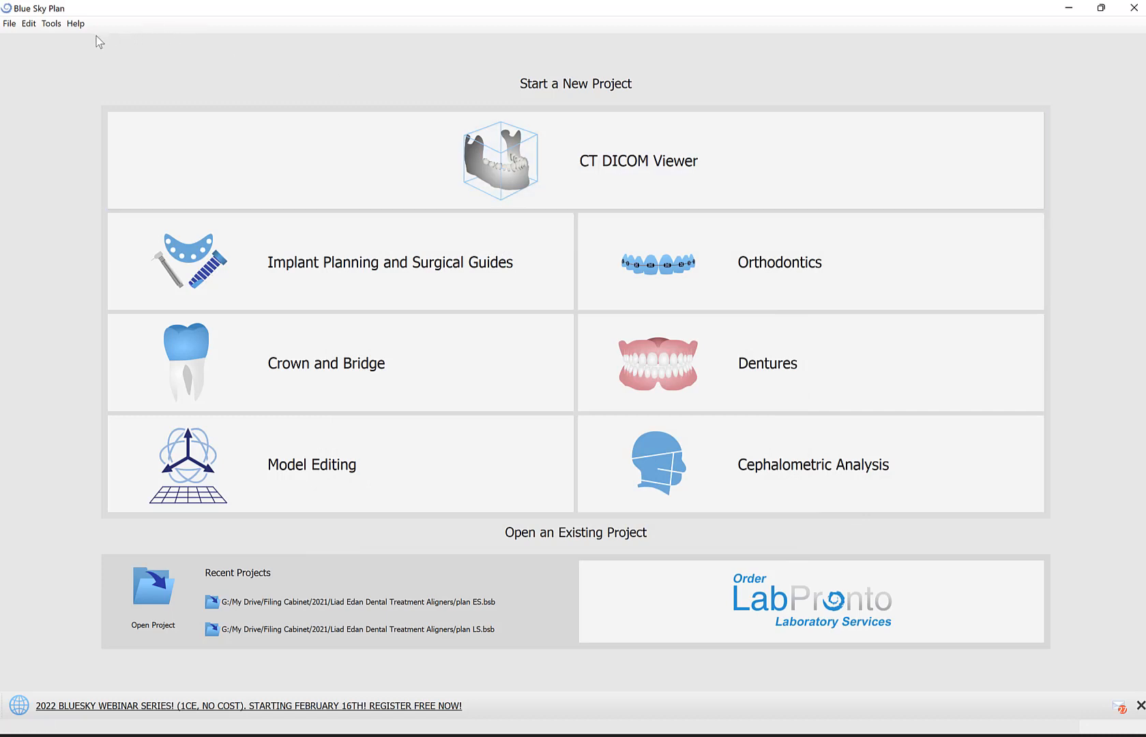
pyautogui.click(76, 22)
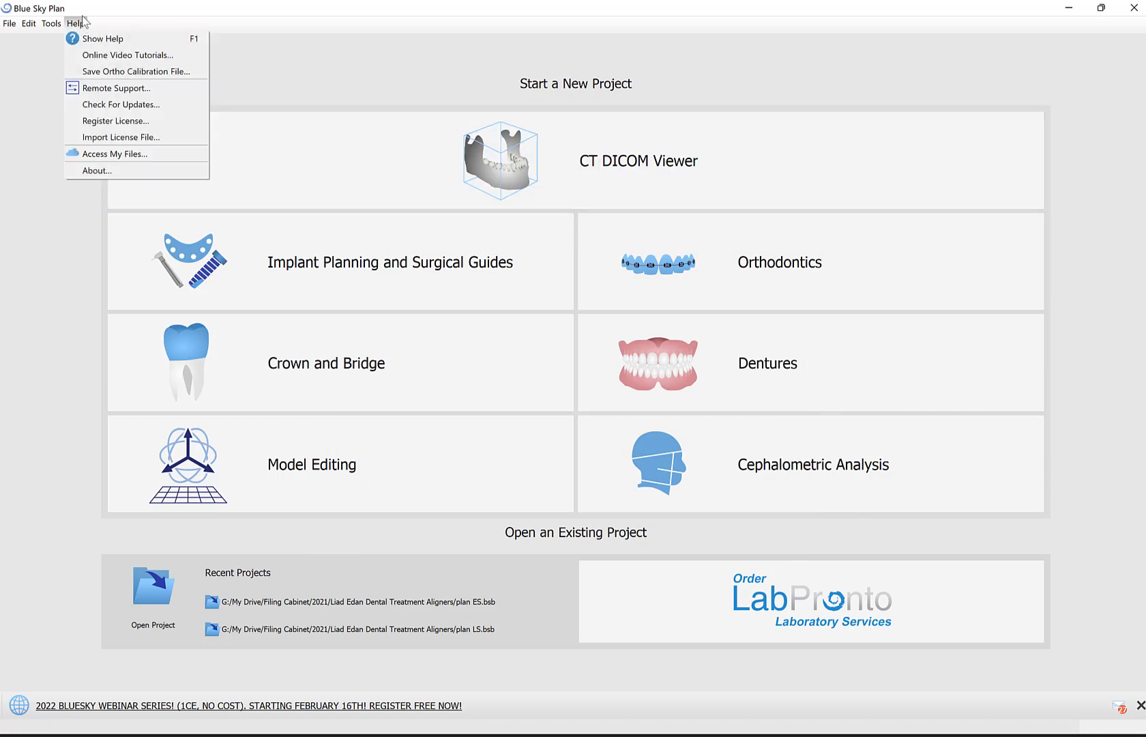
pyautogui.moveTo(121, 104)
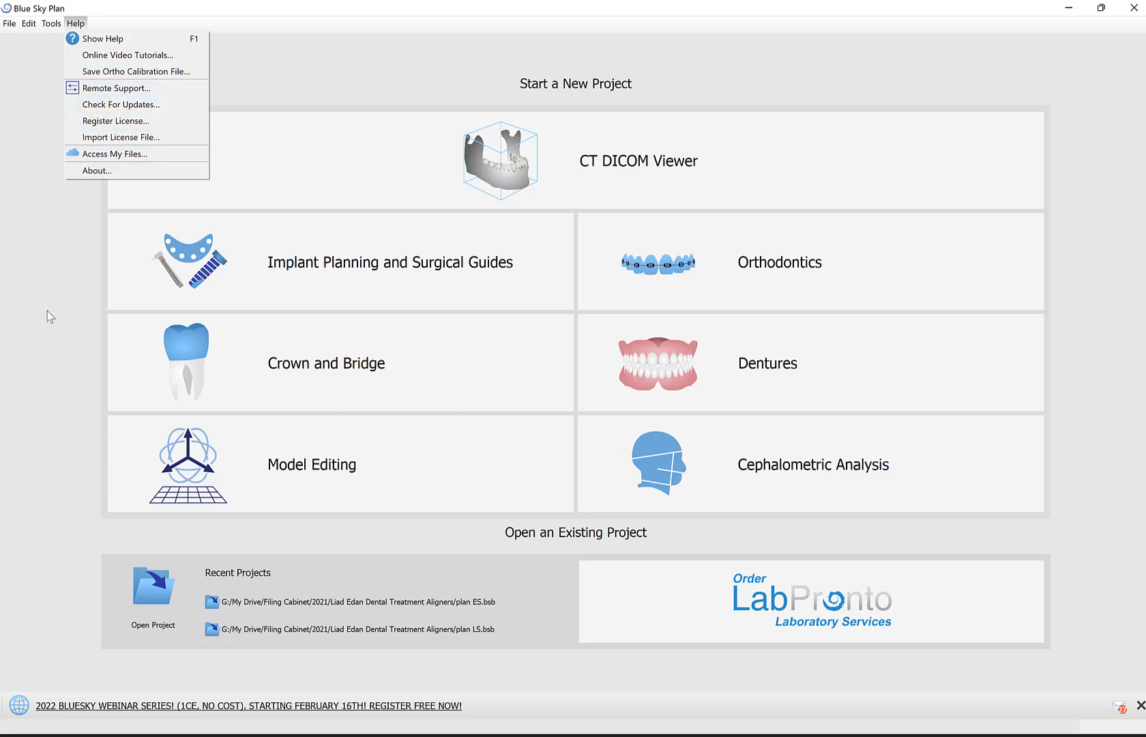
pyautogui.moveTo(339, 362)
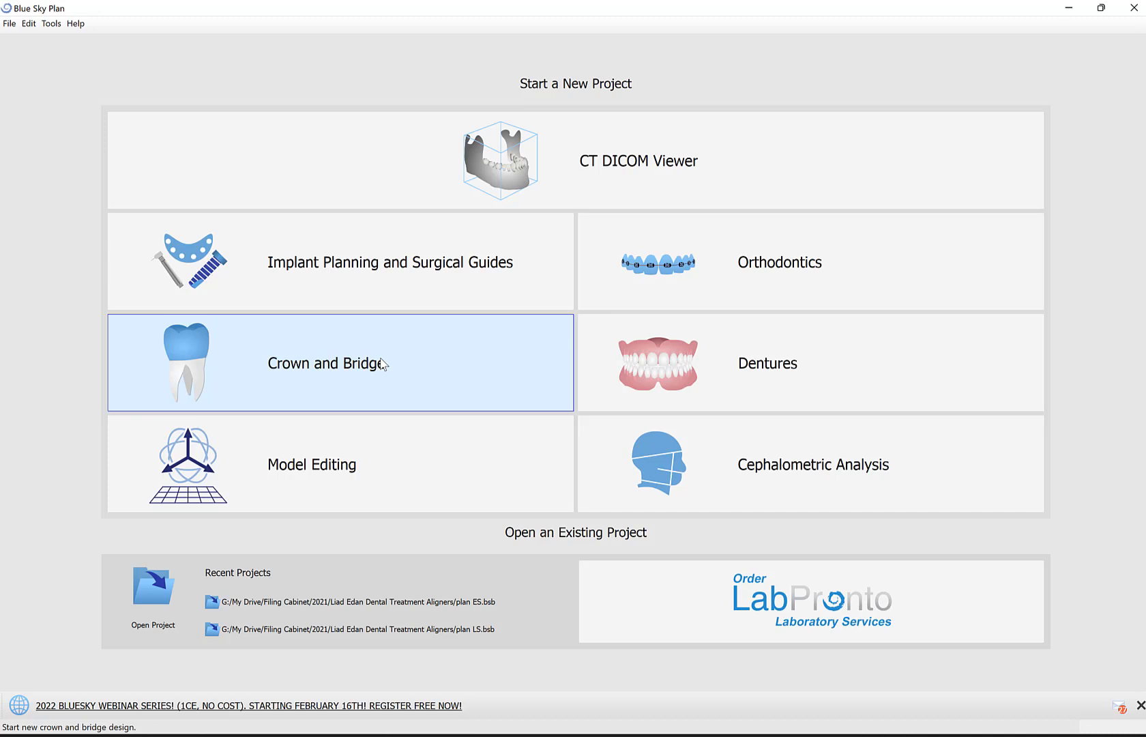
pyautogui.moveTo(1120, 606)
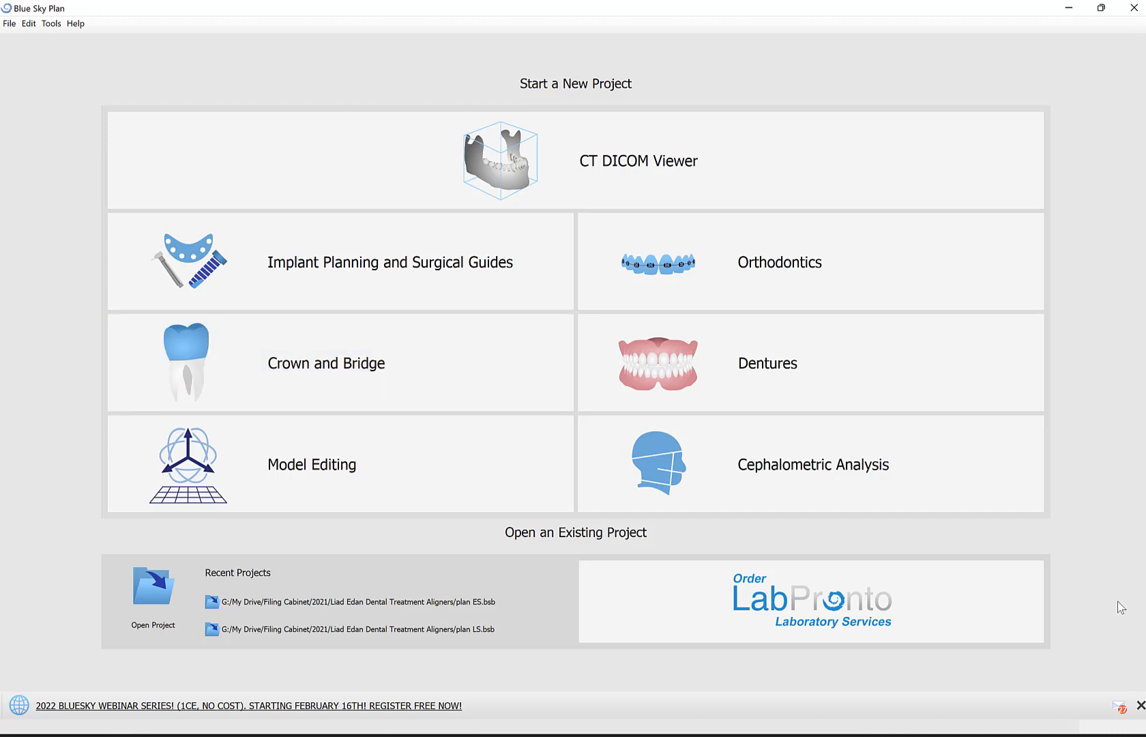
pyautogui.moveTo(749, 336)
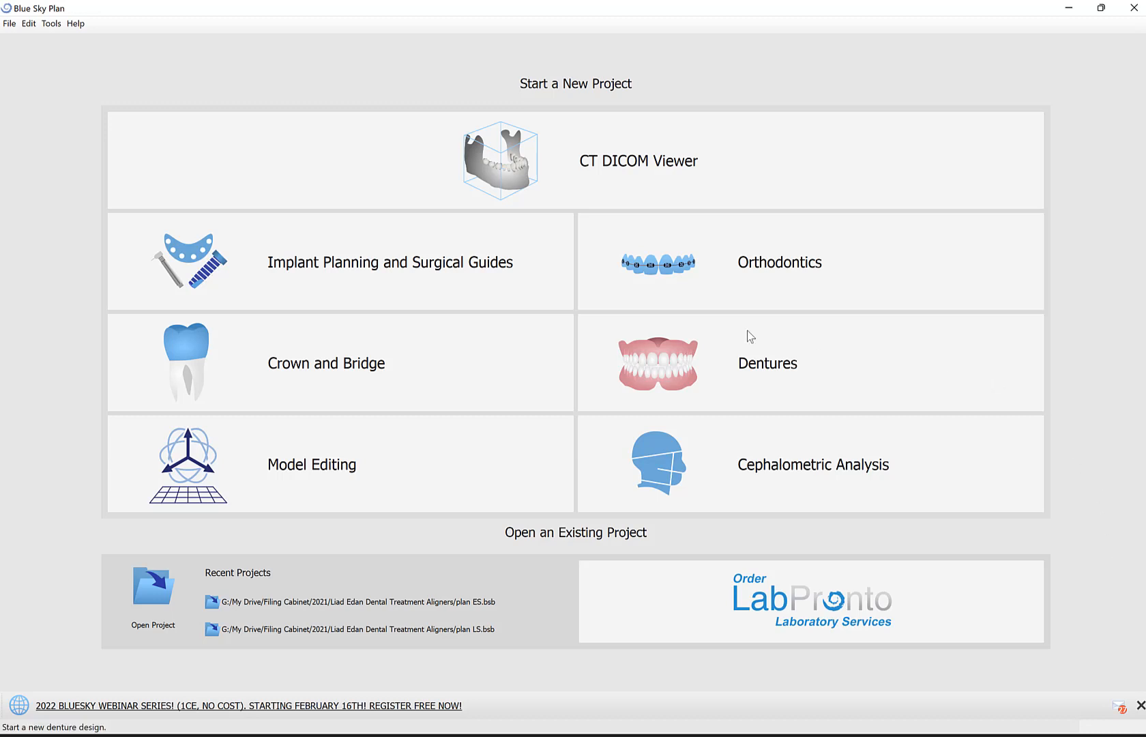
pyautogui.moveTo(44, 474)
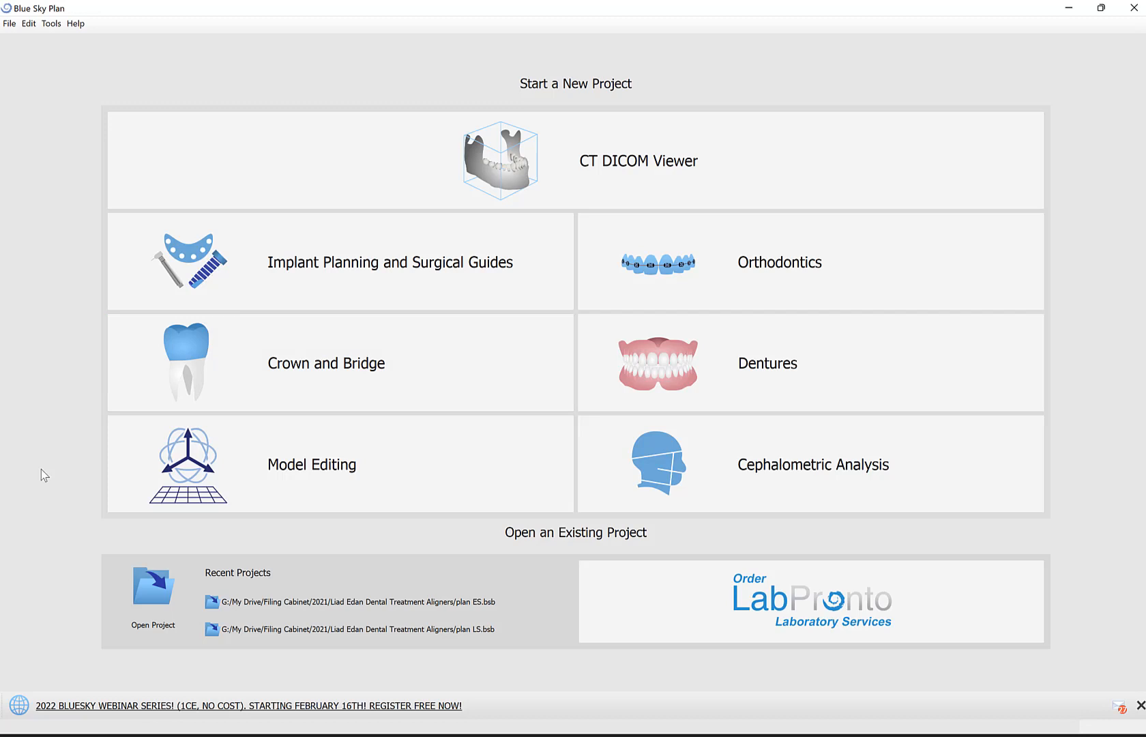
pyautogui.moveTo(781, 682)
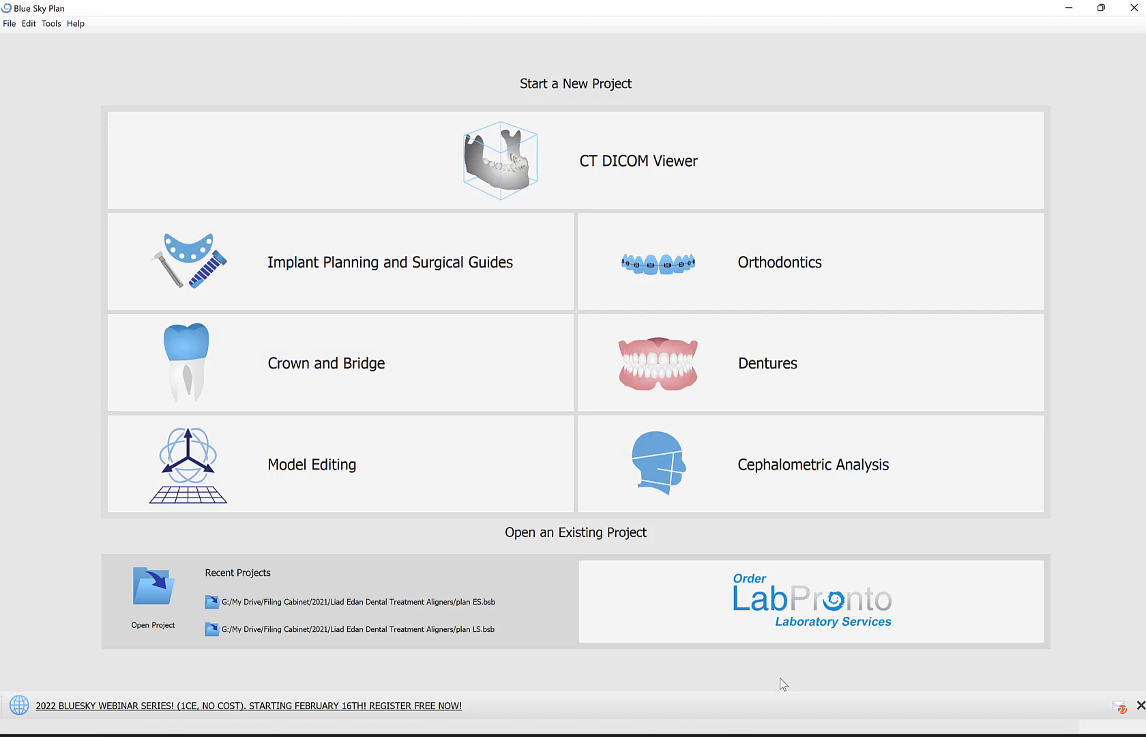
pyautogui.moveTo(810, 621)
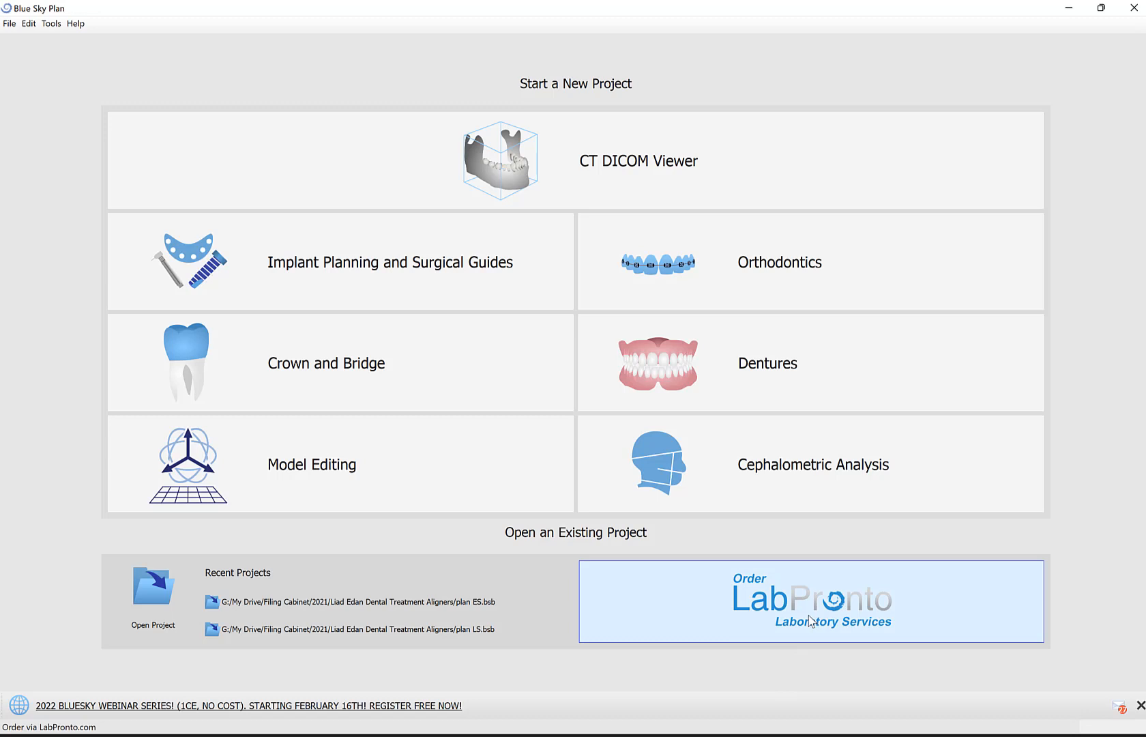
pyautogui.moveTo(810, 601)
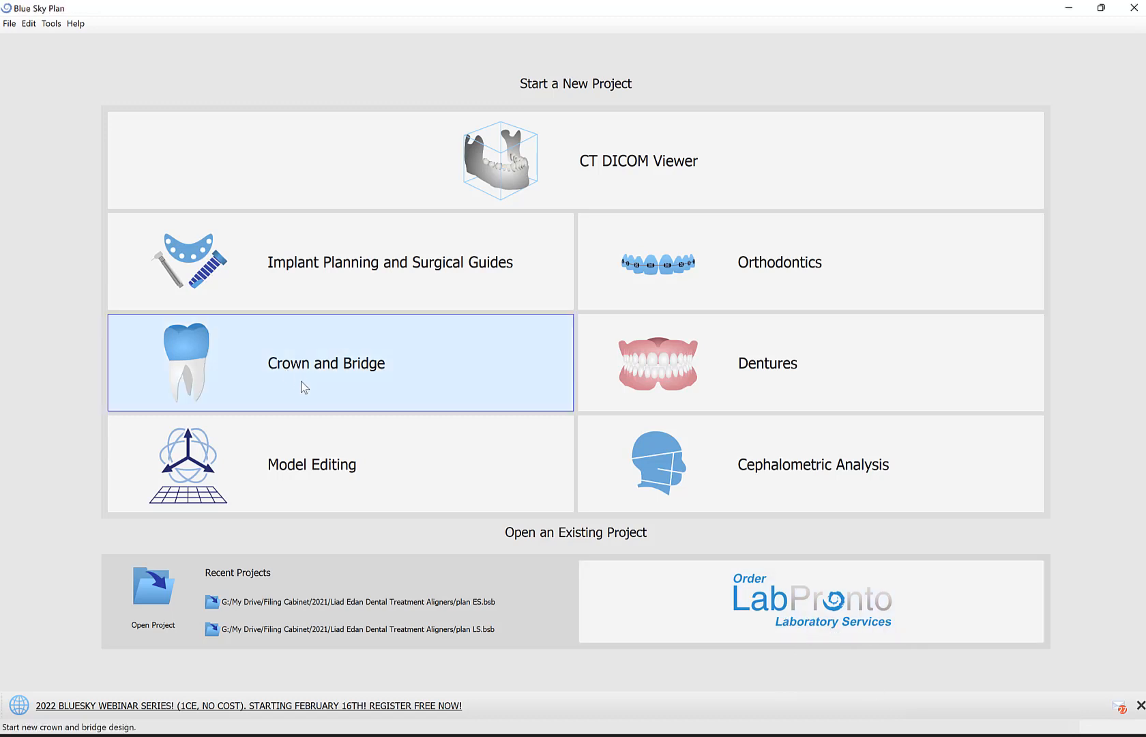
# Step: Start a Crown for Titanium Base project and load the three Tibase Testing Models scans
pyautogui.click(327, 362)
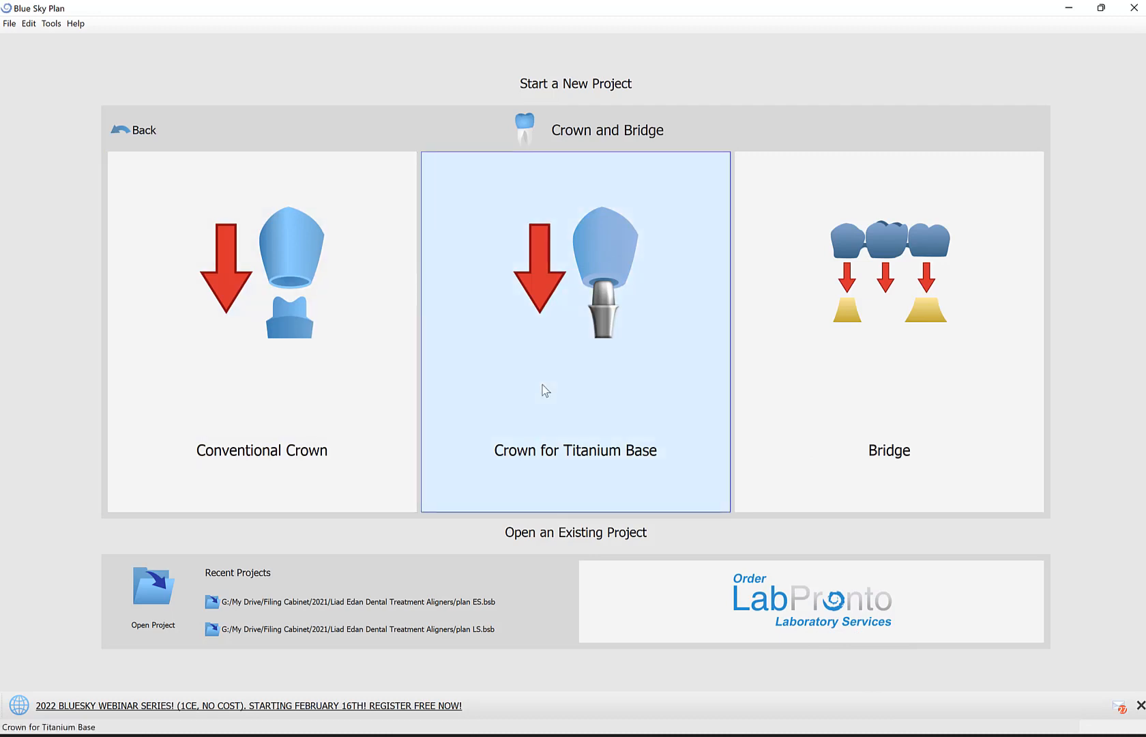
pyautogui.click(574, 329)
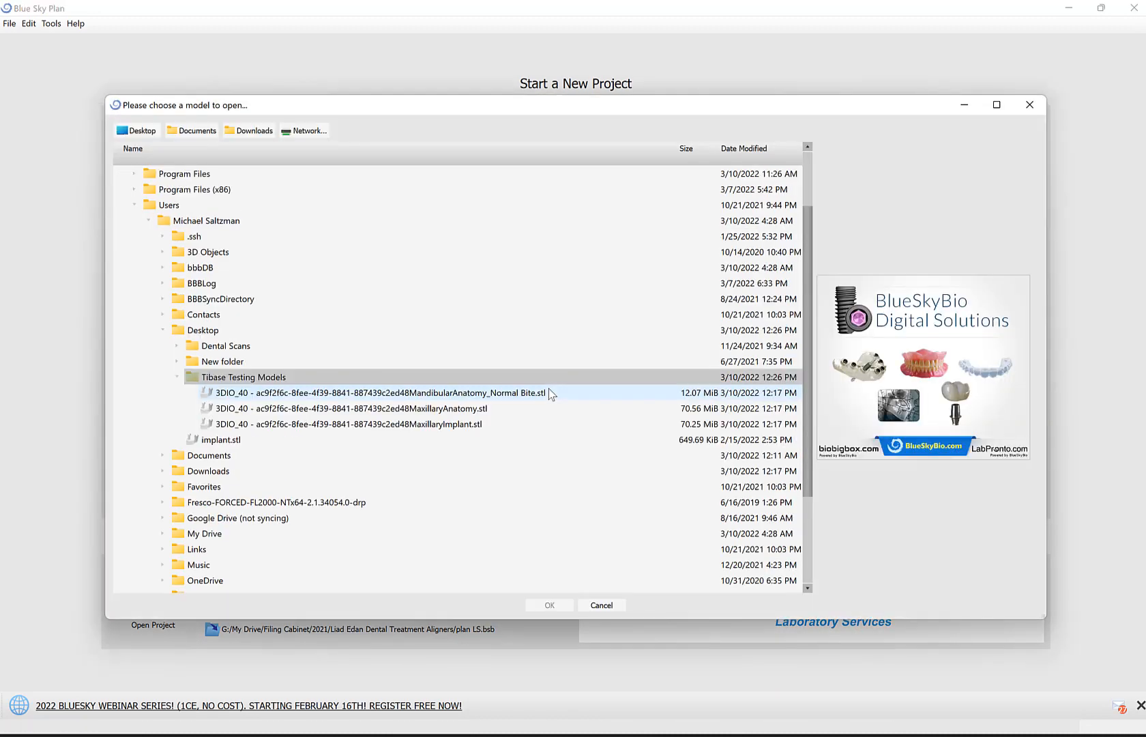
pyautogui.click(351, 408)
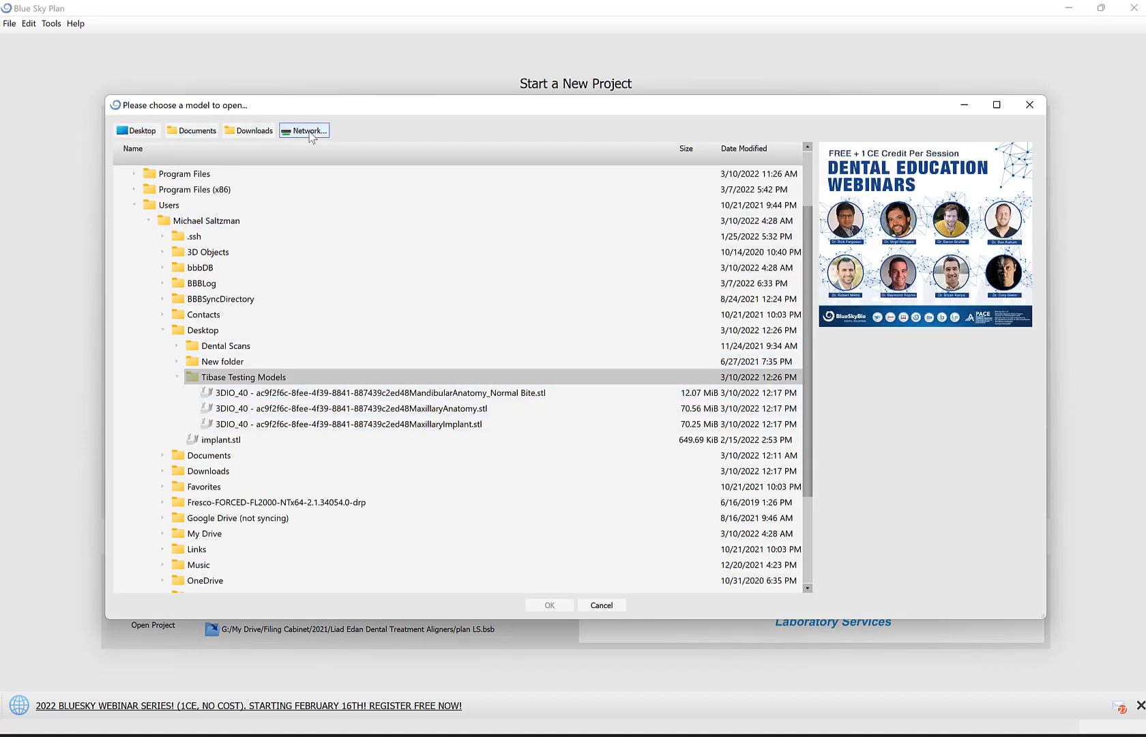
pyautogui.click(380, 392)
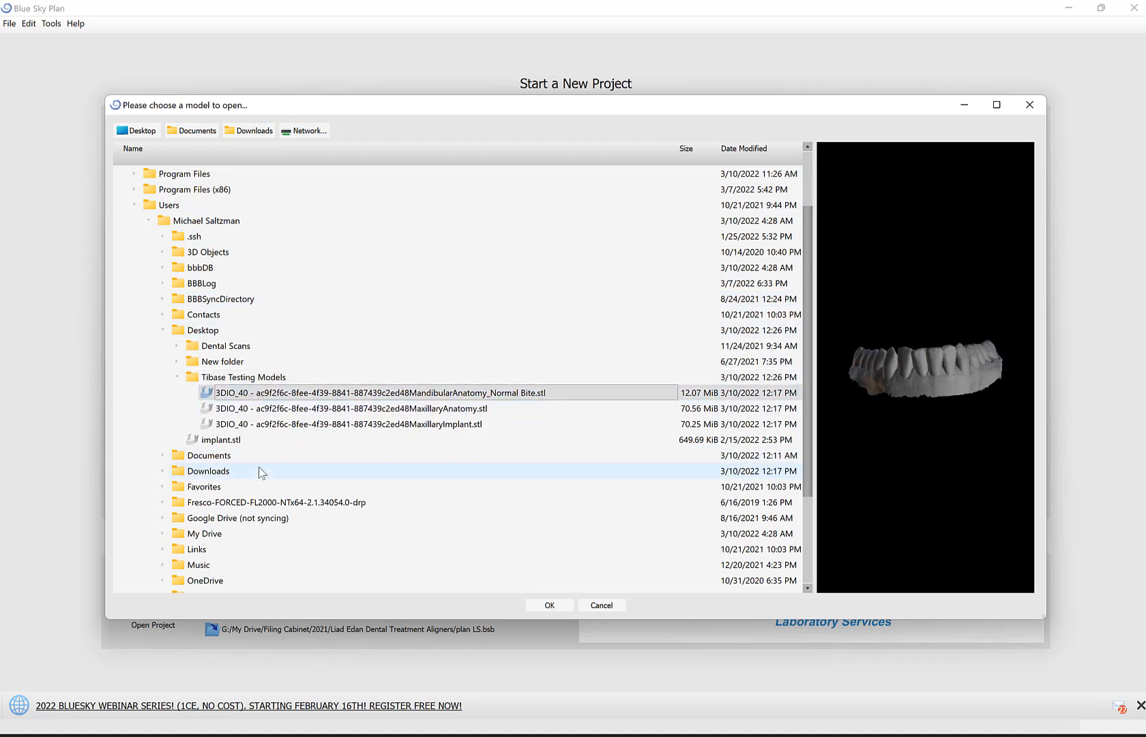
pyautogui.click(346, 423)
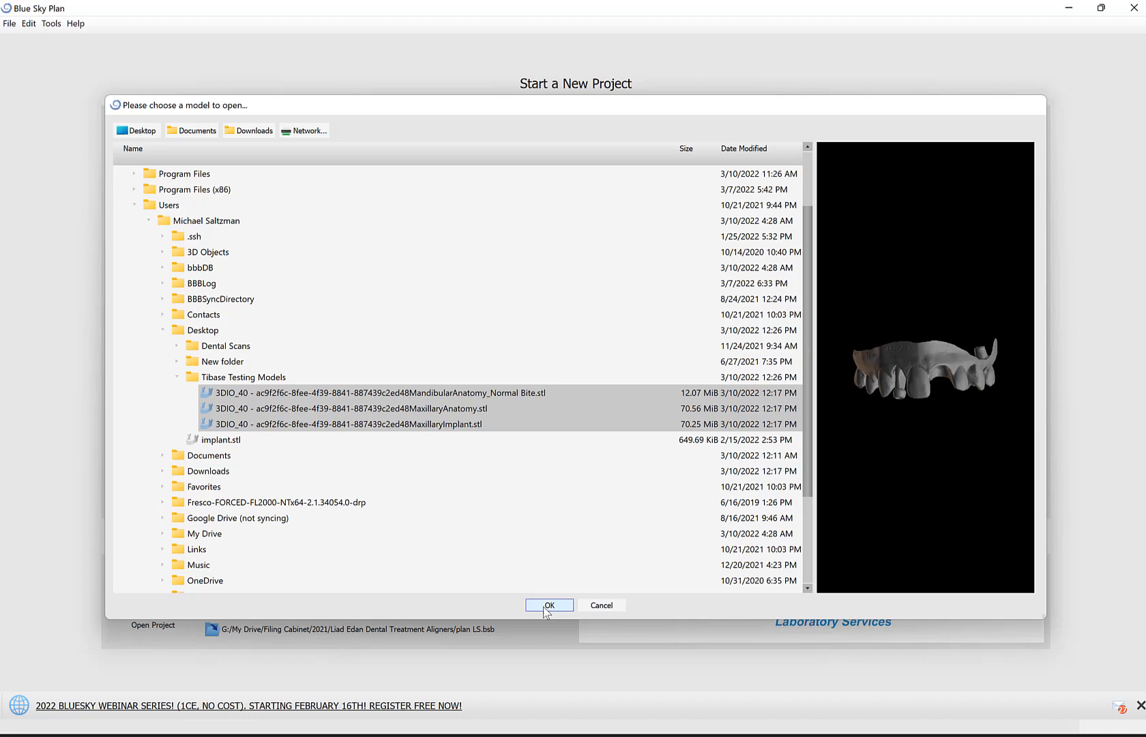
pyautogui.click(601, 604)
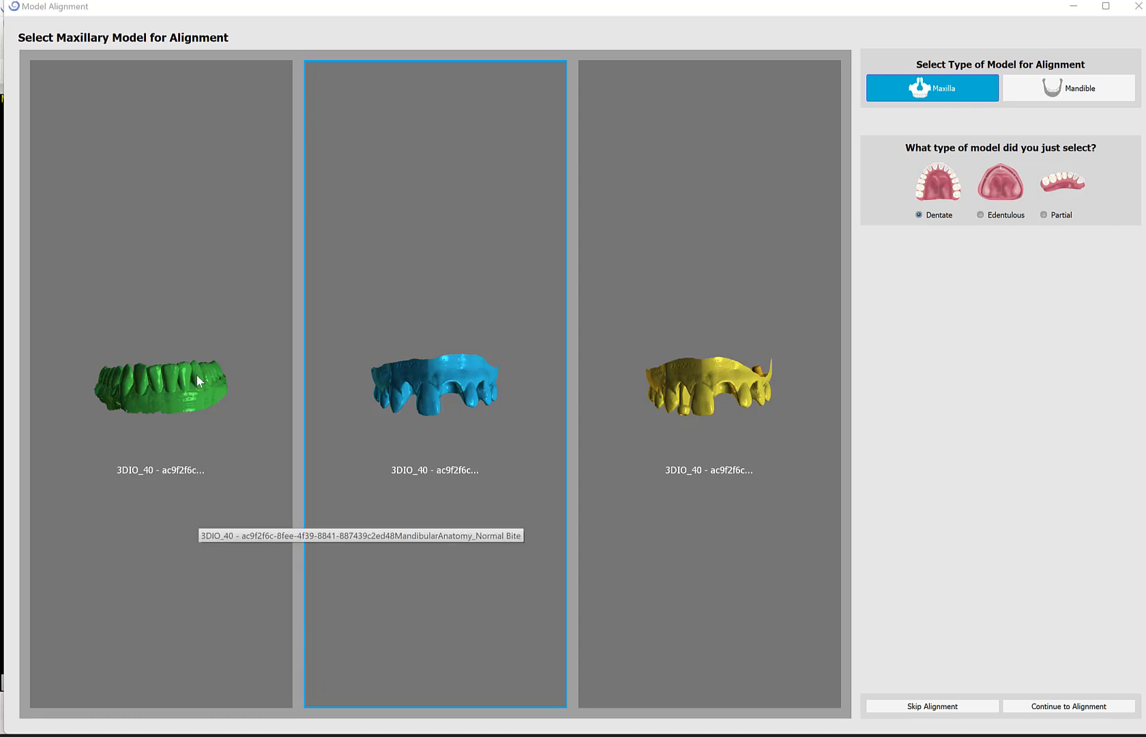
pyautogui.moveTo(216, 533)
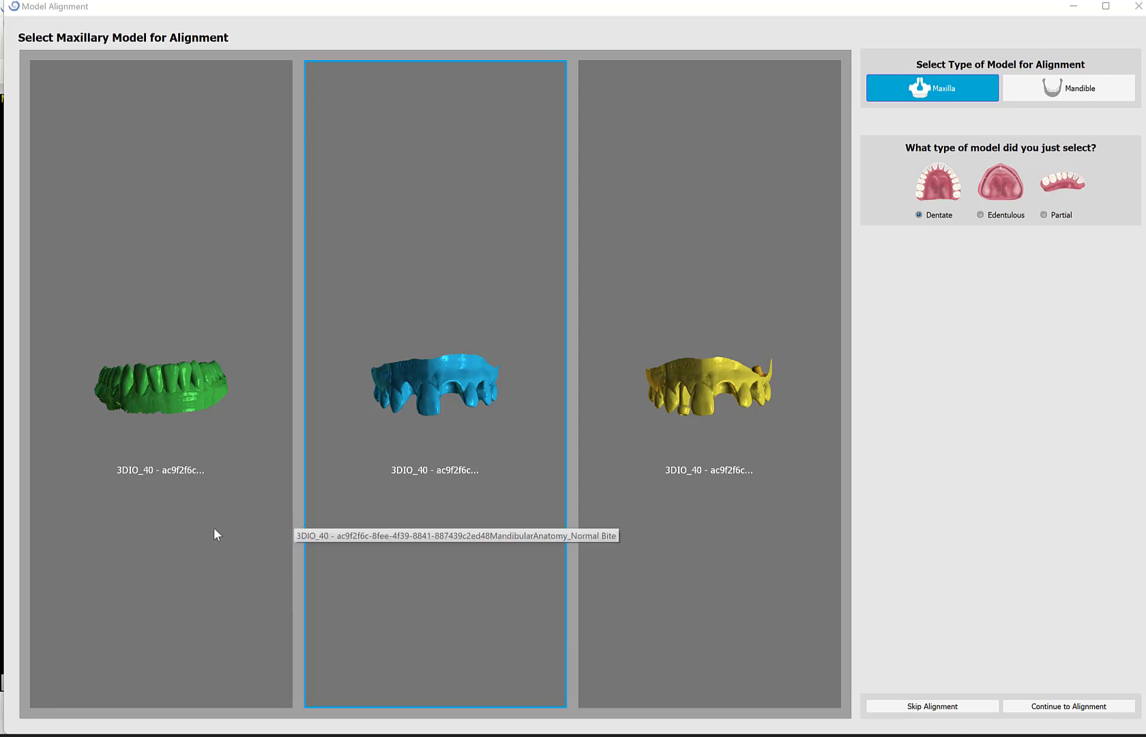
pyautogui.moveTo(453, 515)
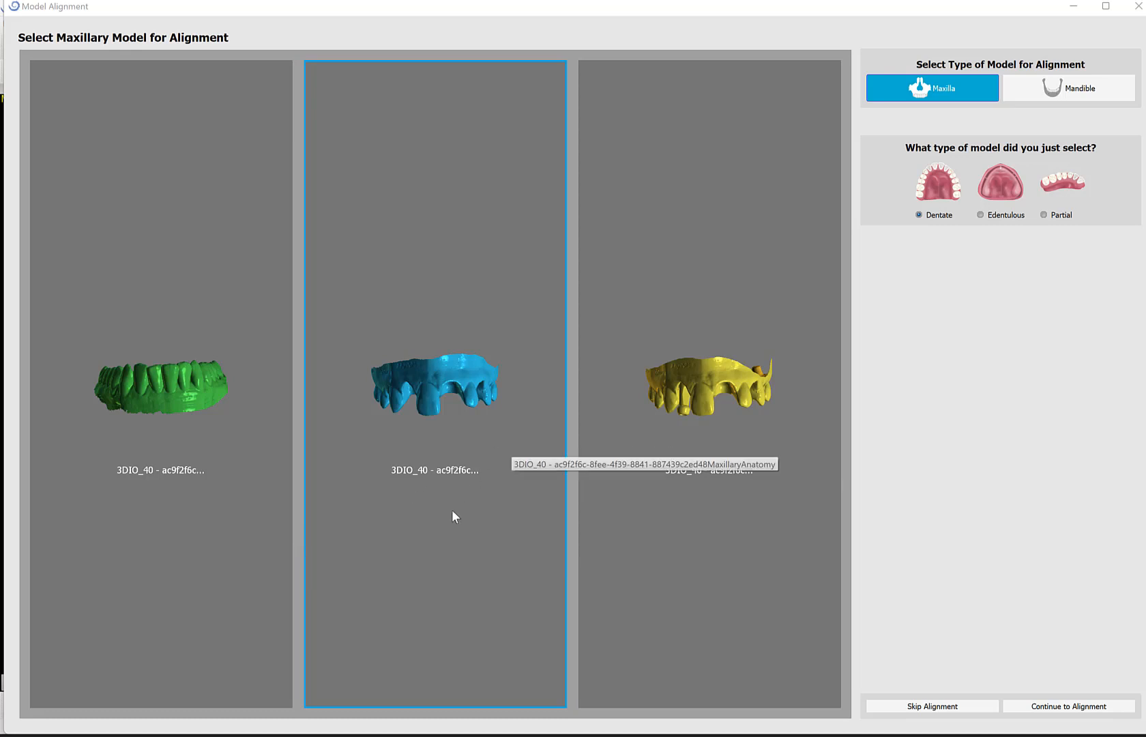
pyautogui.moveTo(417, 440)
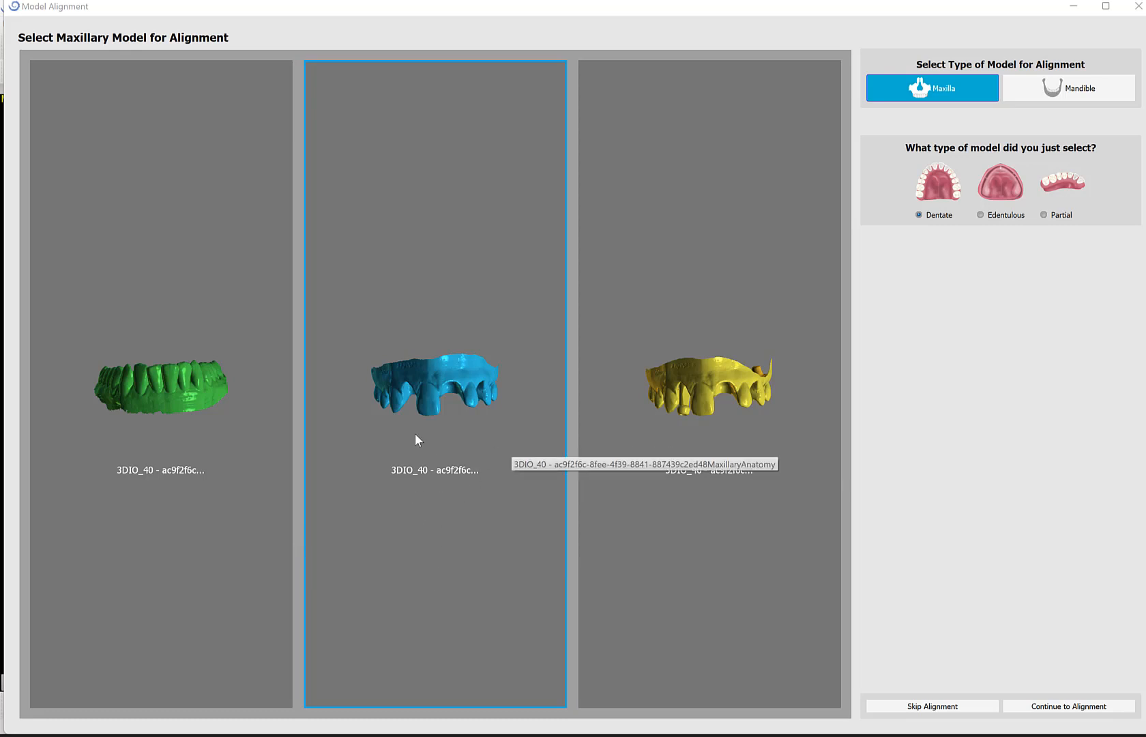
pyautogui.moveTo(408, 393)
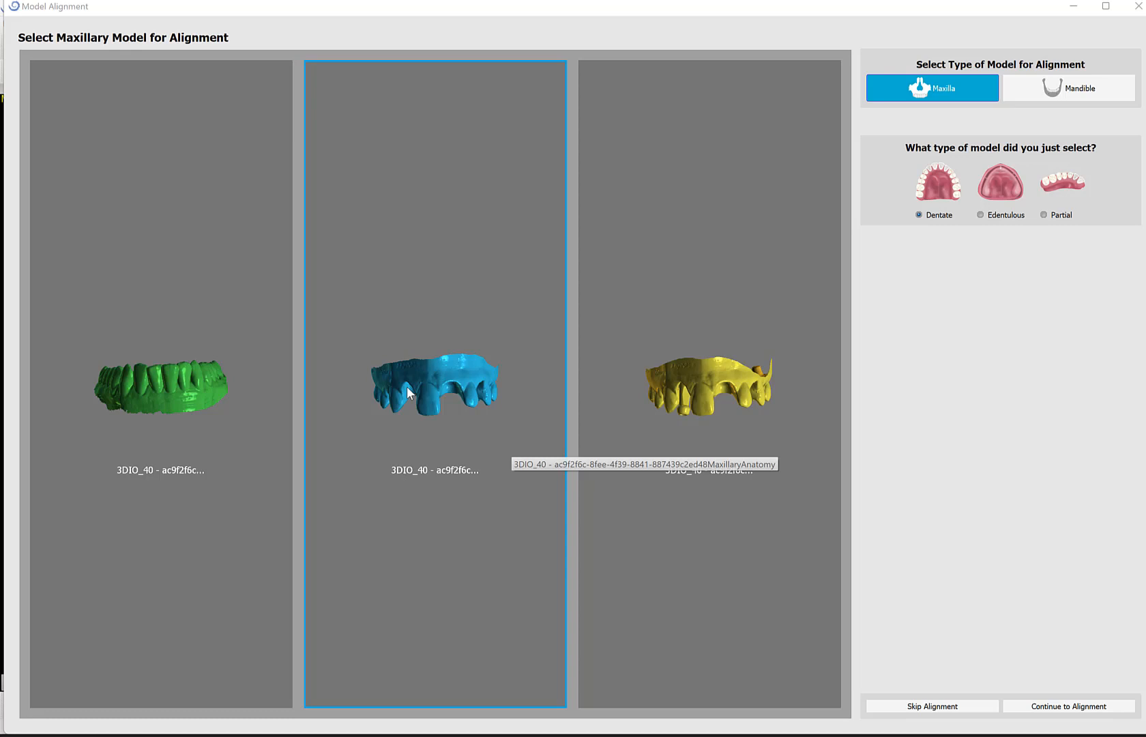
pyautogui.moveTo(420, 504)
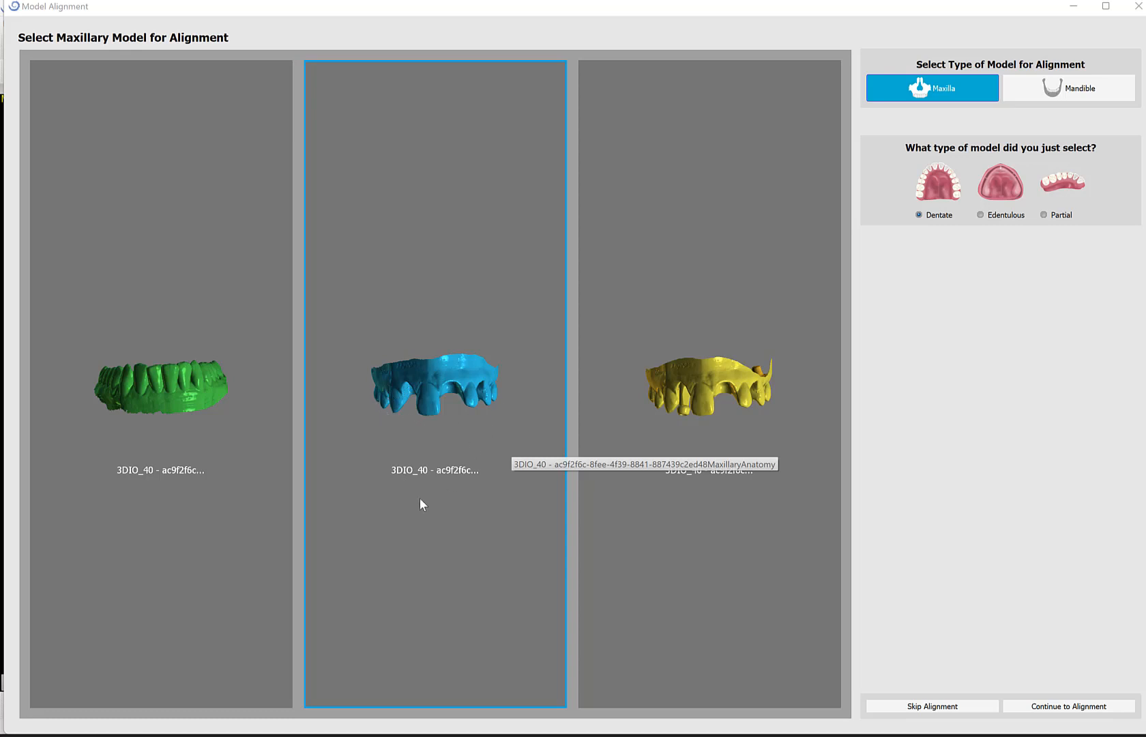
# Step: Select the green scan's panel and mark it as the Mandible model
pyautogui.click(160, 384)
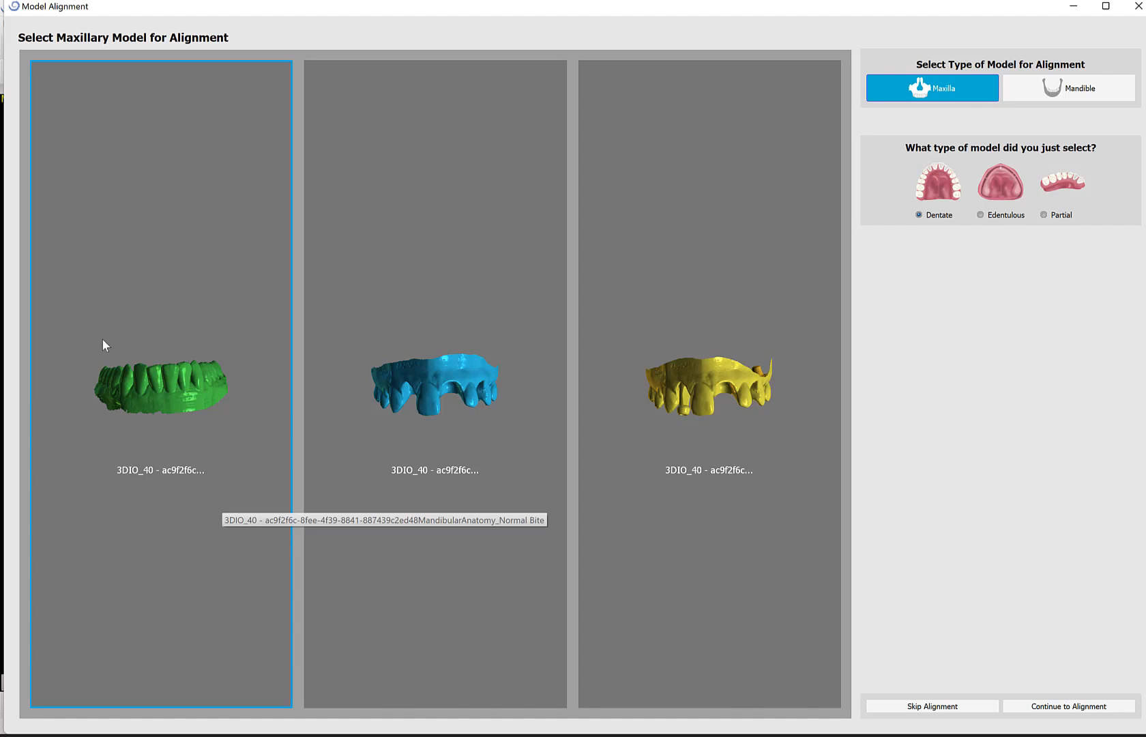
pyautogui.moveTo(164, 446)
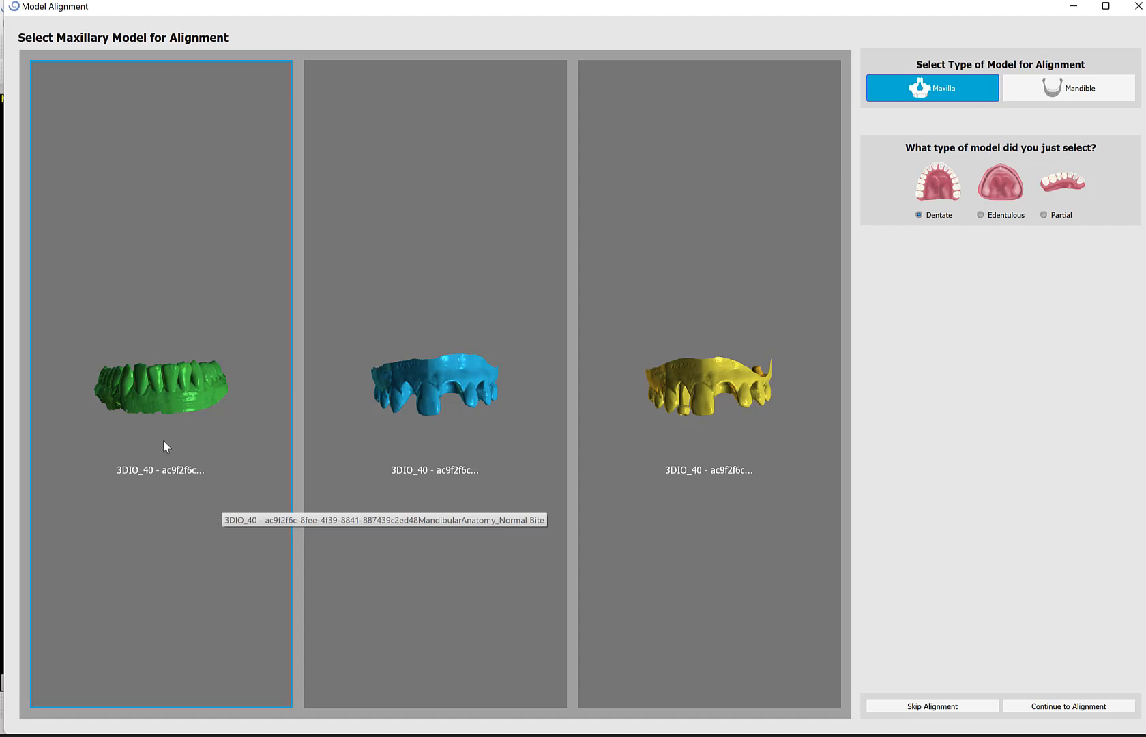
pyautogui.moveTo(161, 378)
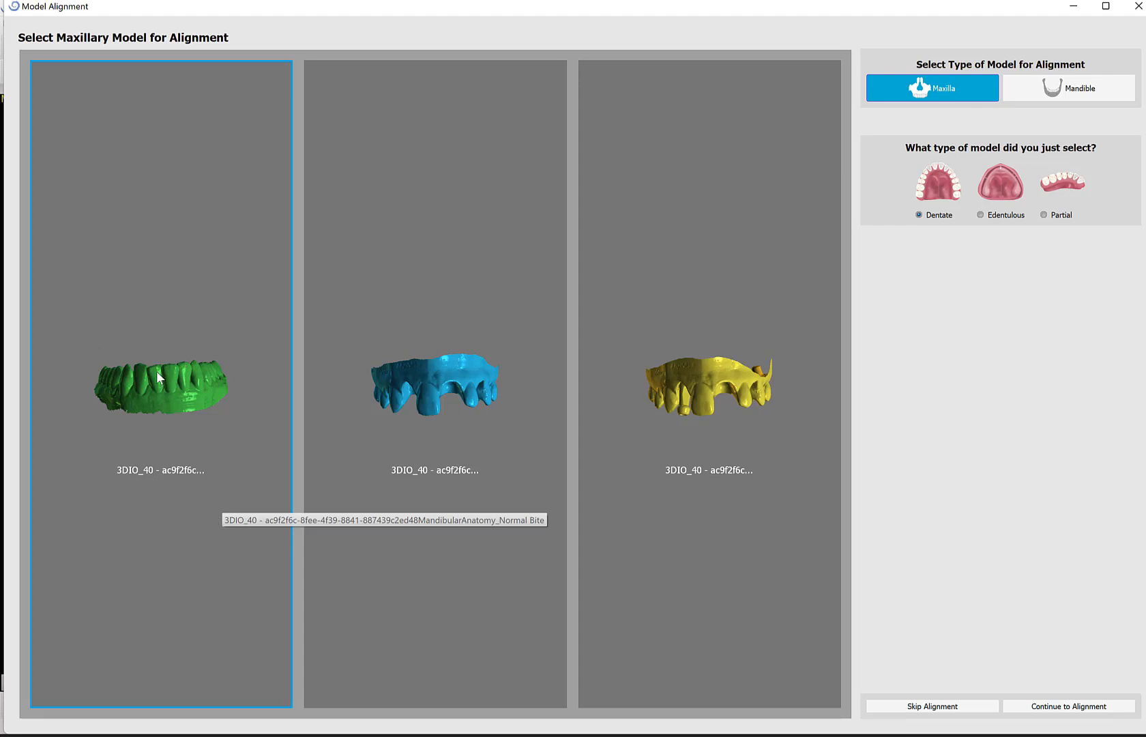
pyautogui.moveTo(125, 369)
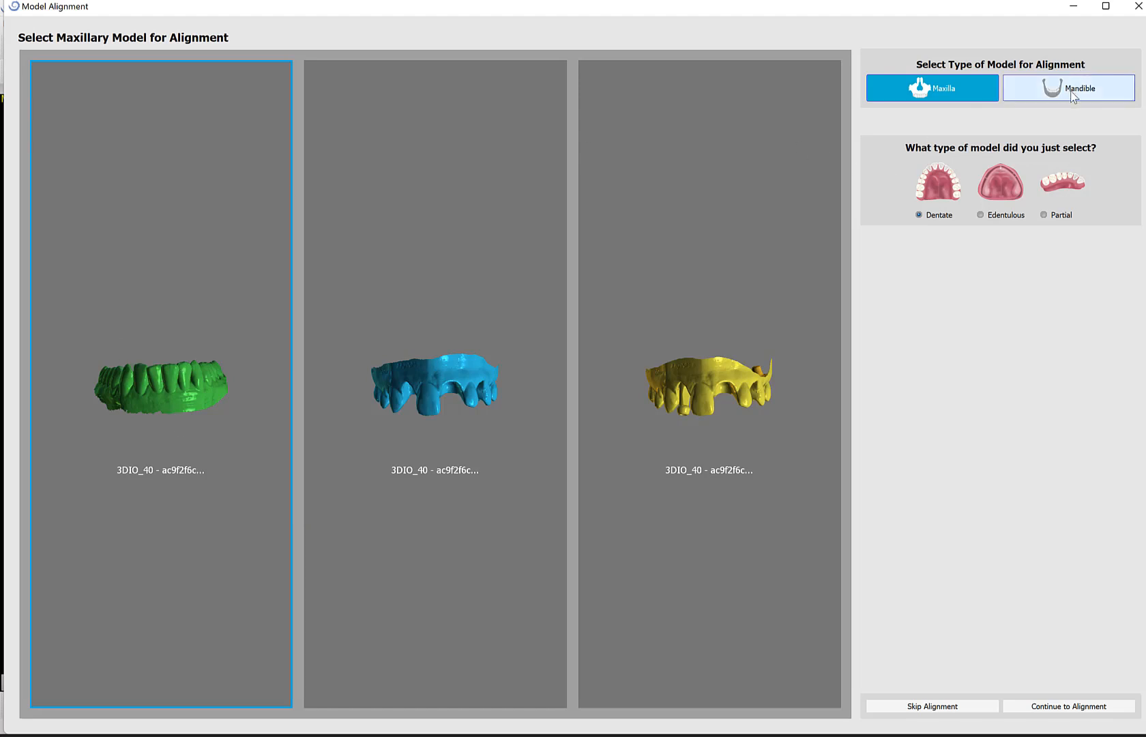
pyautogui.click(1067, 88)
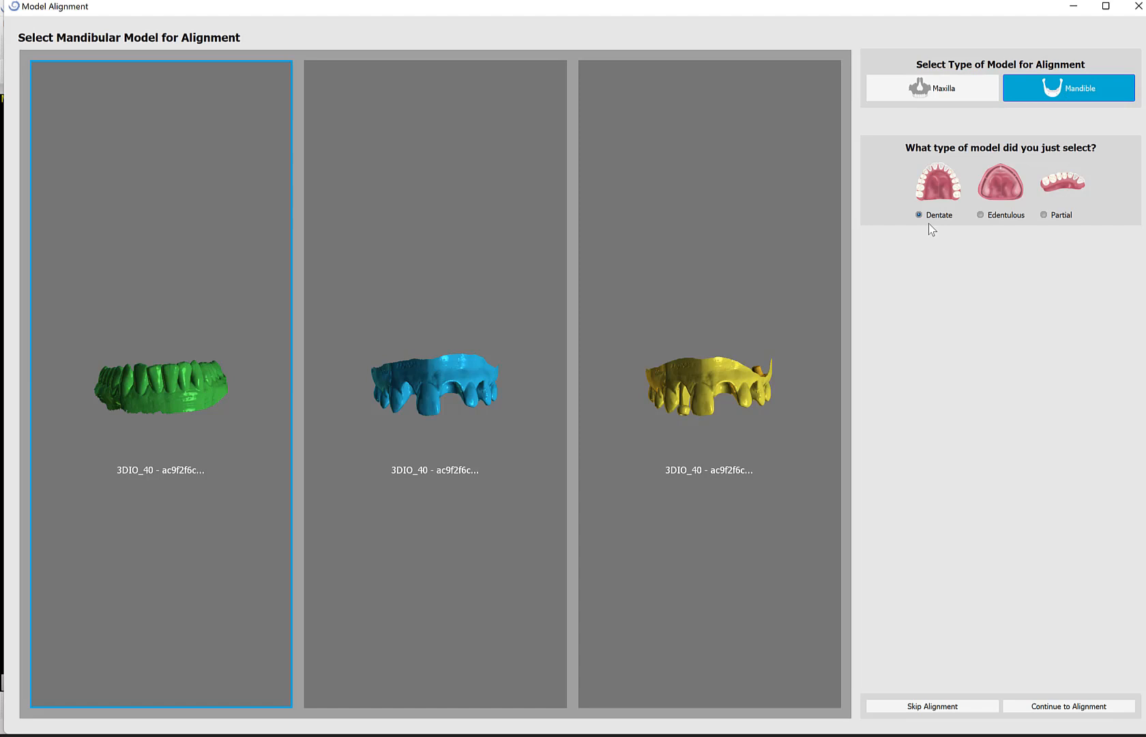
pyautogui.moveTo(1025, 599)
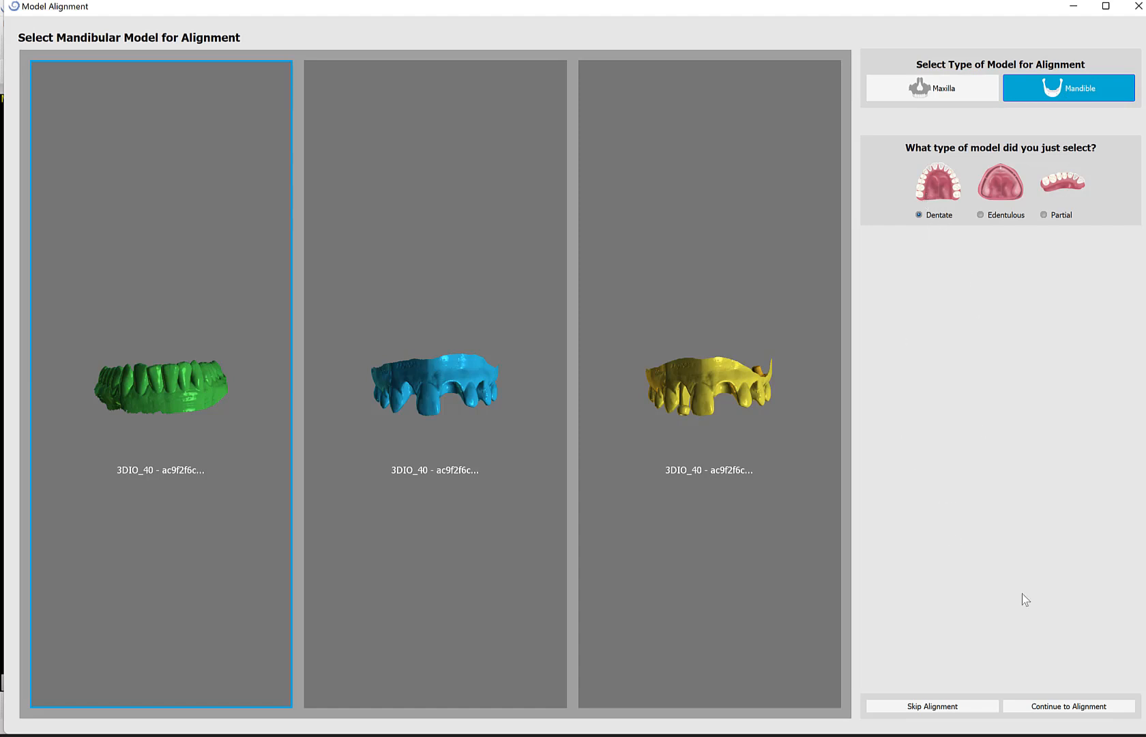
pyautogui.click(1068, 706)
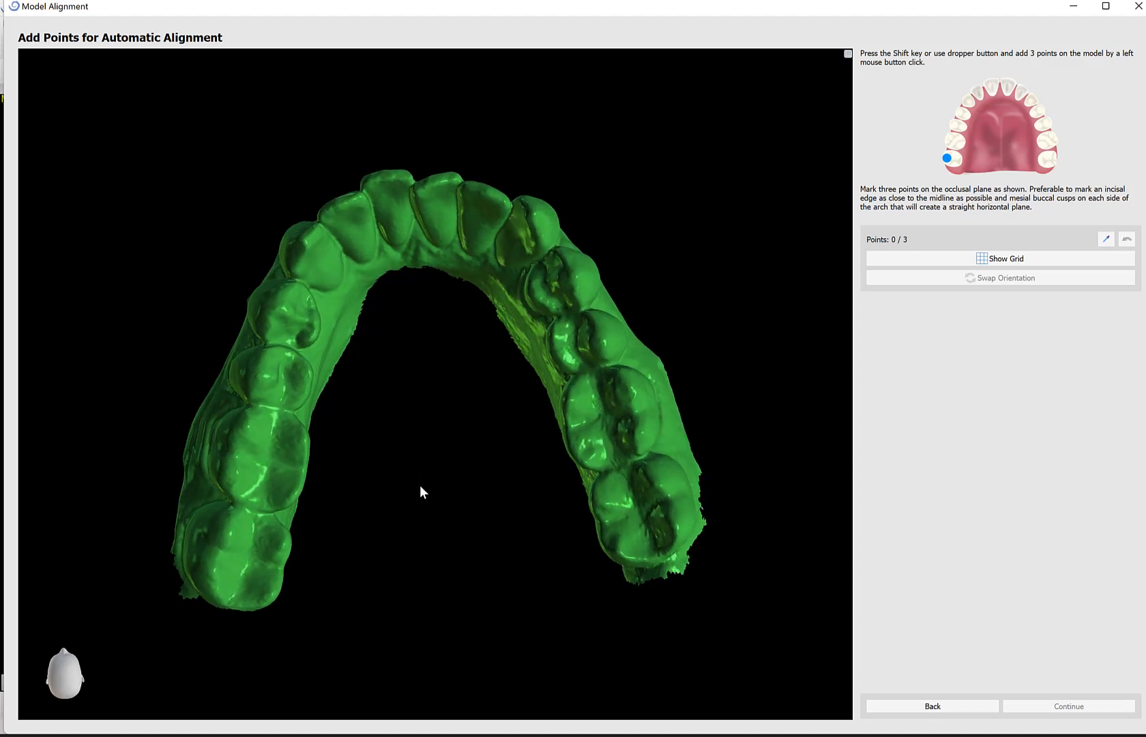
pyautogui.moveTo(326, 530)
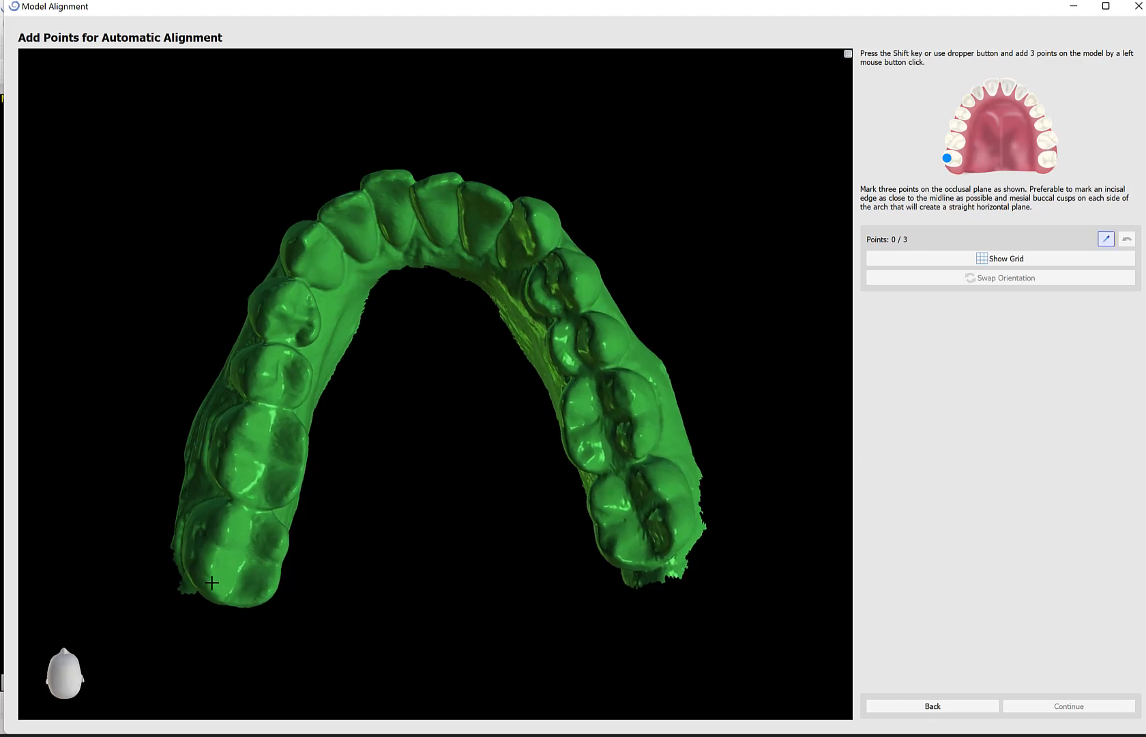
# Step: Place occlusal points on the left molar cusp and front incisal edge, then orbit to check
pyautogui.click(214, 582)
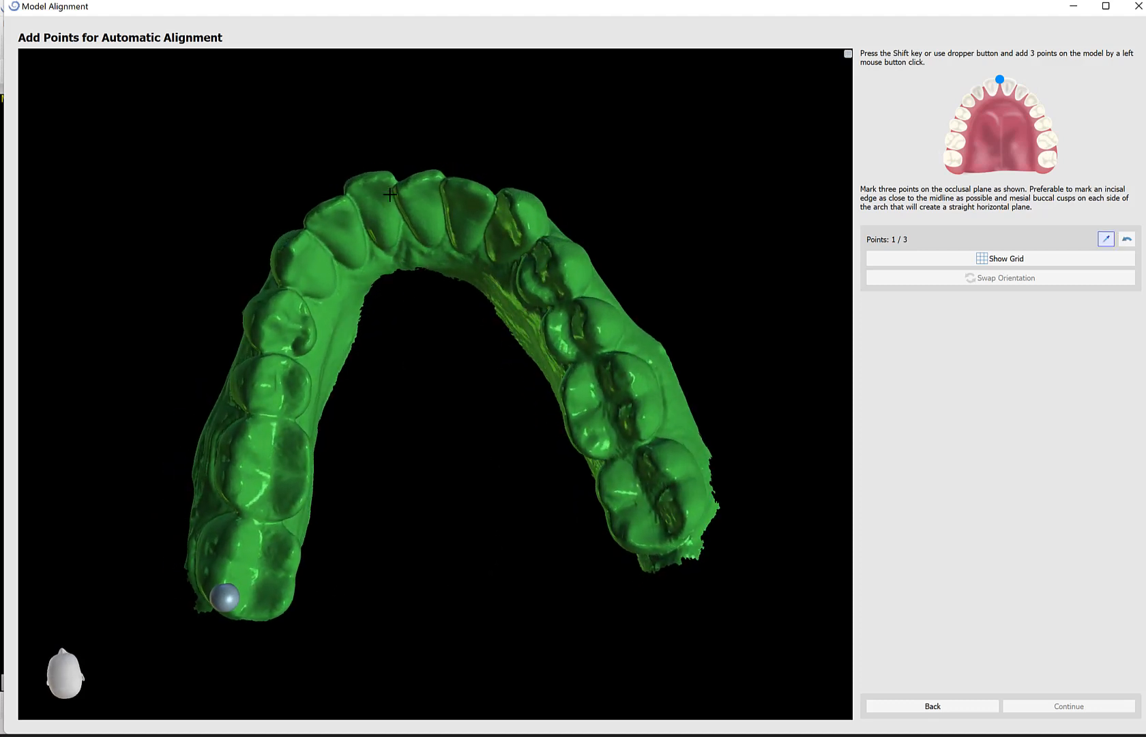
pyautogui.click(392, 186)
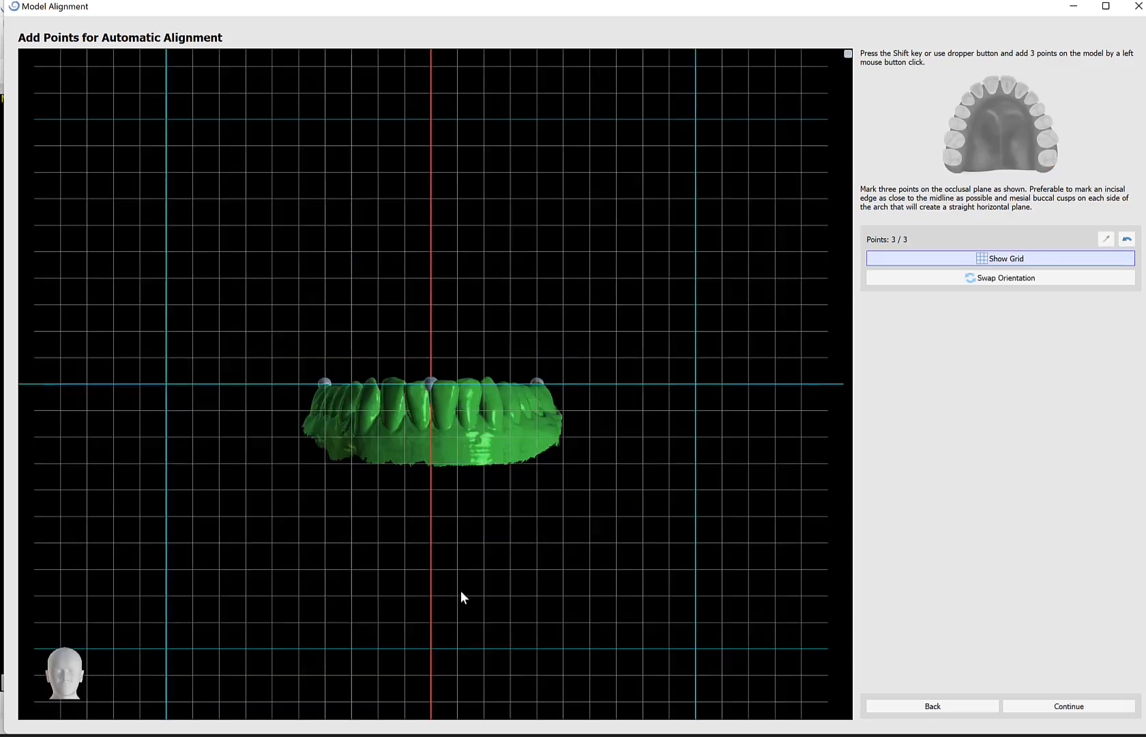
pyautogui.moveTo(461, 597); pyautogui.dragTo(455, 645)
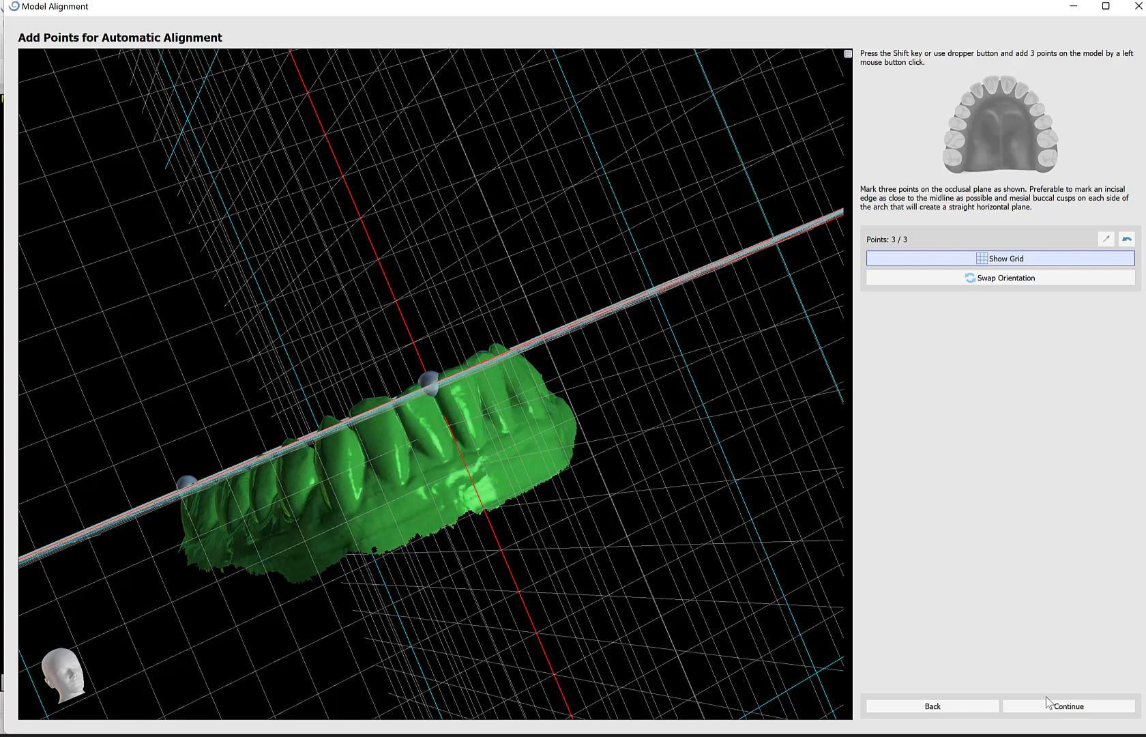
# Step: Advance to manual refinement and slightly reposition and rotate the lower arch
pyautogui.click(1068, 705)
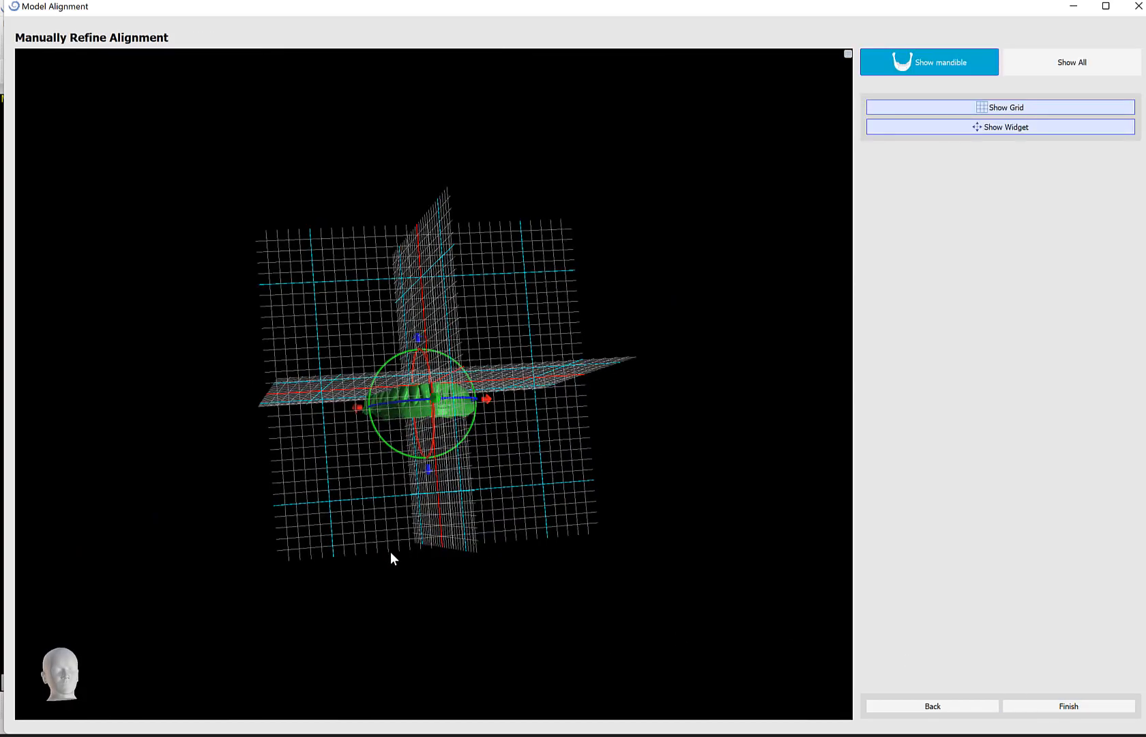
pyautogui.moveTo(393, 559); pyautogui.dragTo(479, 597)
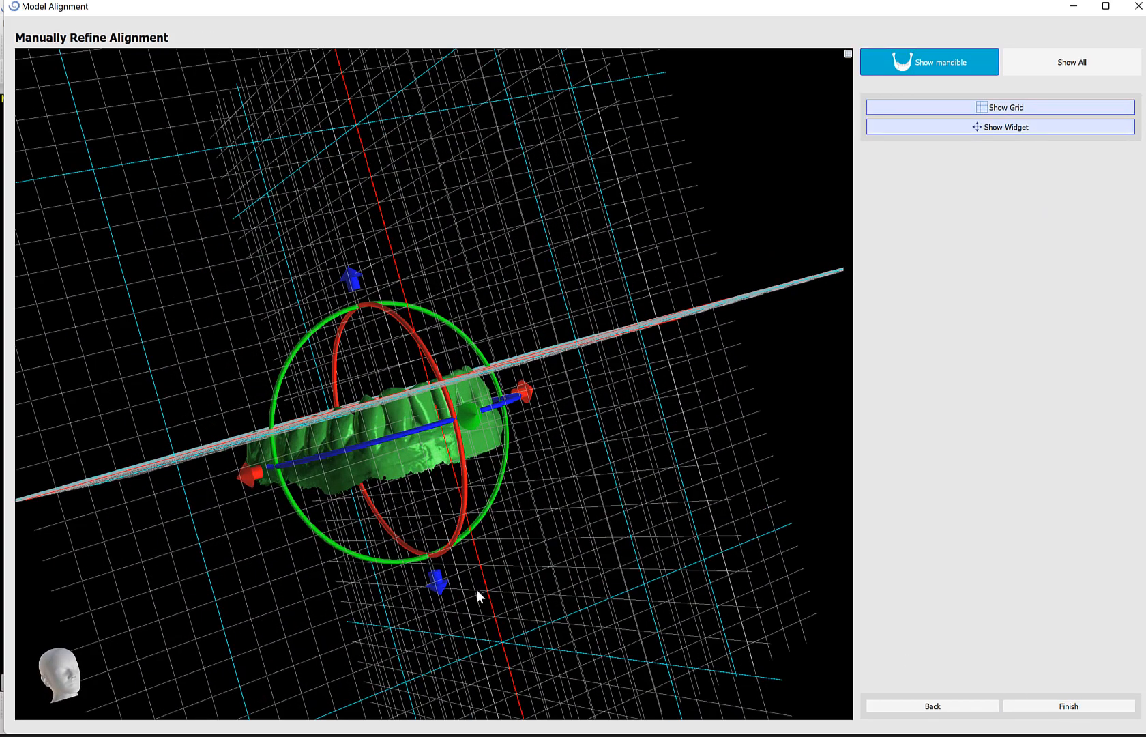
pyautogui.moveTo(479, 597); pyautogui.dragTo(431, 574)
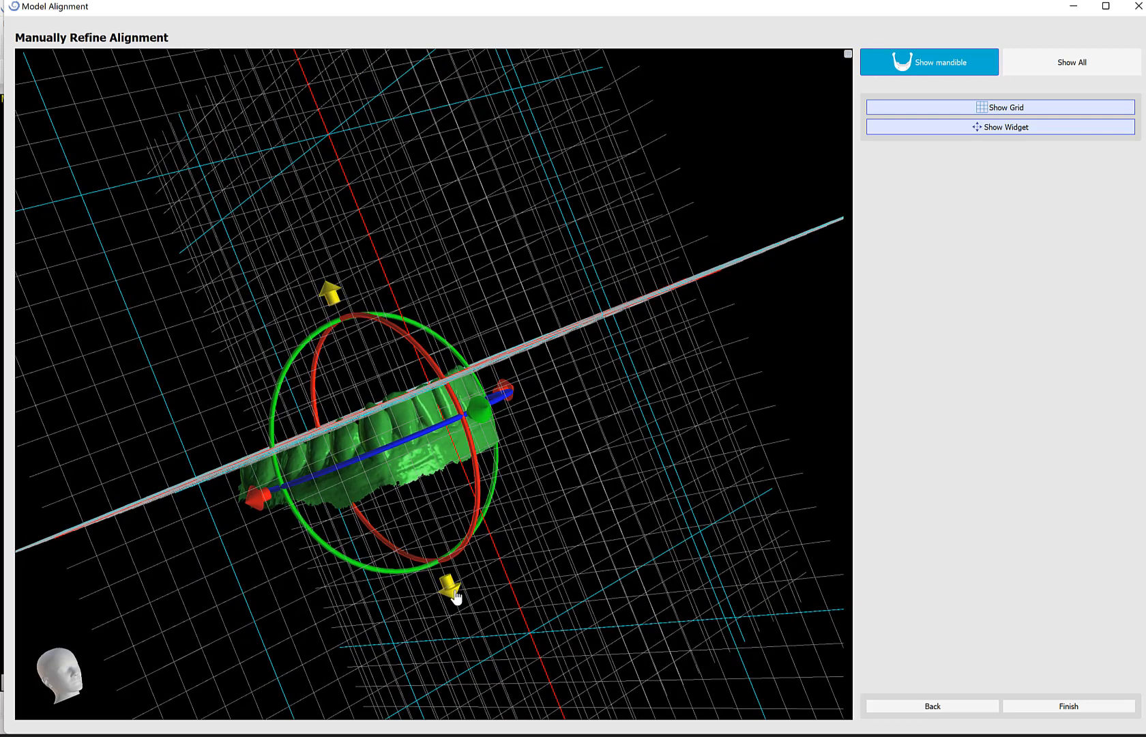
pyautogui.moveTo(453, 584); pyautogui.dragTo(480, 504)
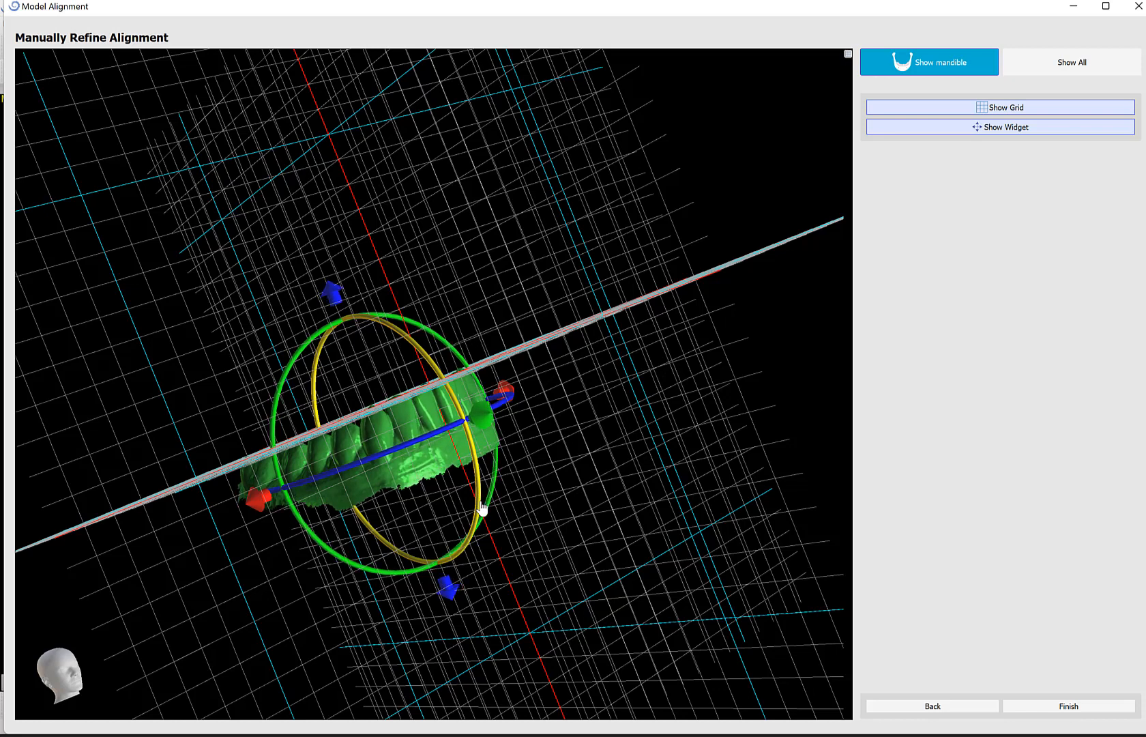
# Step: Show the upper model with the lower arch, with grid and widget displayed
pyautogui.click(1071, 62)
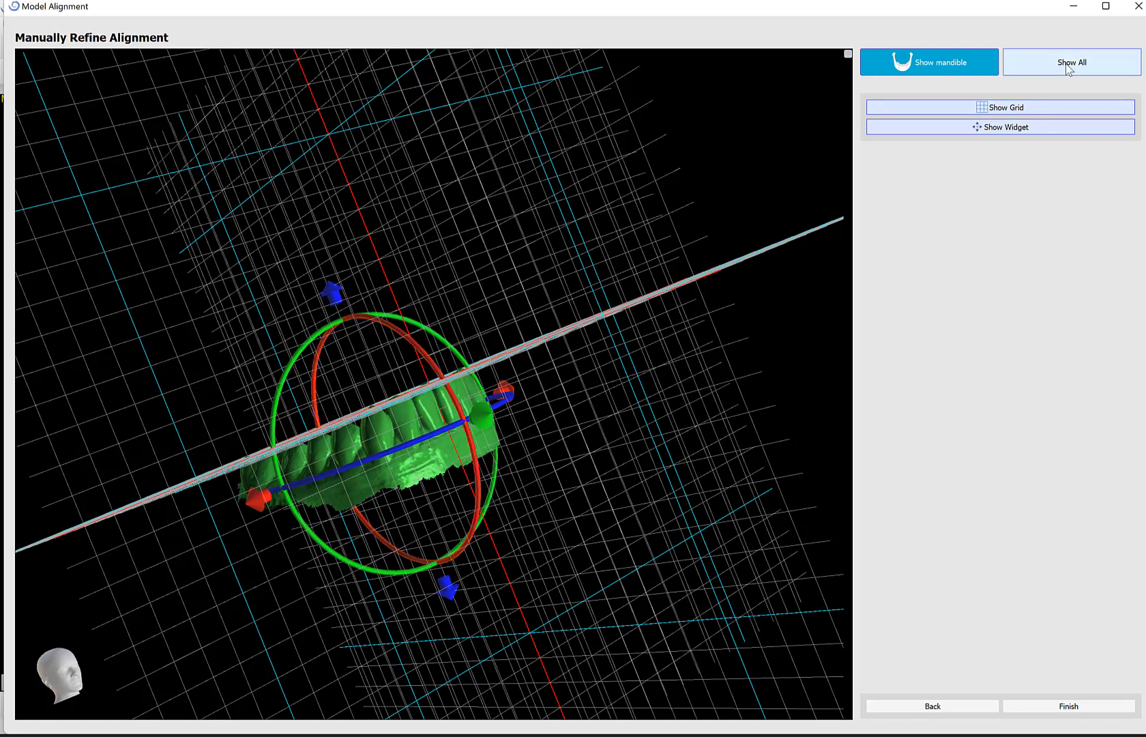
pyautogui.click(1071, 62)
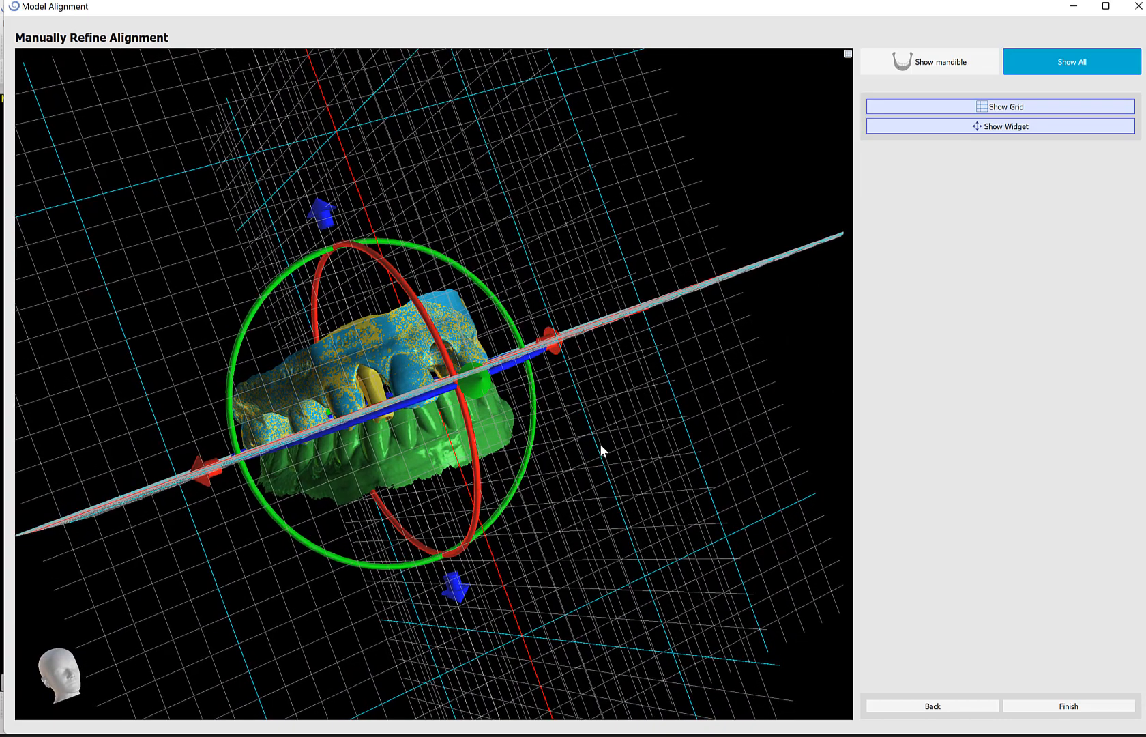
pyautogui.click(1000, 105)
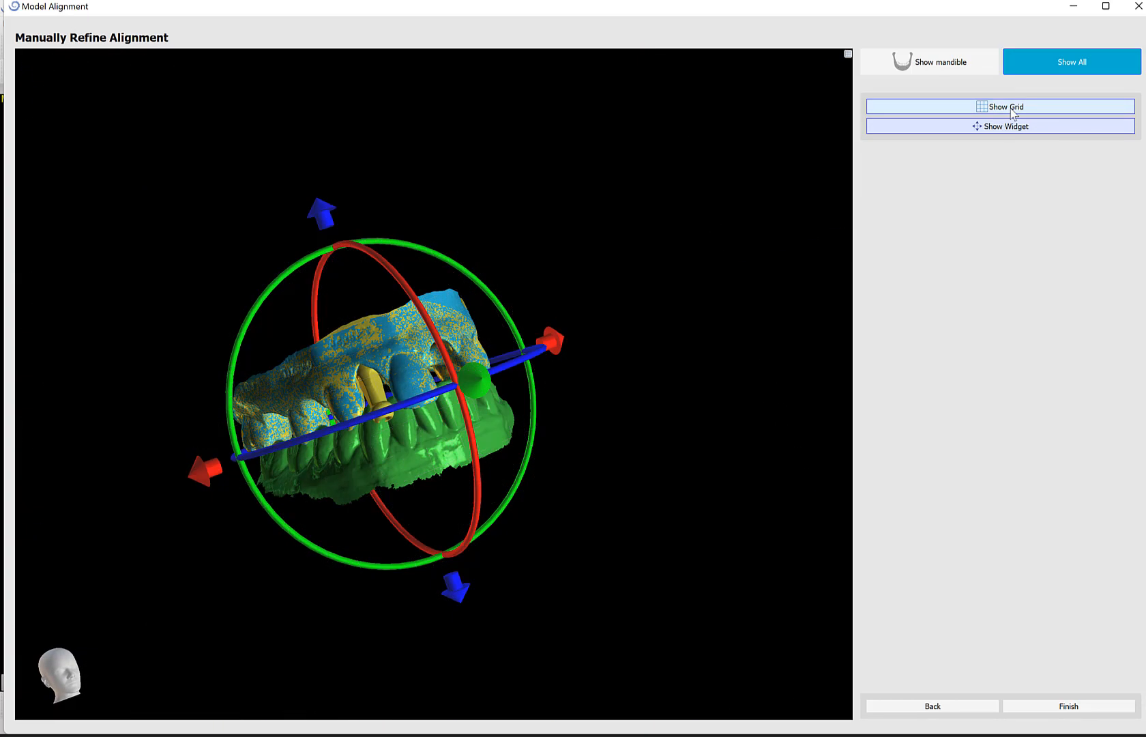
pyautogui.click(1000, 106)
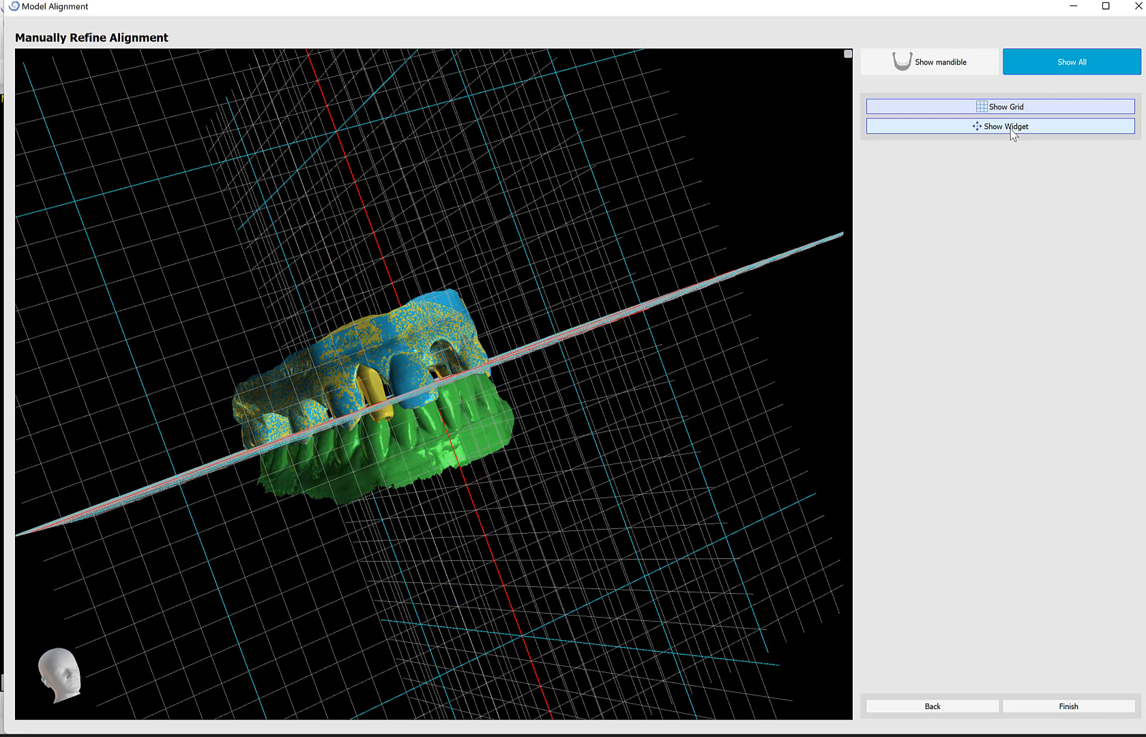
pyautogui.click(1000, 125)
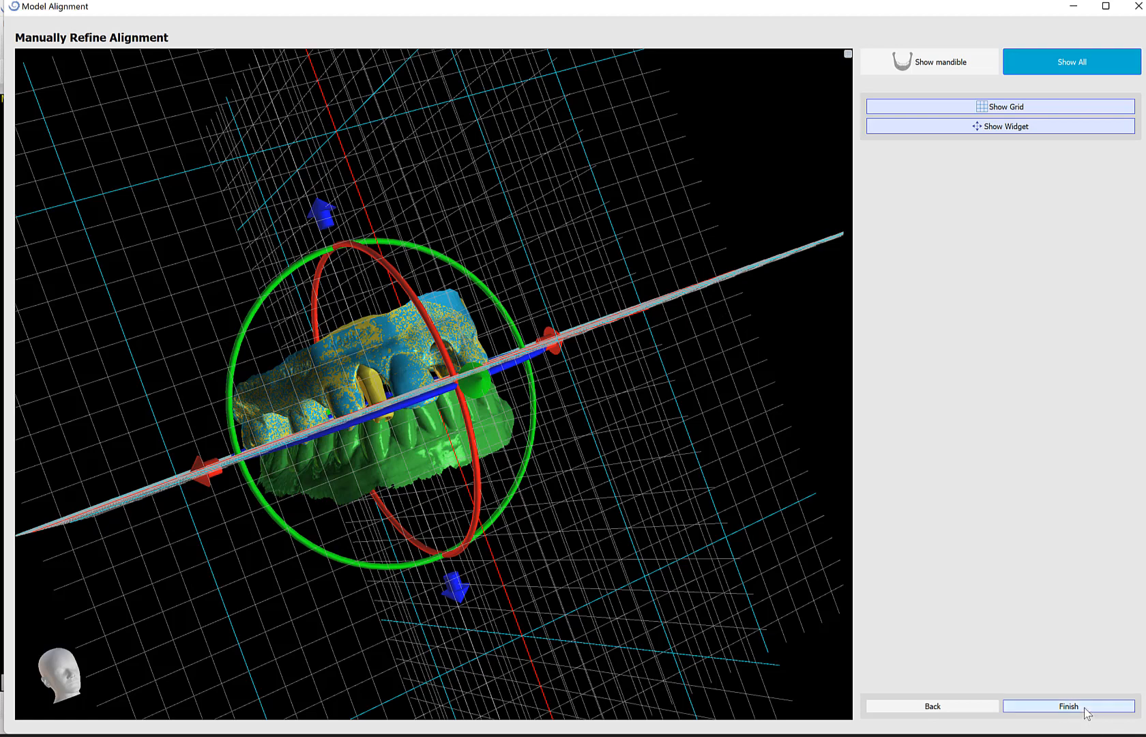
# Step: Finish model alignment and open the Model Manipulation tools around the upper model's scan body
pyautogui.click(1066, 706)
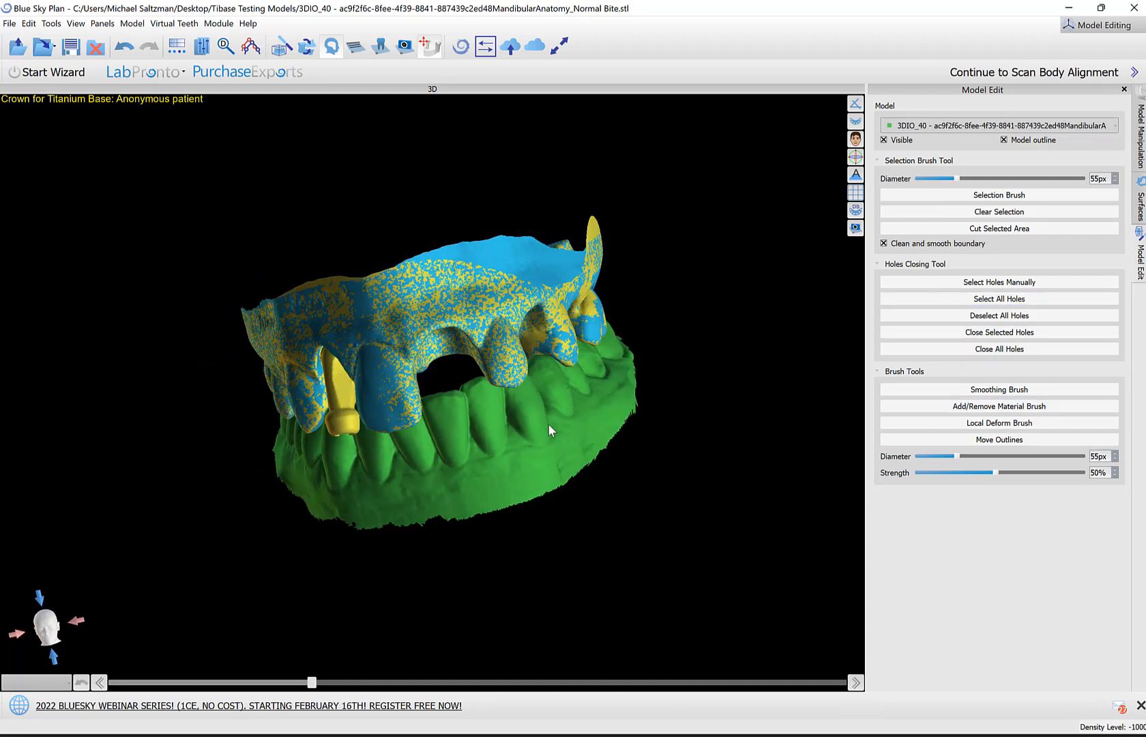
pyautogui.moveTo(552, 430); pyautogui.dragTo(391, 457)
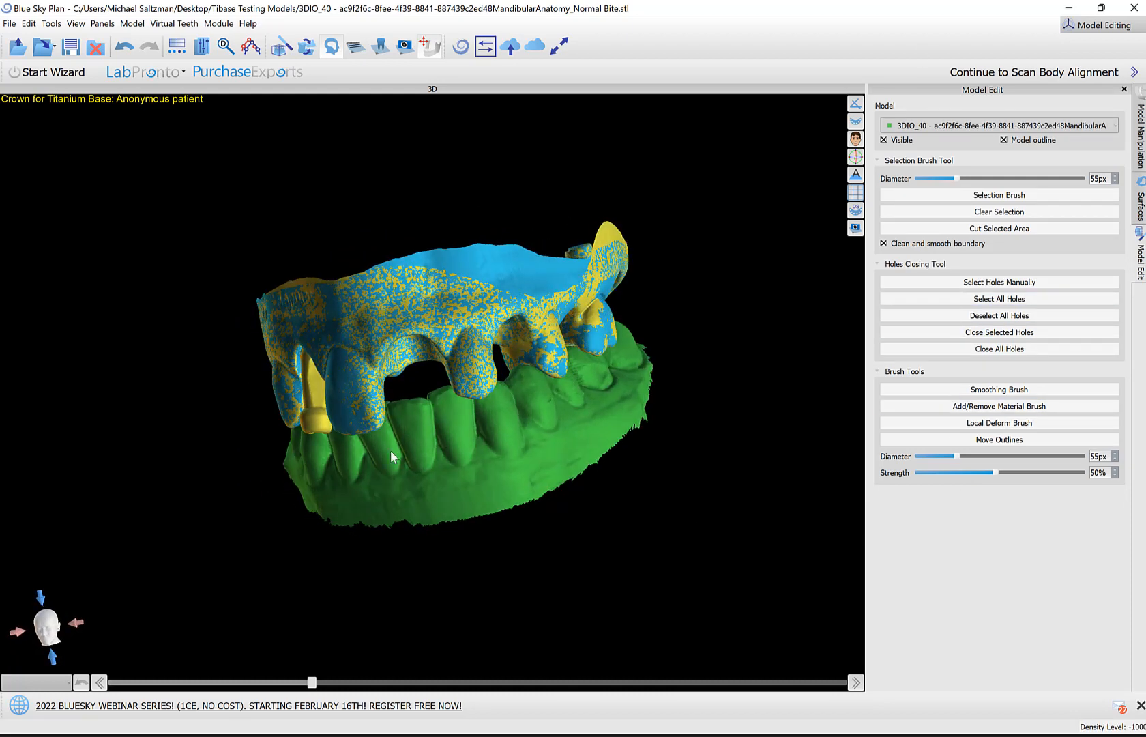
pyautogui.moveTo(390, 457); pyautogui.dragTo(366, 570)
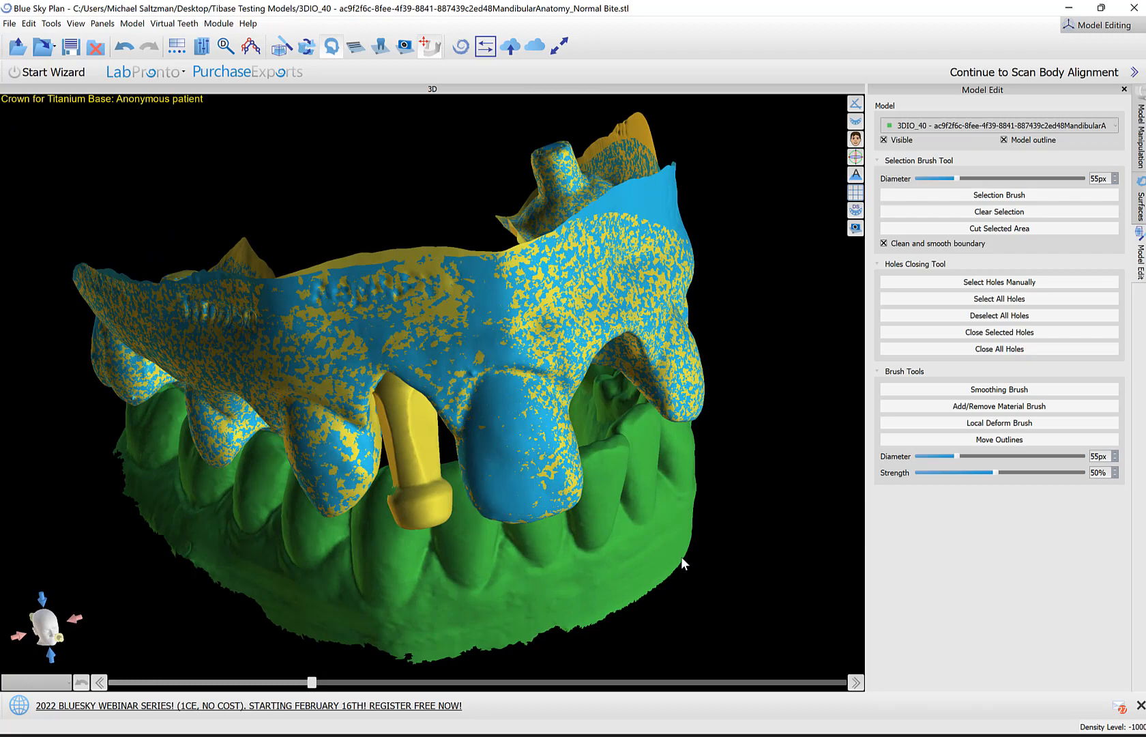
pyautogui.moveTo(683, 563); pyautogui.dragTo(549, 500)
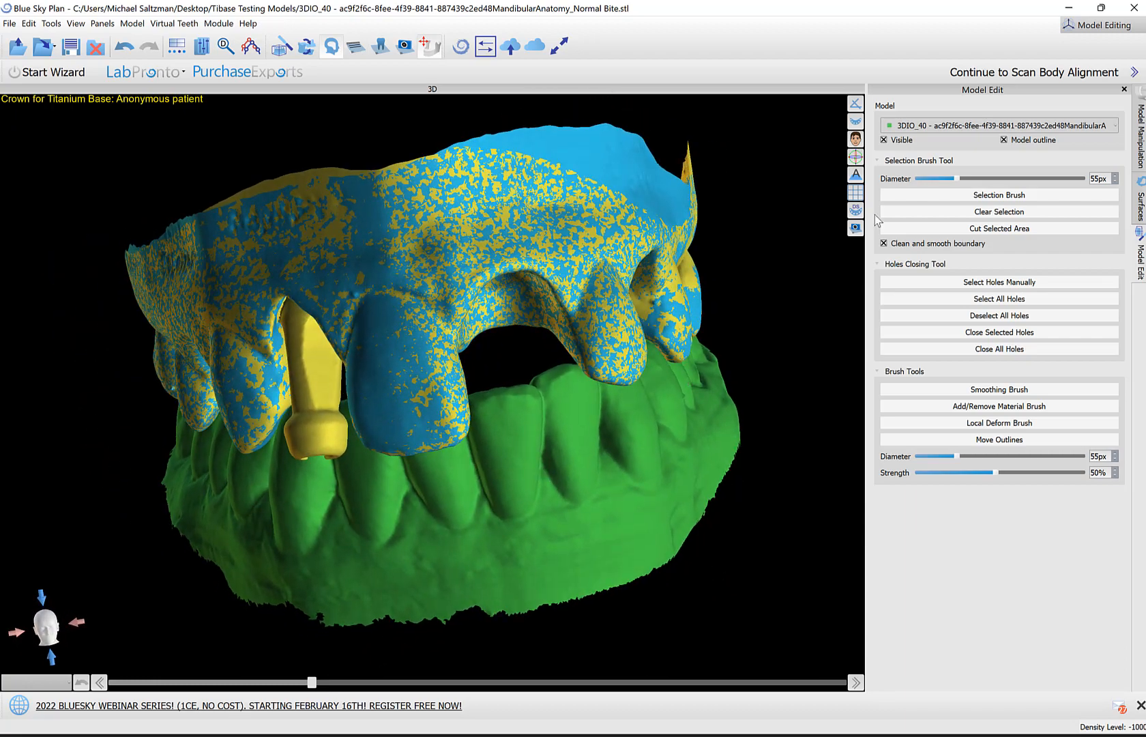
pyautogui.click(999, 194)
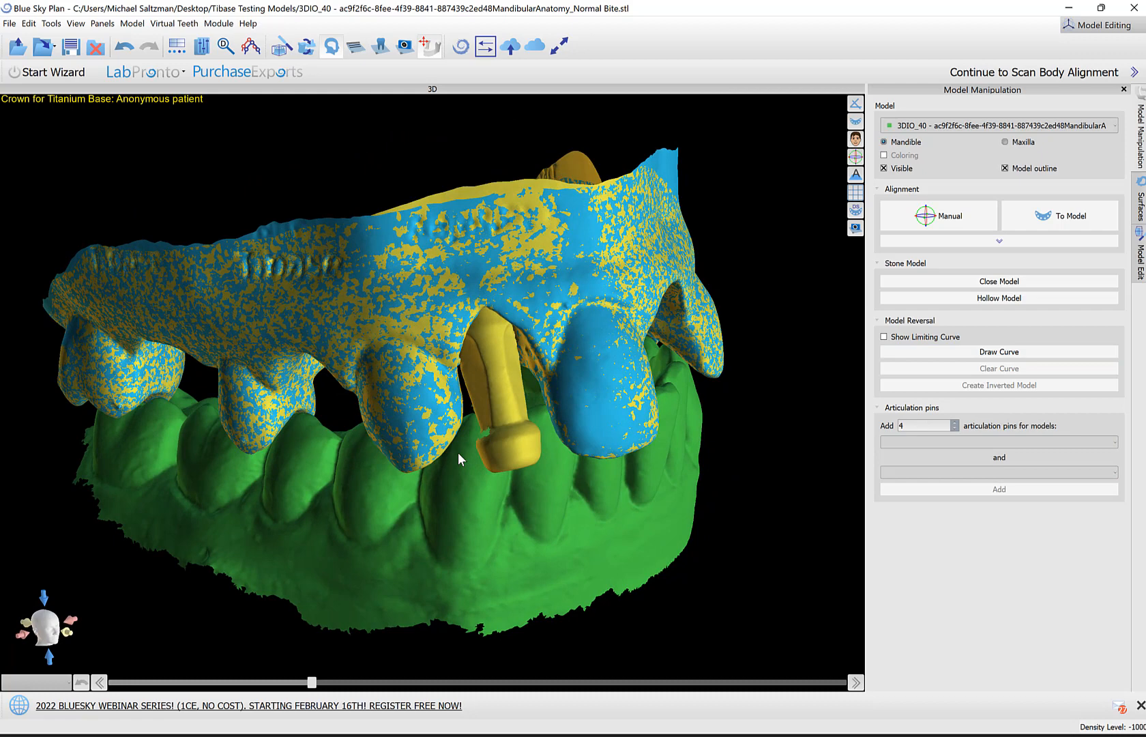
pyautogui.moveTo(460, 459); pyautogui.dragTo(431, 473)
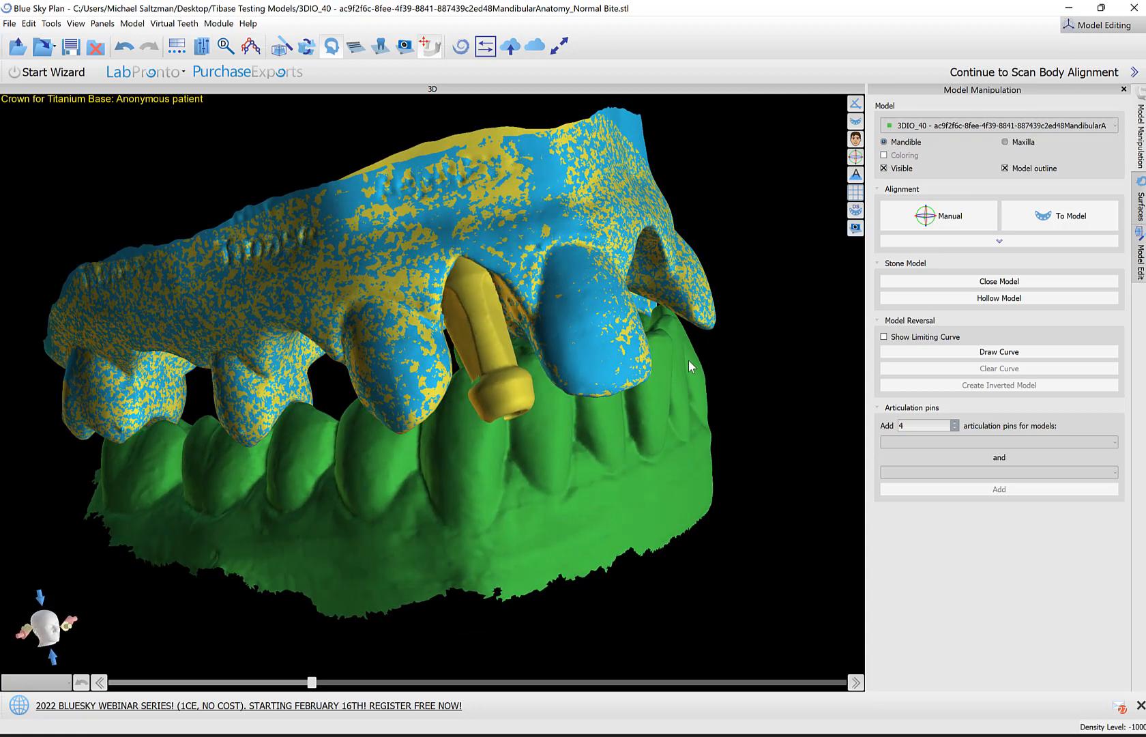
# Step: In the surfaces list, hide the green lower arch and blue surface, disabling the blue hint
pyautogui.click(1137, 211)
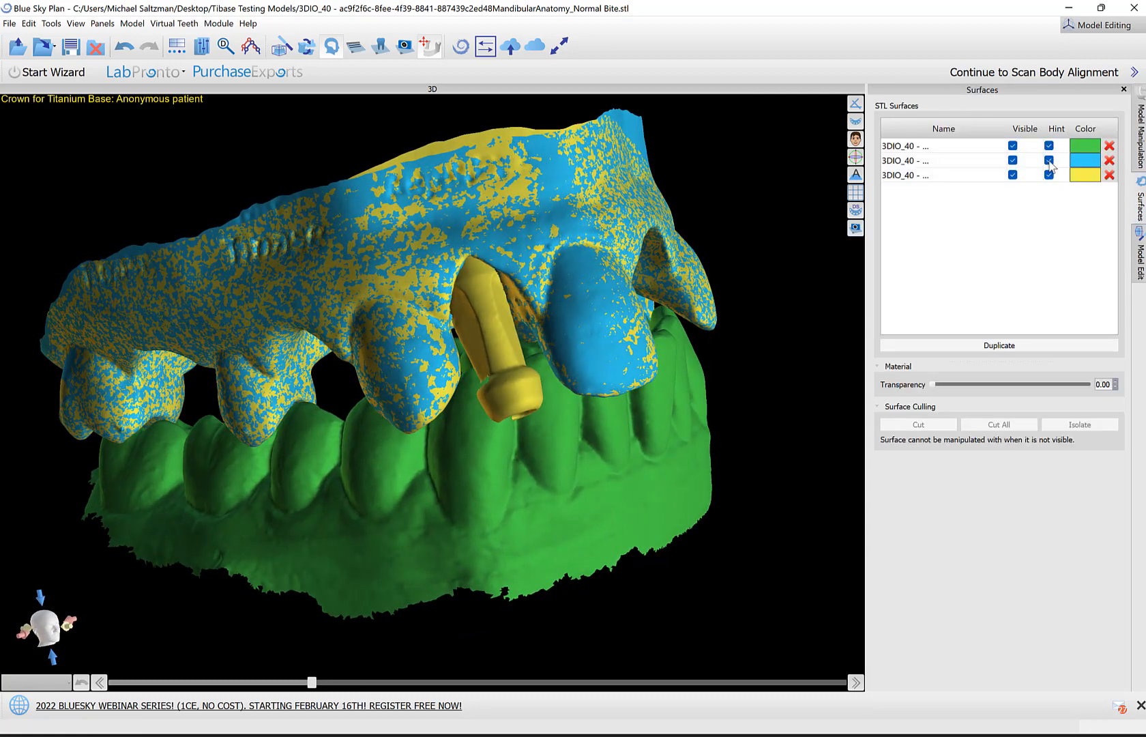
pyautogui.click(1048, 161)
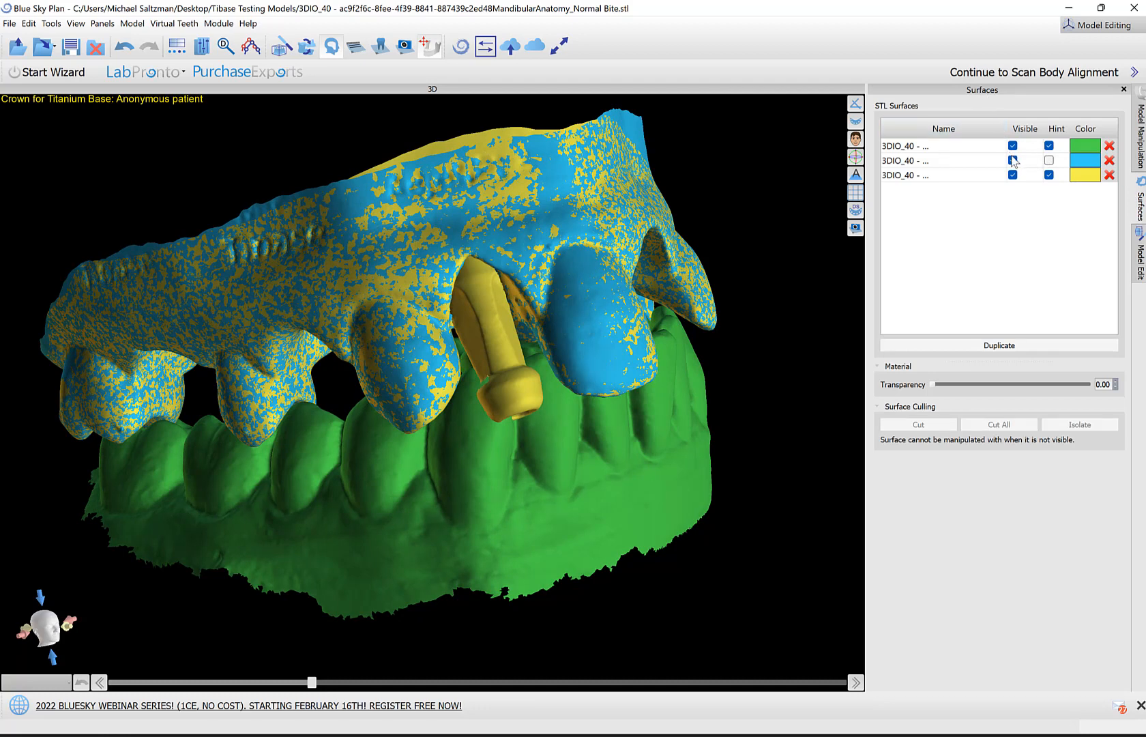
pyautogui.click(1013, 145)
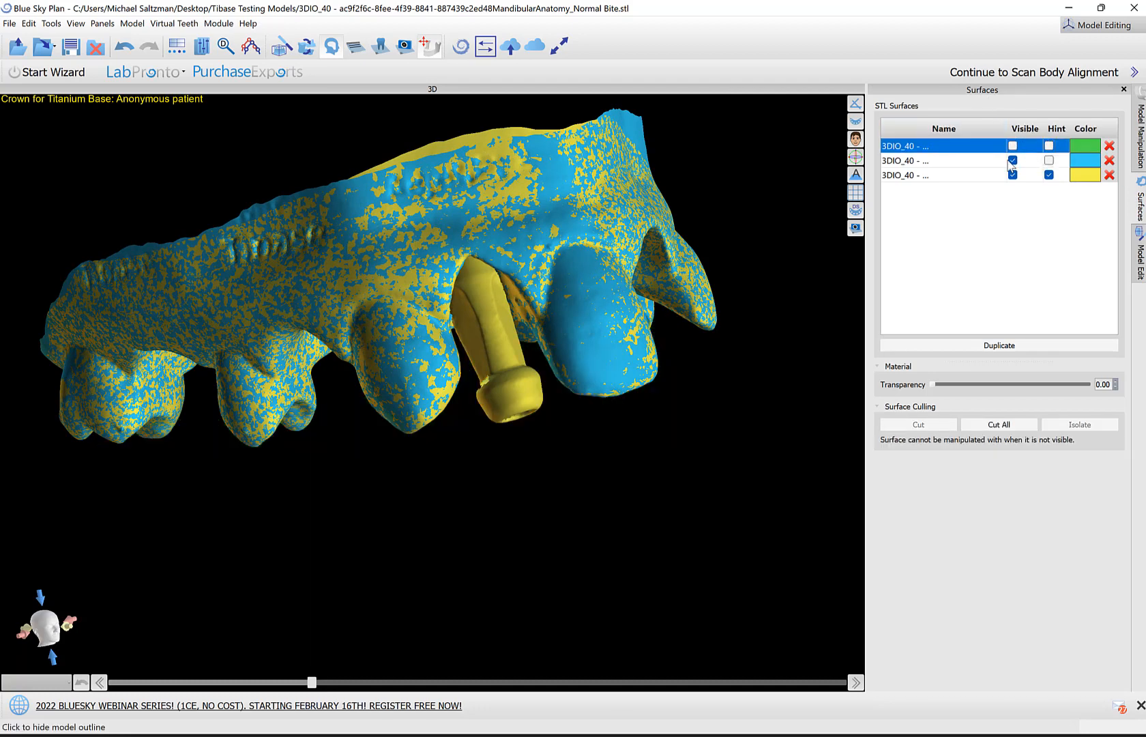
pyautogui.click(1011, 161)
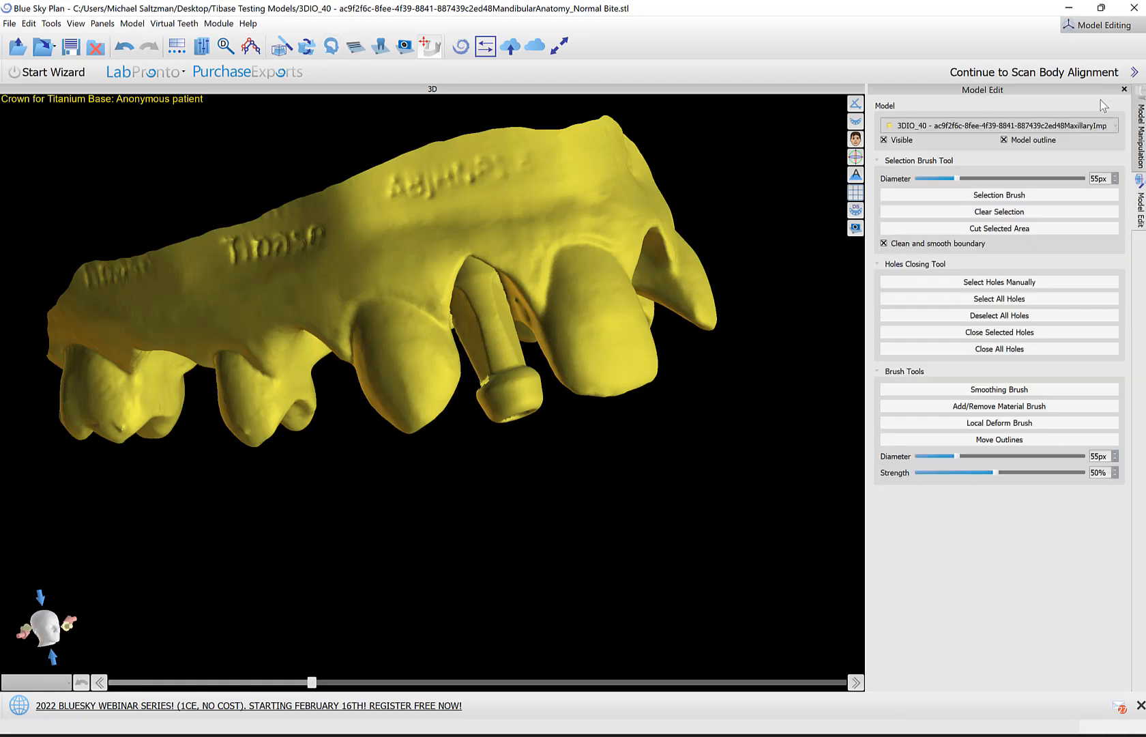
# Step: Pick an entry from the panels list and orbit the yellow model to the scan body
pyautogui.click(203, 47)
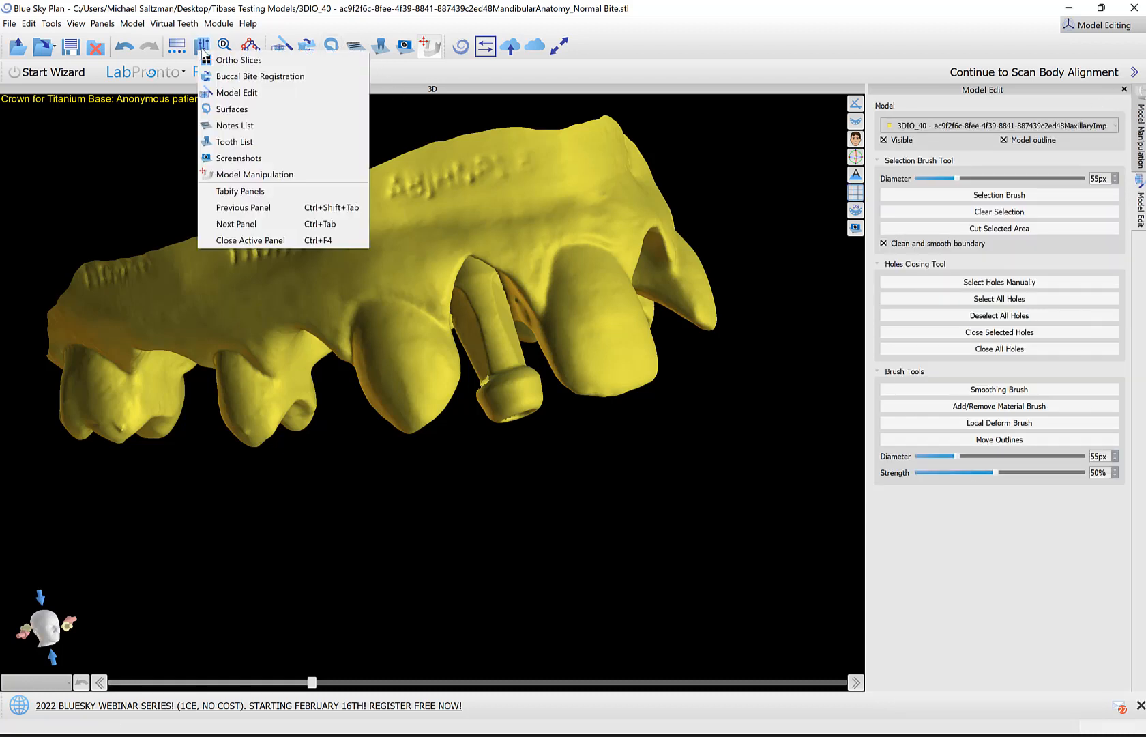
pyautogui.click(231, 109)
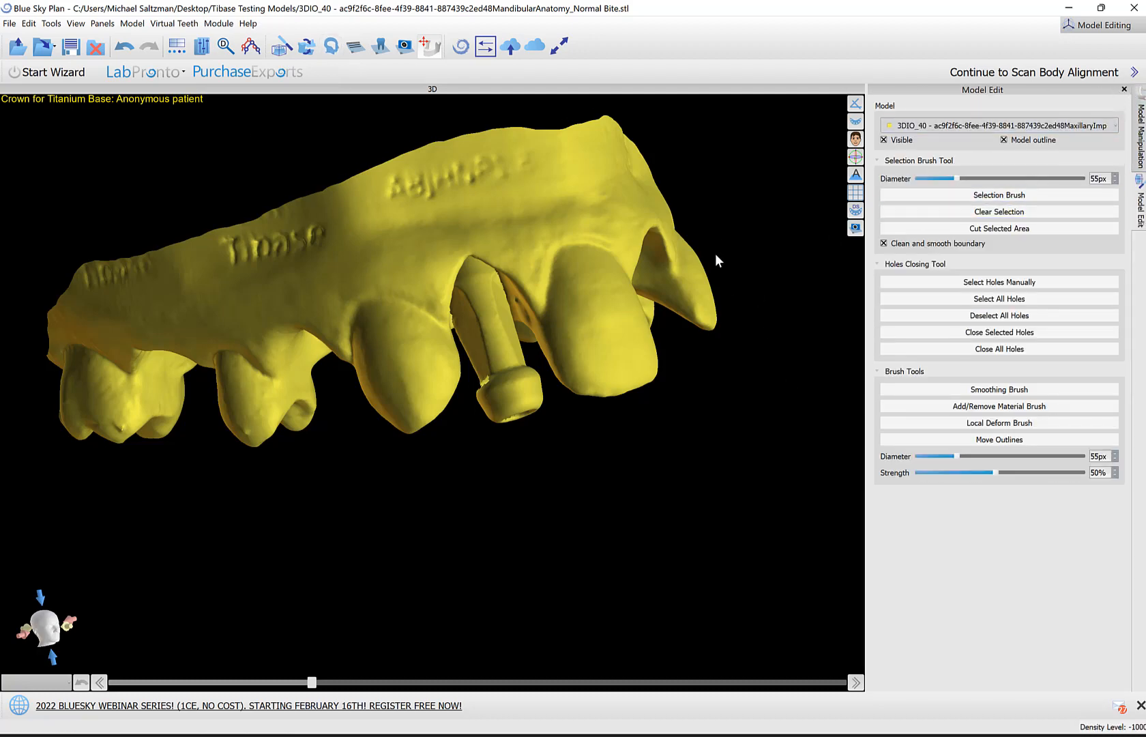
pyautogui.moveTo(716, 261); pyautogui.dragTo(577, 293)
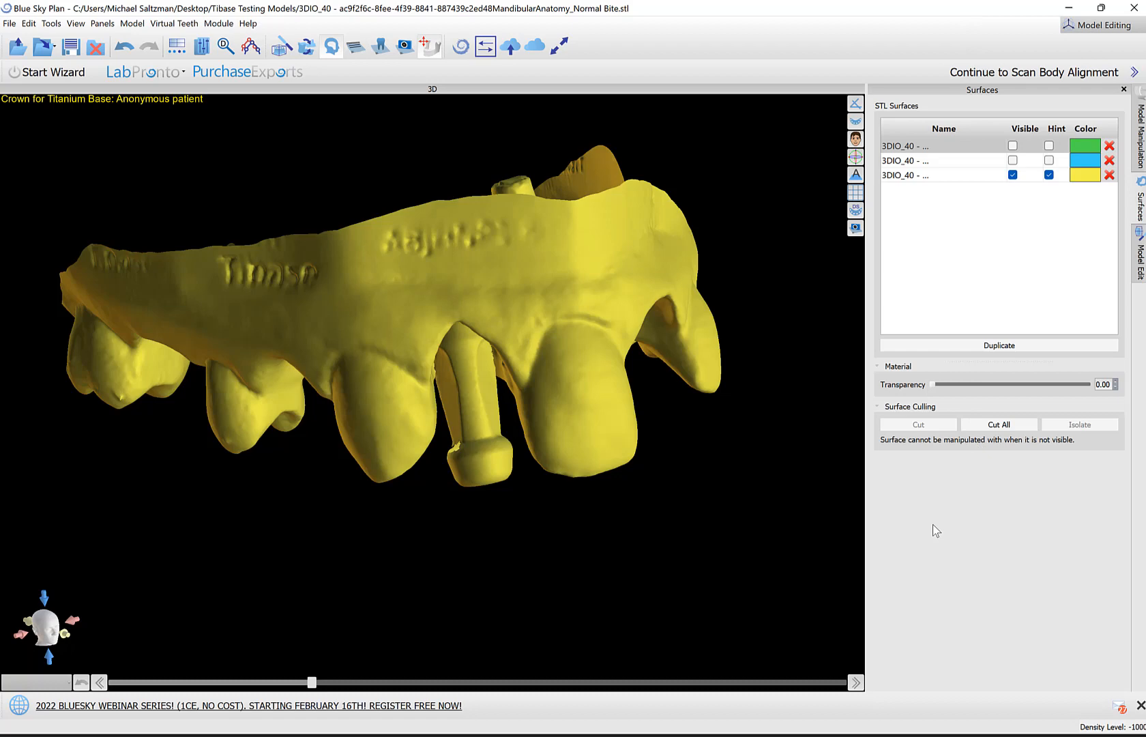
pyautogui.moveTo(549, 492)
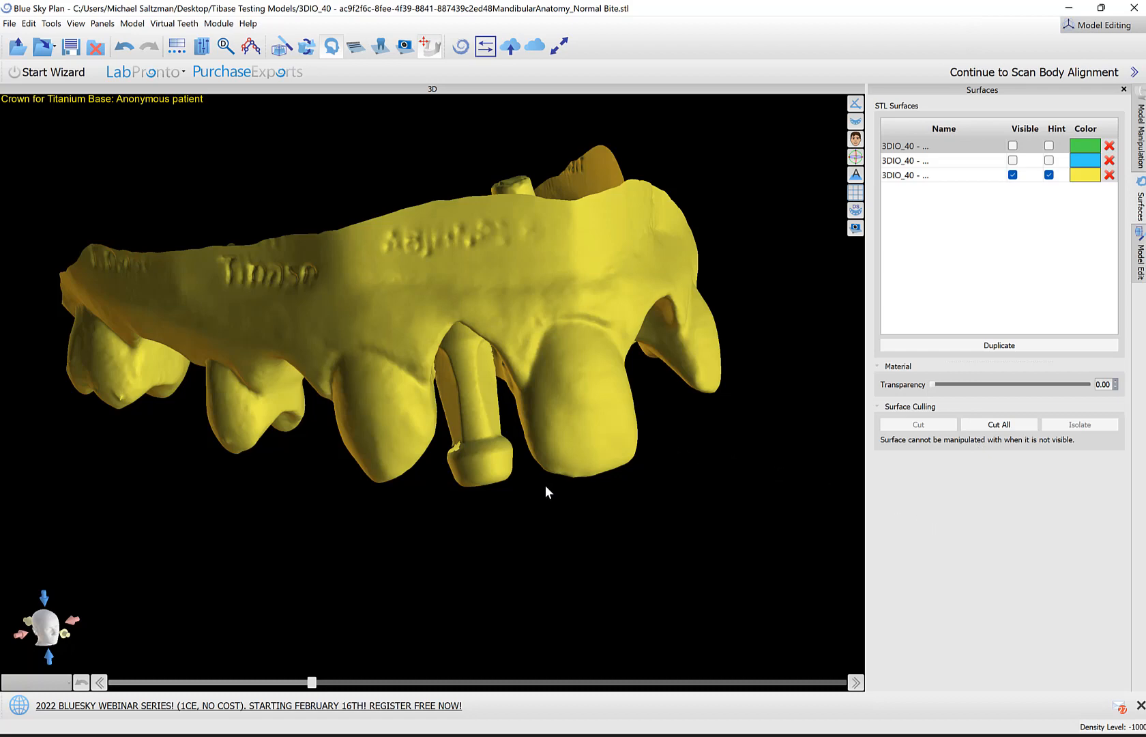
pyautogui.moveTo(549, 491); pyautogui.dragTo(509, 411)
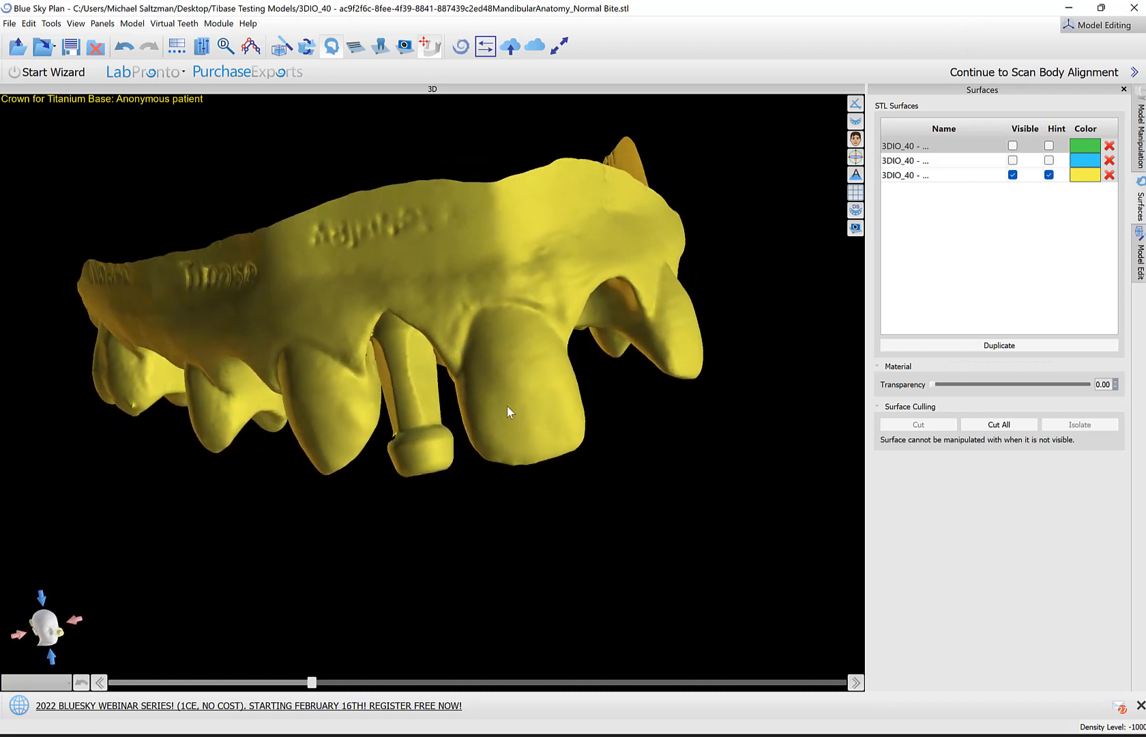
pyautogui.moveTo(509, 412); pyautogui.dragTo(489, 417)
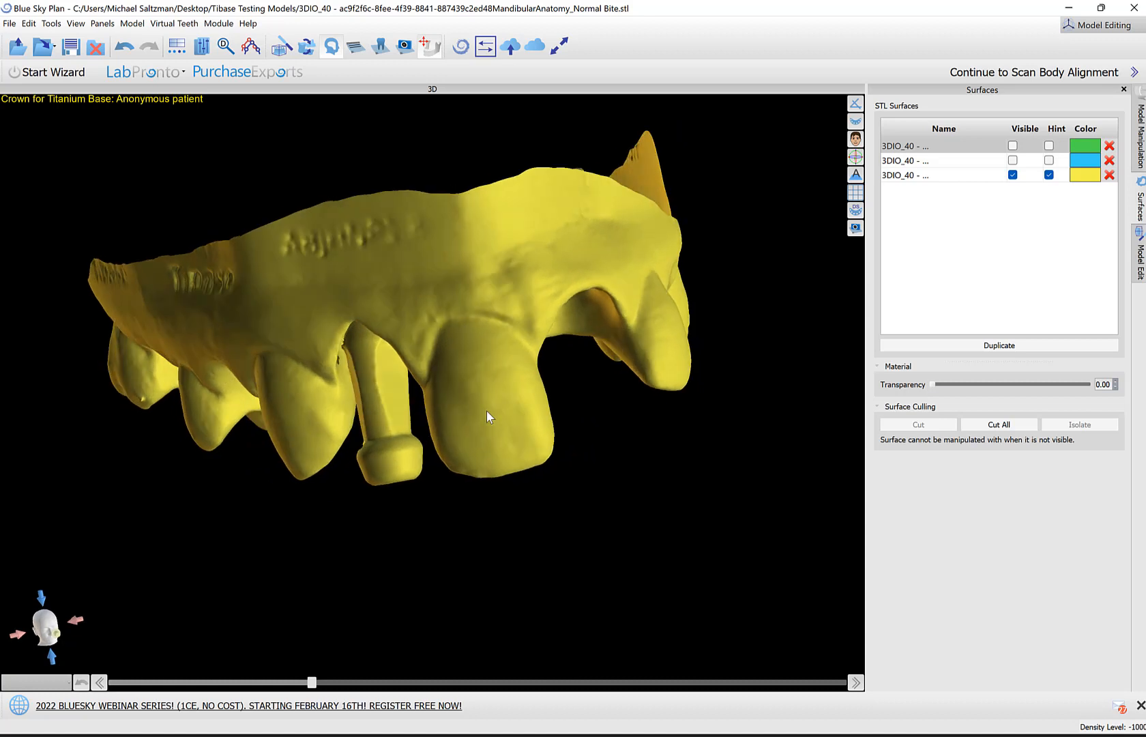
# Step: Proceed to scan body alignment, confirming the scan body is visible and centred
pyautogui.click(1032, 72)
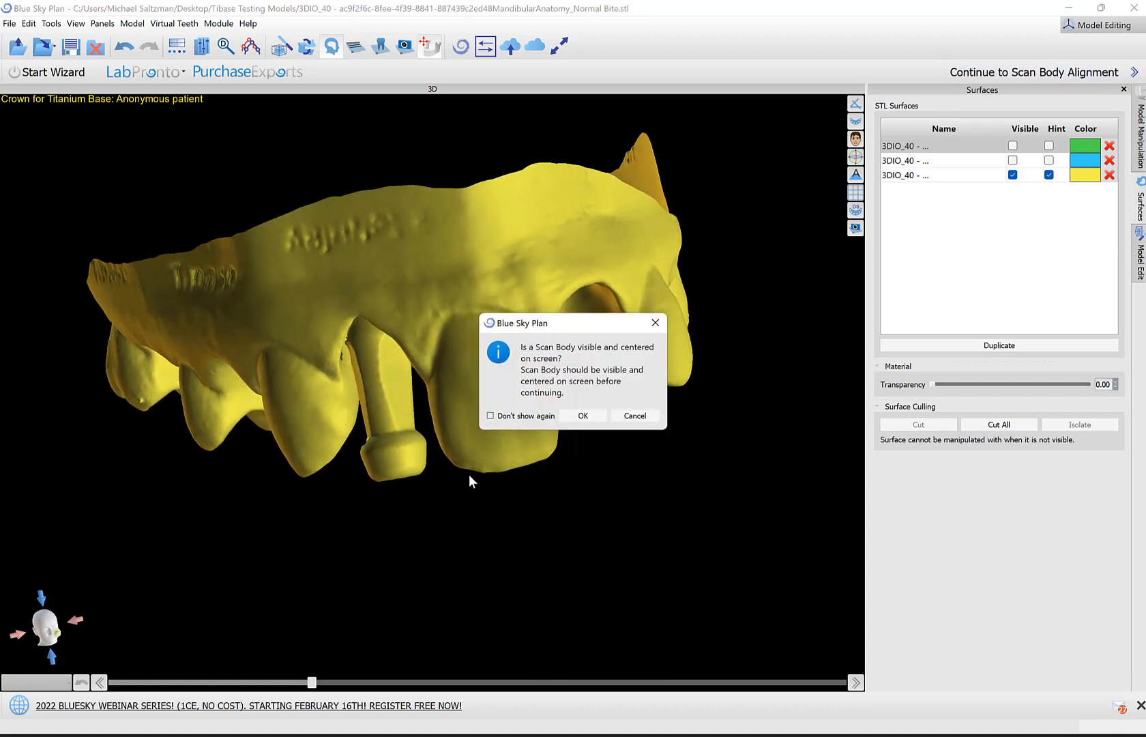
pyautogui.moveTo(593, 299)
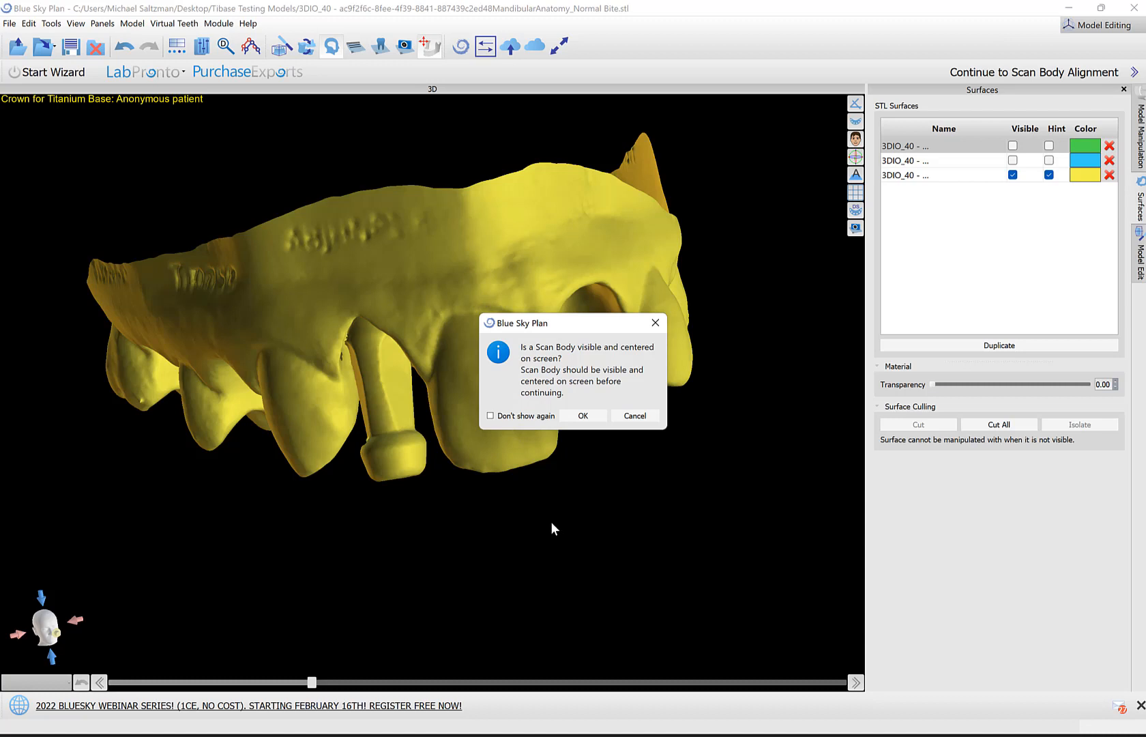
pyautogui.moveTo(591, 554)
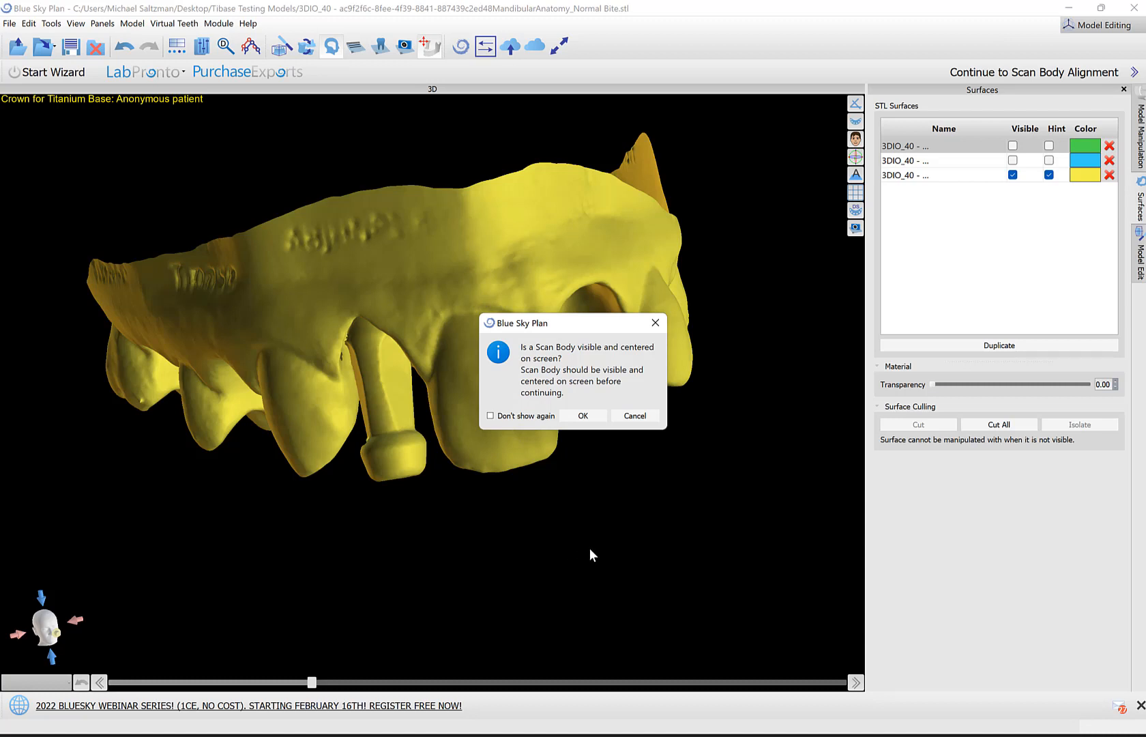
pyautogui.moveTo(562, 316)
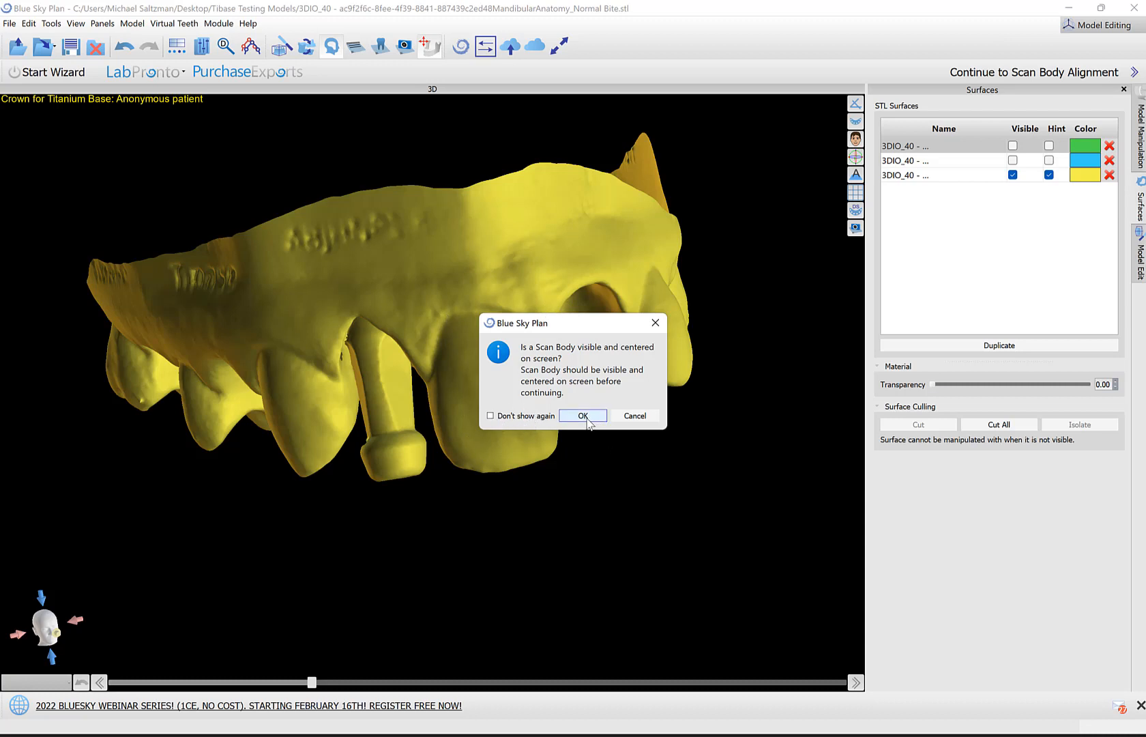
pyautogui.click(582, 415)
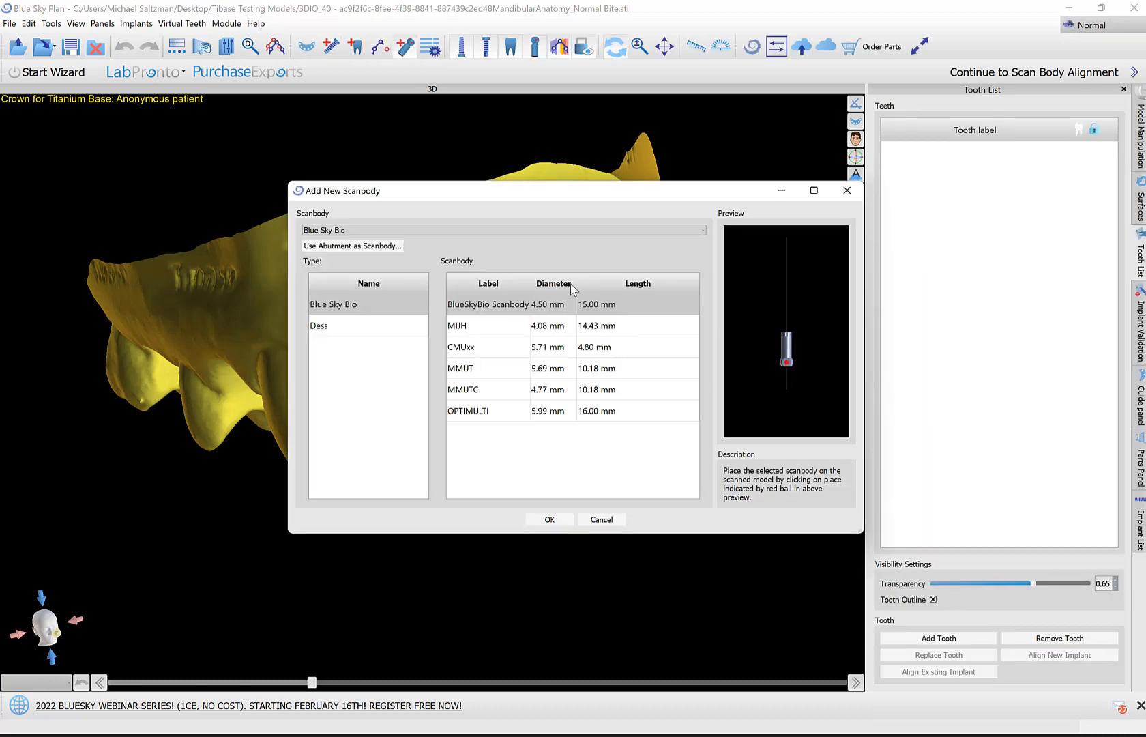
# Step: Choose Blue Sky Bio's MIJH scan body (4.08 mm) and confirm it
pyautogui.click(500, 230)
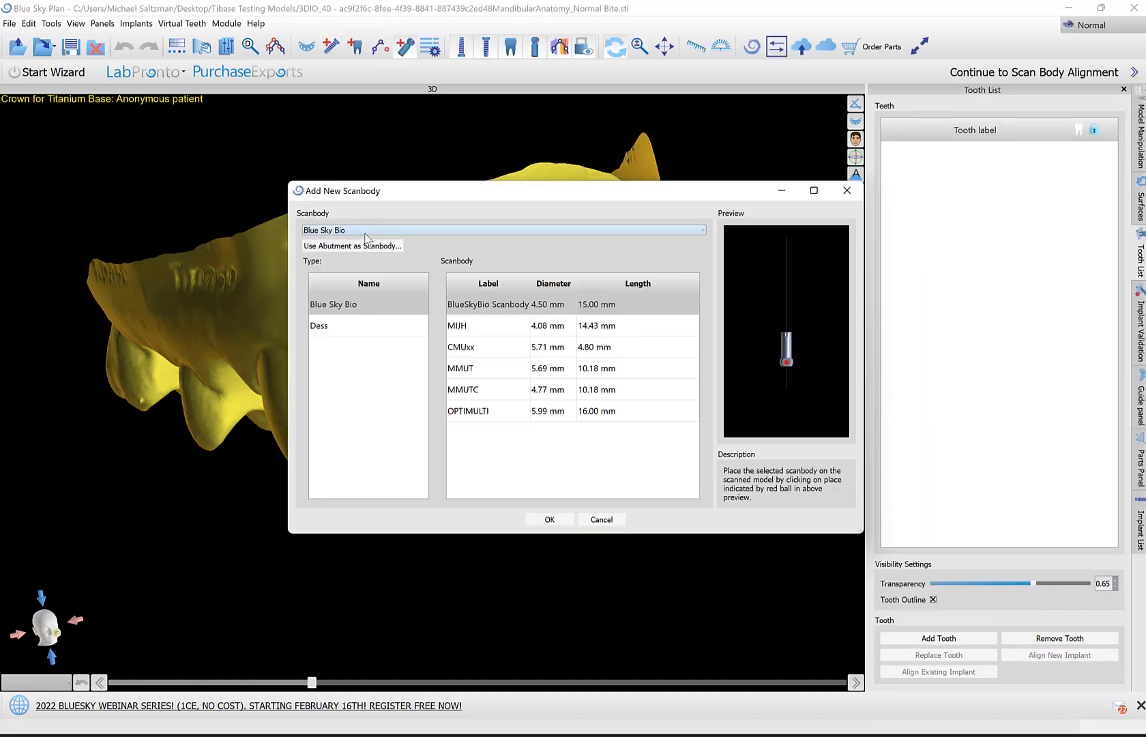
pyautogui.click(501, 229)
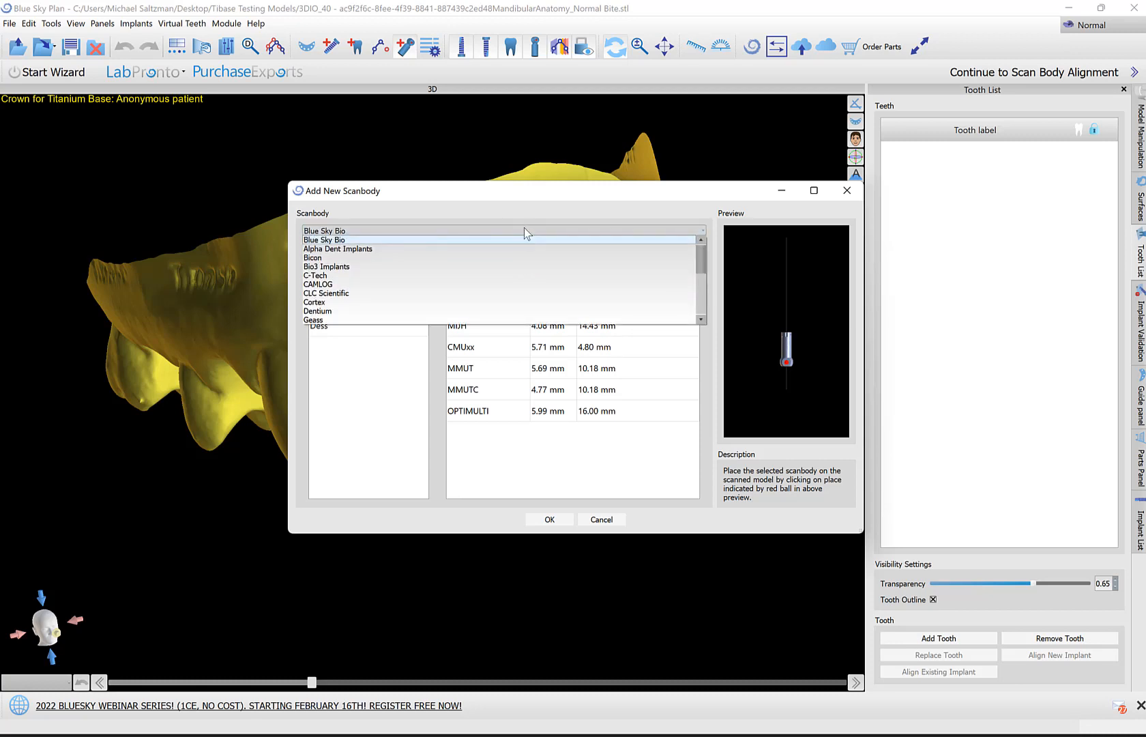
pyautogui.click(324, 240)
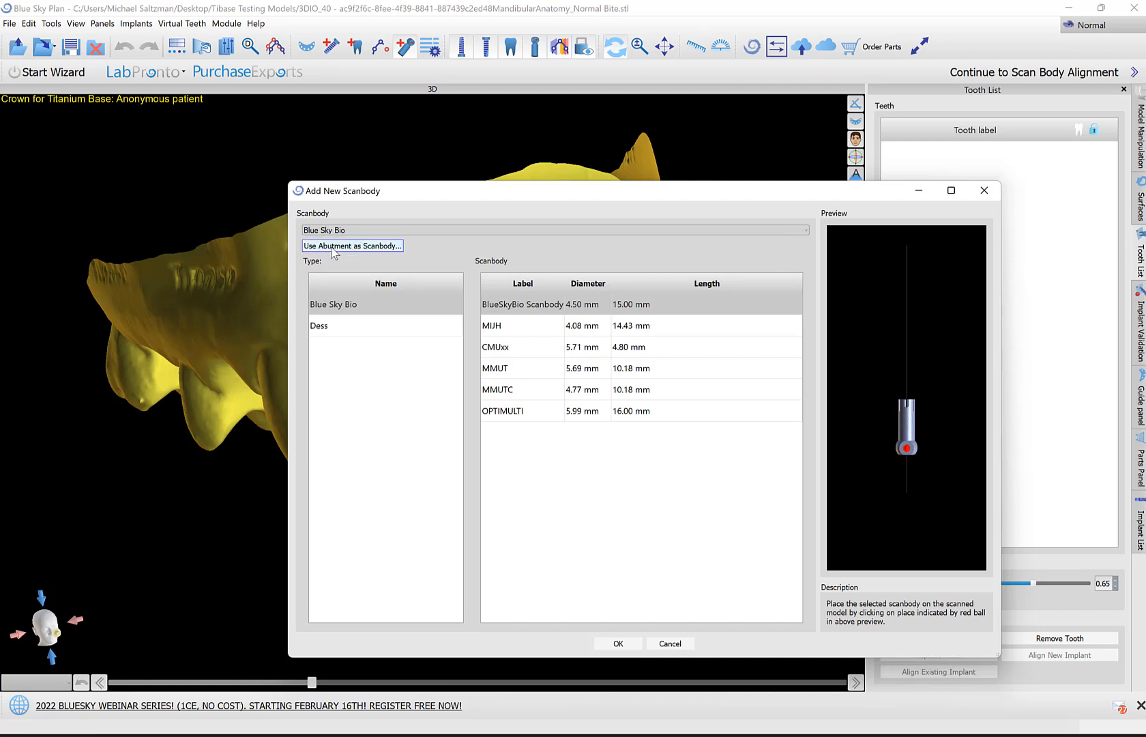
pyautogui.moveTo(360, 248)
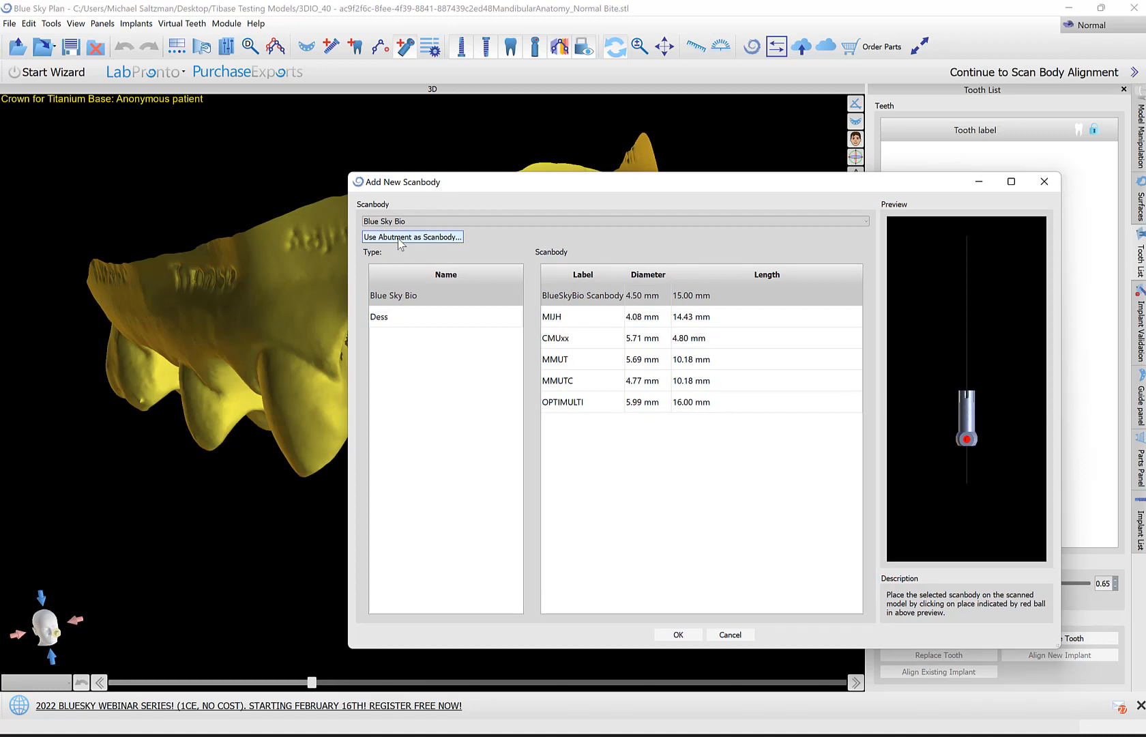
pyautogui.moveTo(406, 377)
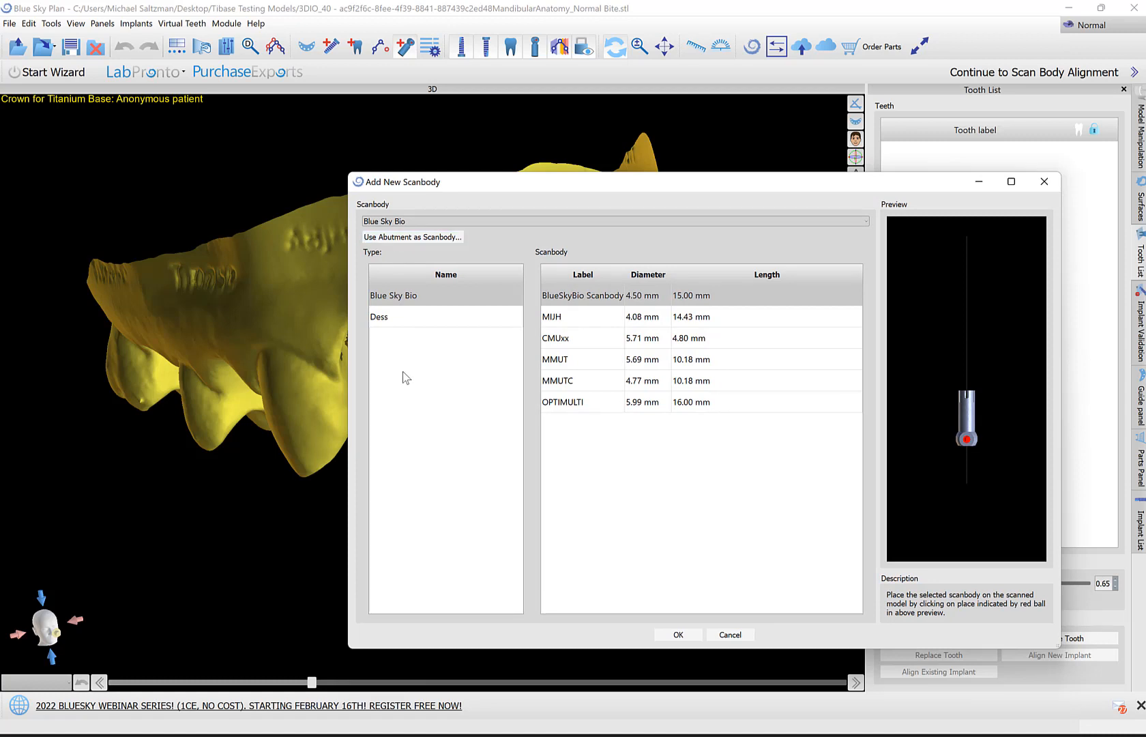
pyautogui.click(582, 316)
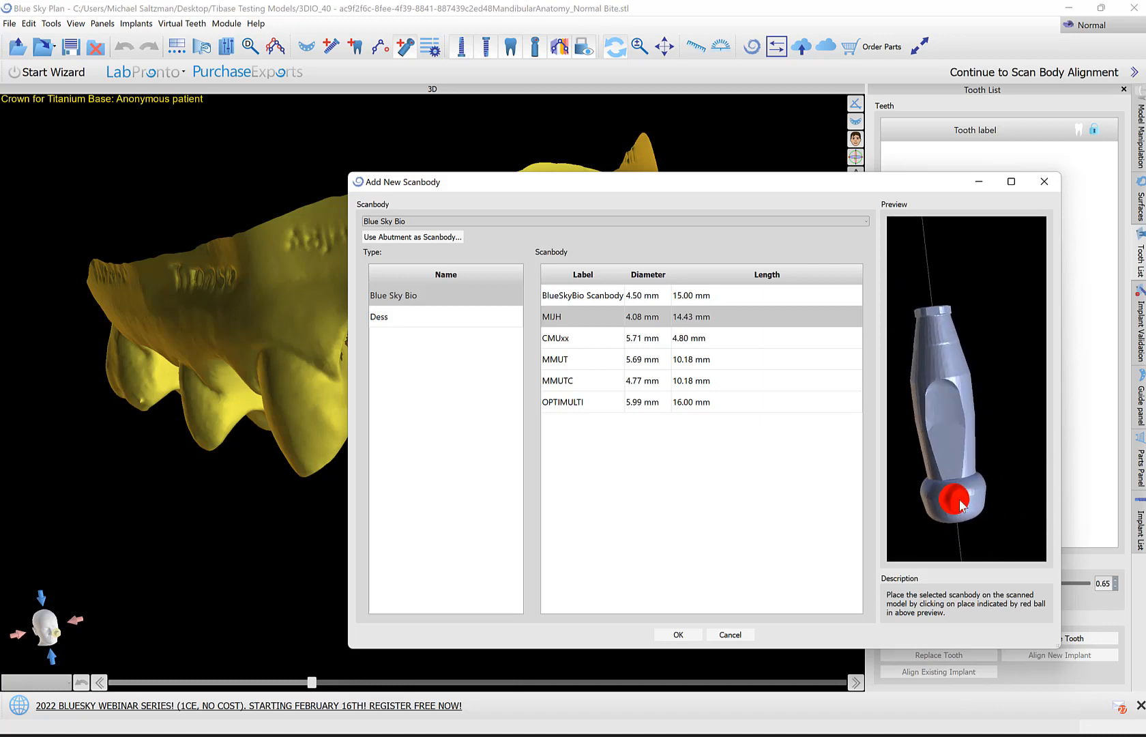
pyautogui.moveTo(957, 431)
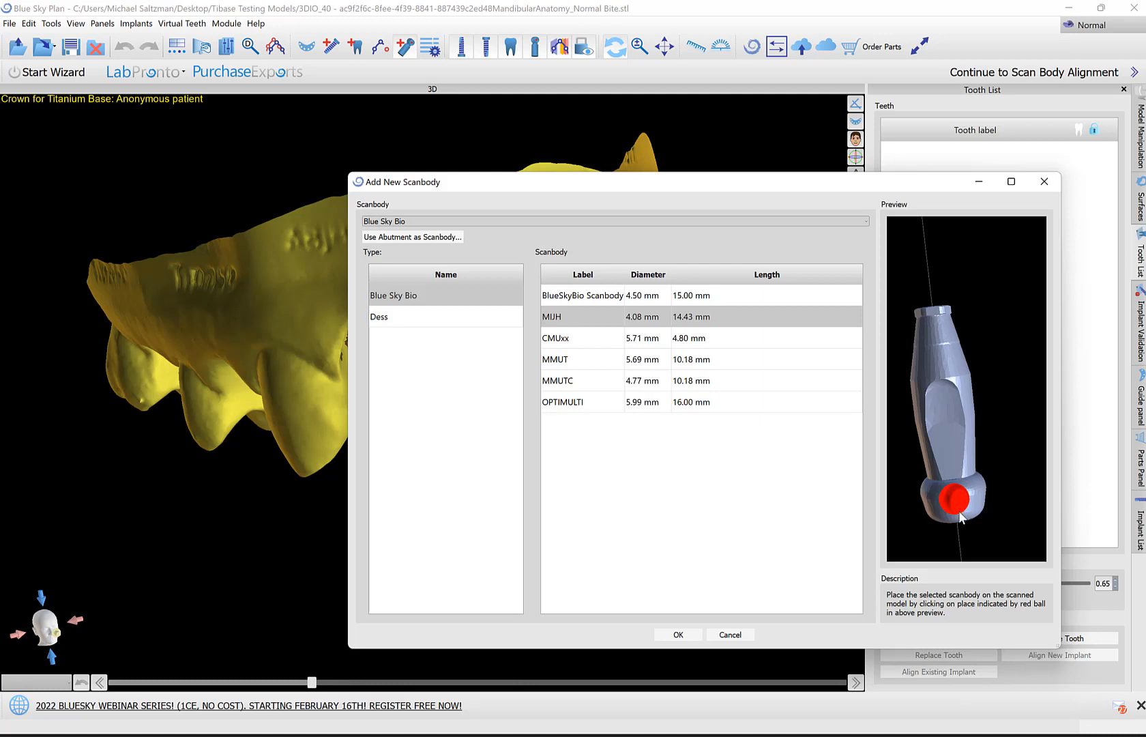
pyautogui.moveTo(919, 553)
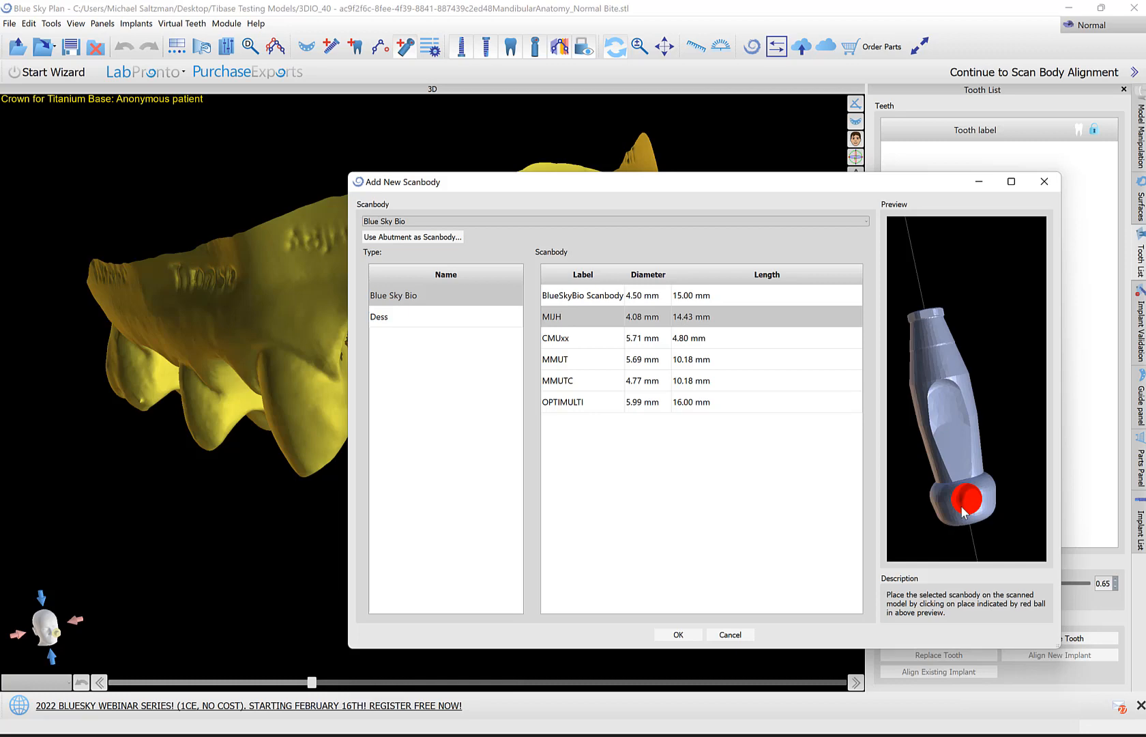
pyautogui.moveTo(676, 633)
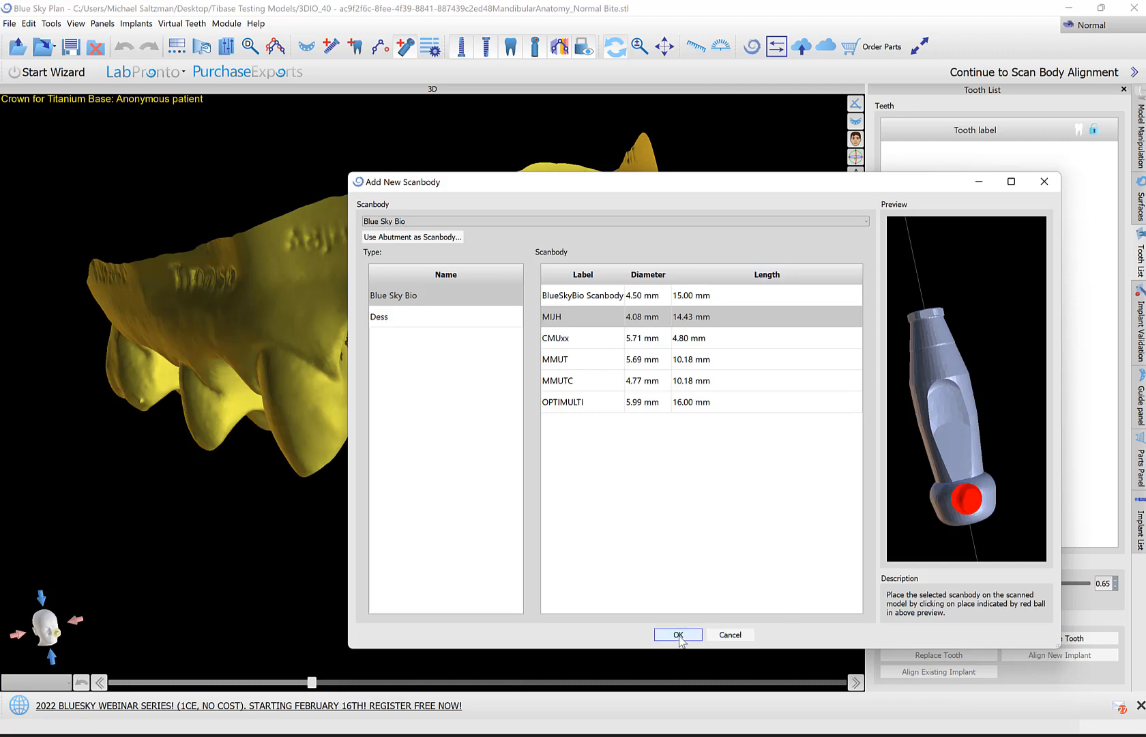
pyautogui.click(676, 634)
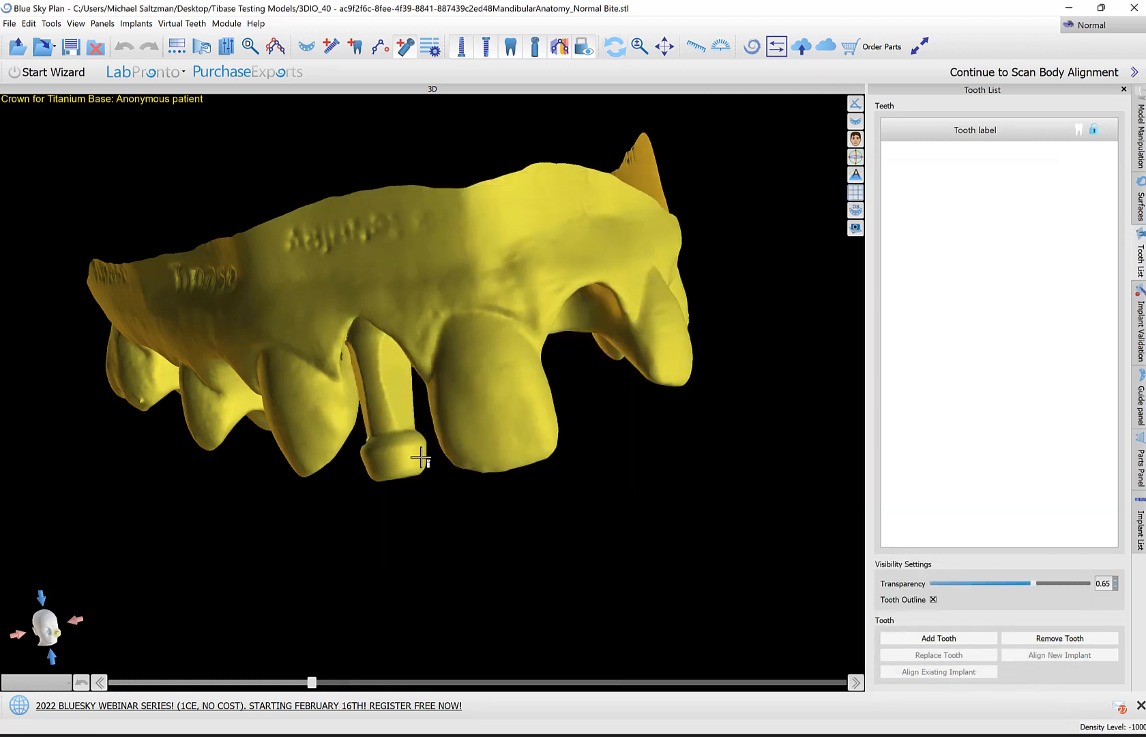
# Step: Click the scanned scan body to place the MIJH scan body there
pyautogui.click(1032, 71)
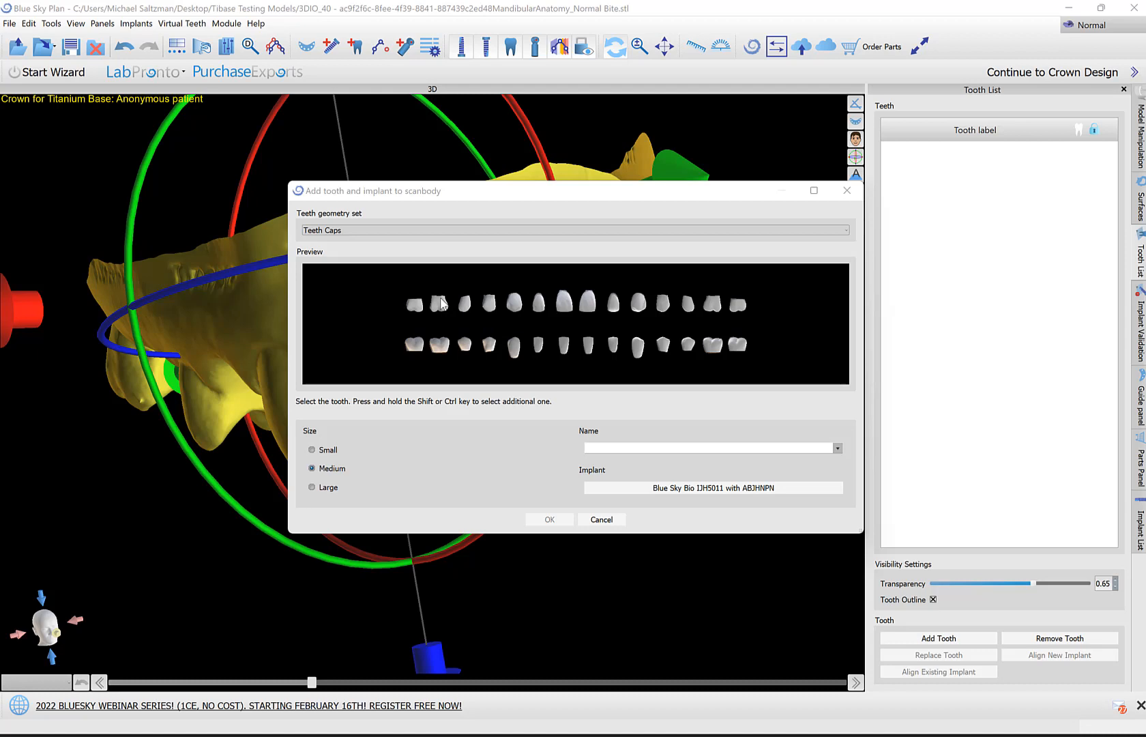
# Step: Preview the Caps with Roots and Brenes libraries, then settle on Teeth Caps geometry
pyautogui.click(574, 229)
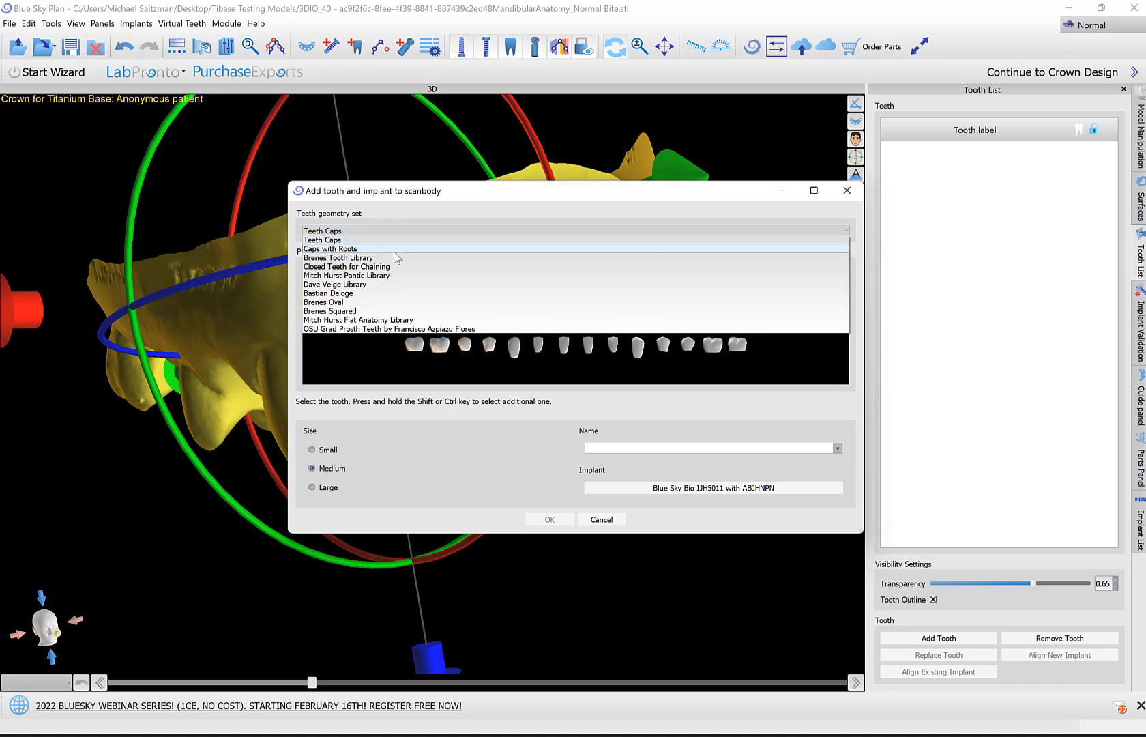
pyautogui.click(329, 249)
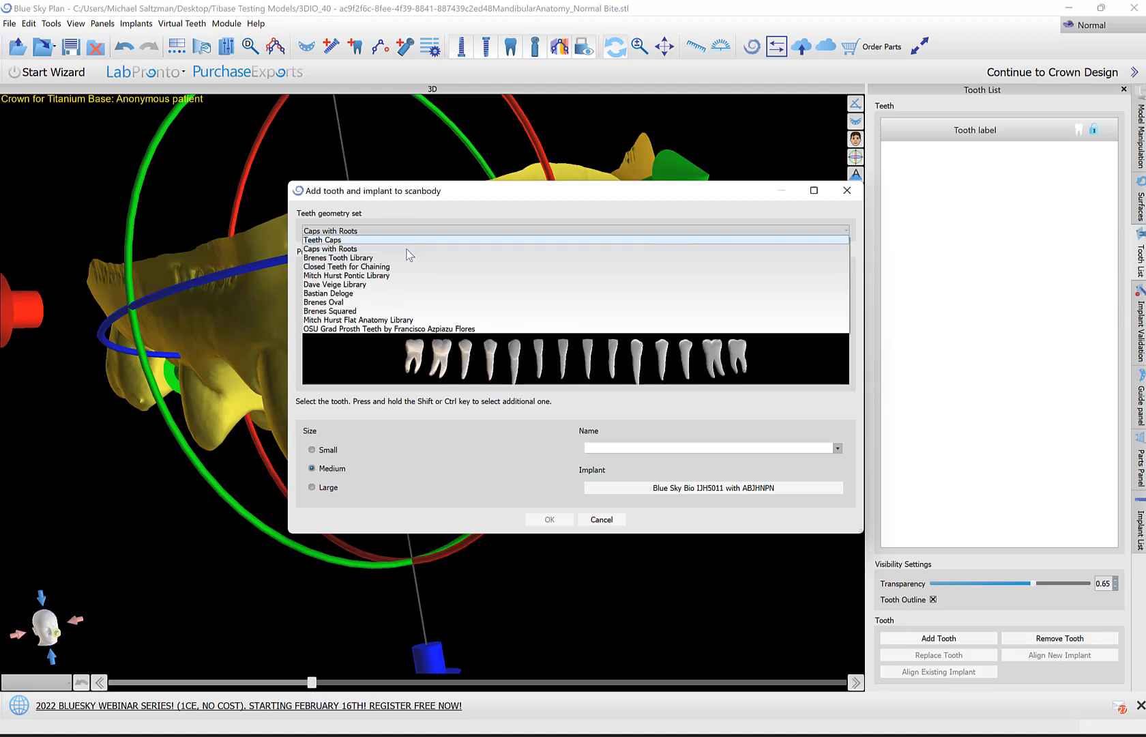
pyautogui.click(337, 257)
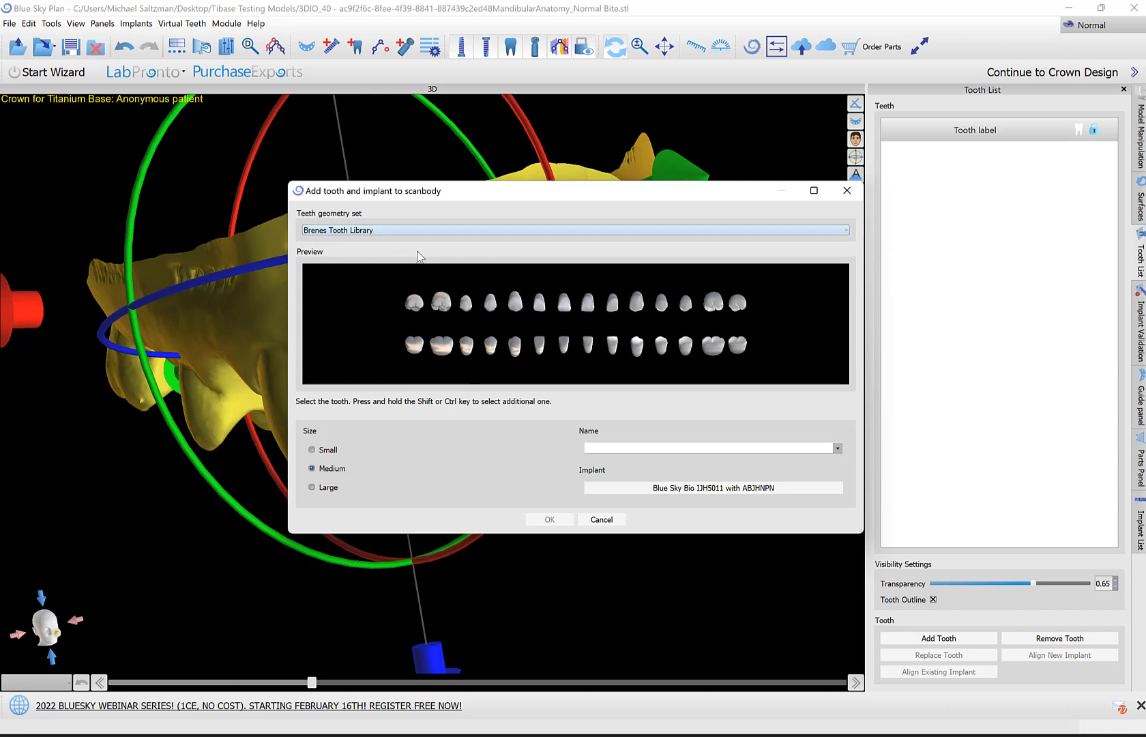
pyautogui.moveTo(392, 265)
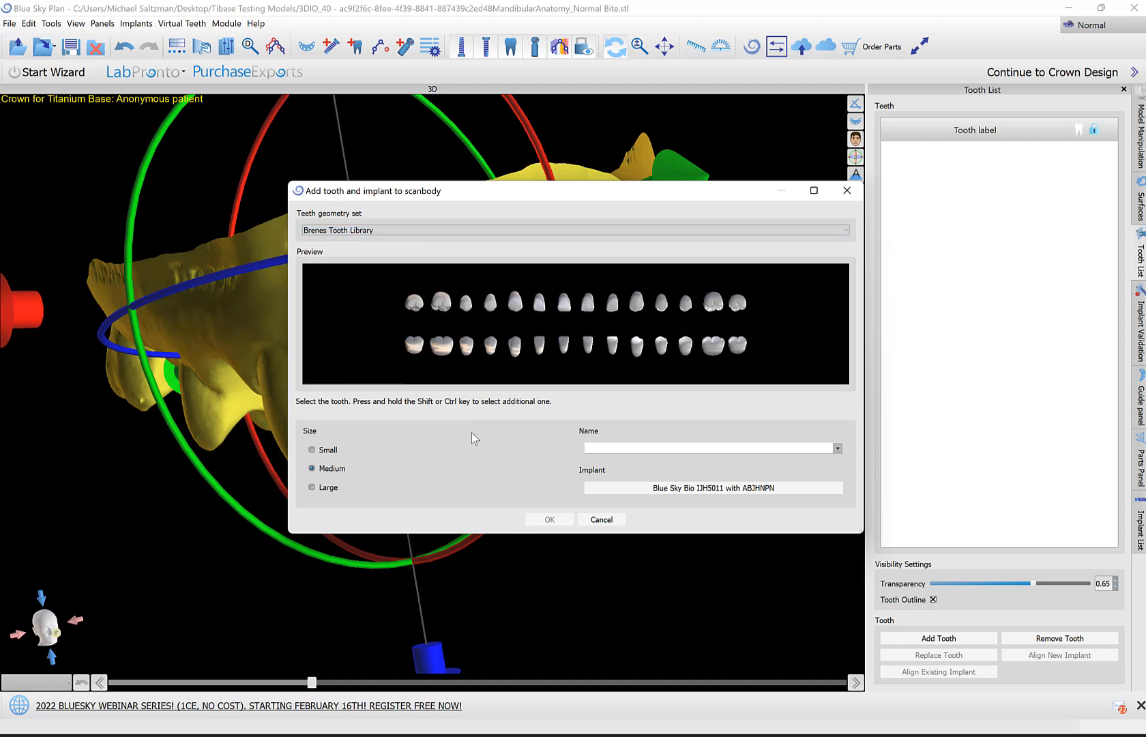
pyautogui.click(575, 230)
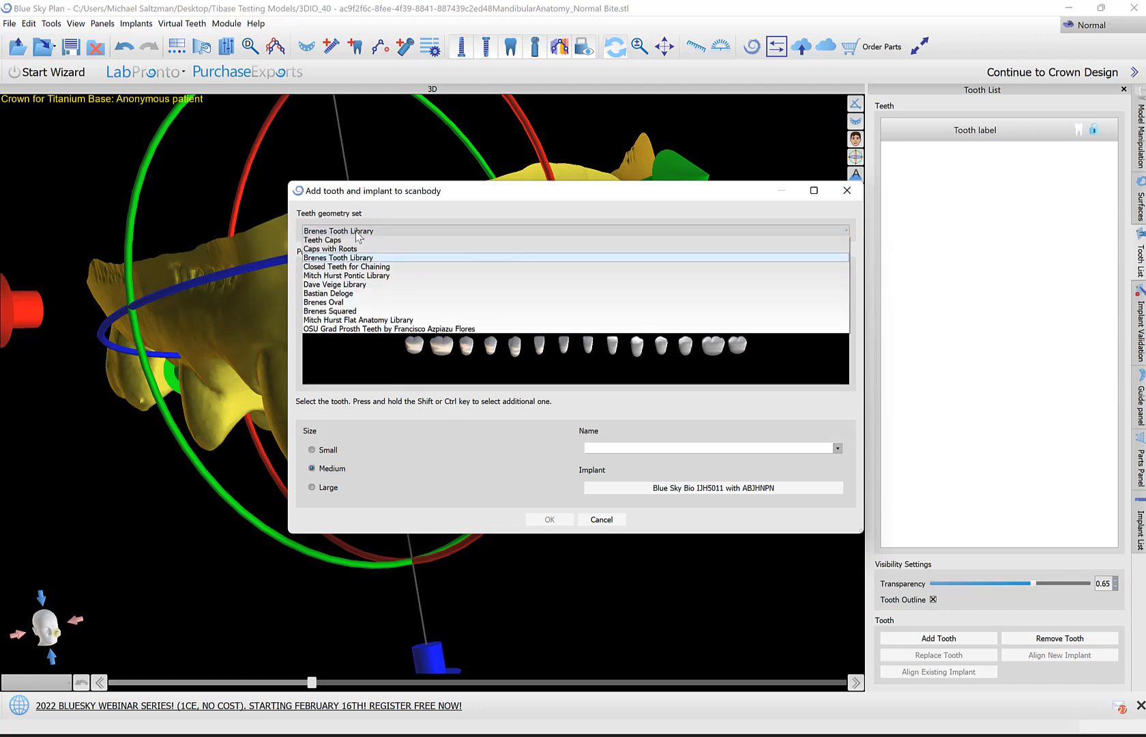
pyautogui.click(322, 239)
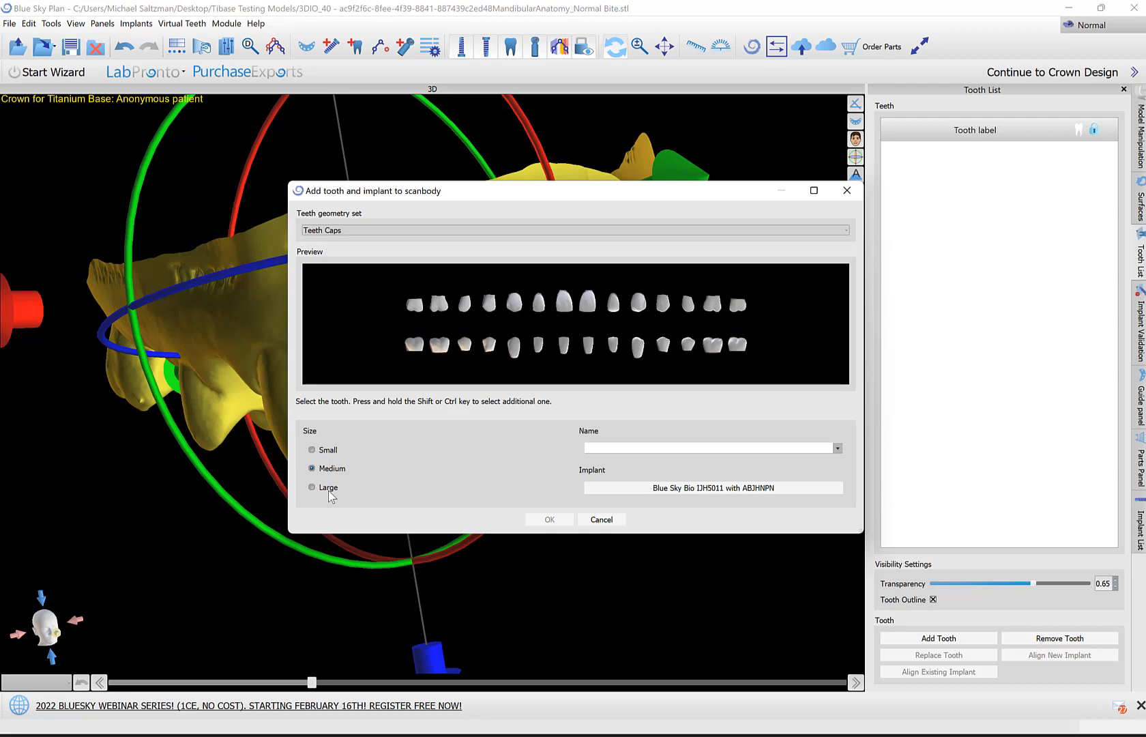
# Step: Accept implant IJH5011 with abutment ABJHNPN and add the right maxillary lateral incisor
pyautogui.click(712, 488)
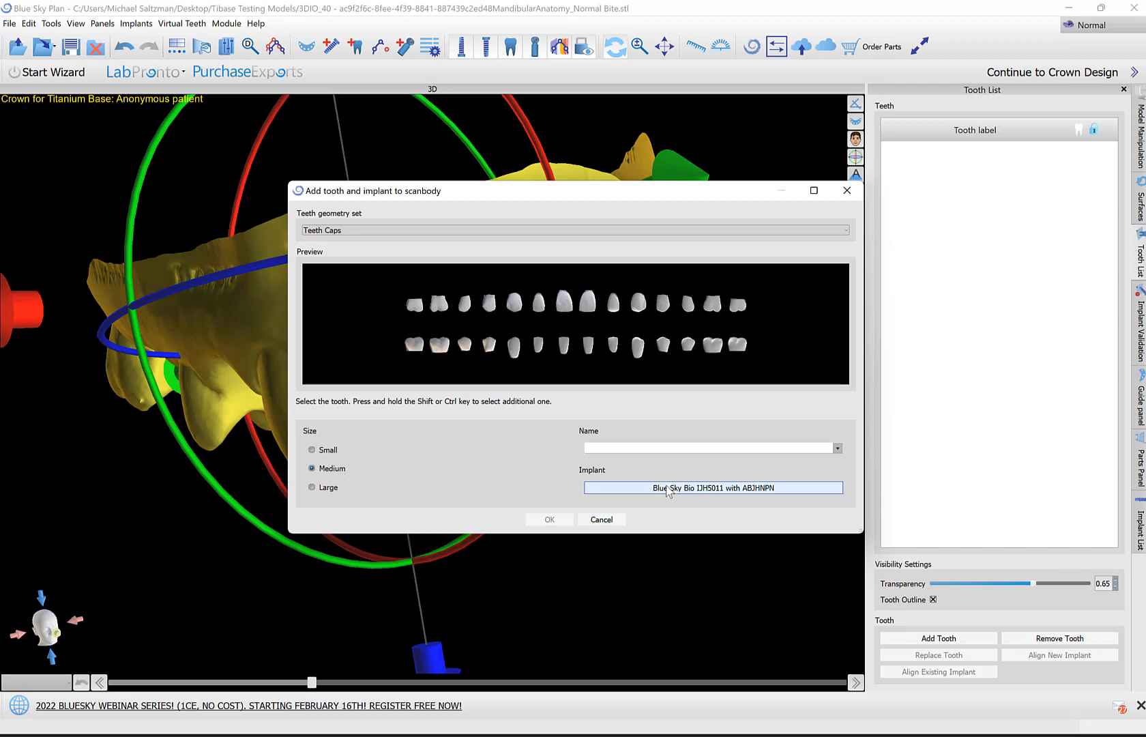
pyautogui.click(711, 488)
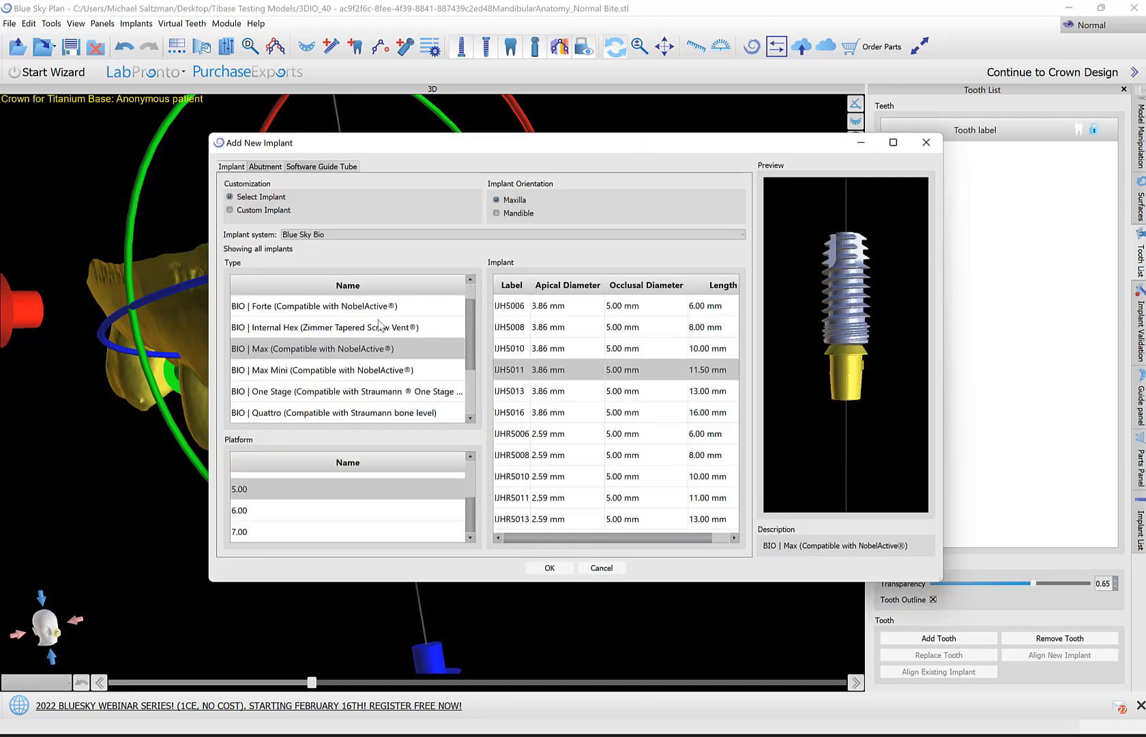
pyautogui.click(264, 166)
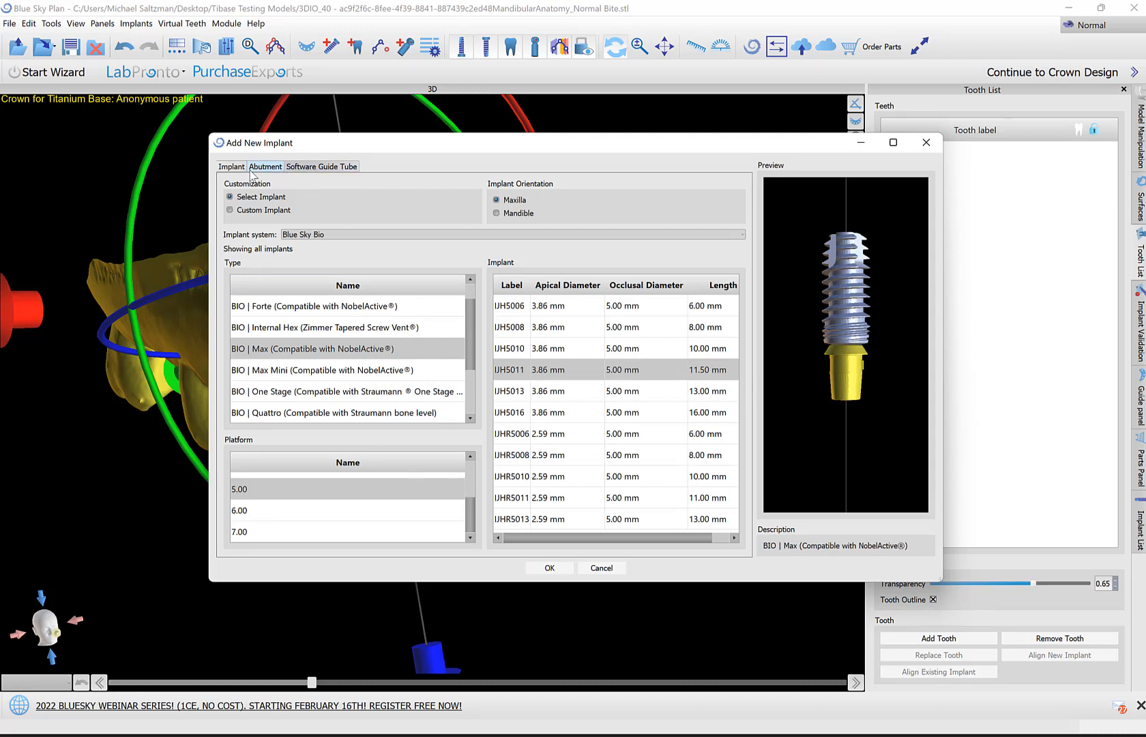
pyautogui.click(264, 166)
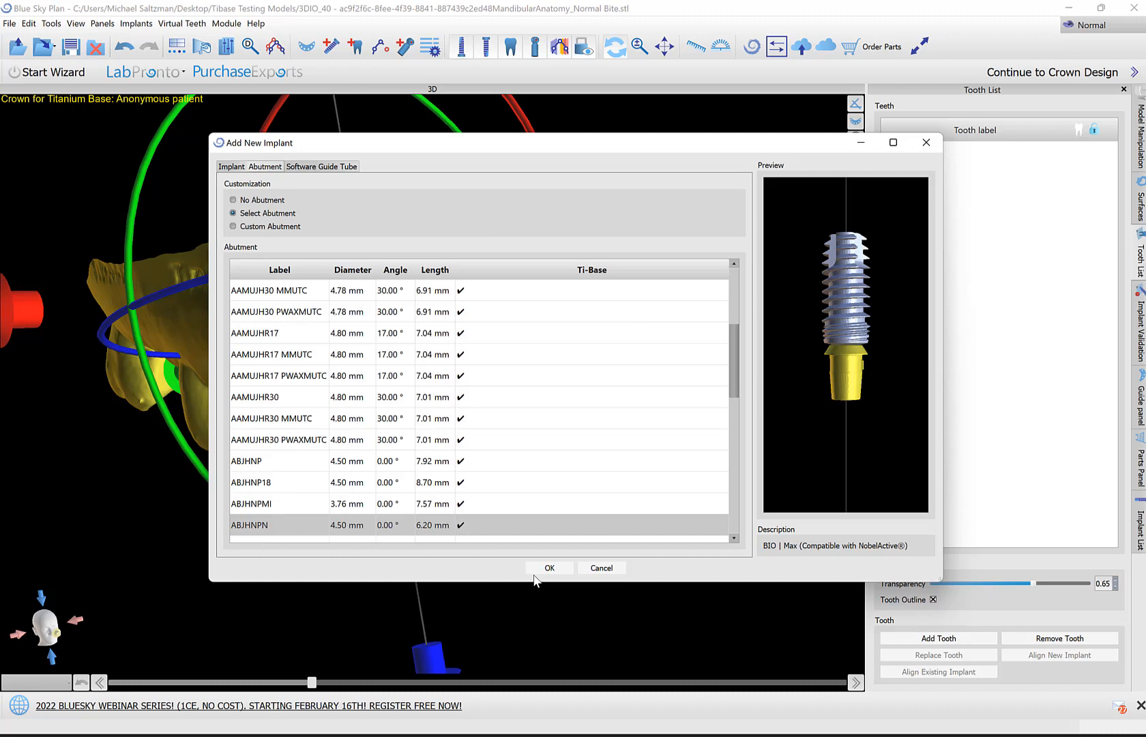
pyautogui.click(549, 567)
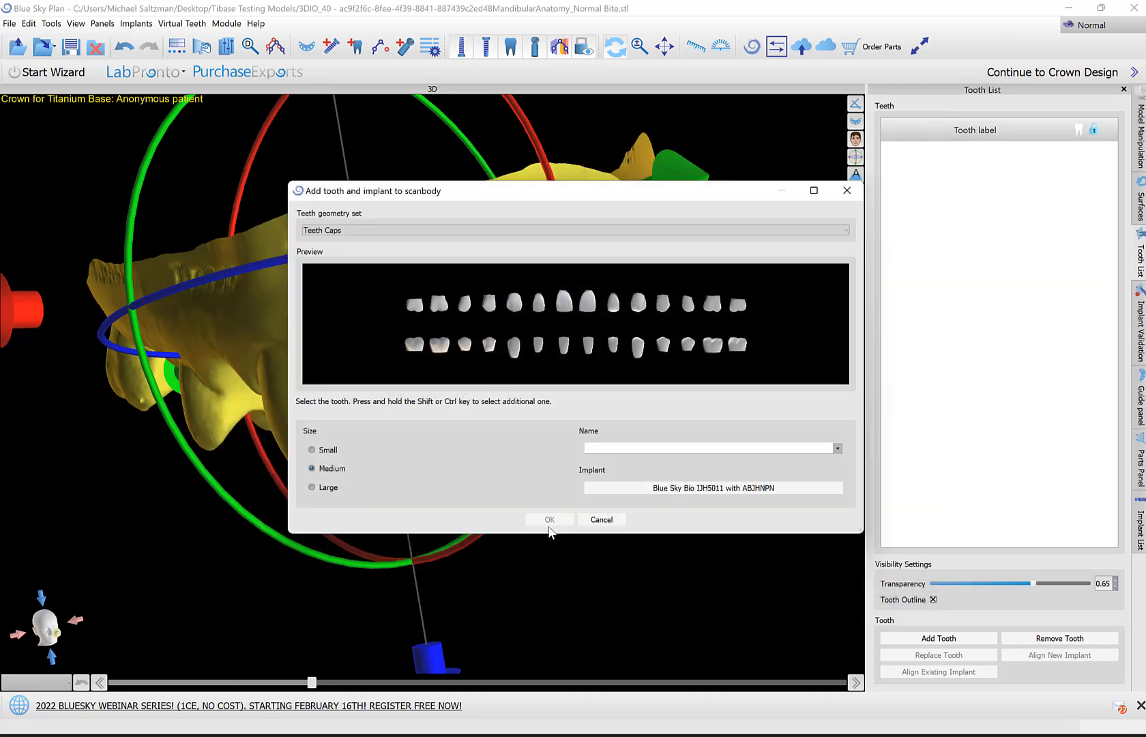
pyautogui.click(539, 303)
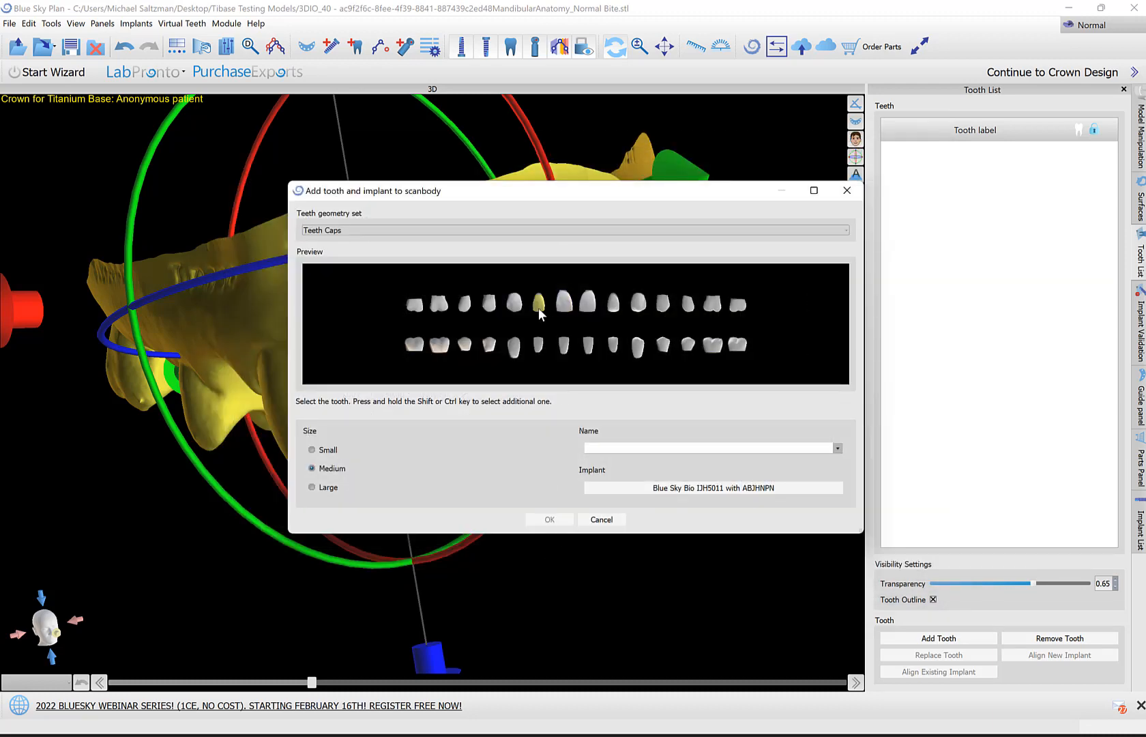
pyautogui.click(540, 303)
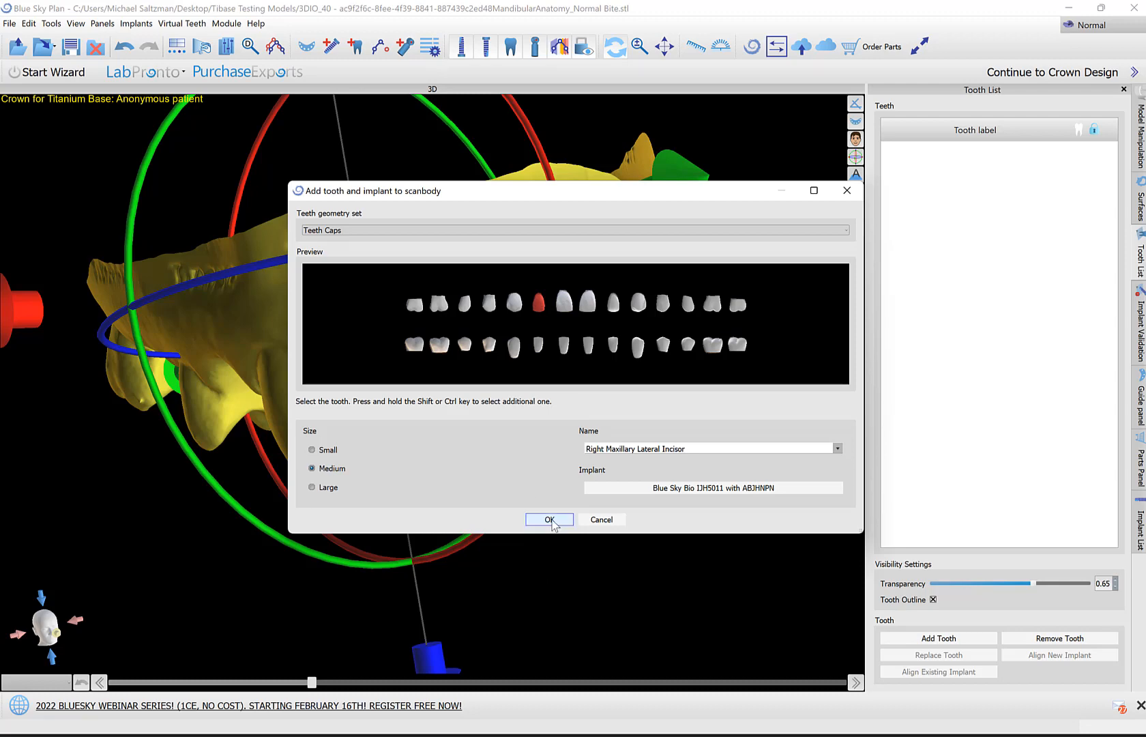
pyautogui.click(549, 519)
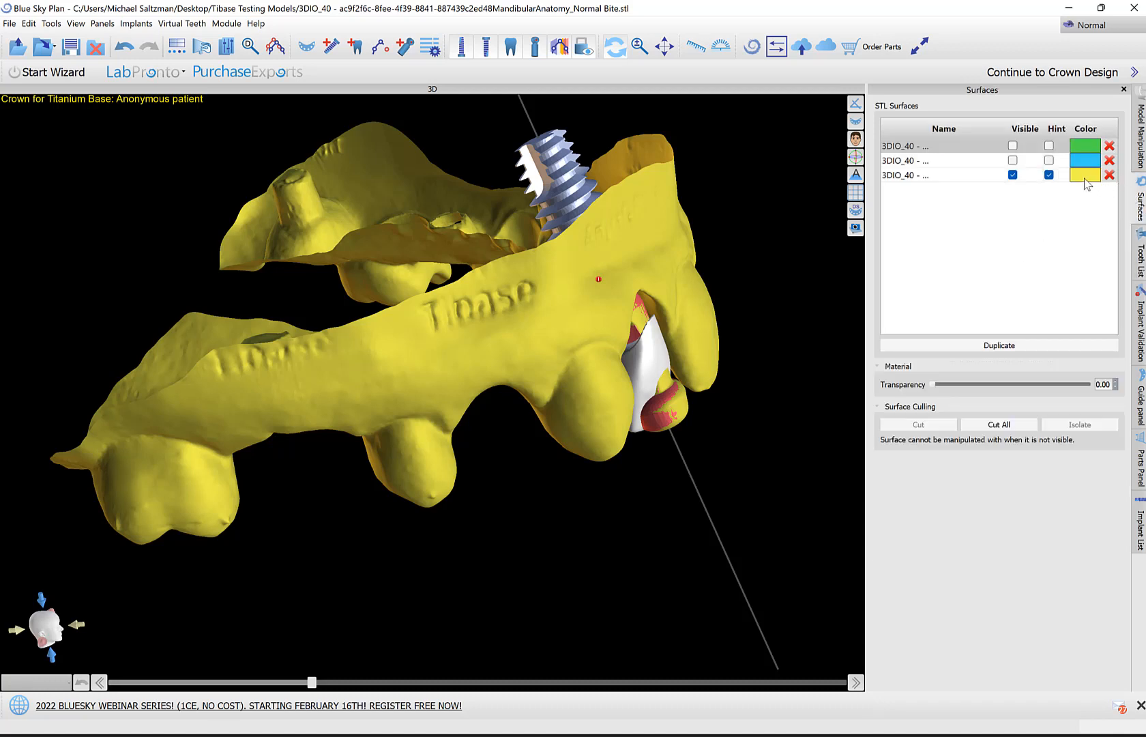
# Step: Recolour the yellow upper scan blue, toggle its visibility, and orbit to the implant site
pyautogui.click(1084, 175)
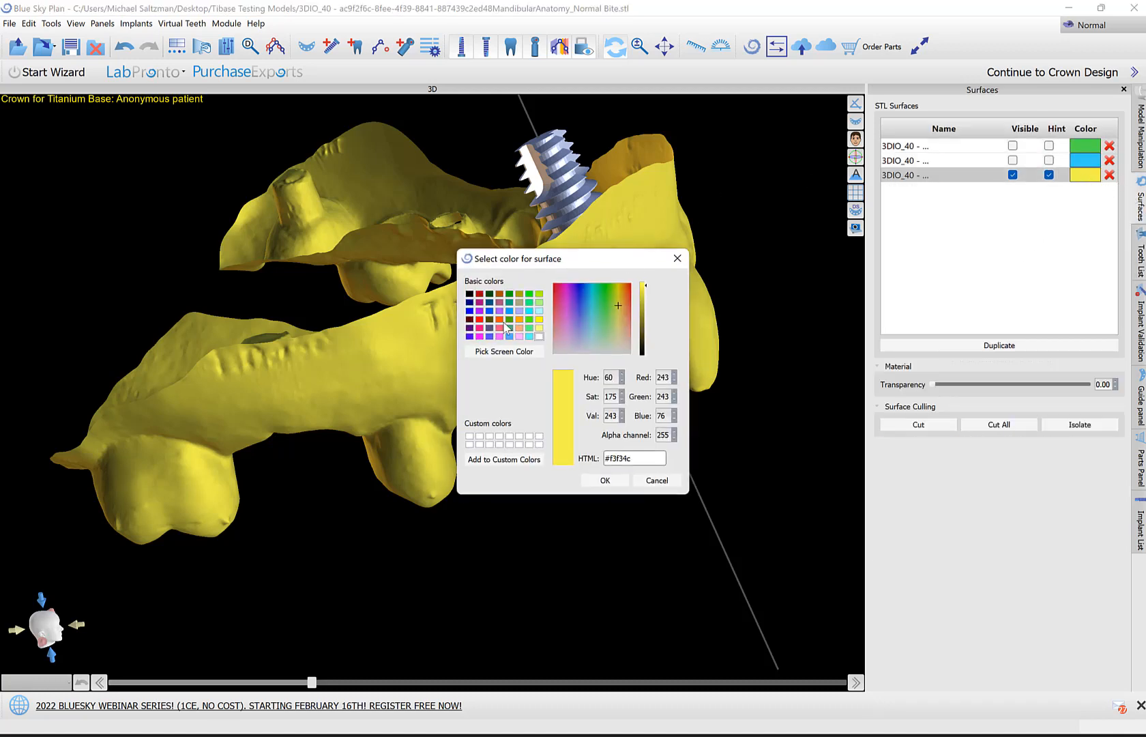
pyautogui.click(499, 319)
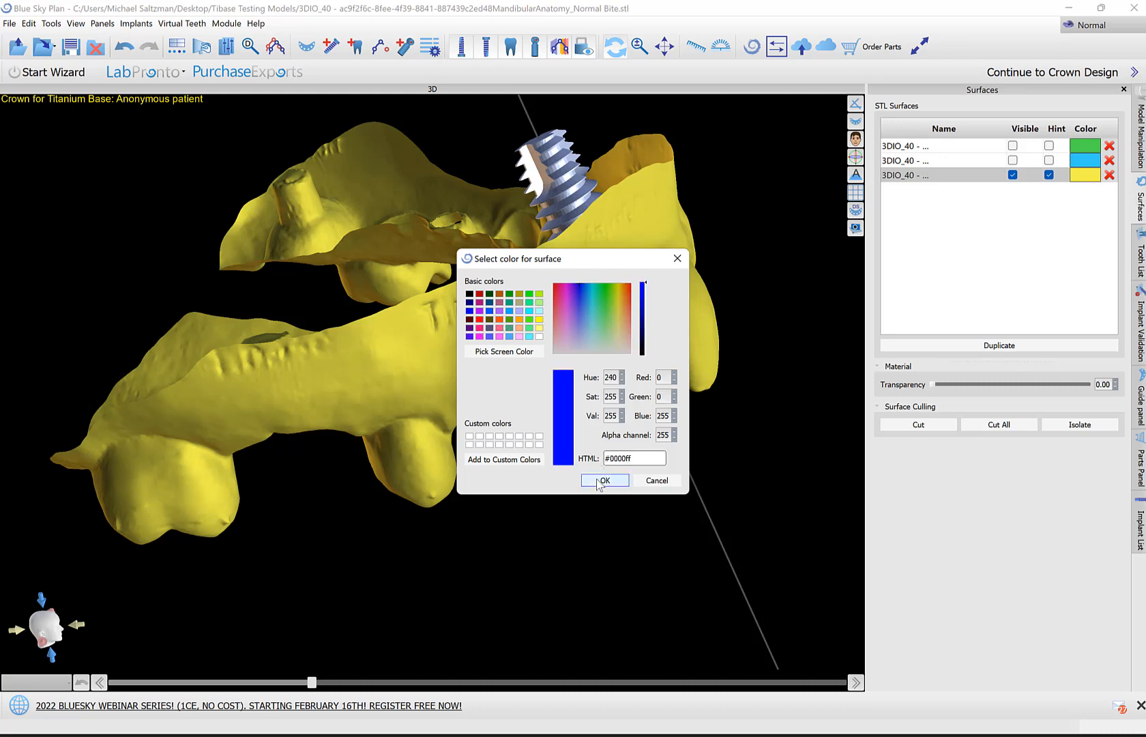
pyautogui.click(603, 480)
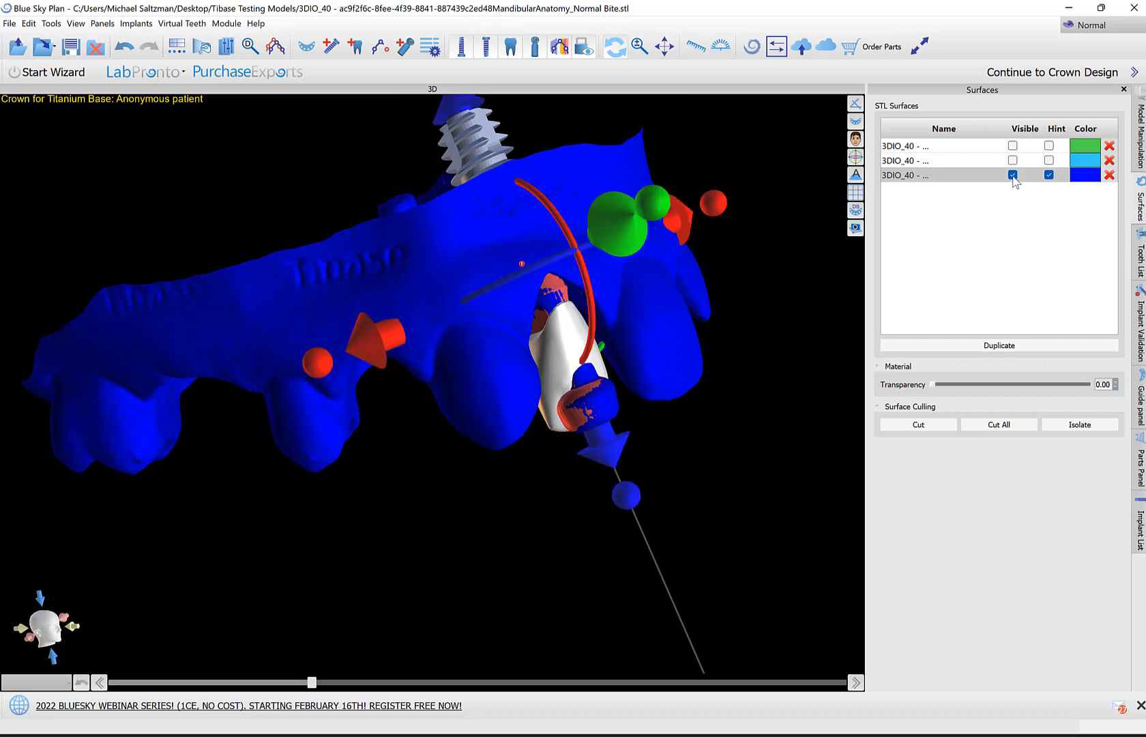
pyautogui.click(1012, 174)
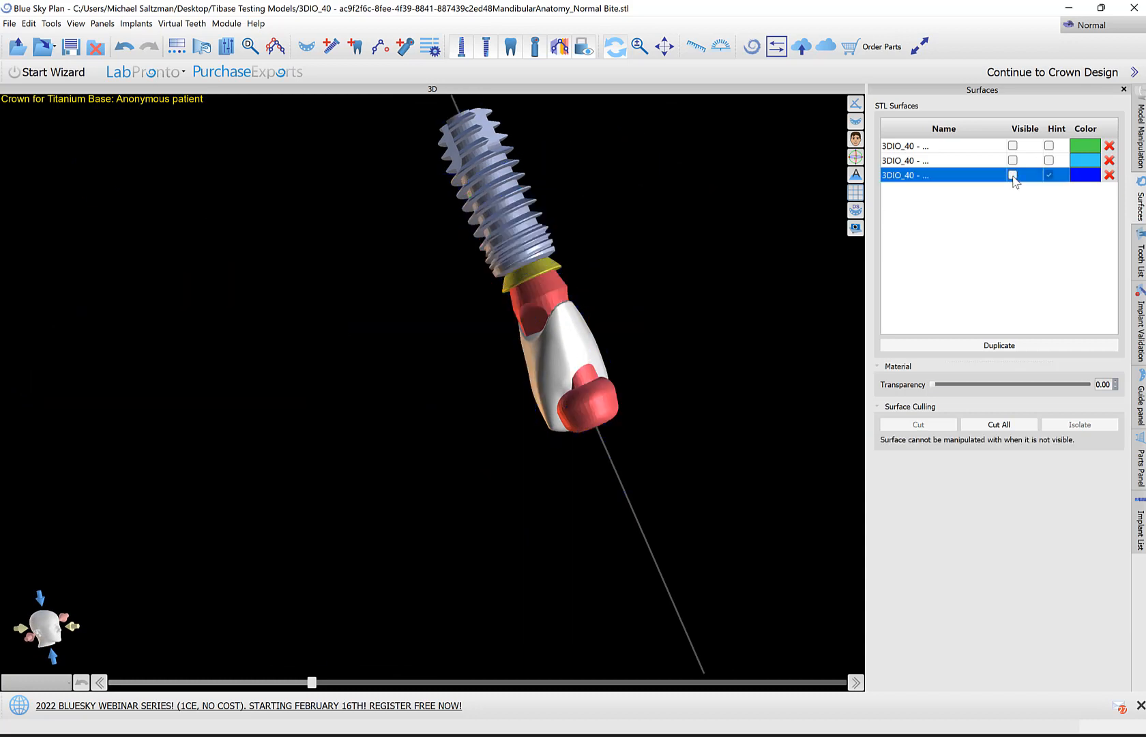
pyautogui.click(1013, 175)
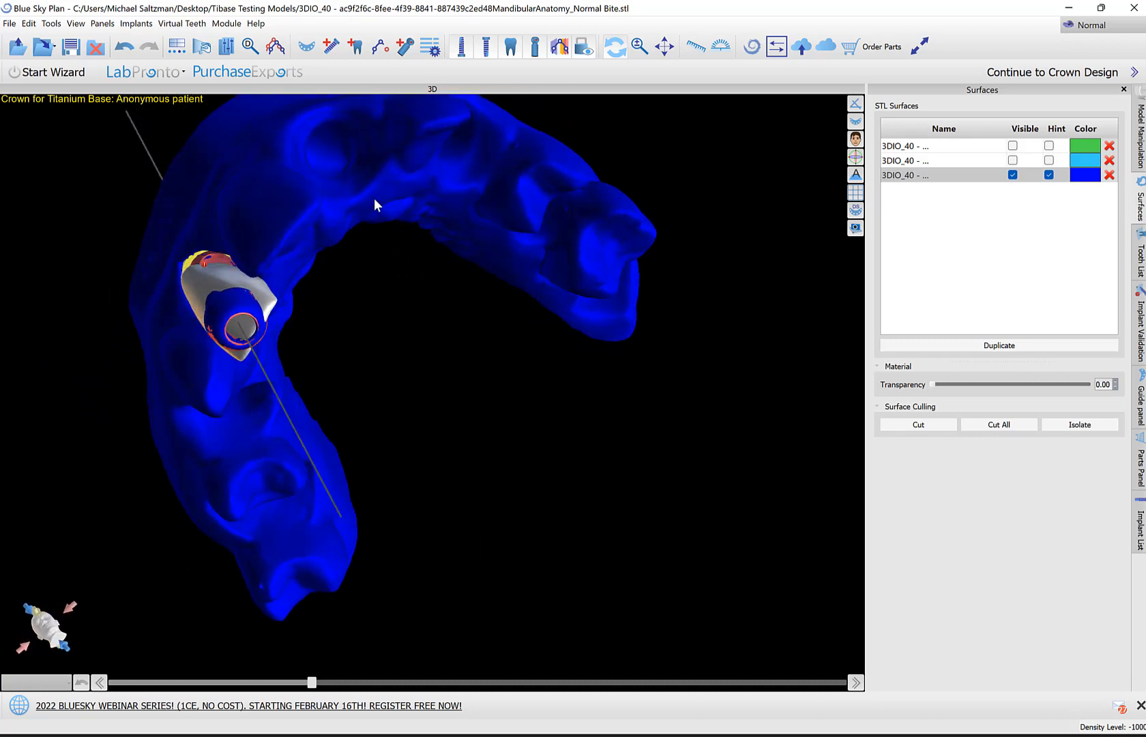
pyautogui.moveTo(372, 204); pyautogui.dragTo(563, 366)
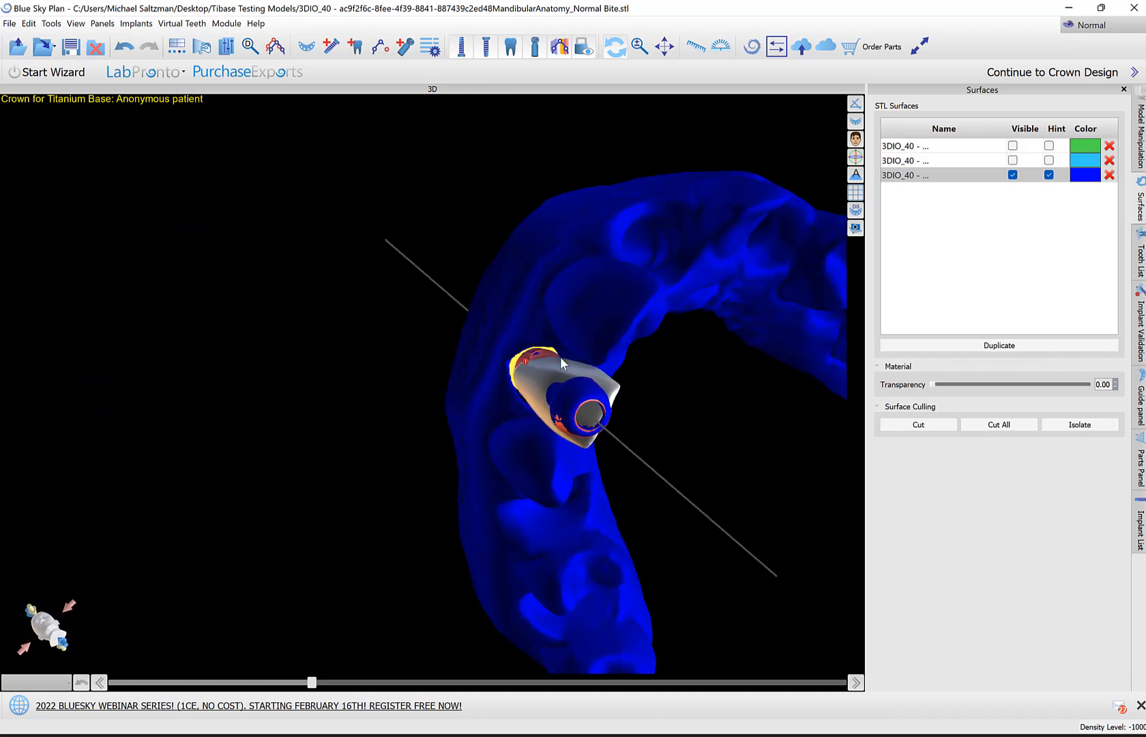
pyautogui.moveTo(563, 363); pyautogui.dragTo(658, 384)
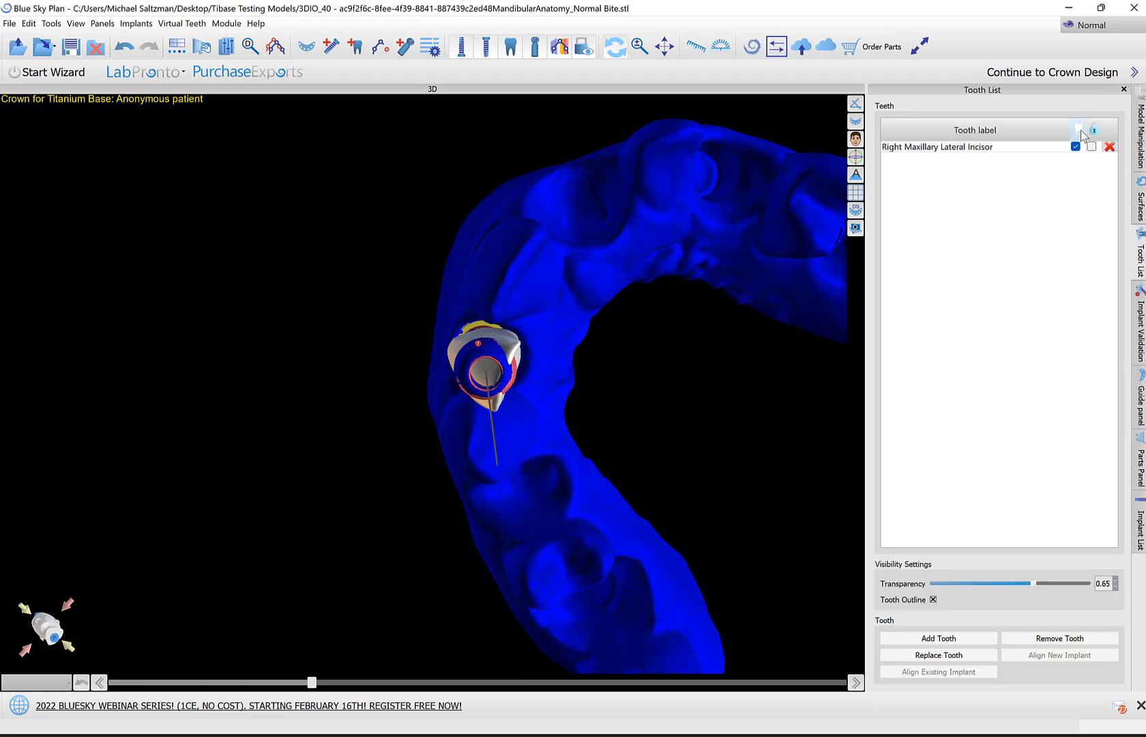
# Step: Hide the Right Maxillary Lateral Incisor and orbit to a side view of the implant parts
pyautogui.click(1075, 146)
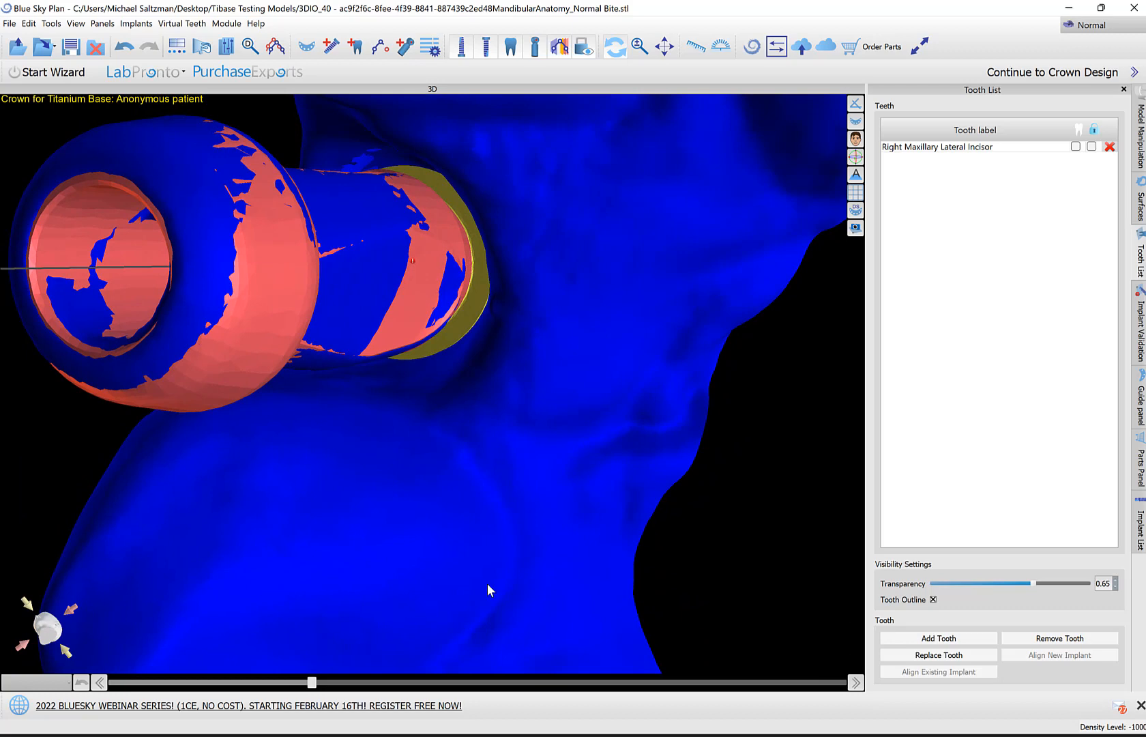
pyautogui.moveTo(488, 591); pyautogui.dragTo(674, 358)
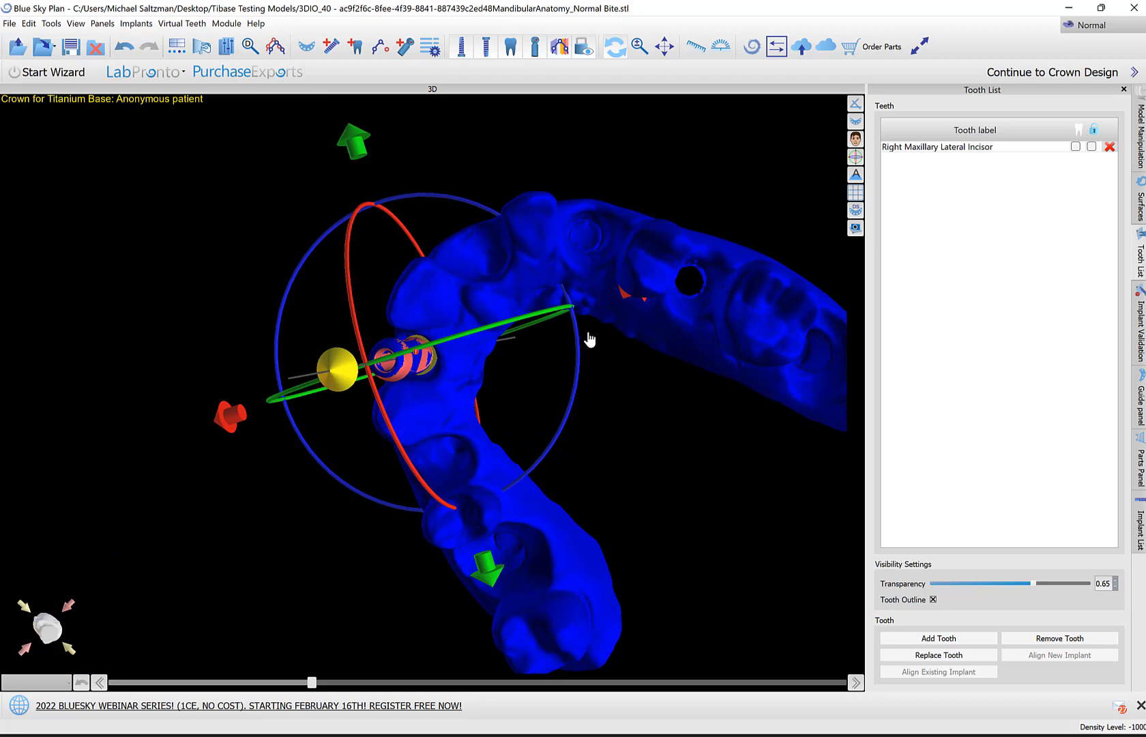
pyautogui.moveTo(590, 339); pyautogui.dragTo(572, 335)
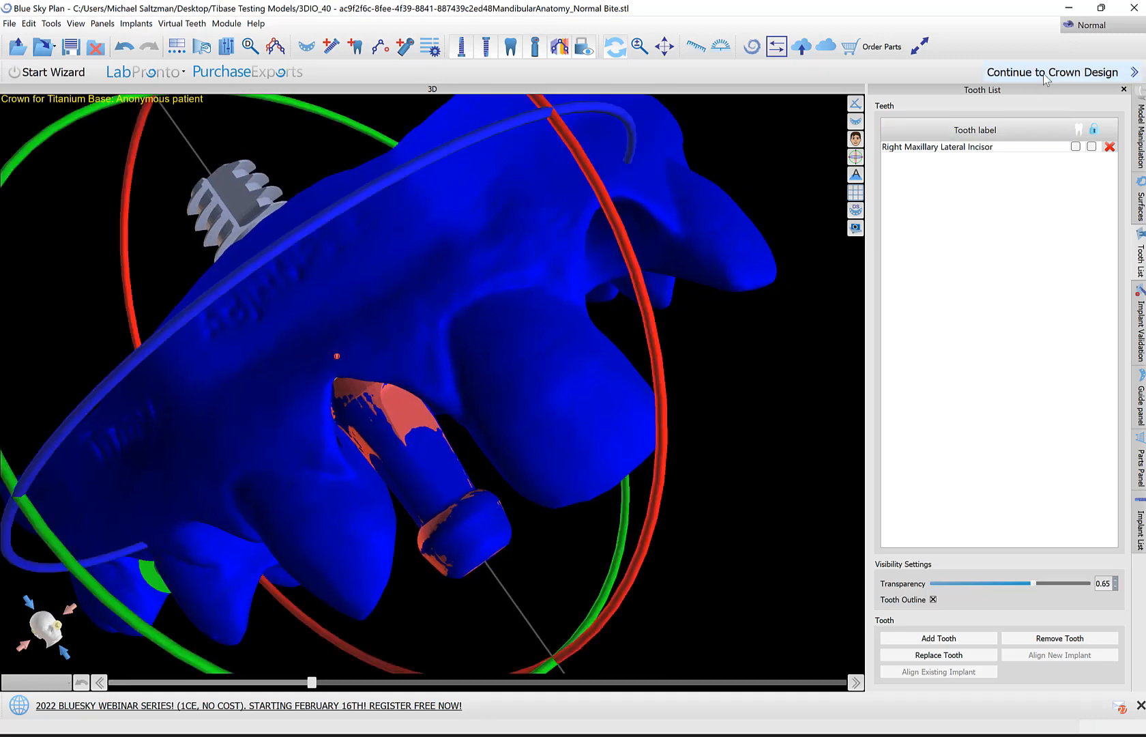
# Step: Enter crown design, switch visibility to the light-blue model, and open the Teeth Edit Panel
pyautogui.click(1050, 72)
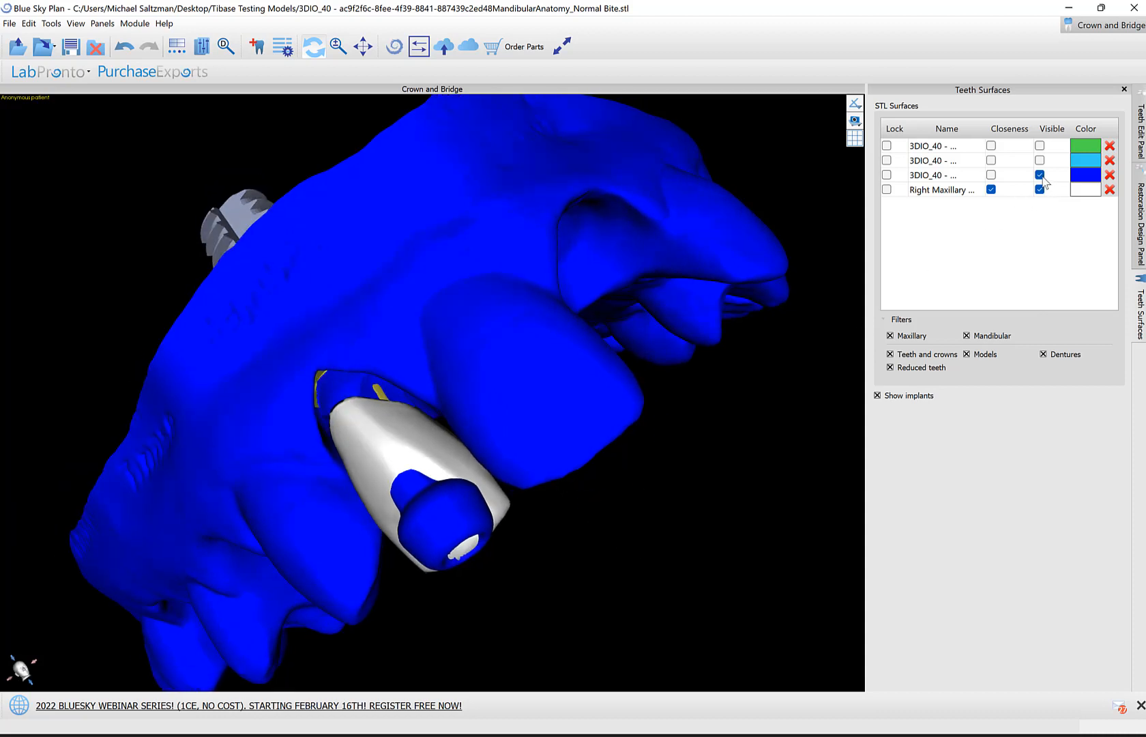
pyautogui.click(1040, 160)
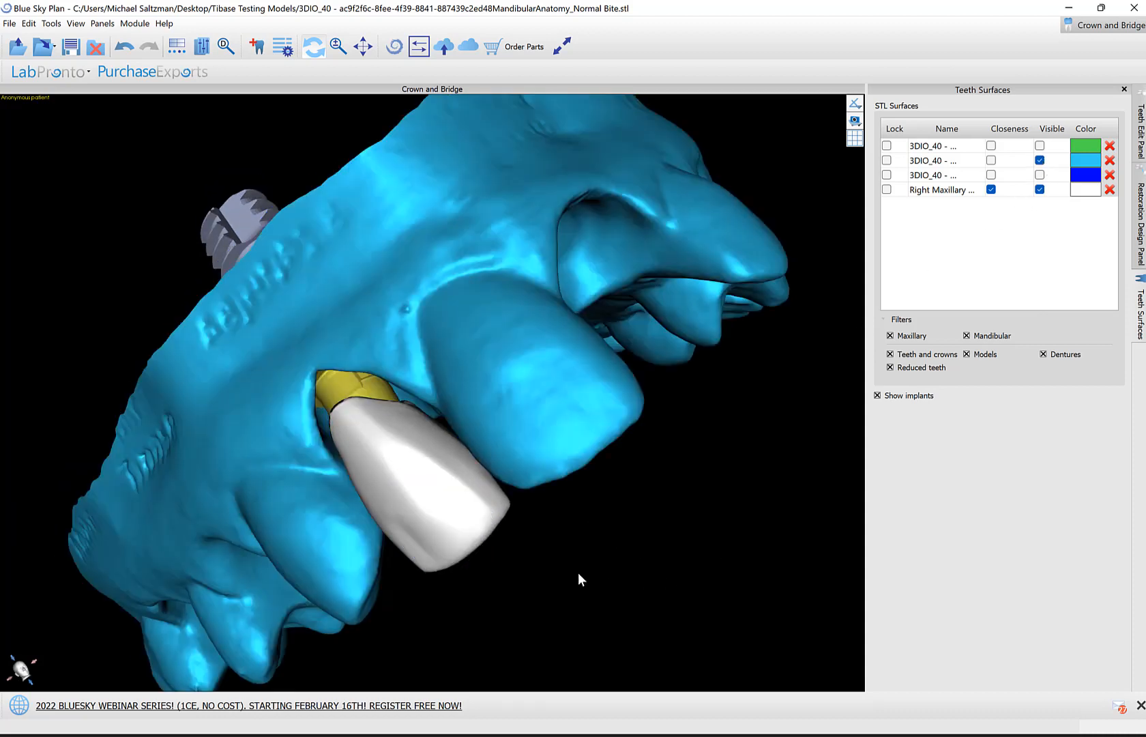
pyautogui.click(1137, 131)
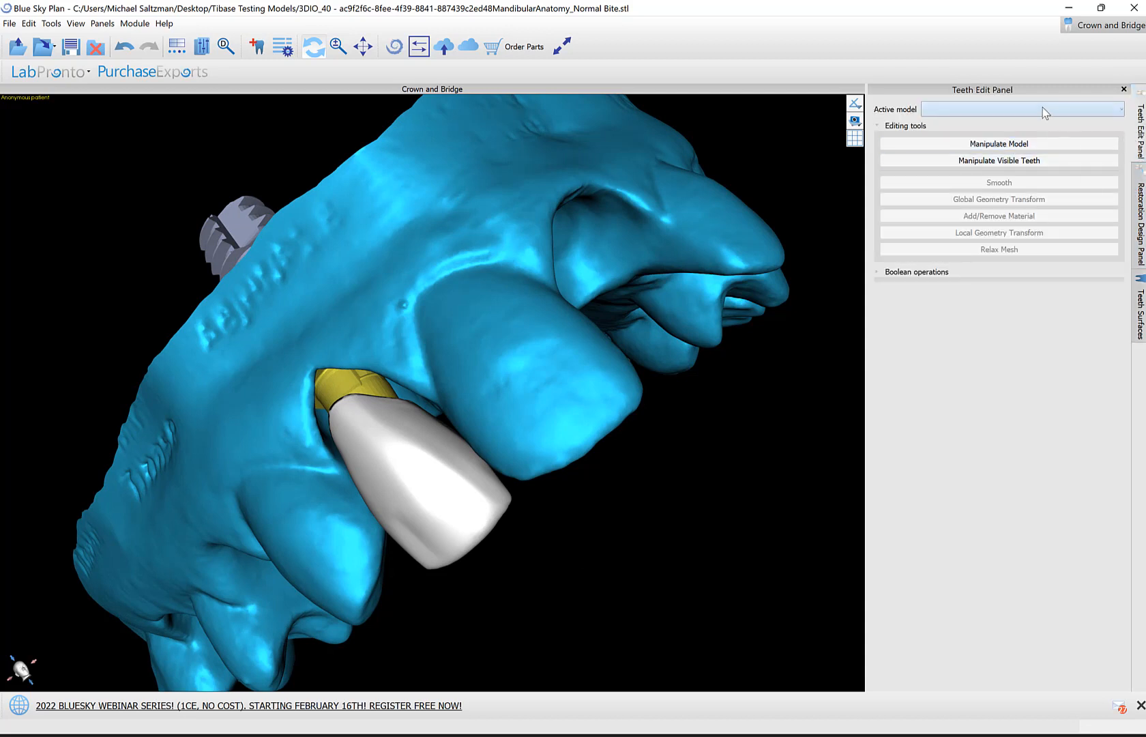
# Step: Make the incisor crown the active model, shift it along its red axis, then deselect
pyautogui.click(1021, 110)
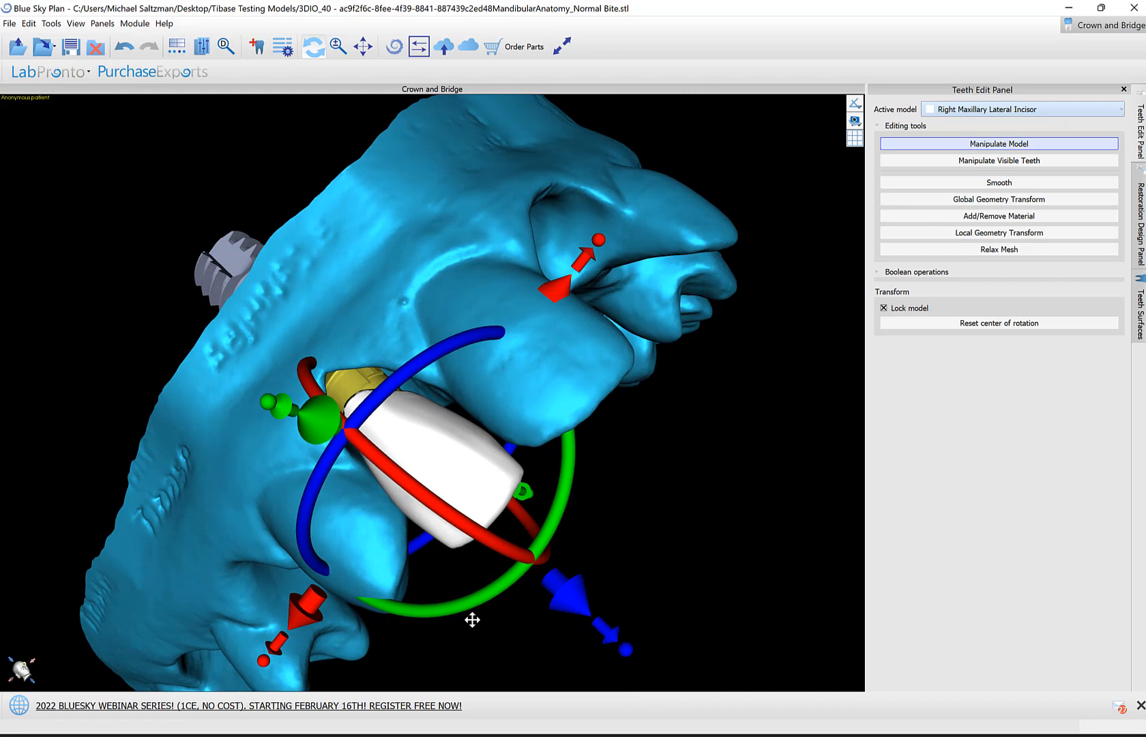
pyautogui.moveTo(472, 621); pyautogui.dragTo(657, 542)
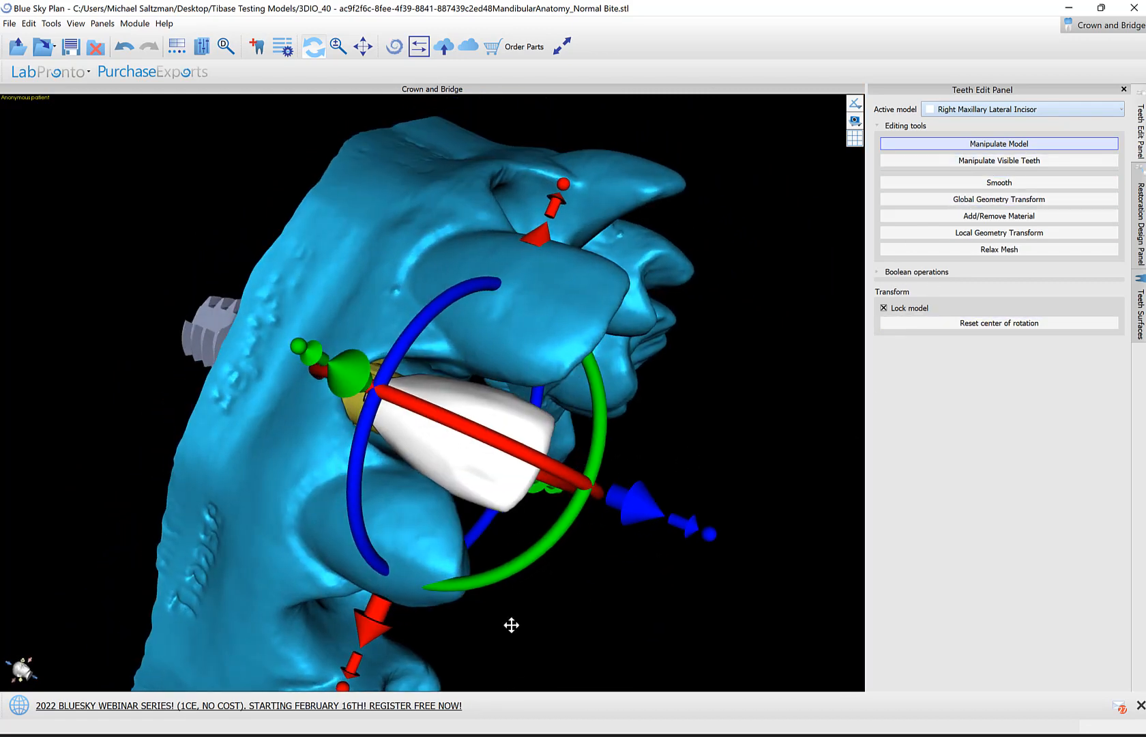
pyautogui.moveTo(512, 625); pyautogui.dragTo(478, 612)
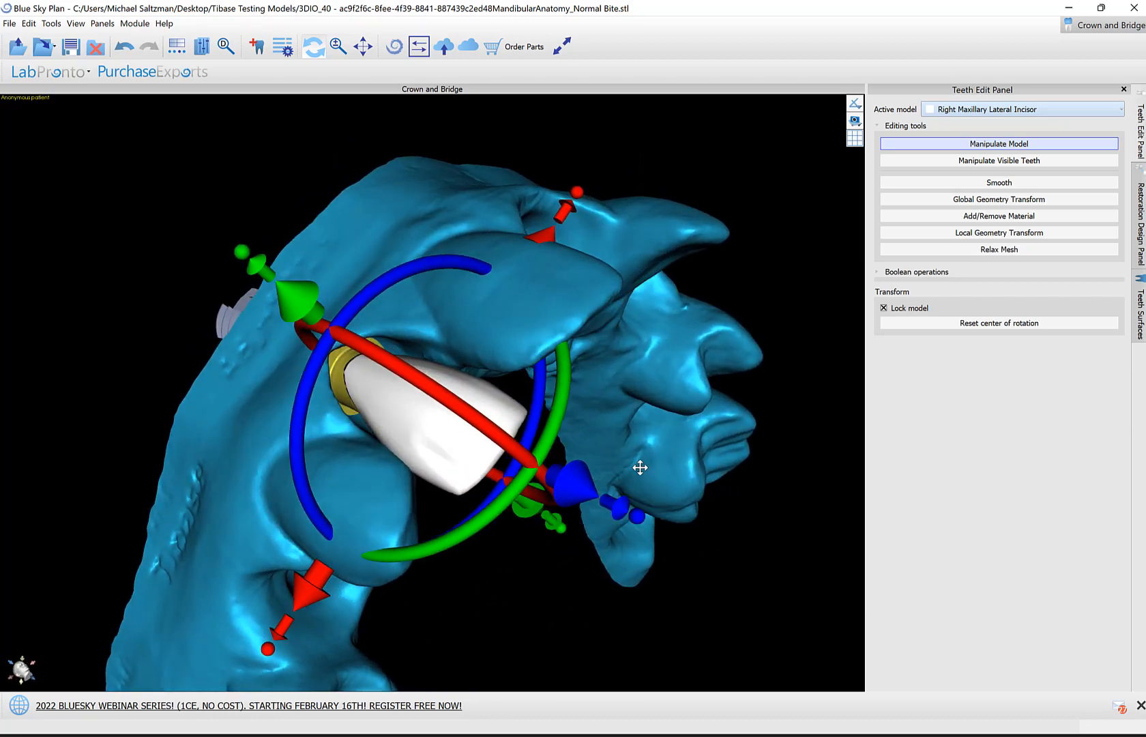
pyautogui.moveTo(640, 468); pyautogui.dragTo(493, 421)
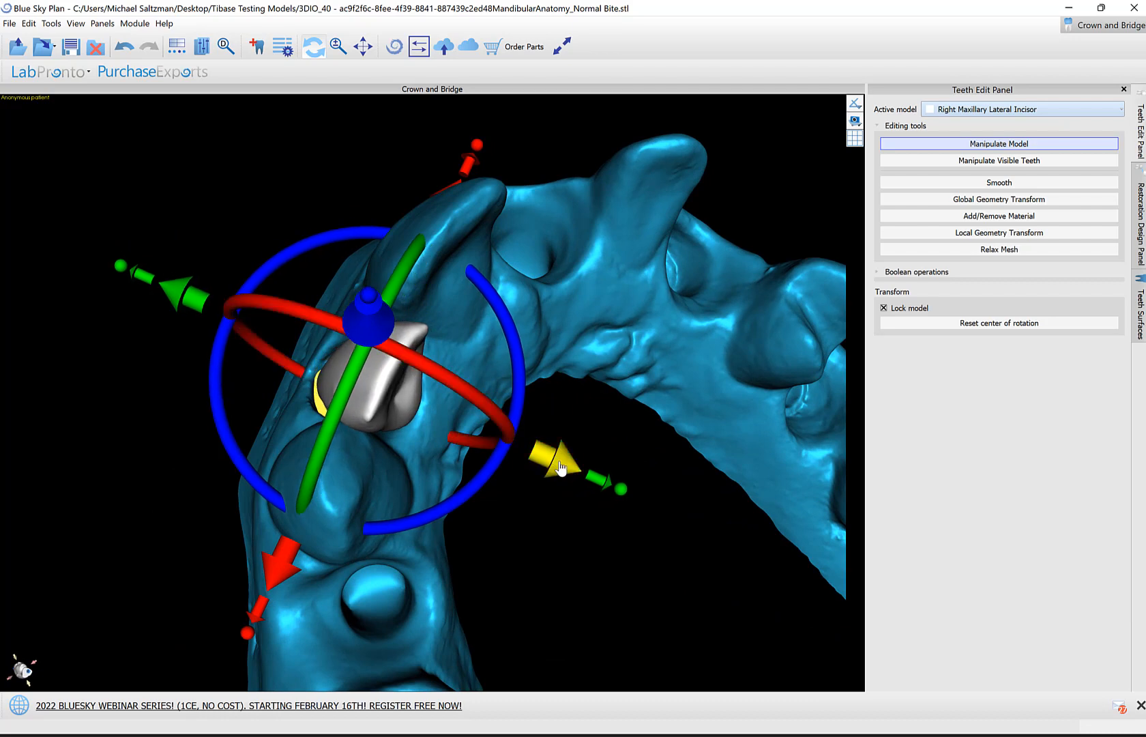
pyautogui.moveTo(559, 468); pyautogui.dragTo(468, 437)
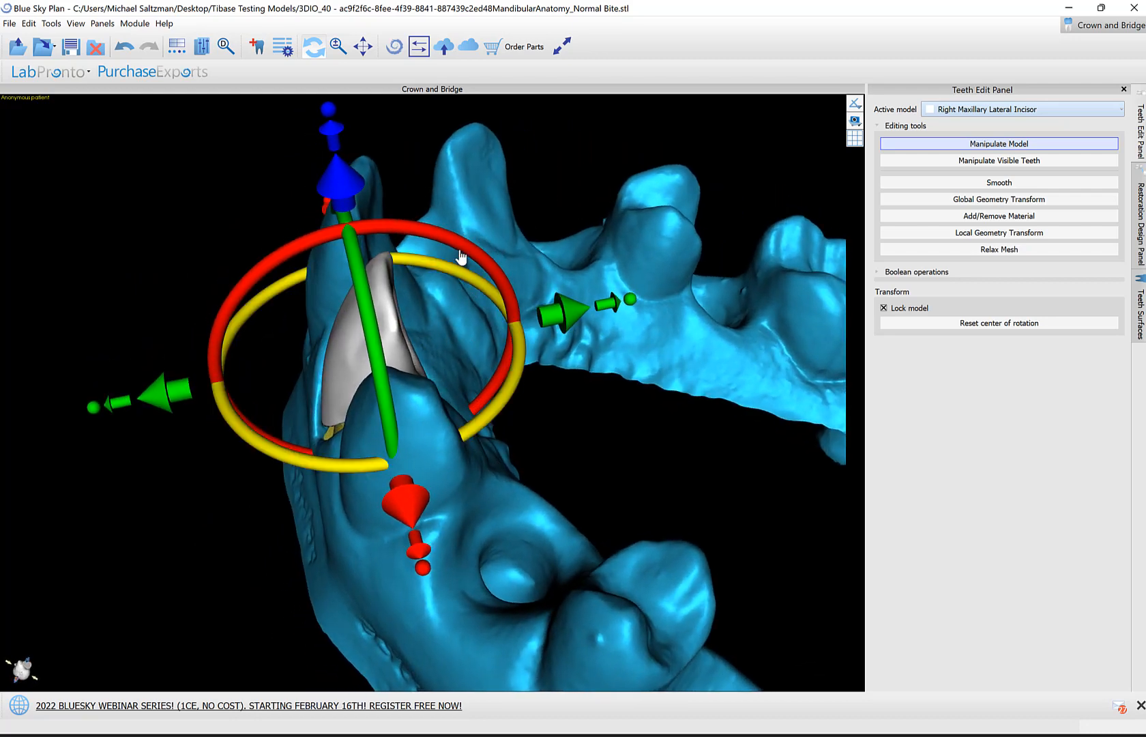
pyautogui.moveTo(460, 256); pyautogui.dragTo(537, 285)
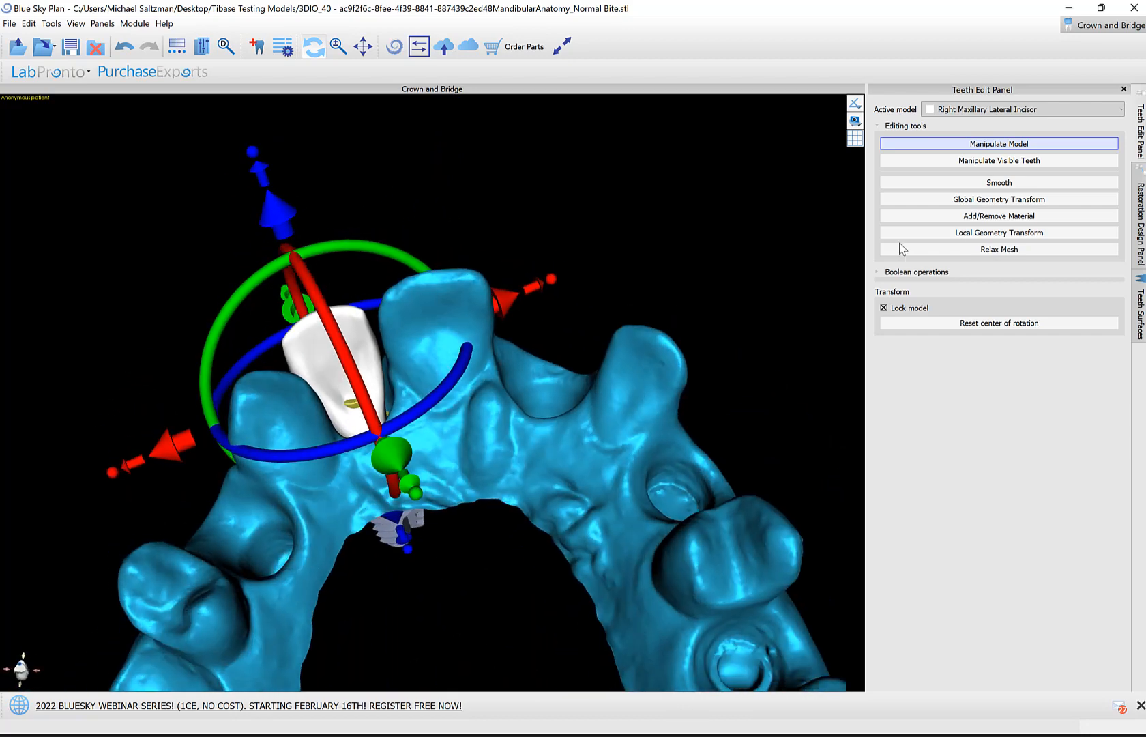
pyautogui.moveTo(509, 307)
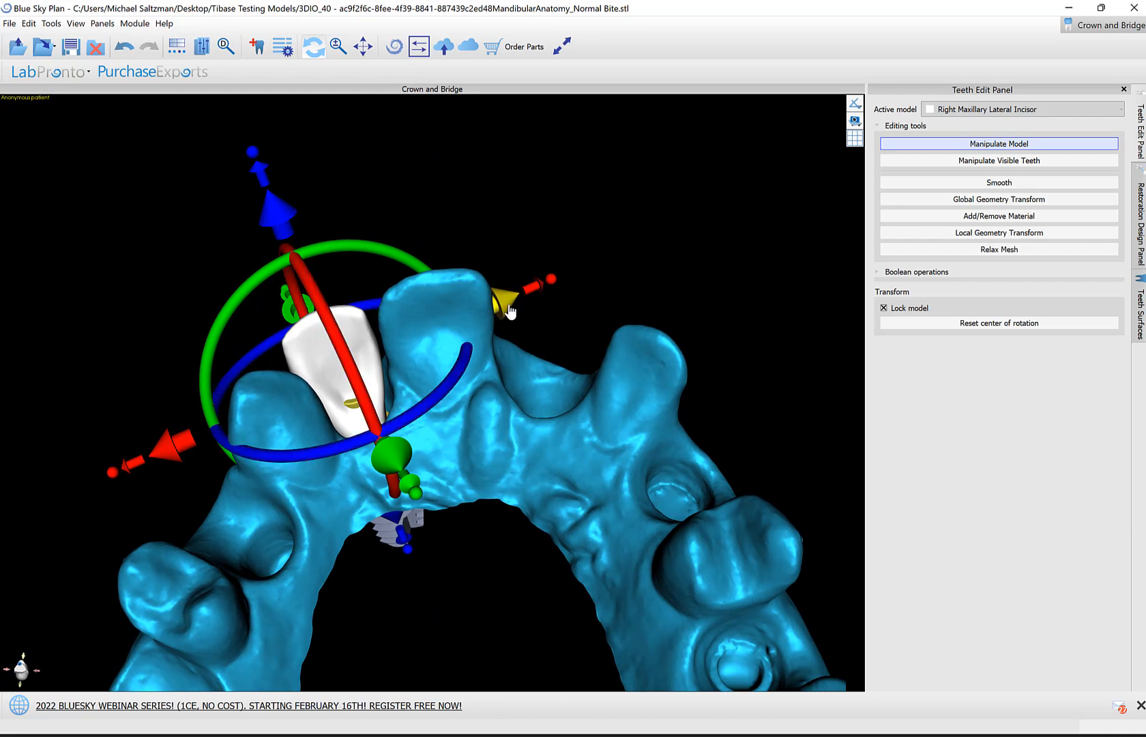
pyautogui.moveTo(512, 311); pyautogui.dragTo(453, 395)
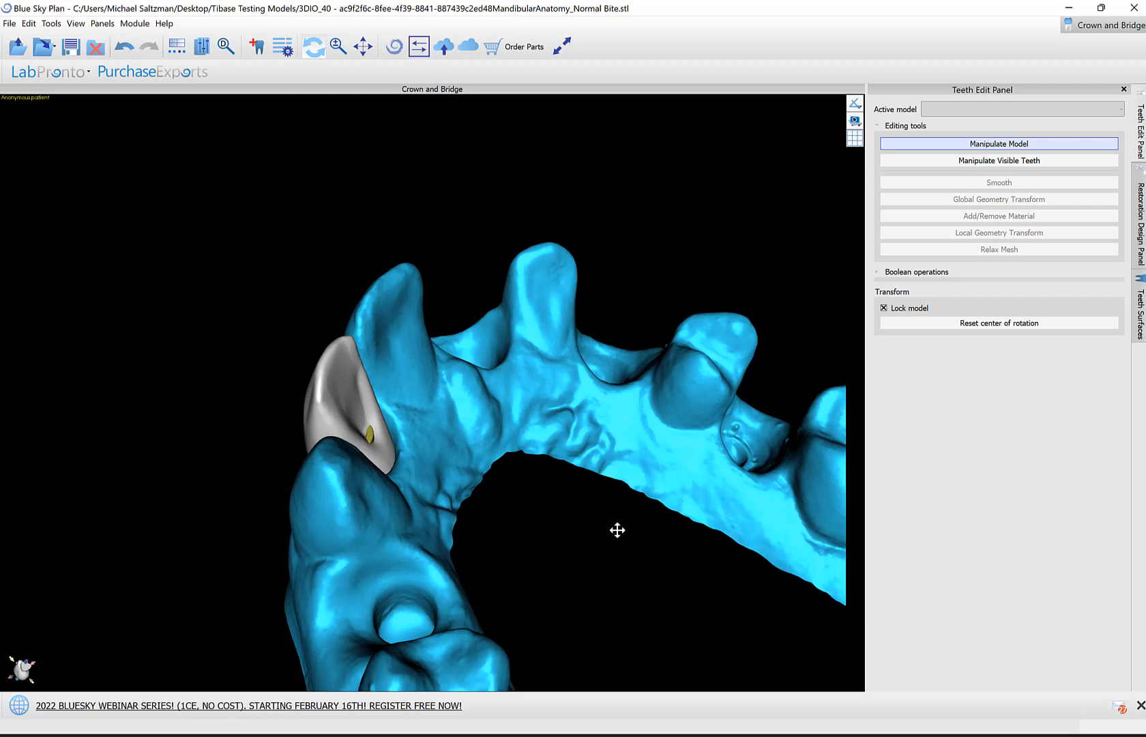
pyautogui.moveTo(617, 530); pyautogui.dragTo(598, 444)
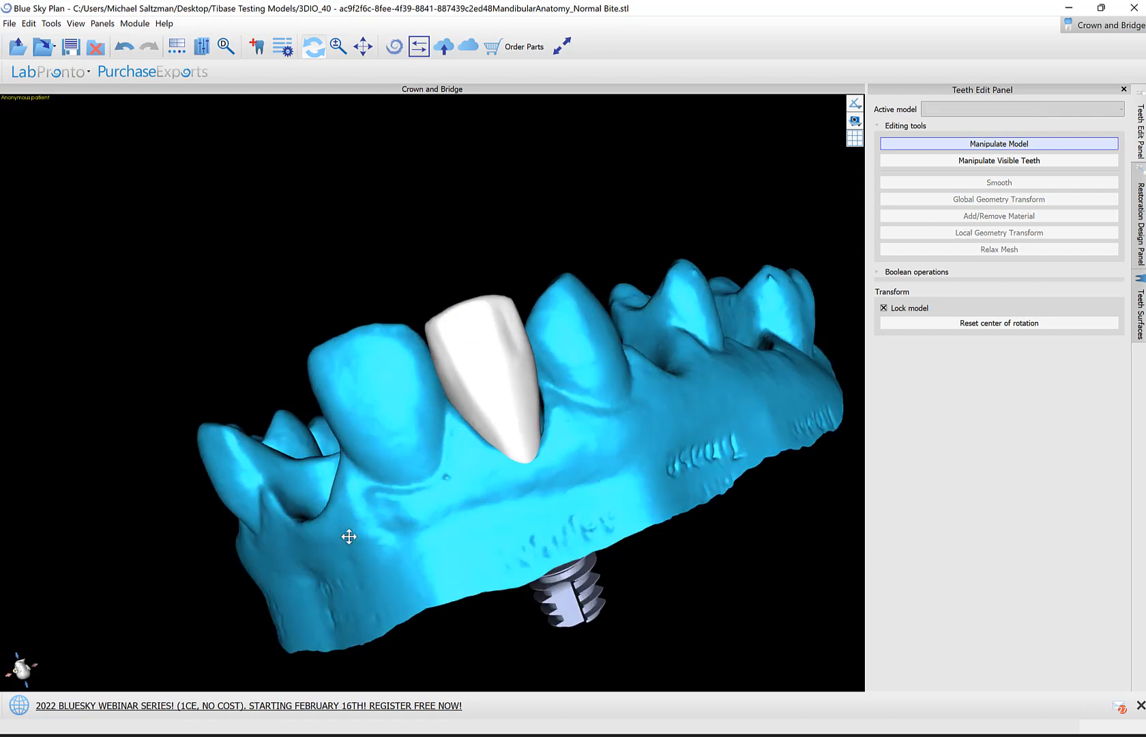
pyautogui.click(485, 358)
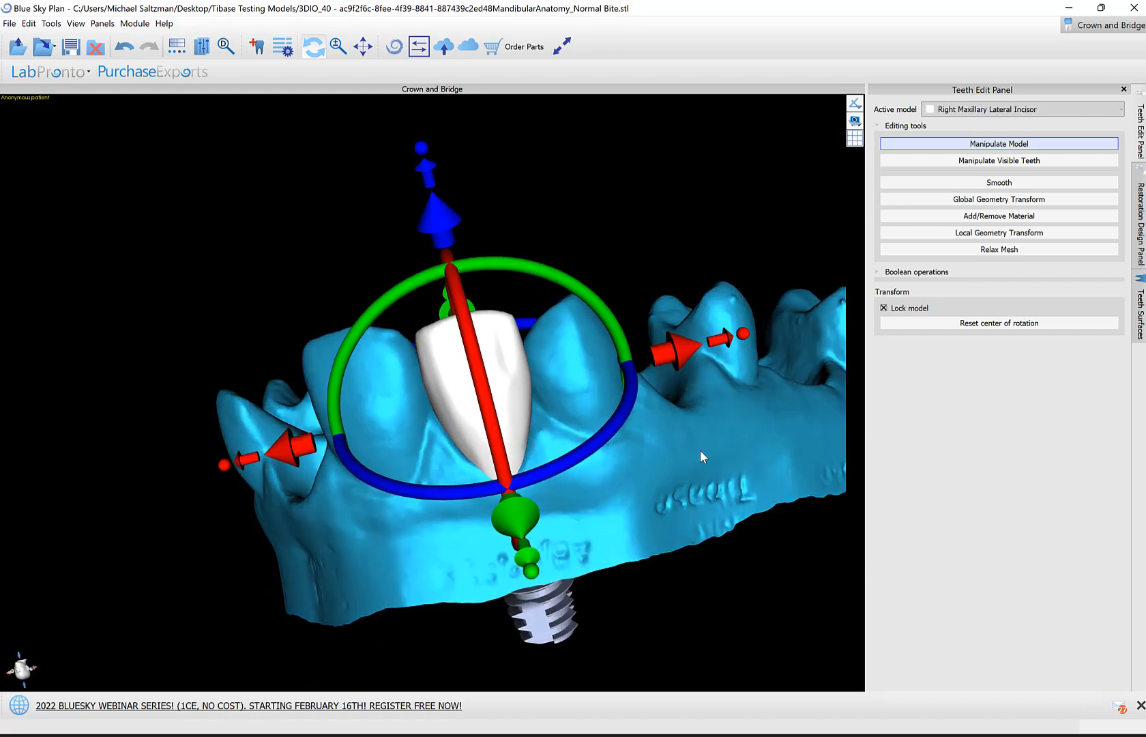
pyautogui.rightClick(720, 457)
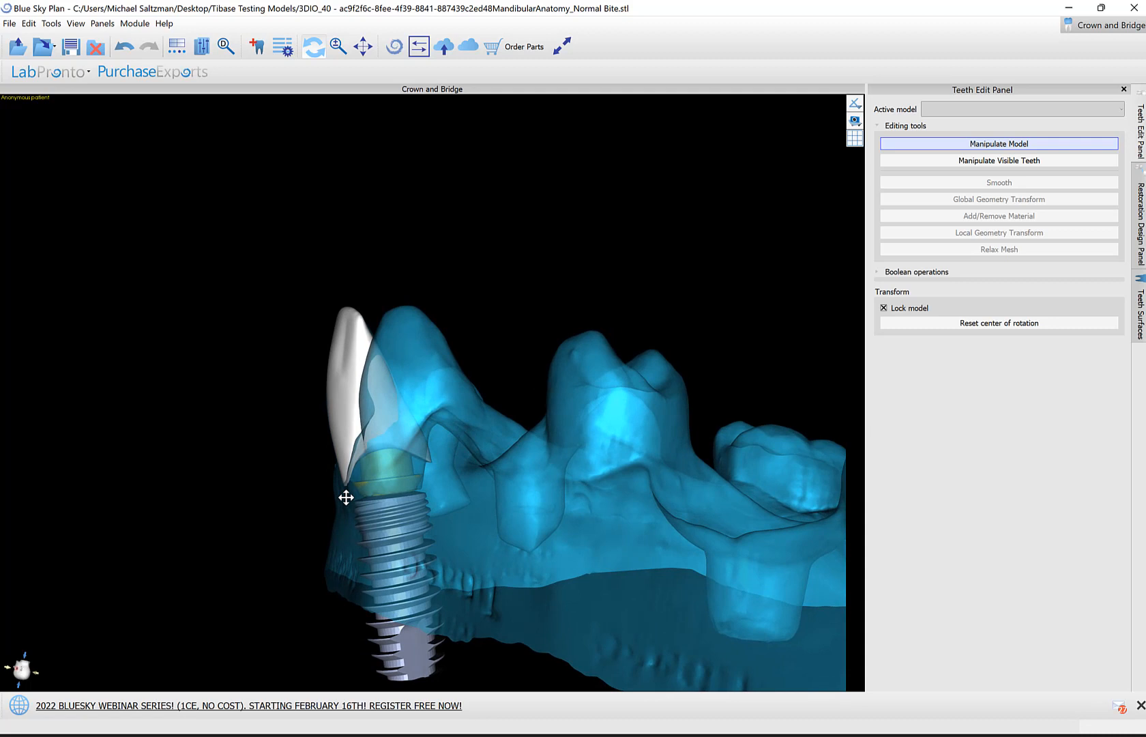
pyautogui.moveTo(988, 442)
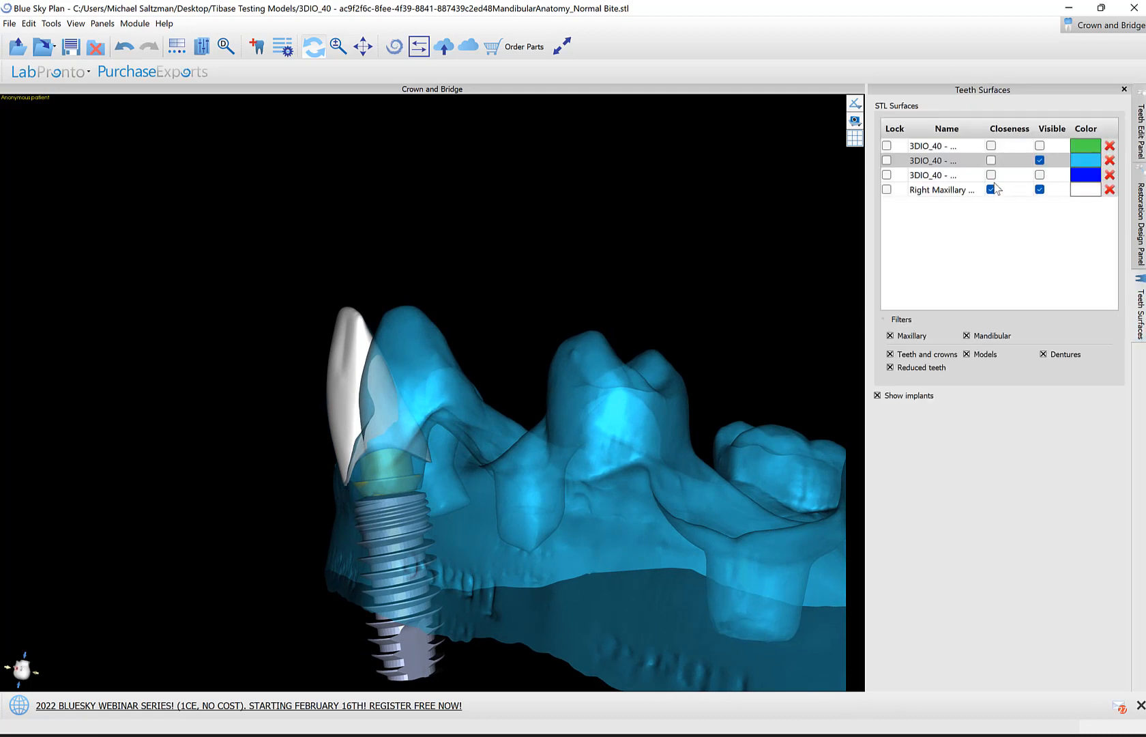
# Step: Enable Closeness on the light-blue model and move the crown along its red axis
pyautogui.click(991, 160)
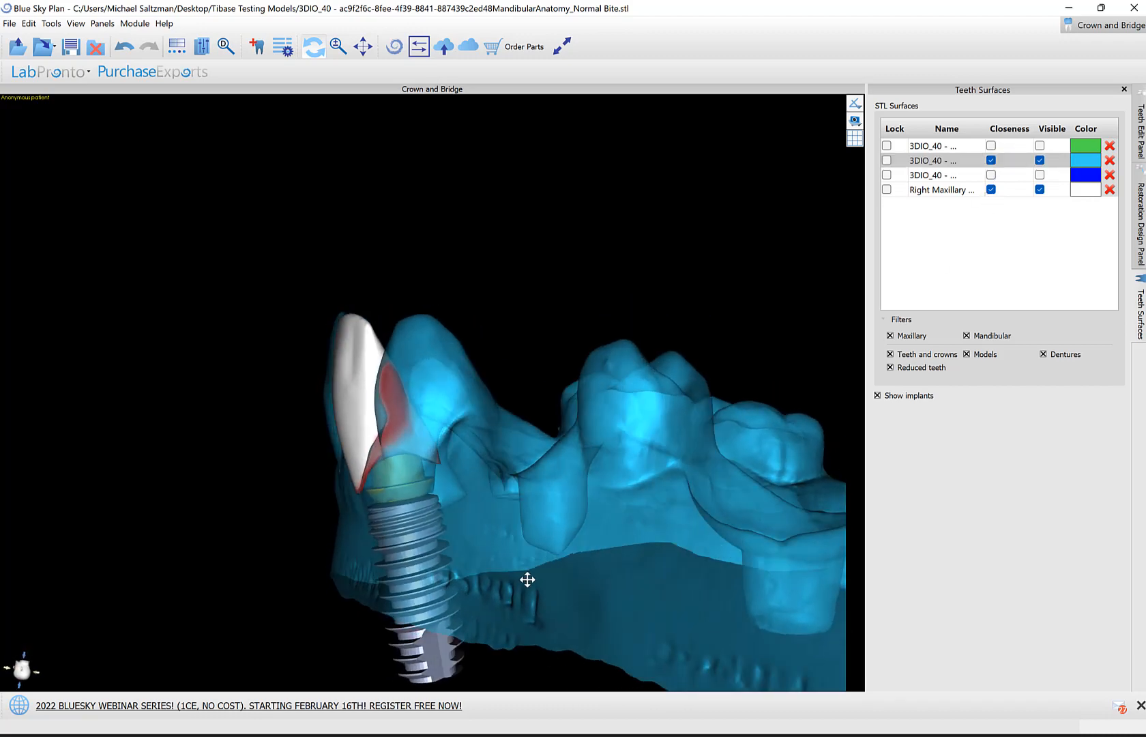
pyautogui.moveTo(526, 580); pyautogui.dragTo(525, 473)
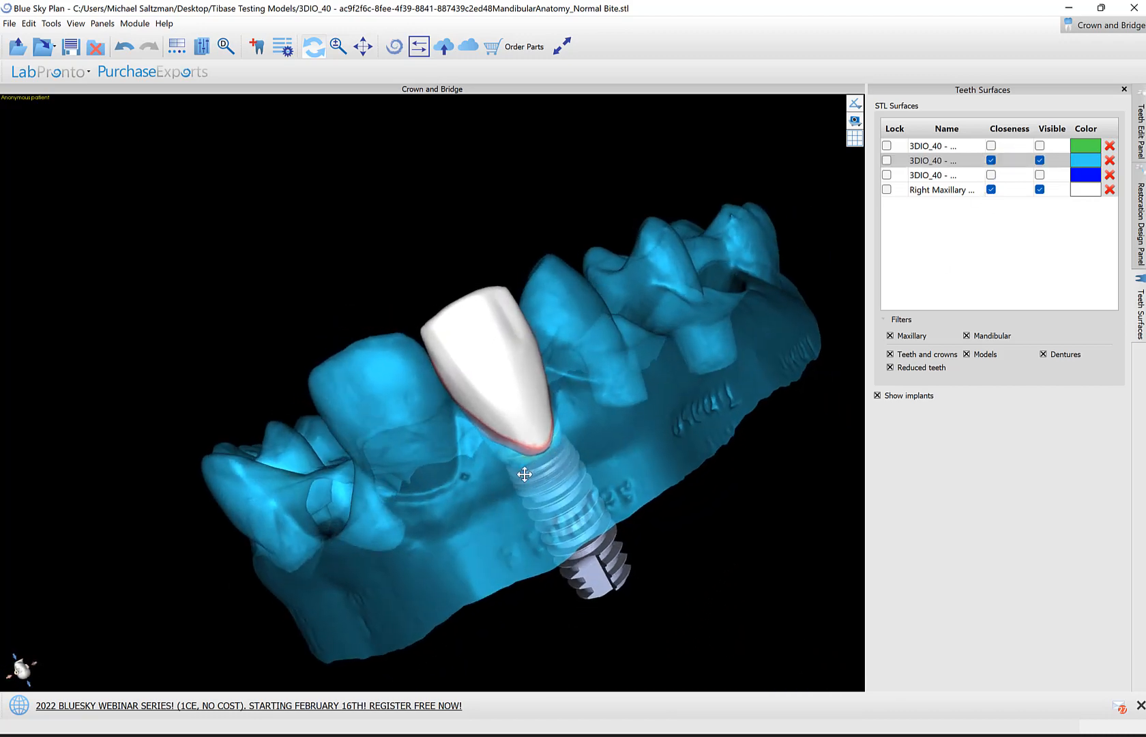
pyautogui.moveTo(524, 473); pyautogui.dragTo(391, 420)
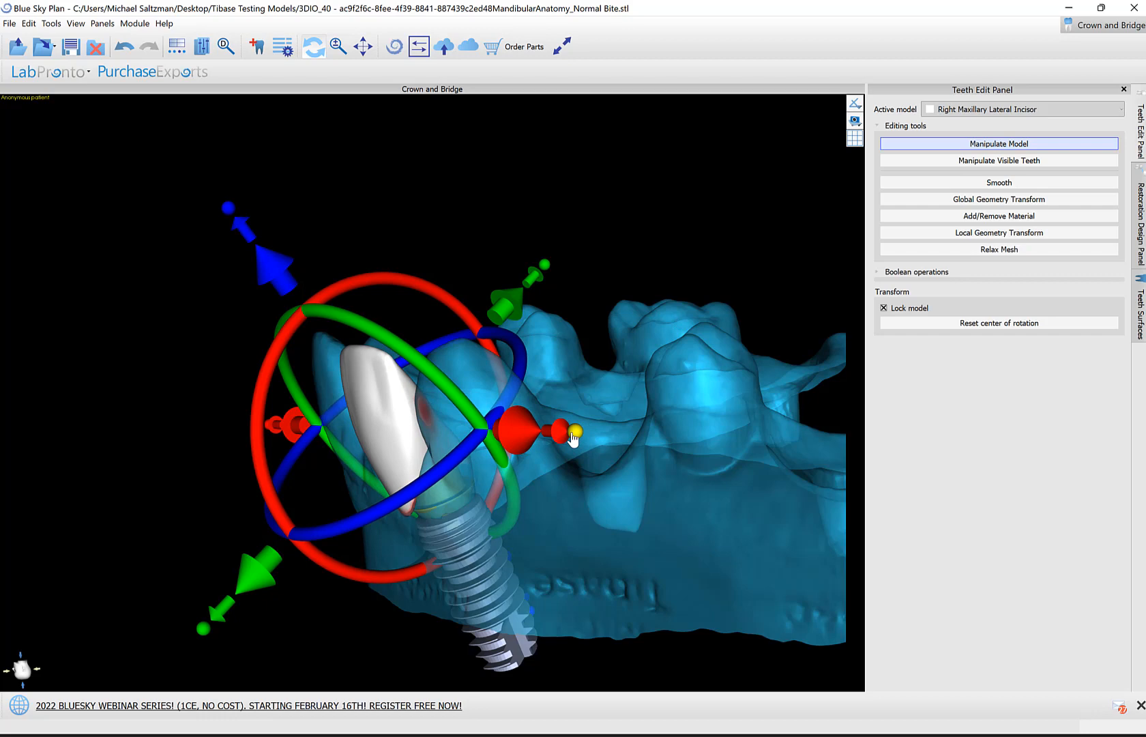
pyautogui.moveTo(570, 439); pyautogui.dragTo(490, 526)
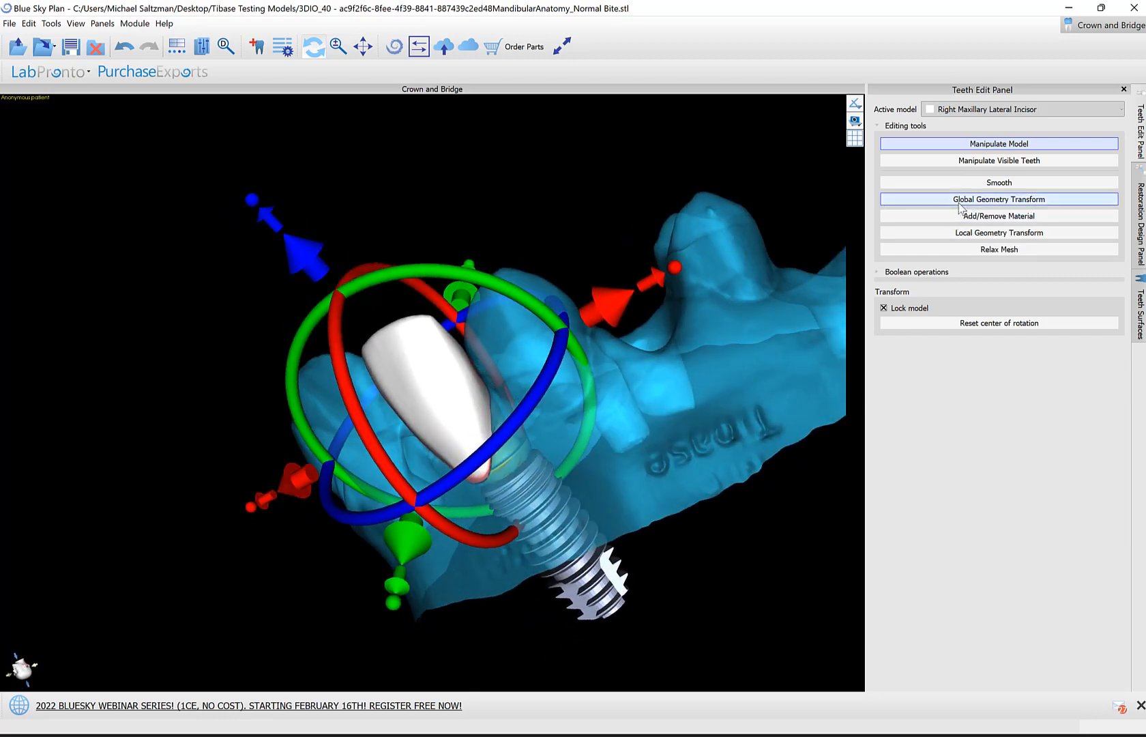
# Step: Add material at the crown's cervical area with Add/Remove Material
pyautogui.click(997, 199)
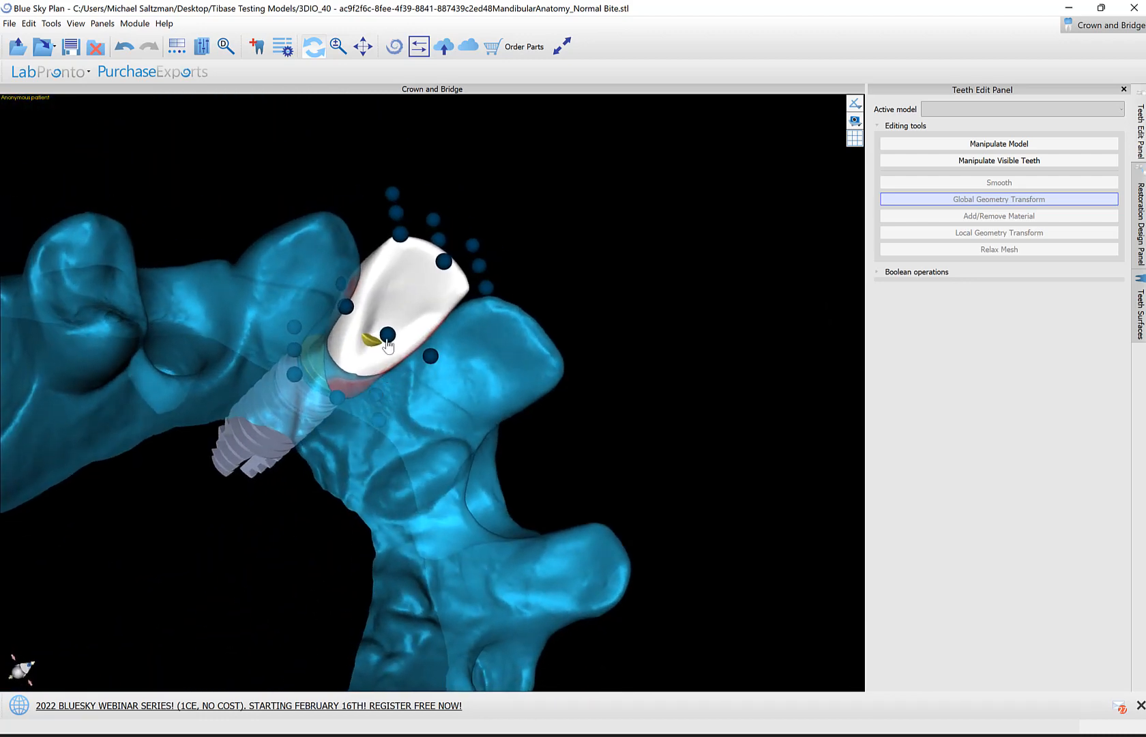
pyautogui.click(999, 143)
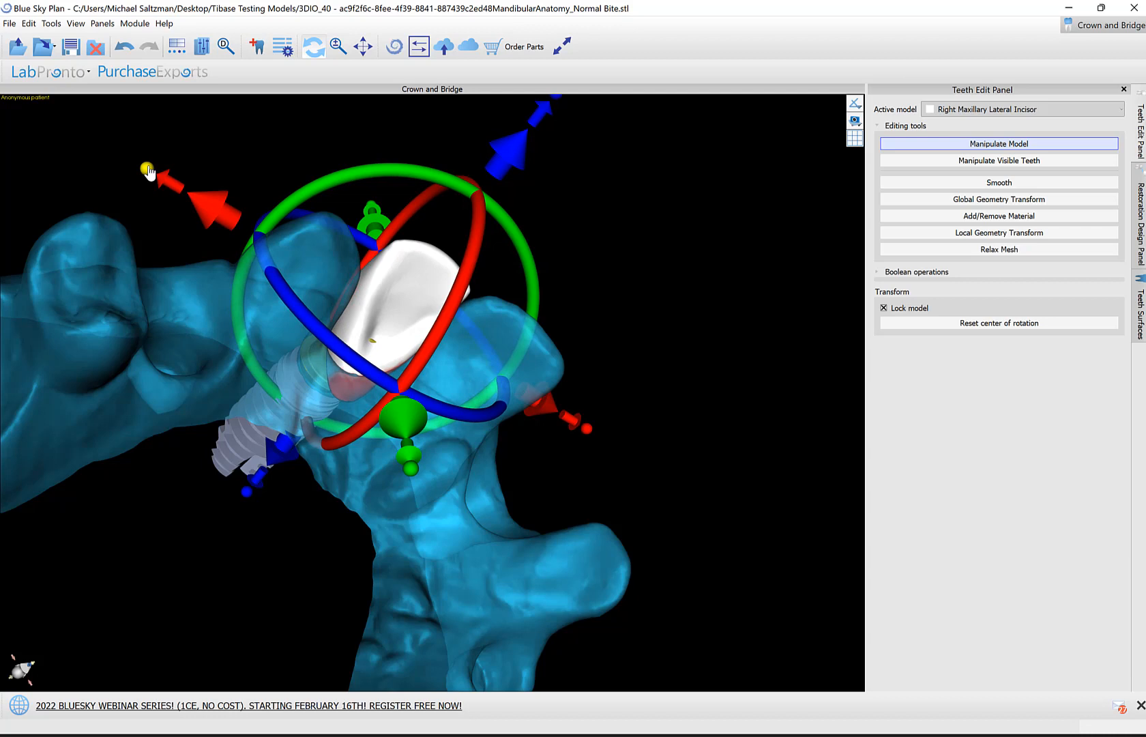
pyautogui.click(998, 216)
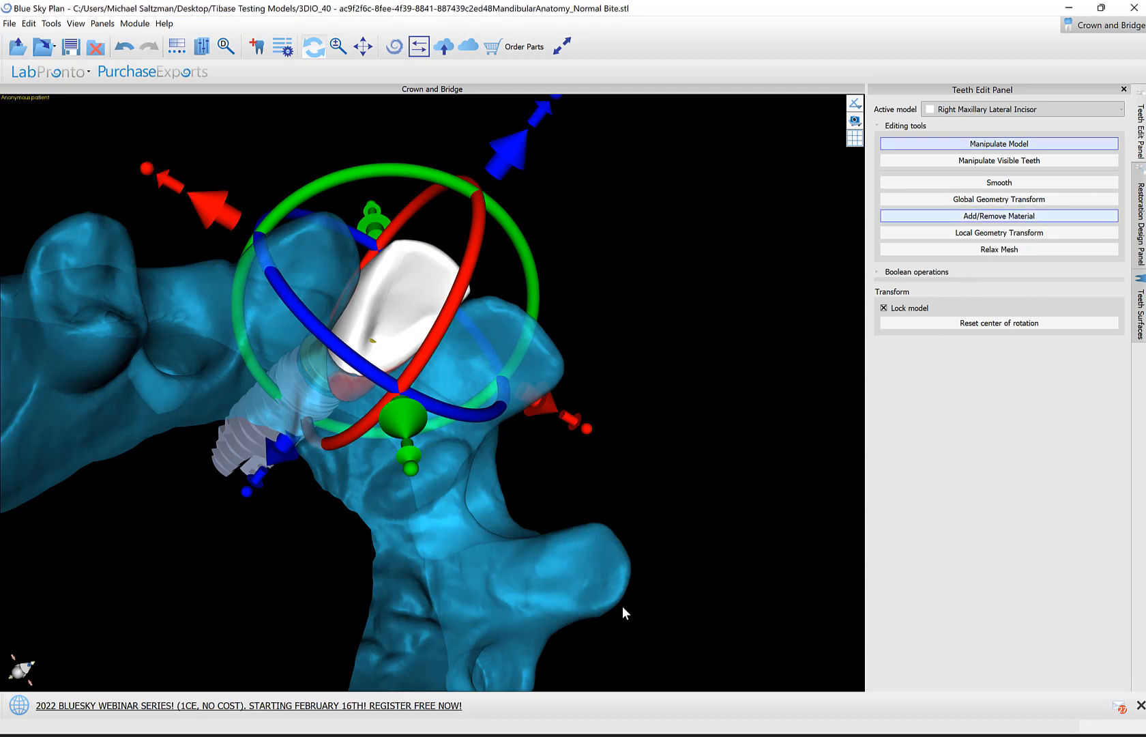
pyautogui.click(998, 215)
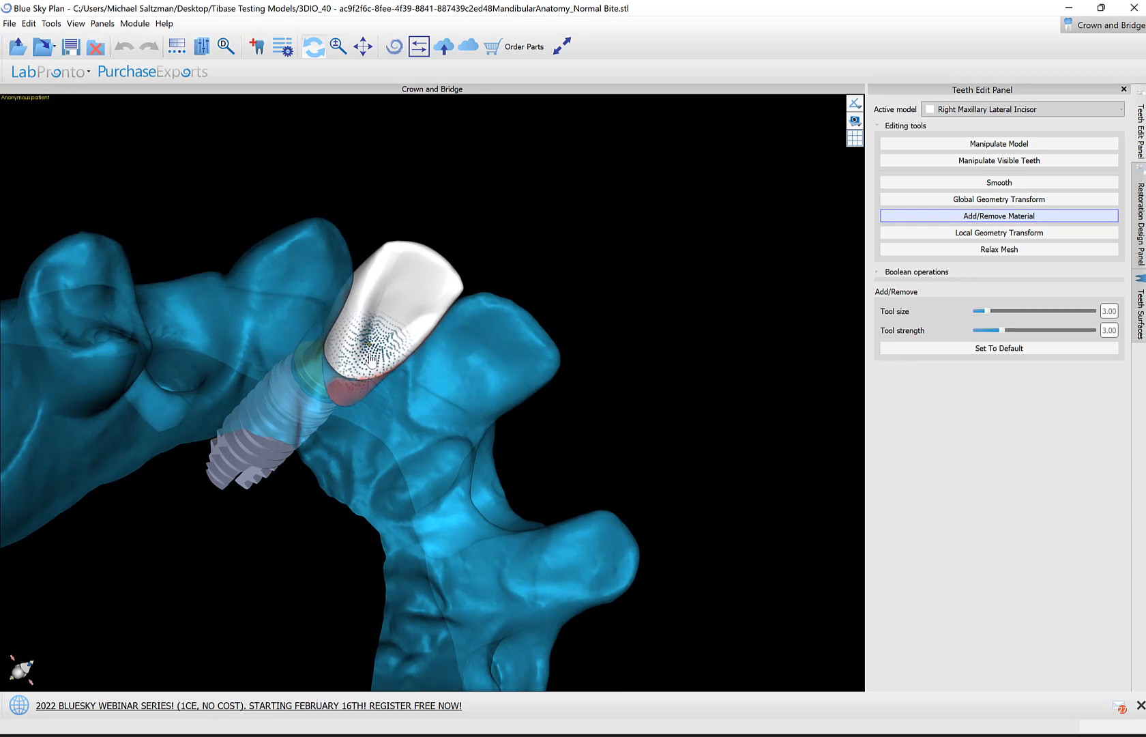
pyautogui.click(369, 351)
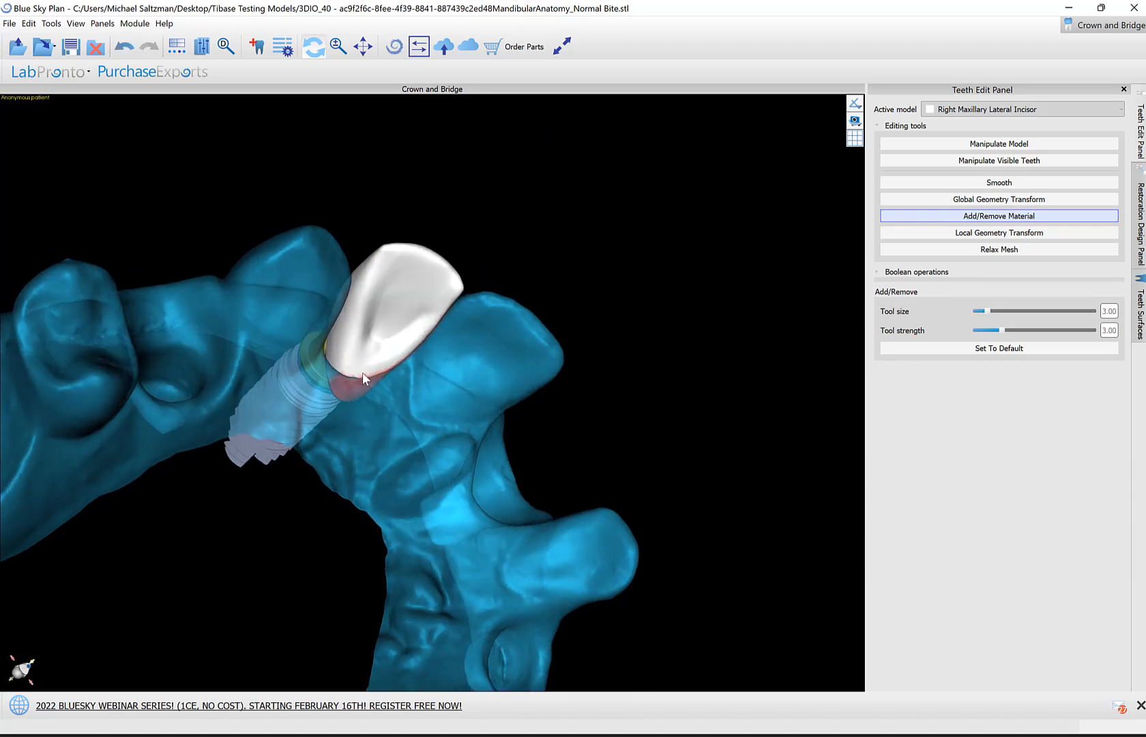
# Step: Enlarge the Local Geometry Transform tool to 9.5 and reshape the crown's facial surface
pyautogui.click(997, 232)
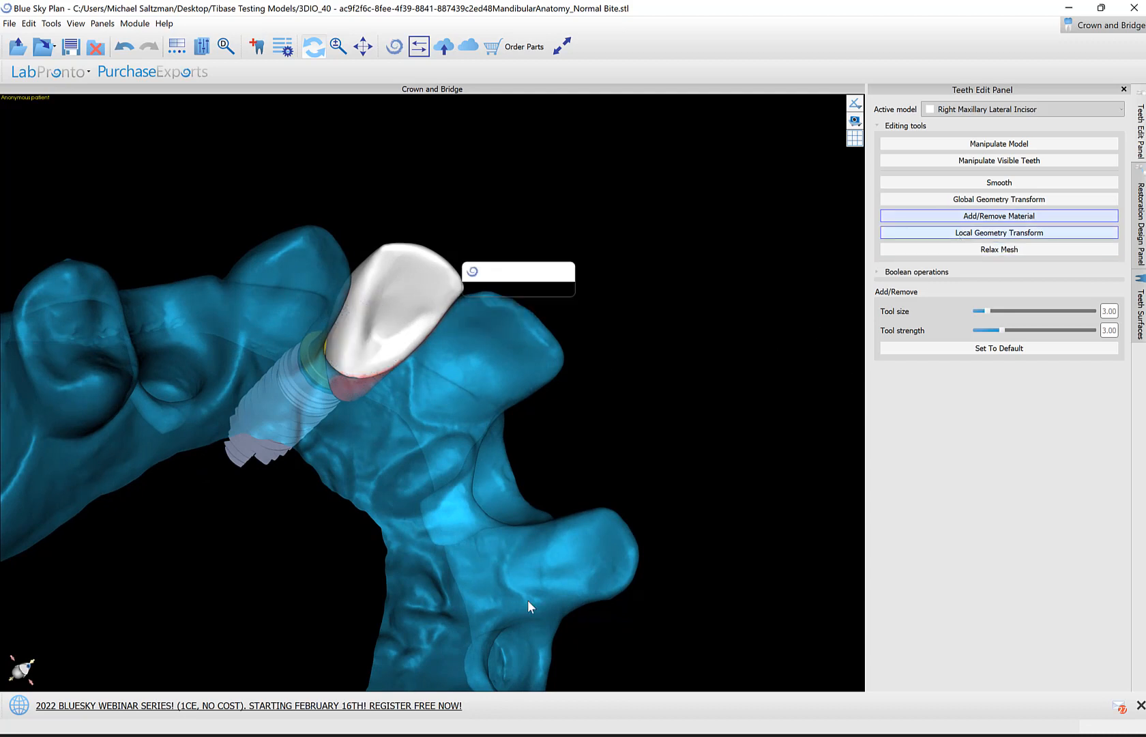
pyautogui.click(999, 233)
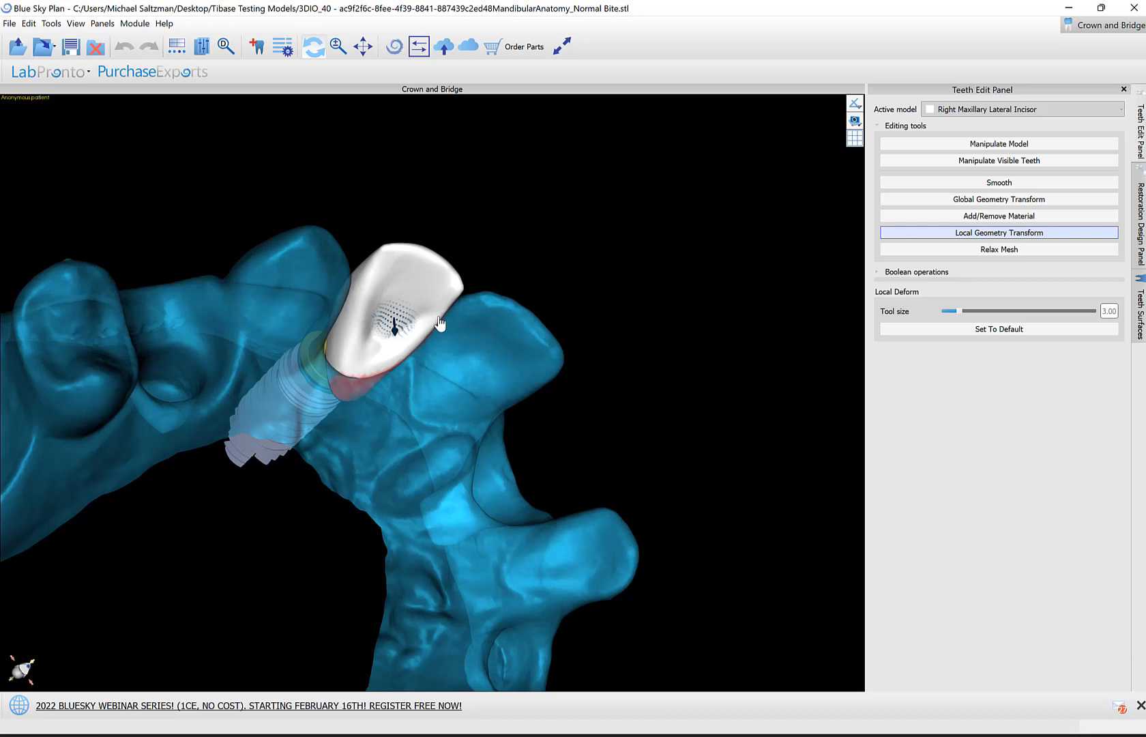
pyautogui.moveTo(950, 310); pyautogui.dragTo(984, 310)
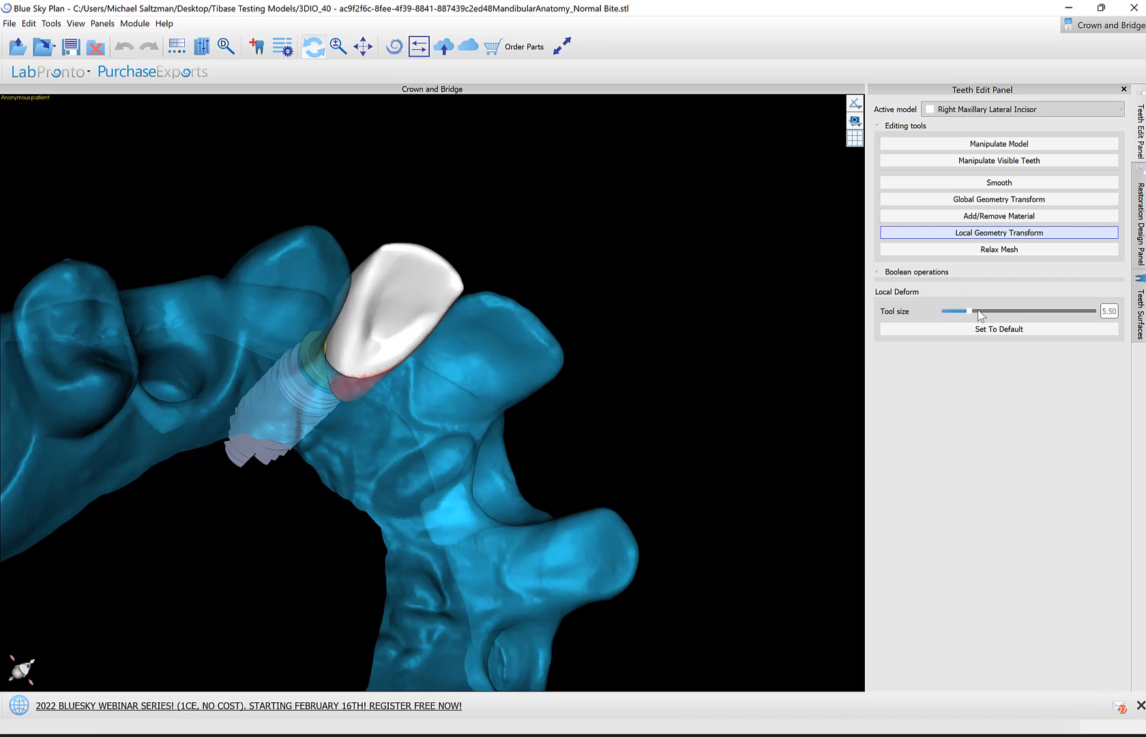
pyautogui.moveTo(954, 310); pyautogui.dragTo(983, 310)
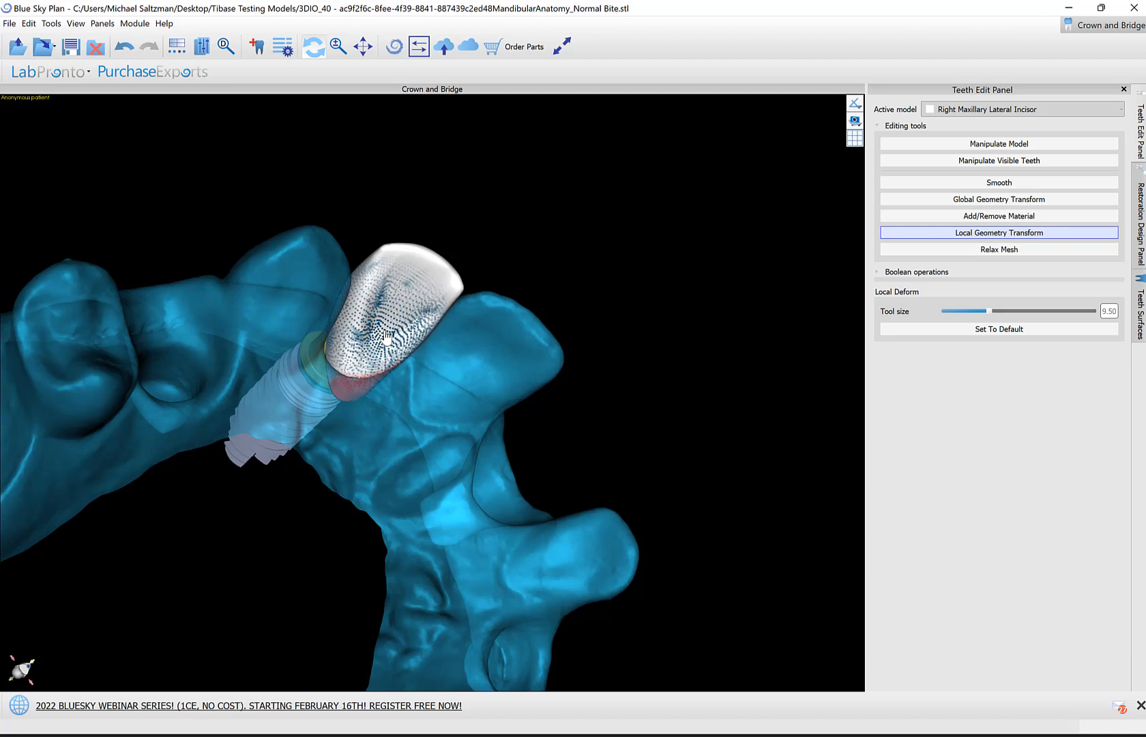
pyautogui.moveTo(387, 338); pyautogui.dragTo(375, 348)
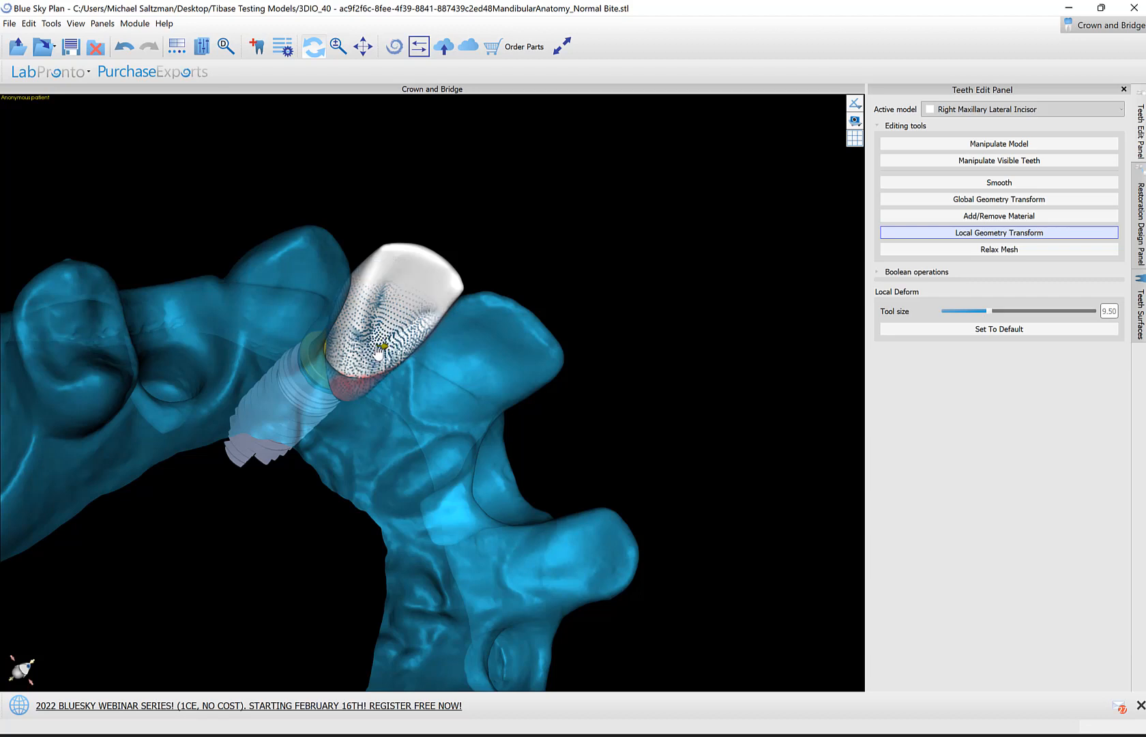
pyautogui.moveTo(377, 349); pyautogui.dragTo(410, 315)
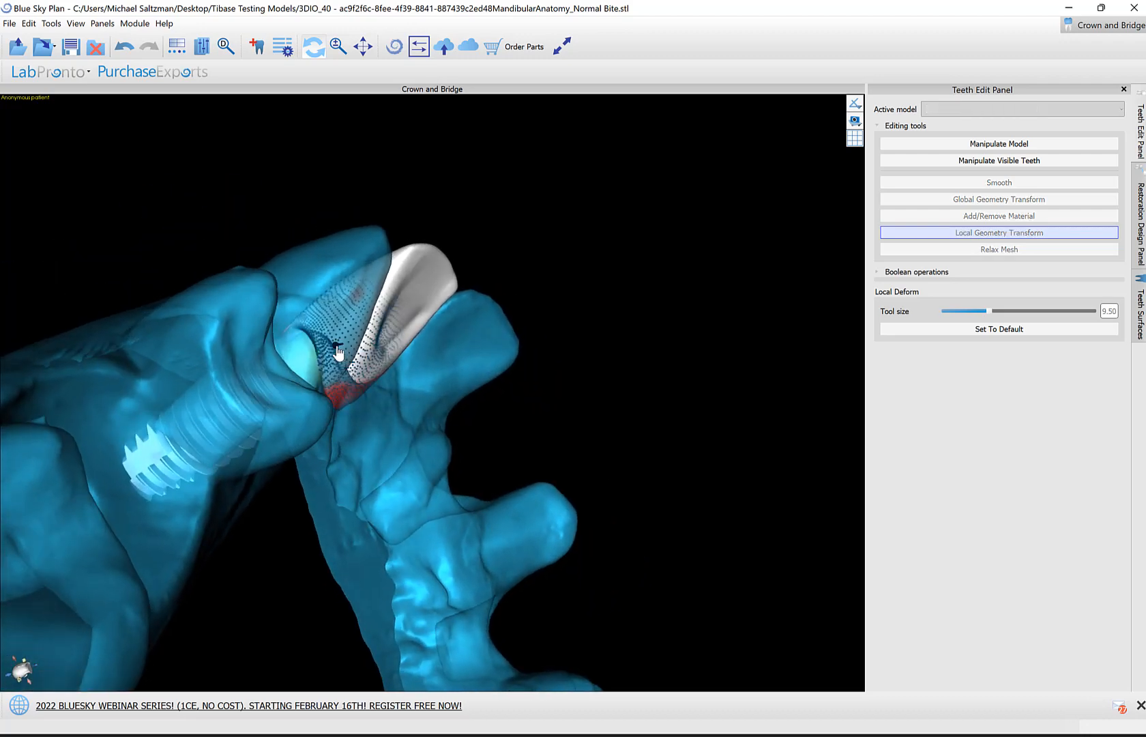
# Step: Orbit around the crown to inspect its margin and fit over the implant
pyautogui.moveTo(336, 351); pyautogui.dragTo(424, 665)
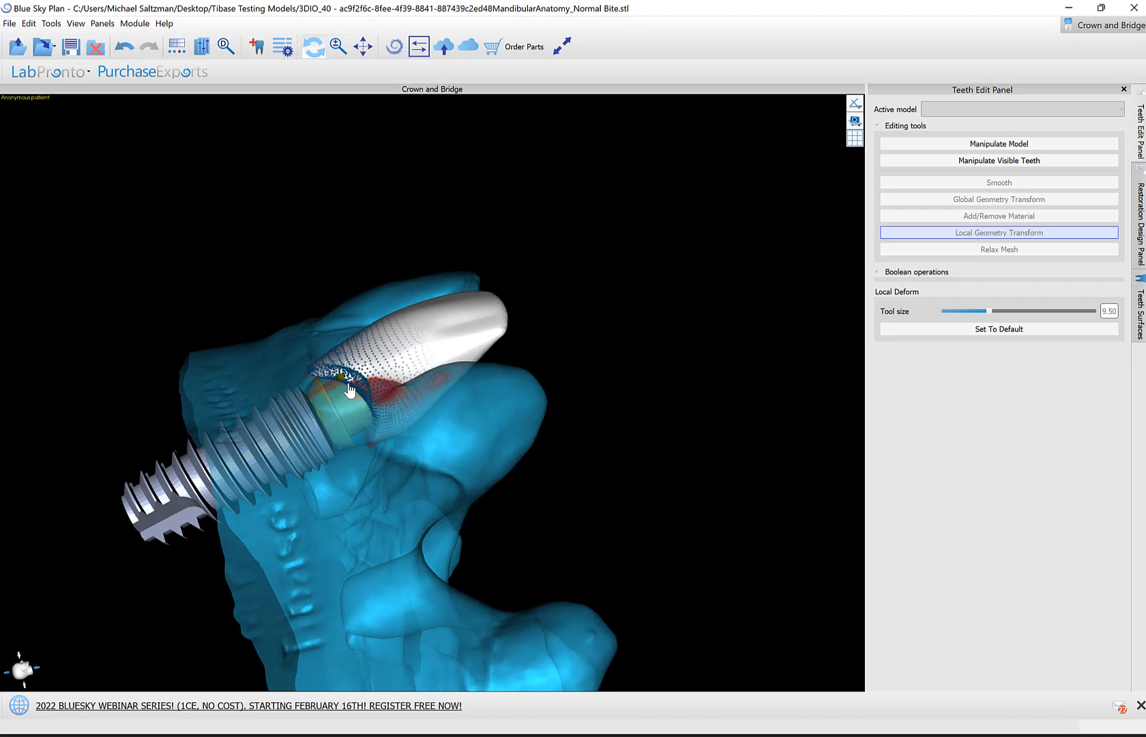
pyautogui.moveTo(348, 389); pyautogui.dragTo(422, 648)
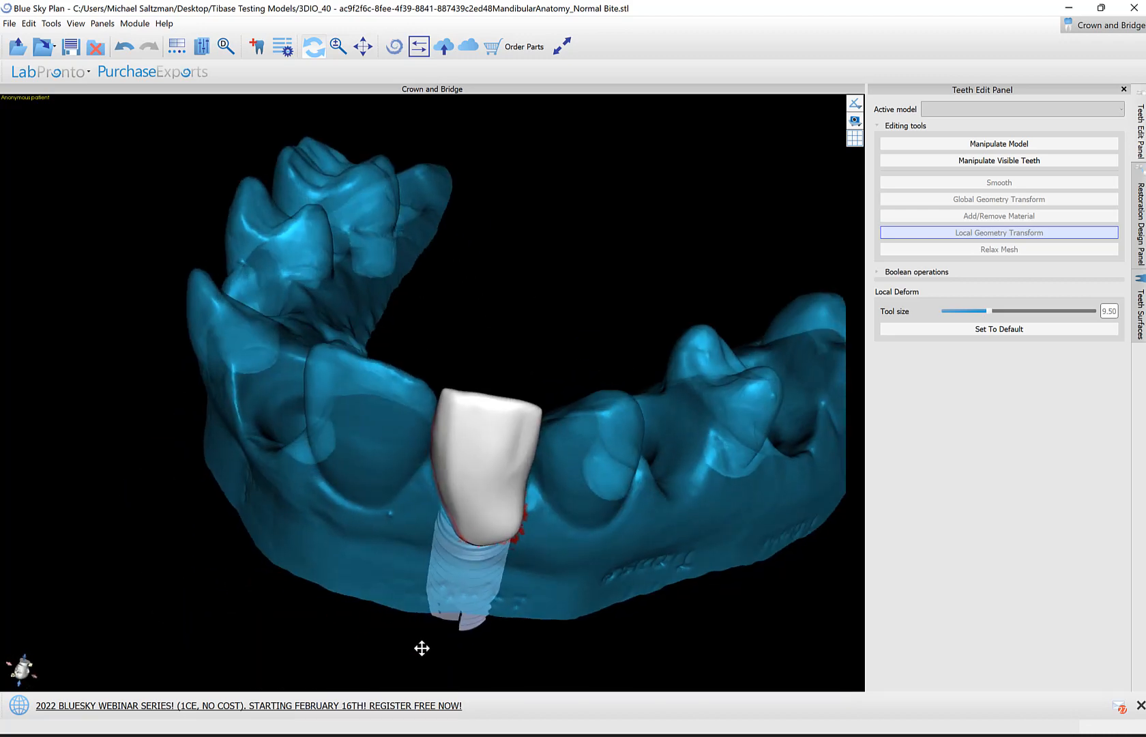
pyautogui.moveTo(422, 648); pyautogui.dragTo(572, 540)
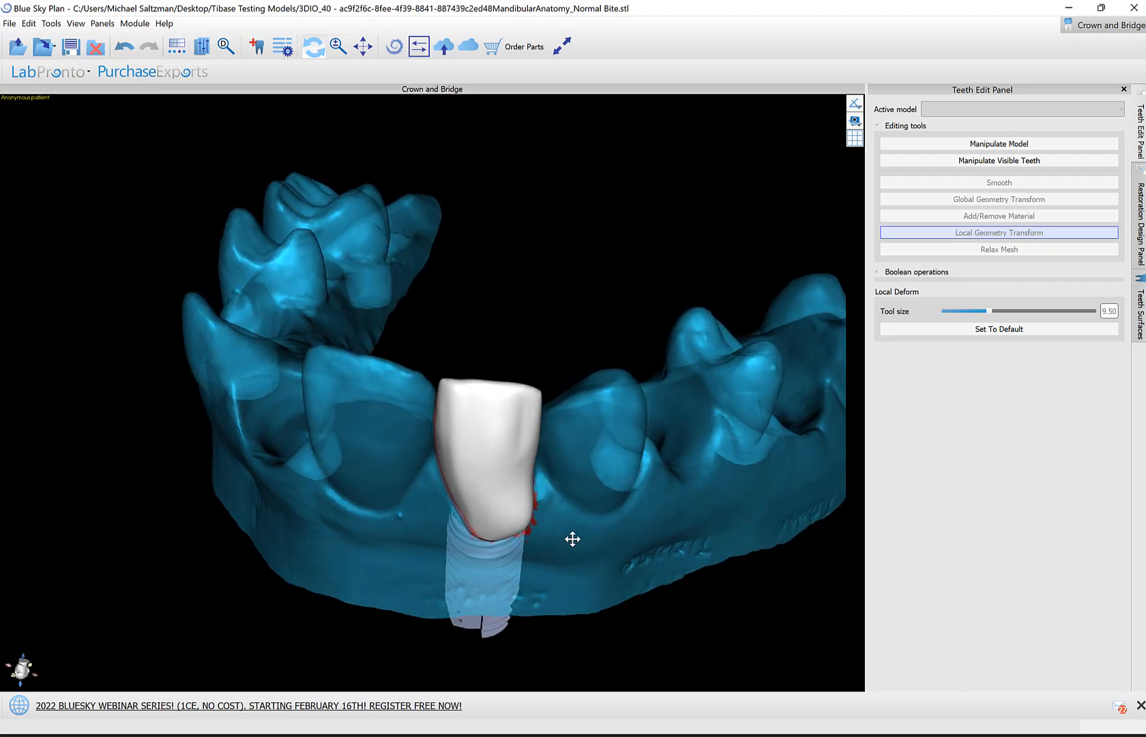
pyautogui.moveTo(573, 539); pyautogui.dragTo(318, 617)
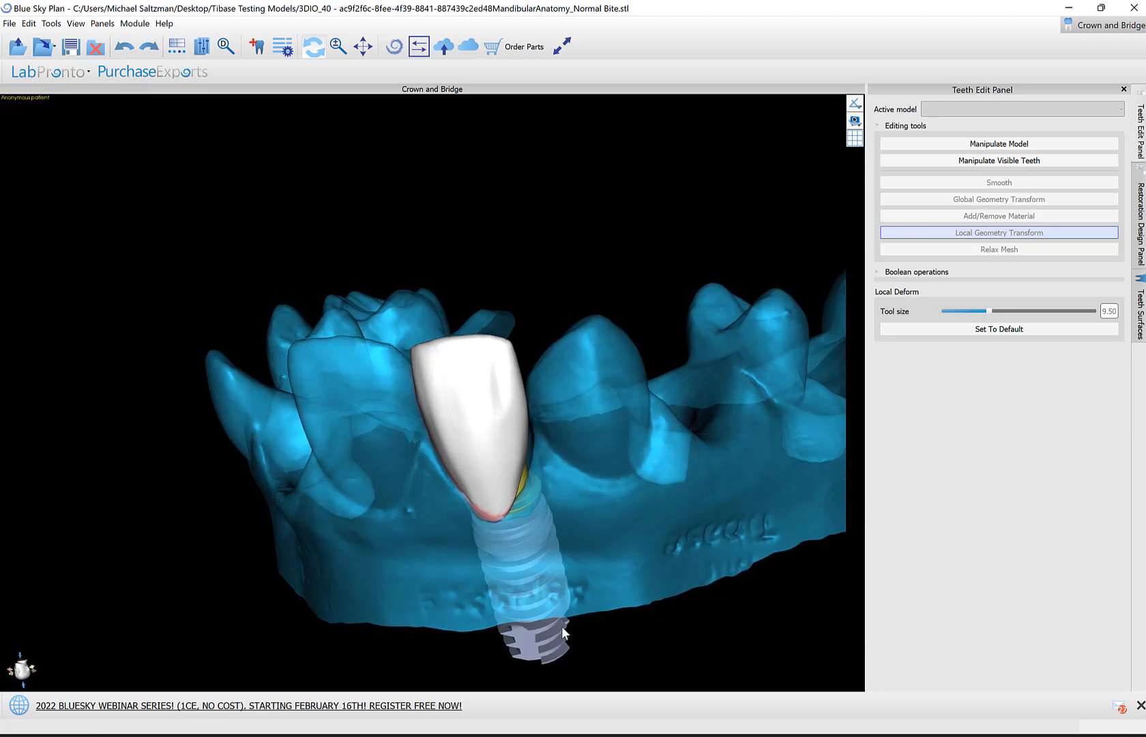
pyautogui.moveTo(563, 632); pyautogui.dragTo(665, 530)
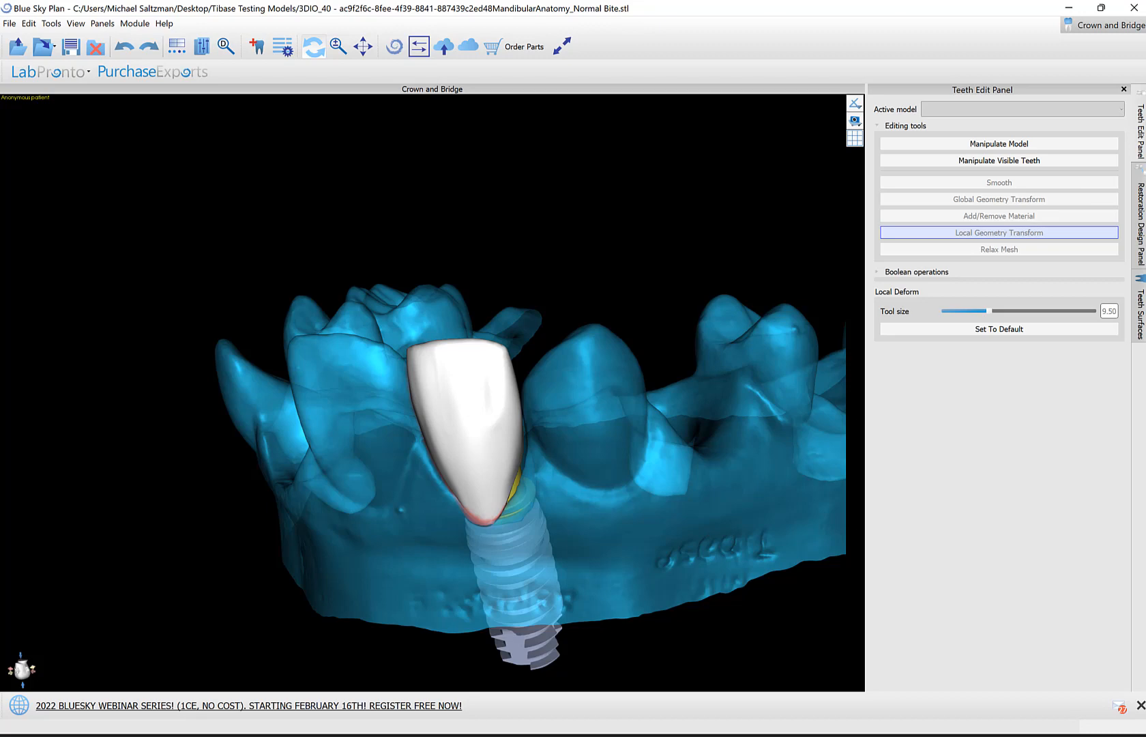
pyautogui.click(997, 143)
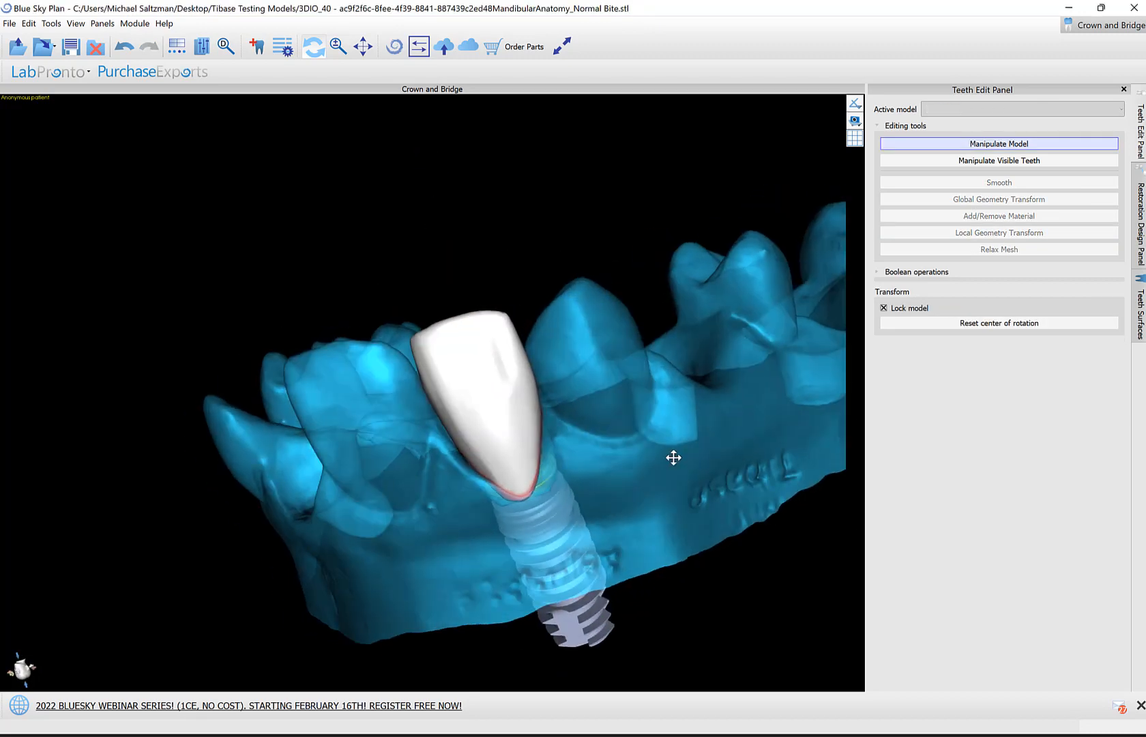
pyautogui.moveTo(673, 458); pyautogui.dragTo(440, 521)
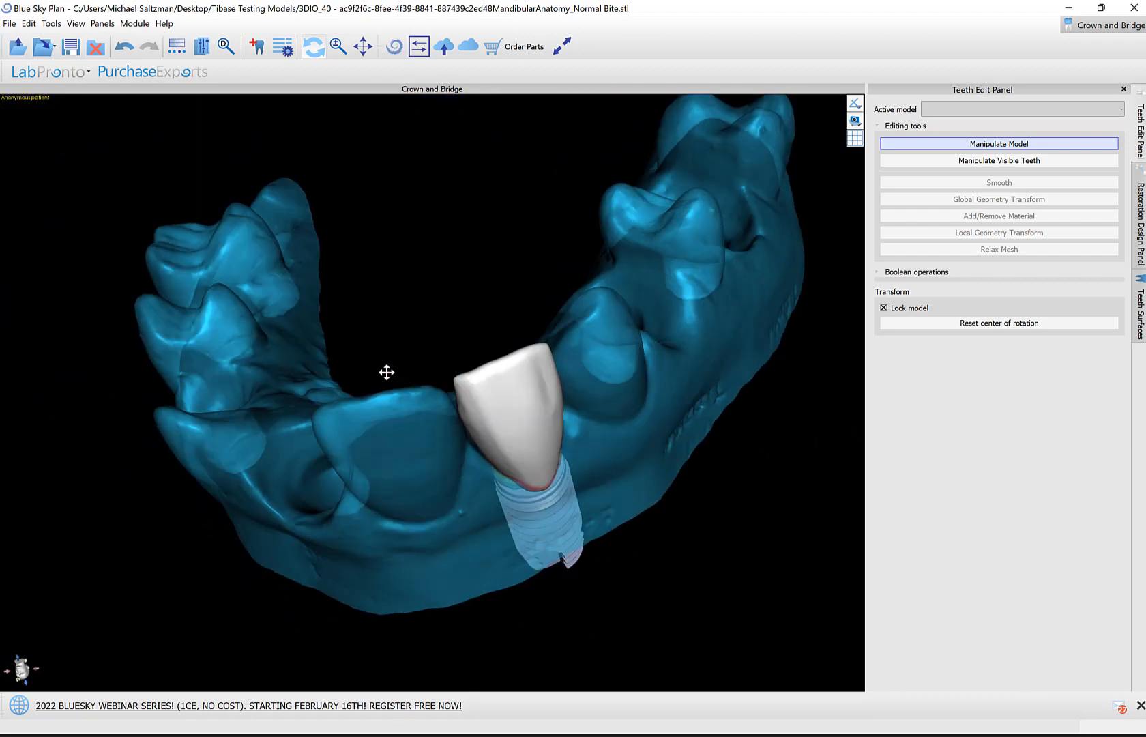
pyautogui.moveTo(386, 371); pyautogui.dragTo(648, 485)
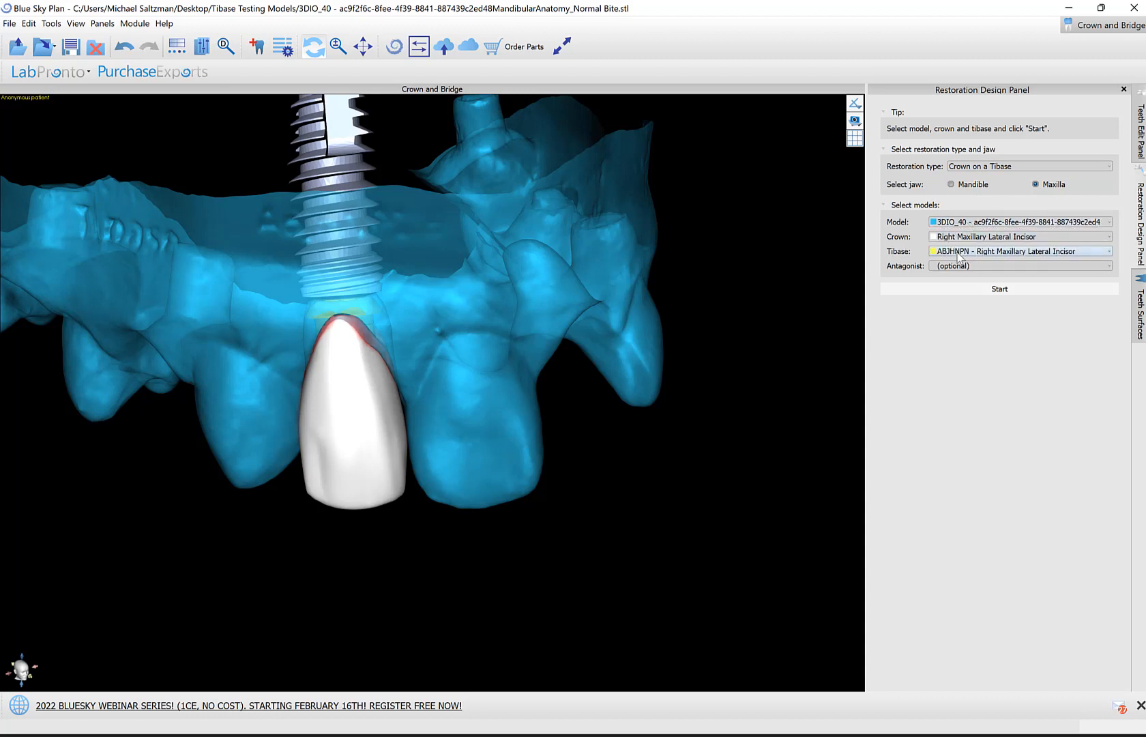
# Step: Set the mandibular scan as antagonist and start the crown-on-Tibase design
pyautogui.click(1021, 265)
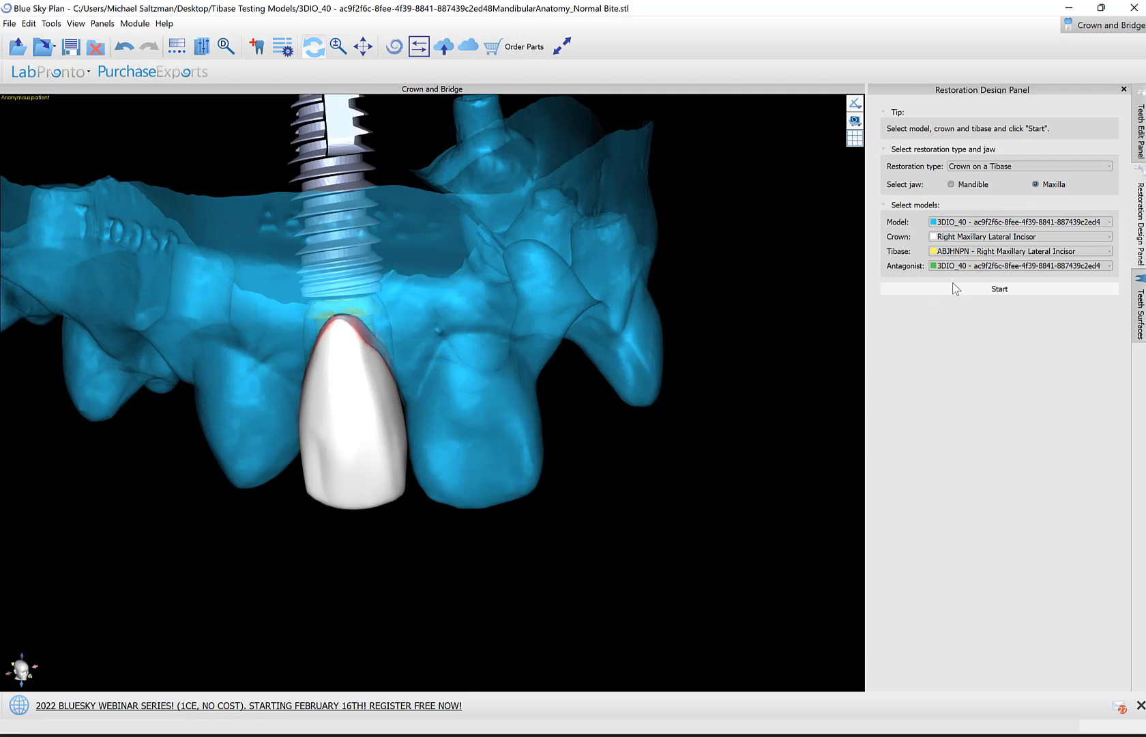
pyautogui.click(998, 287)
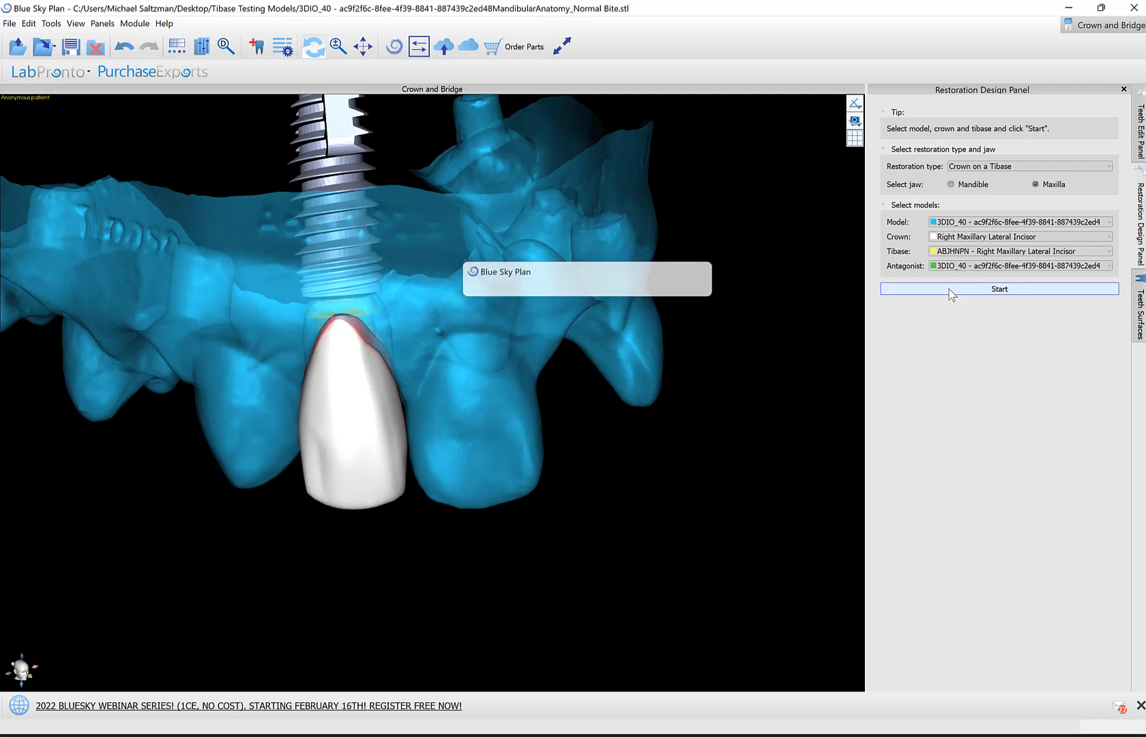
pyautogui.click(999, 288)
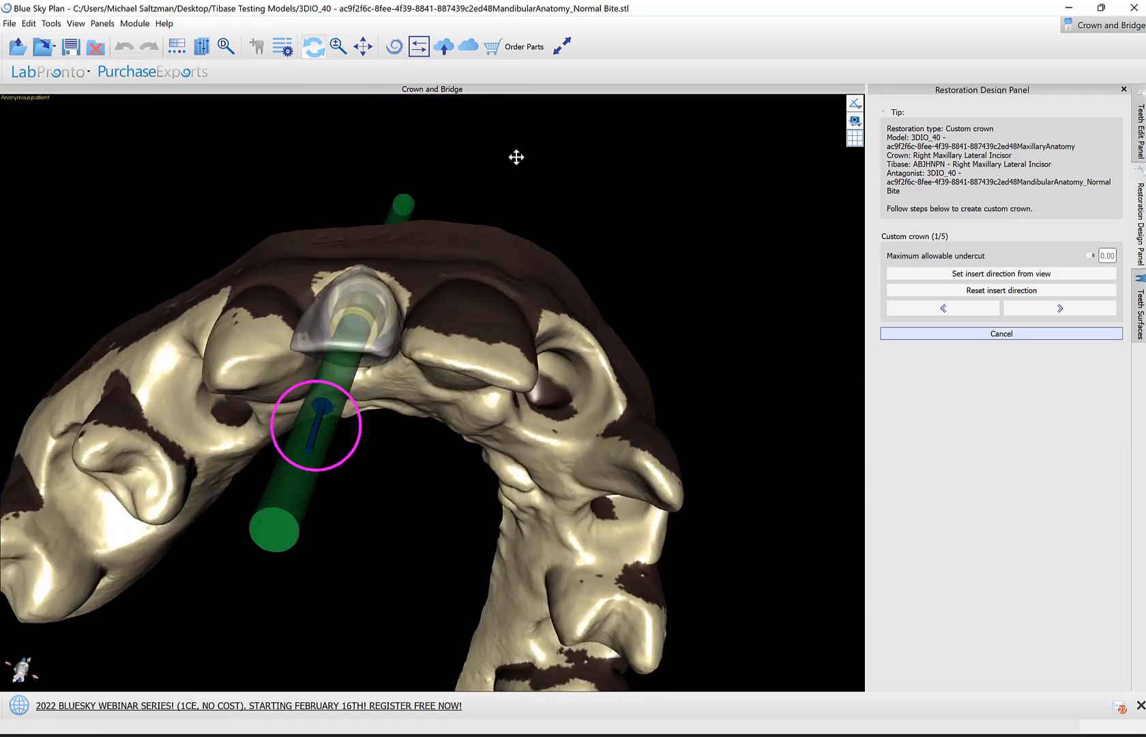
# Step: Set the insertion direction from a view down the implant axis, then advance to step 2
pyautogui.moveTo(517, 157); pyautogui.dragTo(491, 251)
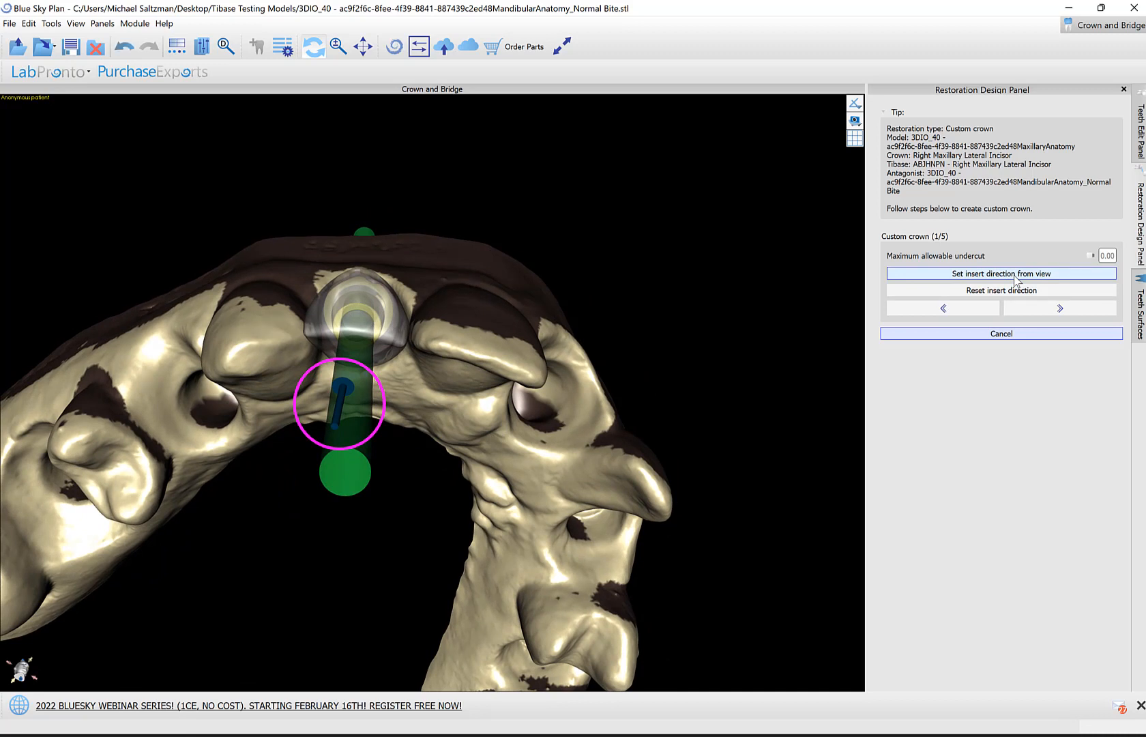
pyautogui.click(1001, 273)
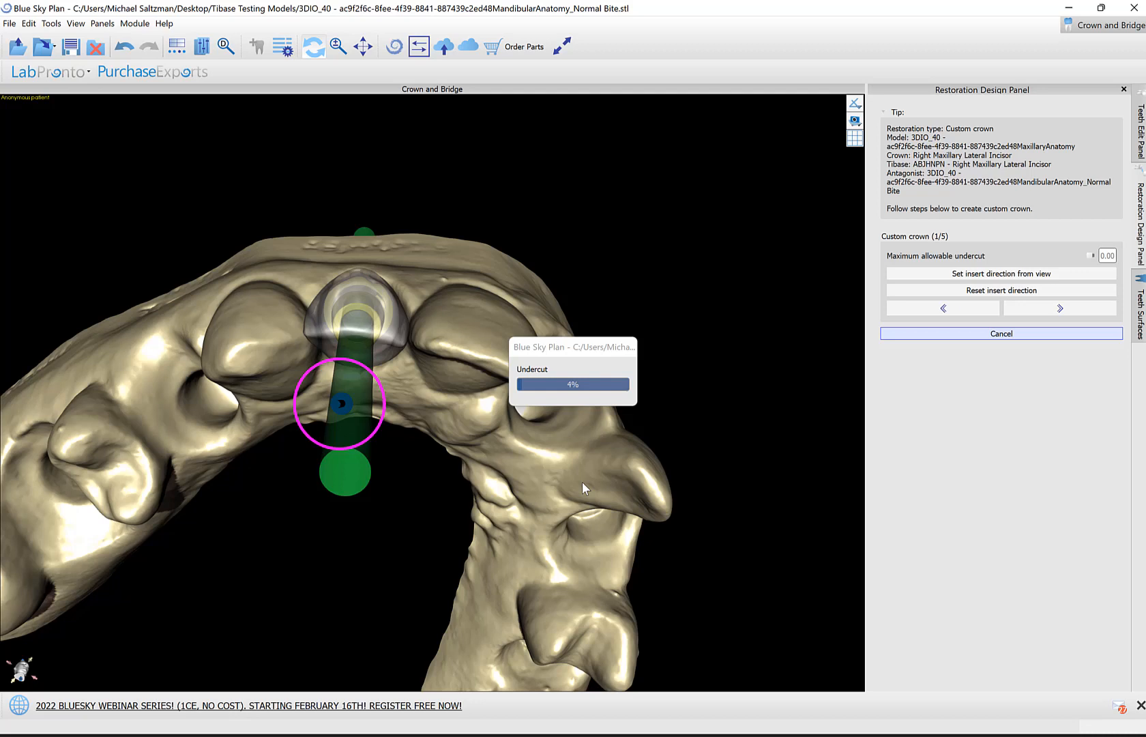
pyautogui.moveTo(644, 529)
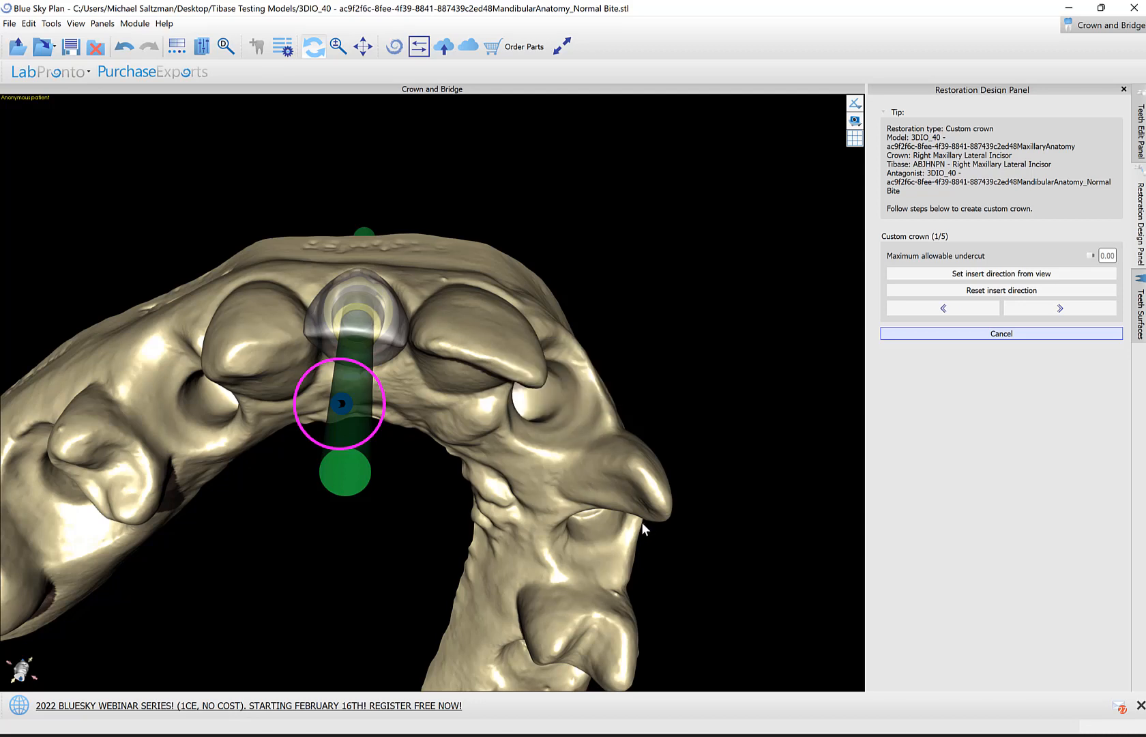
pyautogui.click(1059, 307)
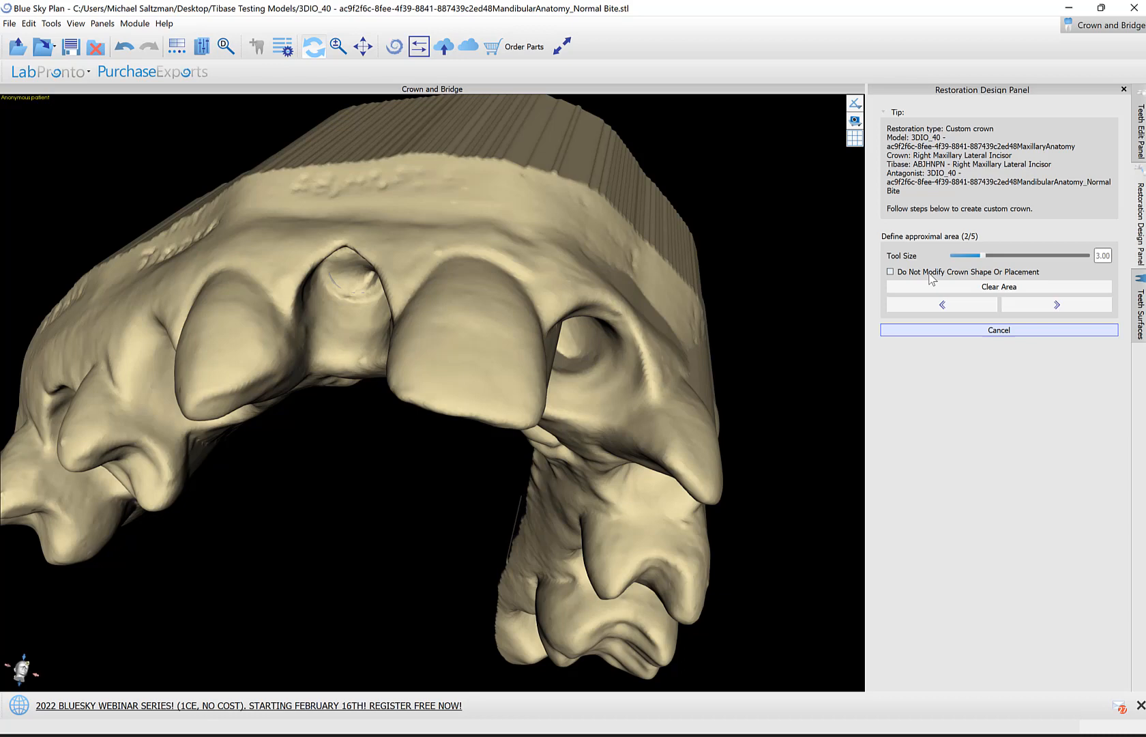
# Step: Lock crown shape and placement, paint the approximal area beside the implant, and advance
pyautogui.click(889, 271)
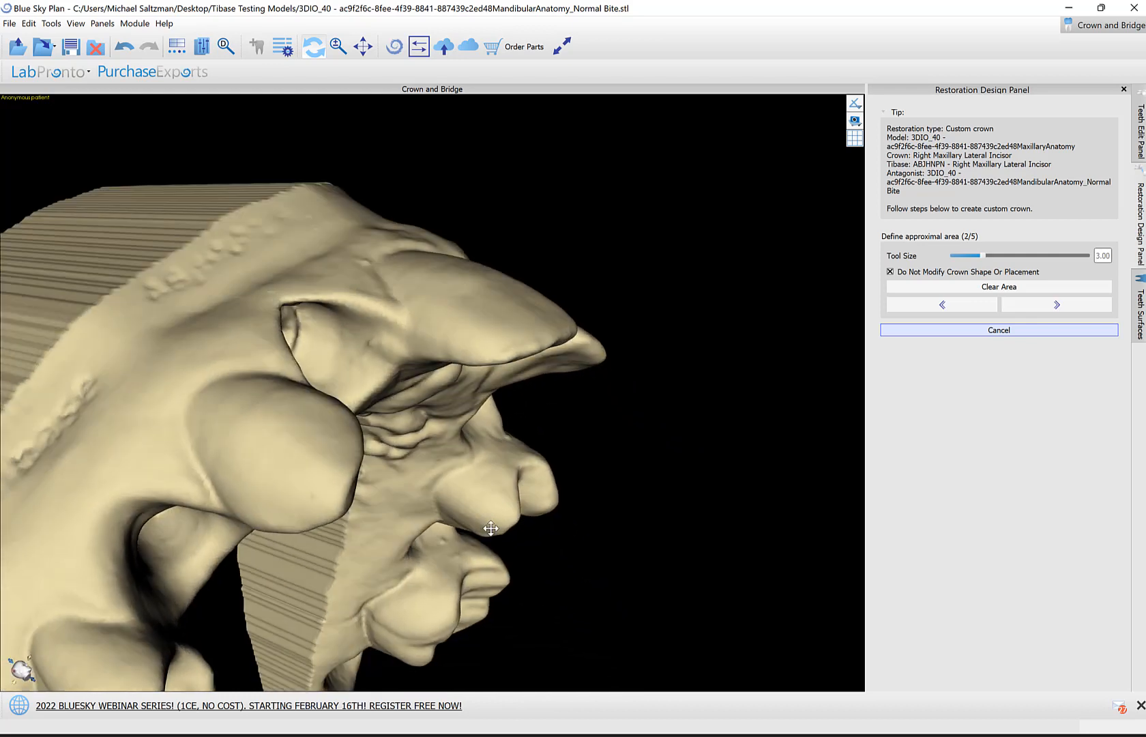
pyautogui.click(419, 353)
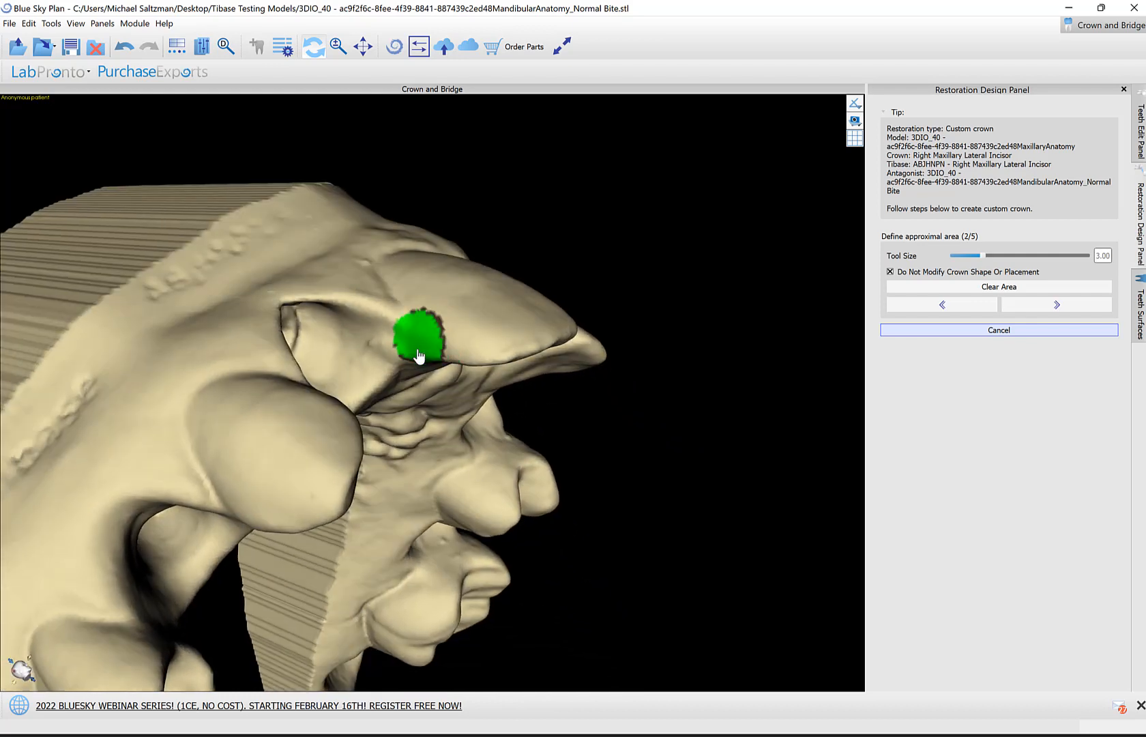
pyautogui.moveTo(420, 354); pyautogui.dragTo(495, 407)
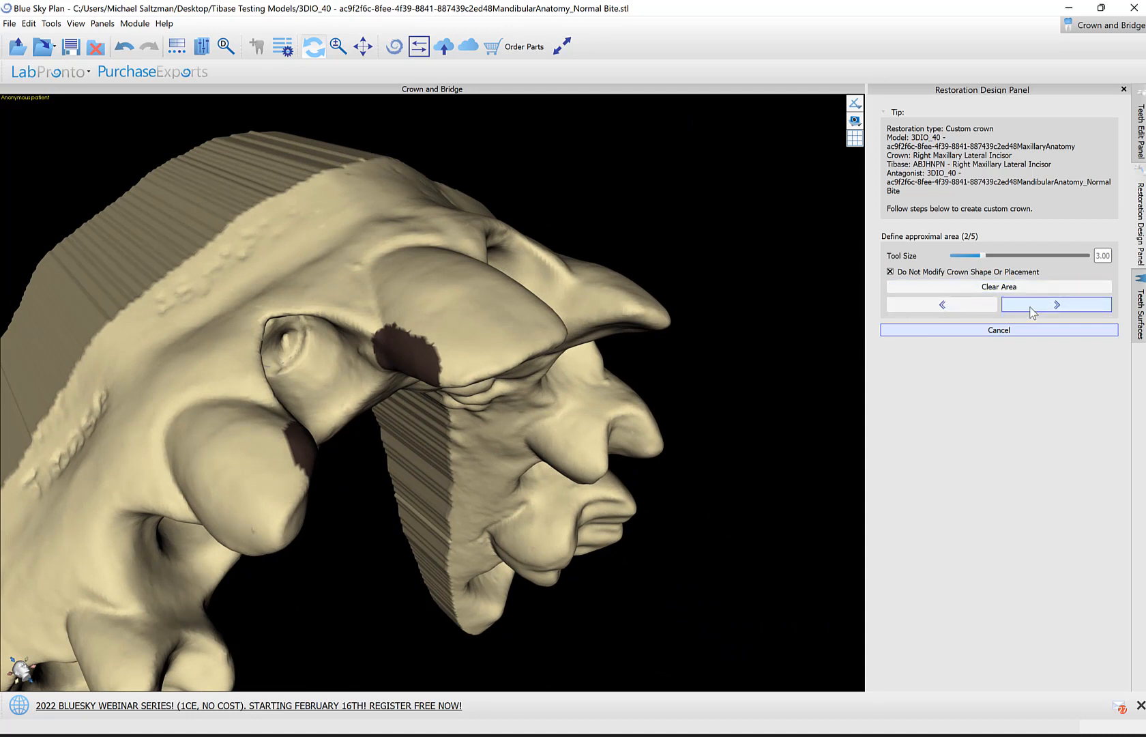
pyautogui.click(1055, 304)
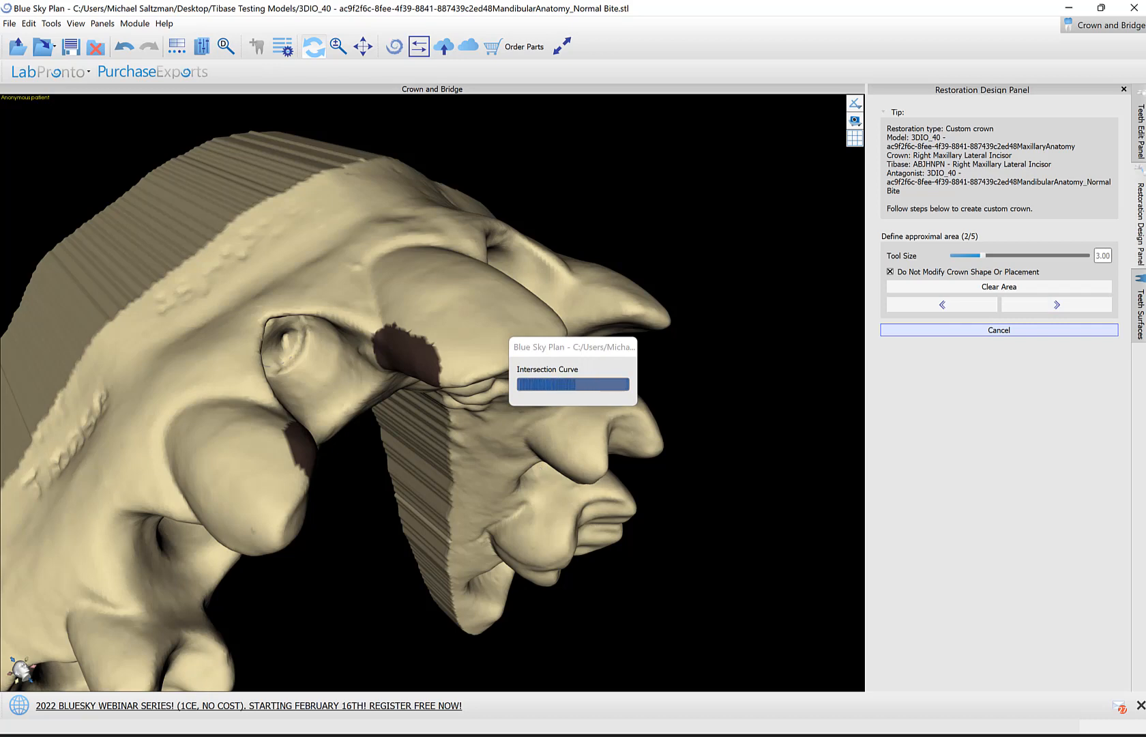
pyautogui.click(1055, 304)
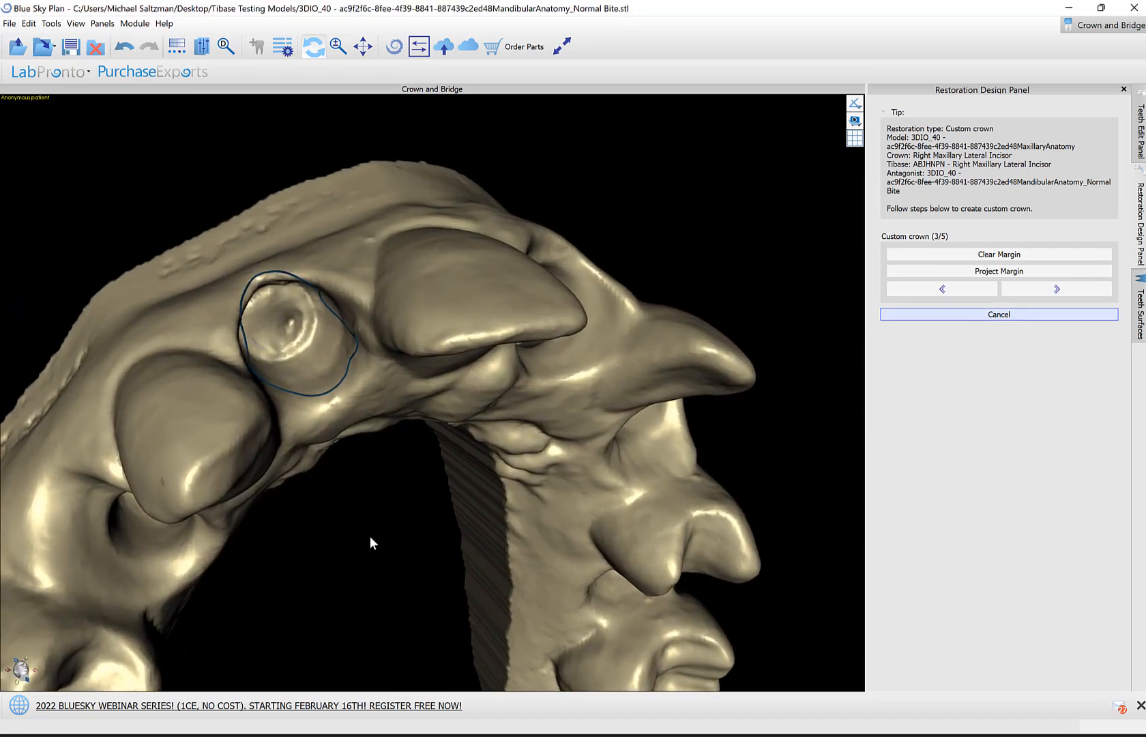
# Step: Extend the margin line along the gum around the implant site
pyautogui.moveTo(371, 543); pyautogui.dragTo(400, 543)
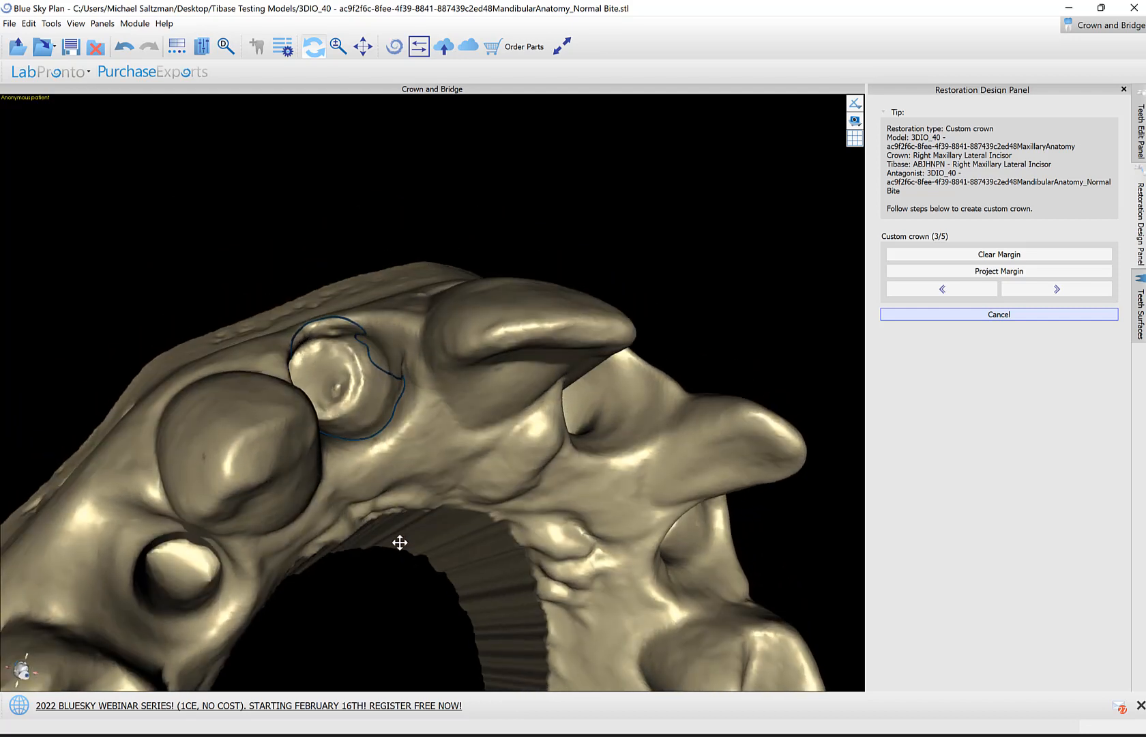
pyautogui.moveTo(399, 543); pyautogui.dragTo(439, 572)
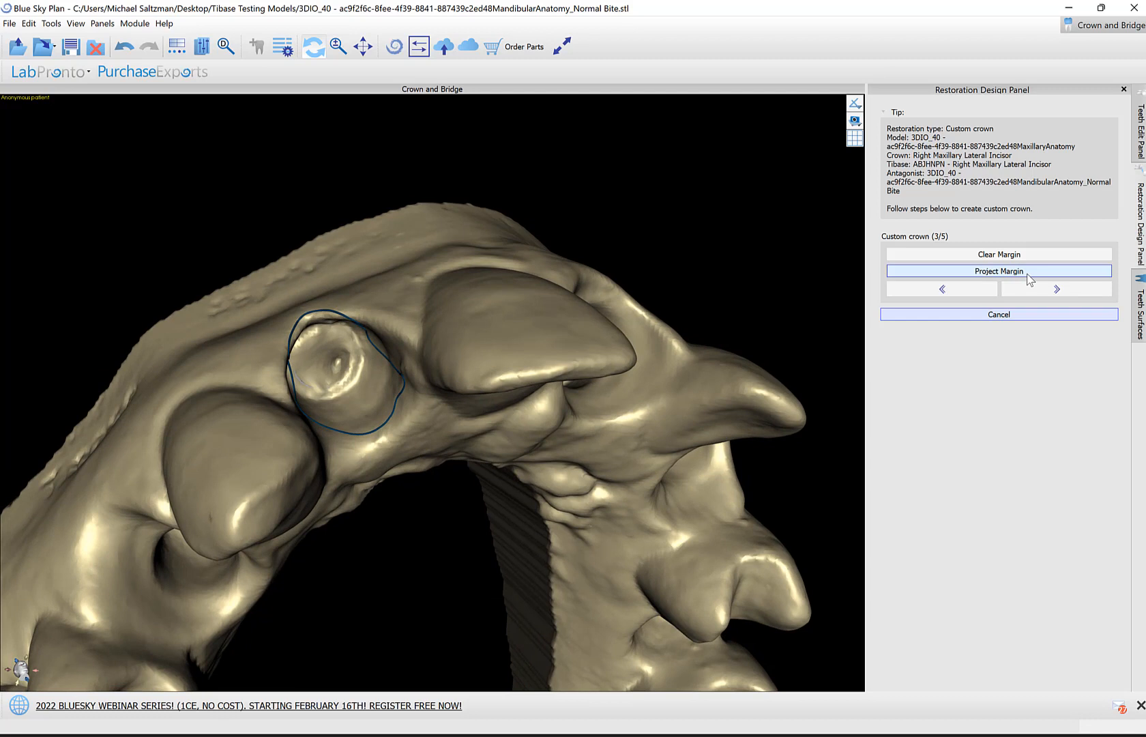
pyautogui.moveTo(450, 613)
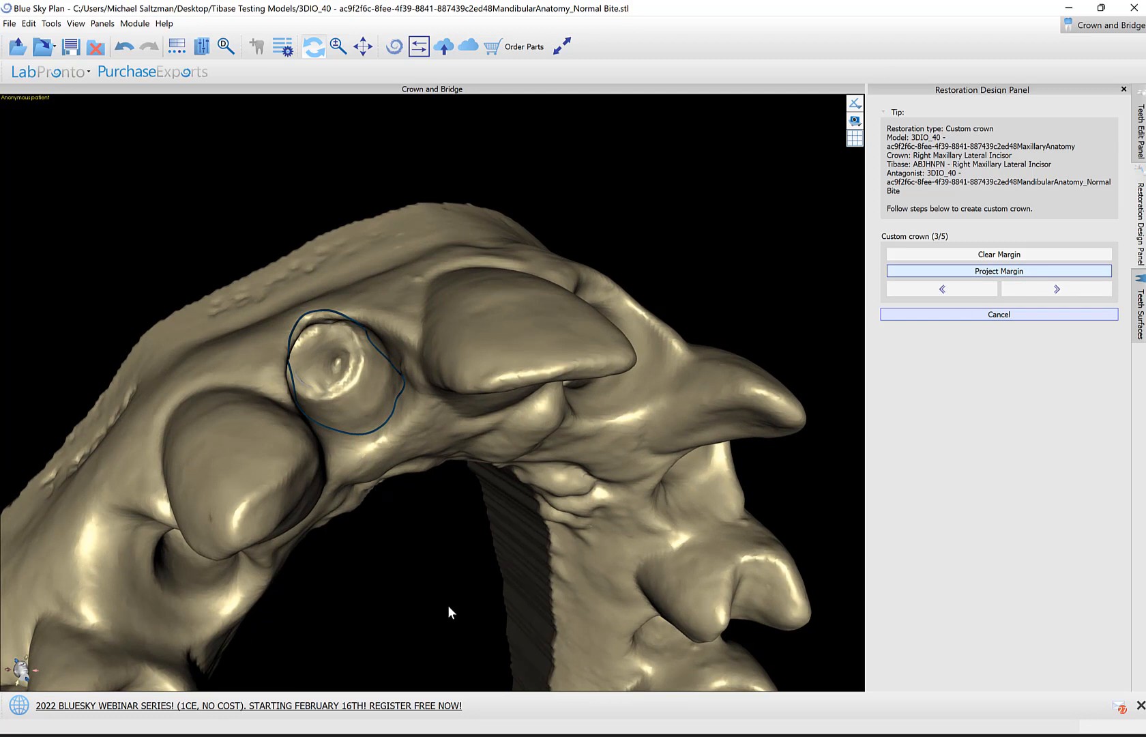
pyautogui.moveTo(498, 606)
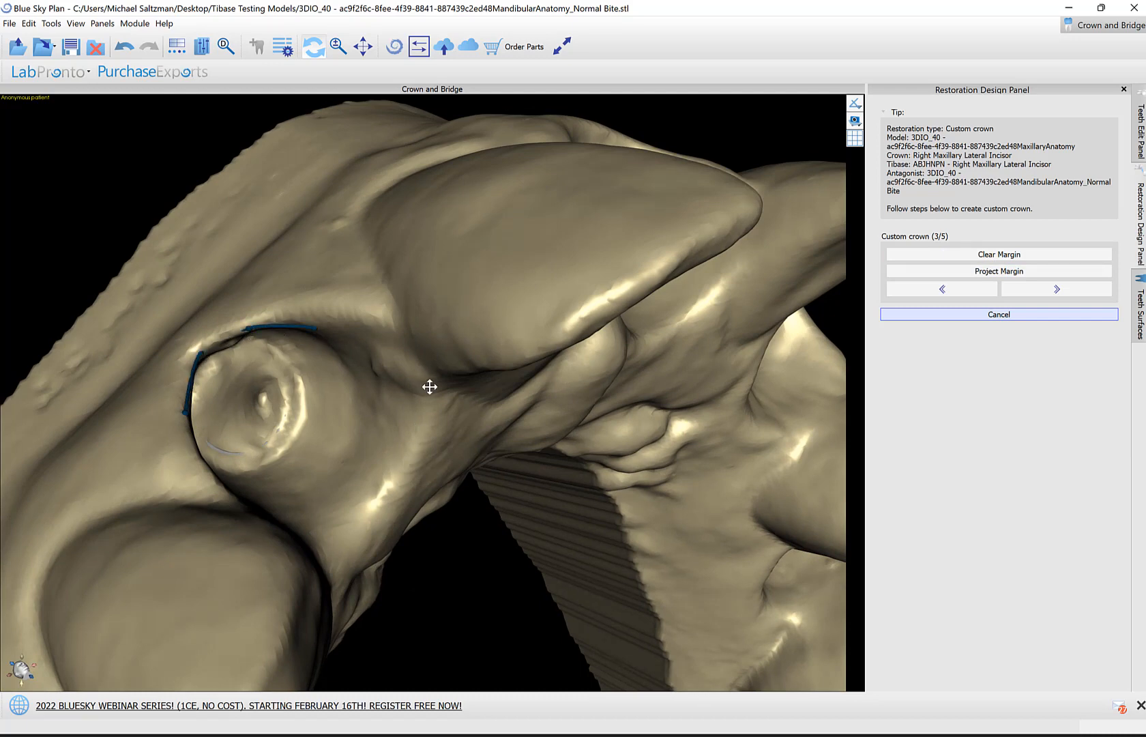
pyautogui.moveTo(429, 387); pyautogui.dragTo(406, 391)
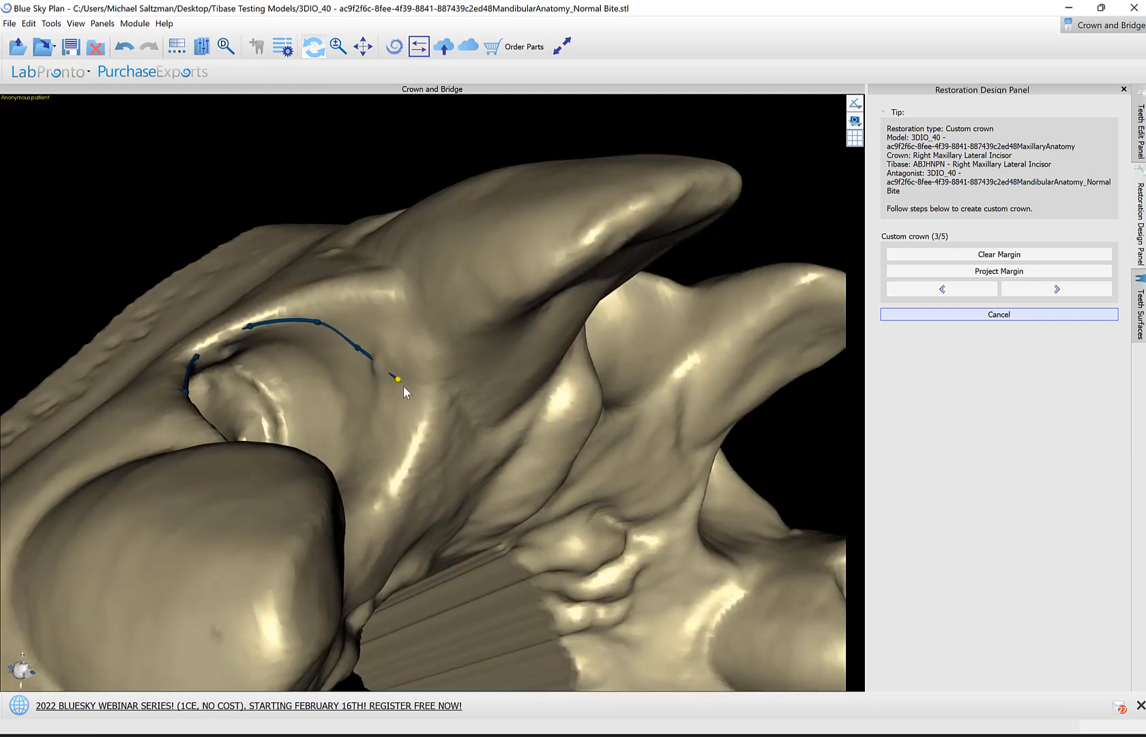
pyautogui.moveTo(405, 387); pyautogui.dragTo(395, 493)
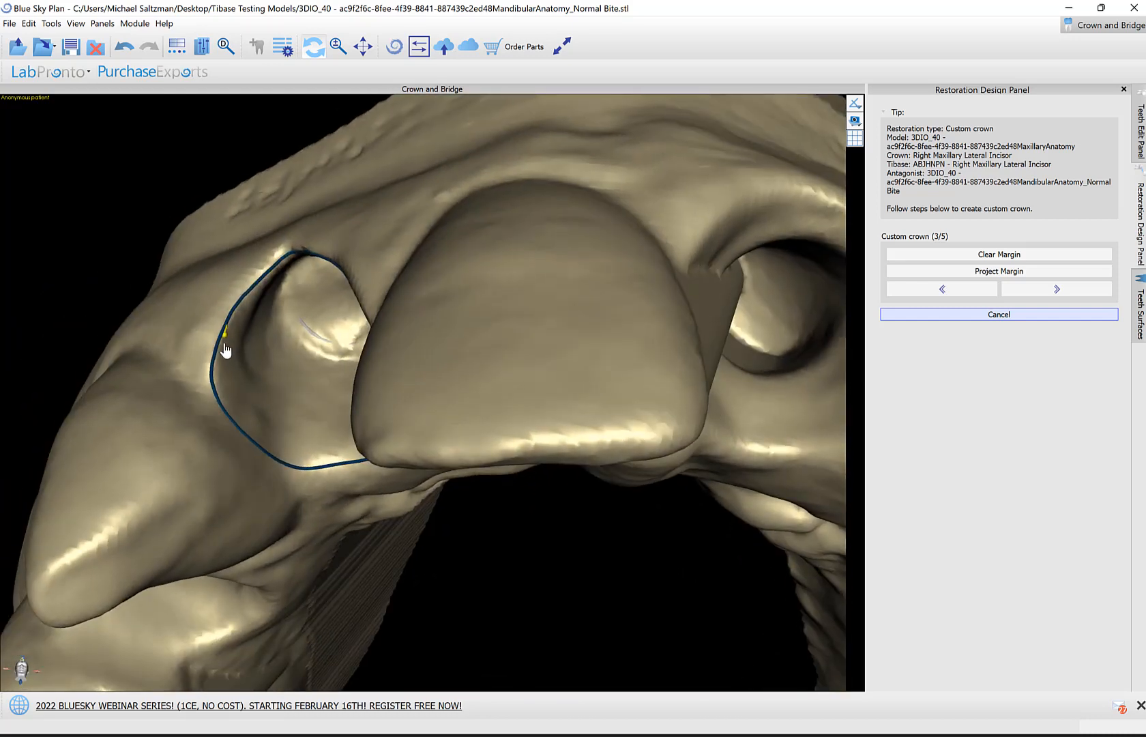
# Step: Reshape margin segments along the tooth edge and advance to crown generation
pyautogui.moveTo(226, 333); pyautogui.dragTo(232, 417)
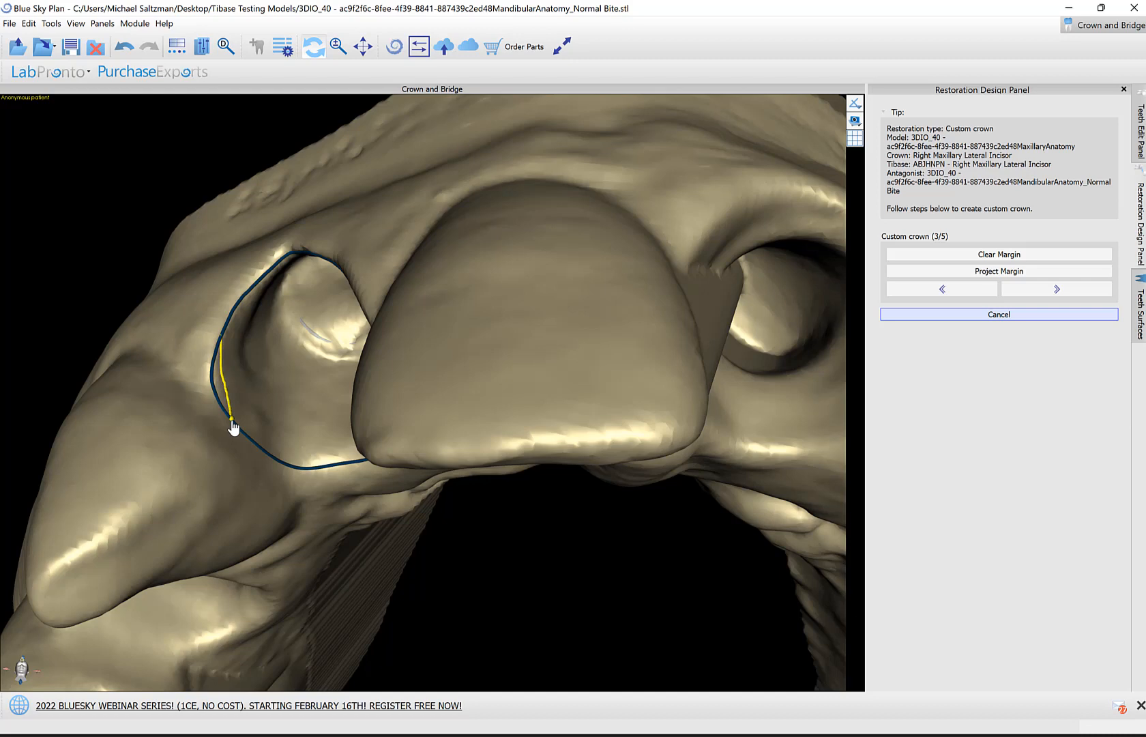
pyautogui.moveTo(234, 421); pyautogui.dragTo(574, 442)
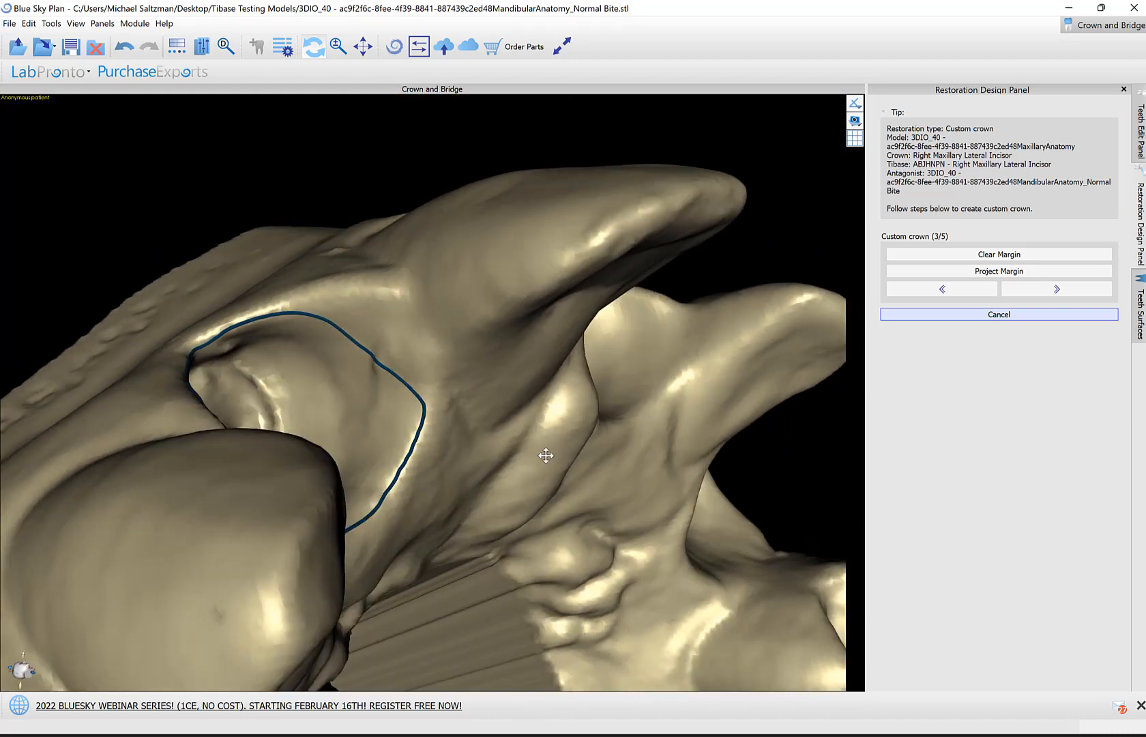
pyautogui.click(1056, 289)
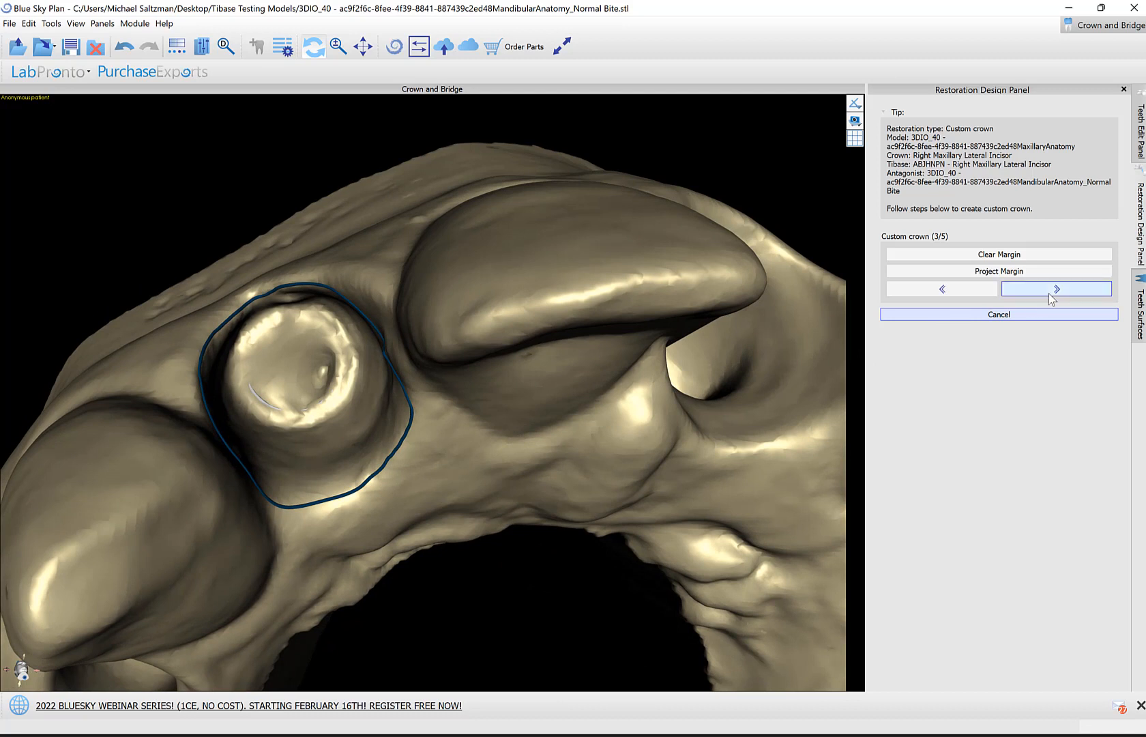
pyautogui.click(1056, 288)
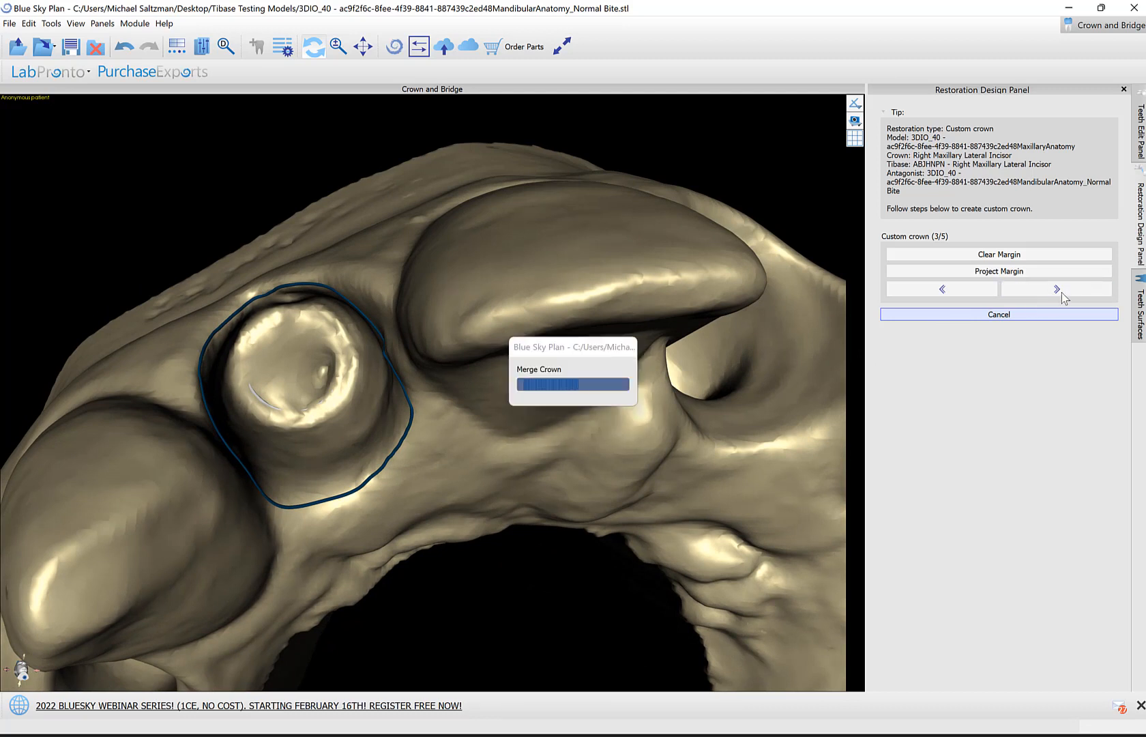
# Step: Merge the crown onto the Ti-base and orbit to inspect it
pyautogui.click(1055, 289)
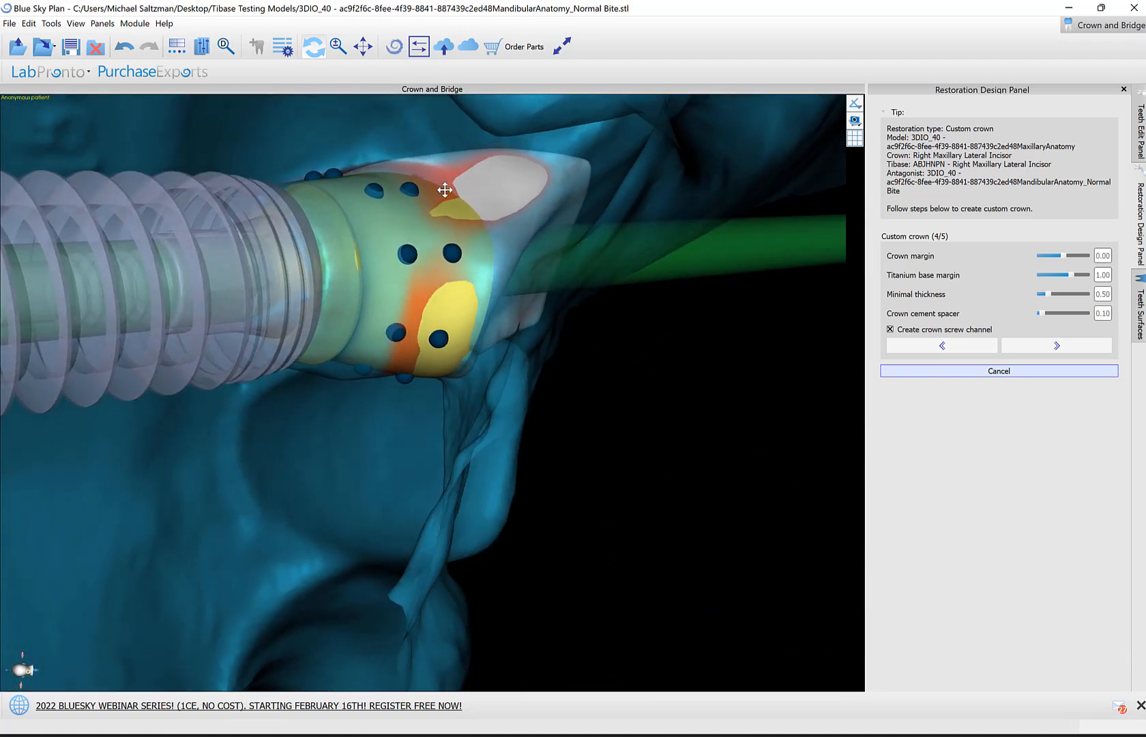
pyautogui.moveTo(445, 189); pyautogui.dragTo(408, 269)
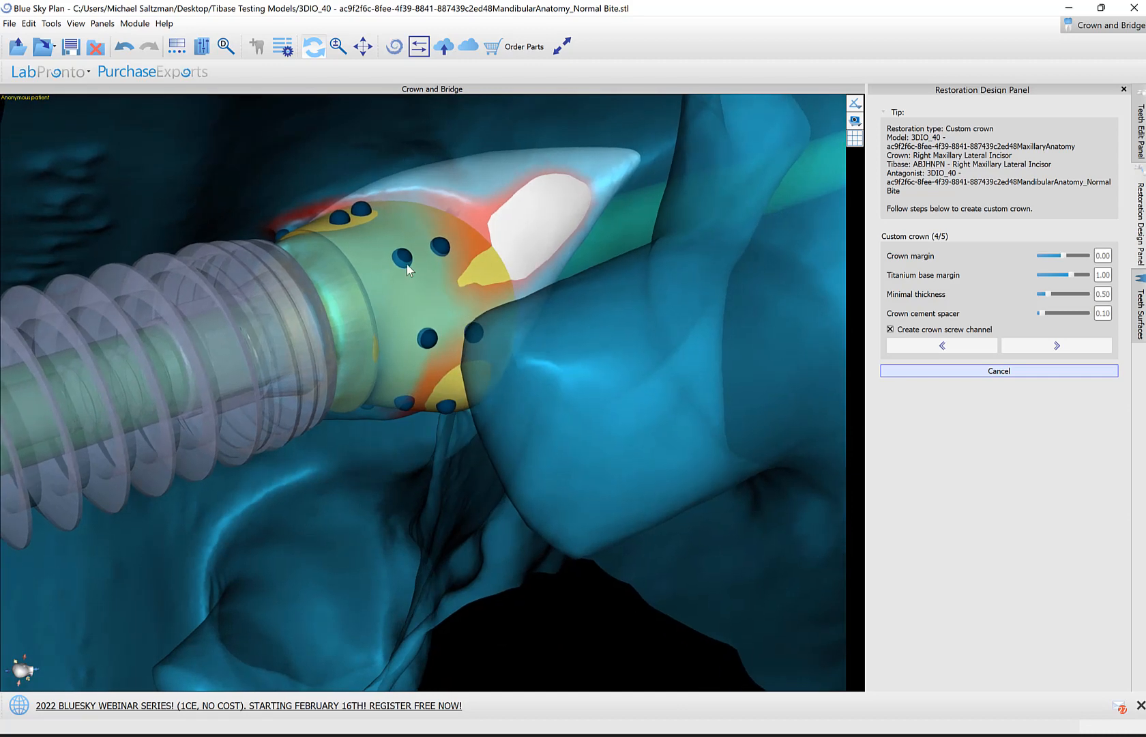
pyautogui.click(401, 254)
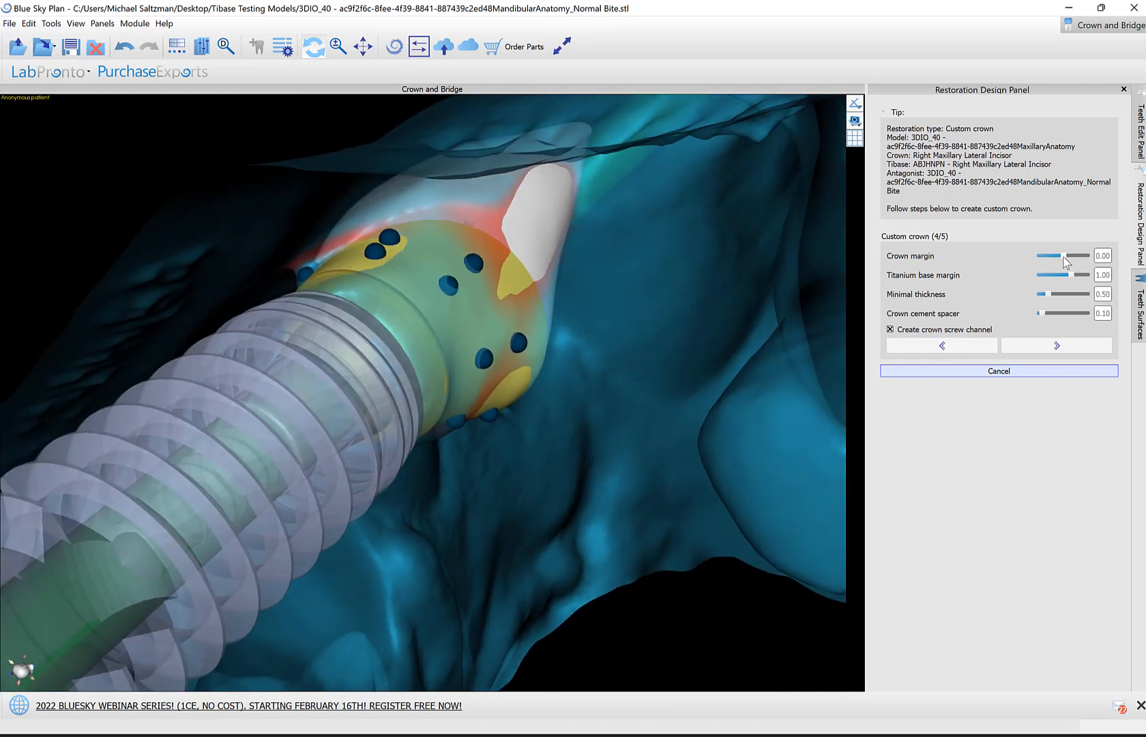
# Step: Set the crown's minimal thickness to 0.34
pyautogui.moveTo(1057, 295); pyautogui.dragTo(1045, 294)
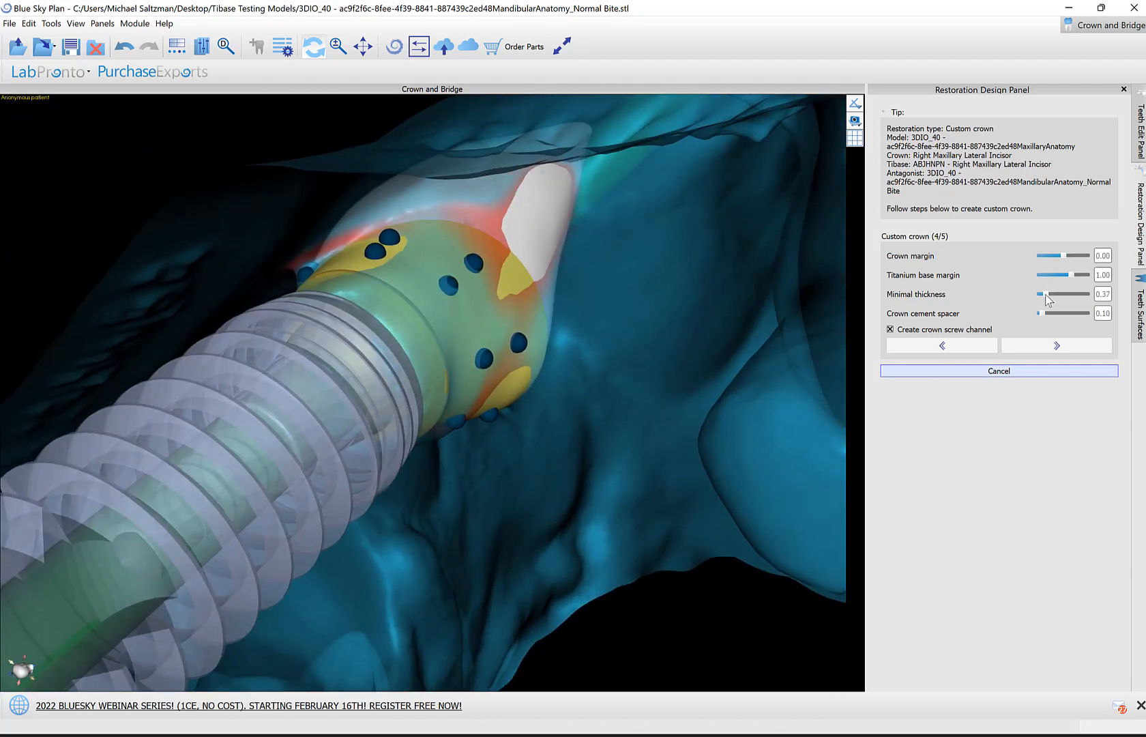
pyautogui.moveTo(1049, 295); pyautogui.dragTo(1044, 294)
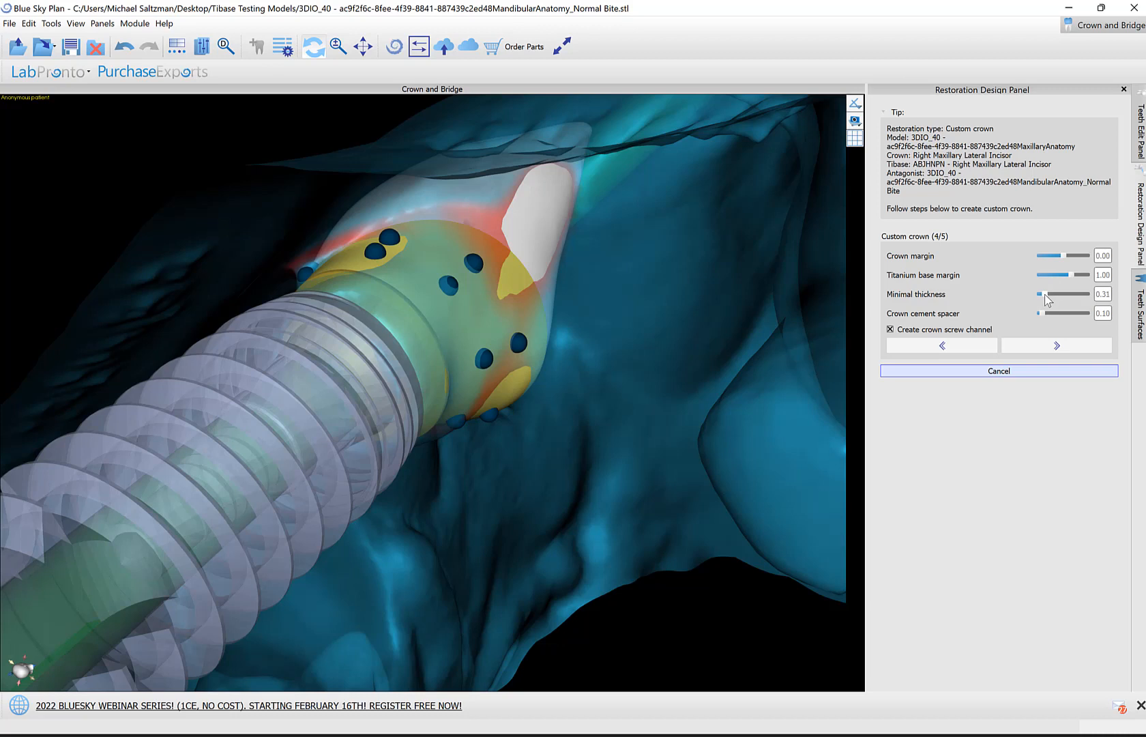
pyautogui.moveTo(1041, 294); pyautogui.dragTo(1049, 294)
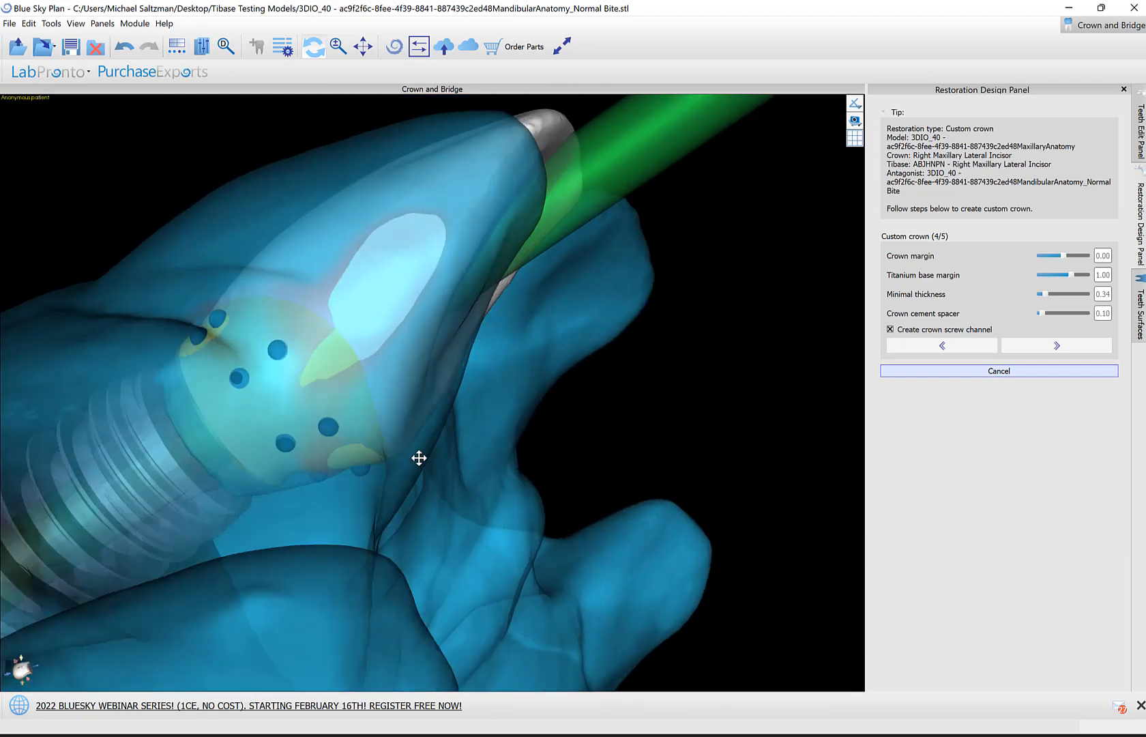
# Step: Subtract the titanium base from the crown
pyautogui.moveTo(418, 458); pyautogui.dragTo(321, 481)
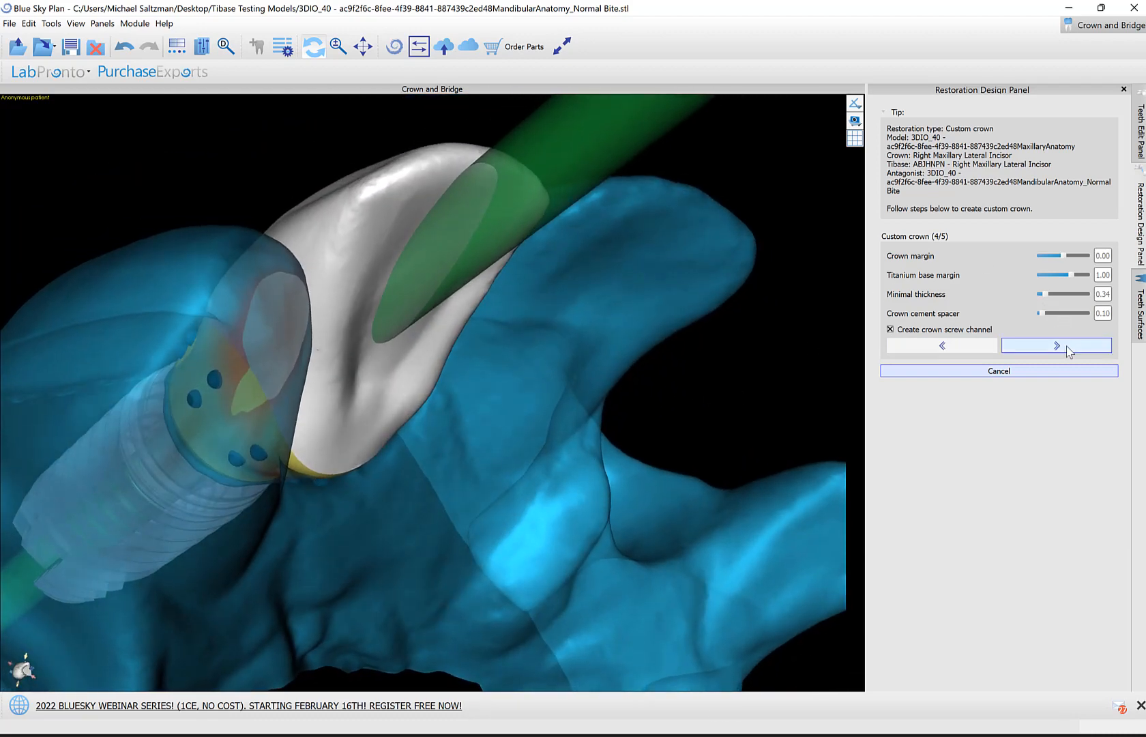
pyautogui.click(1055, 344)
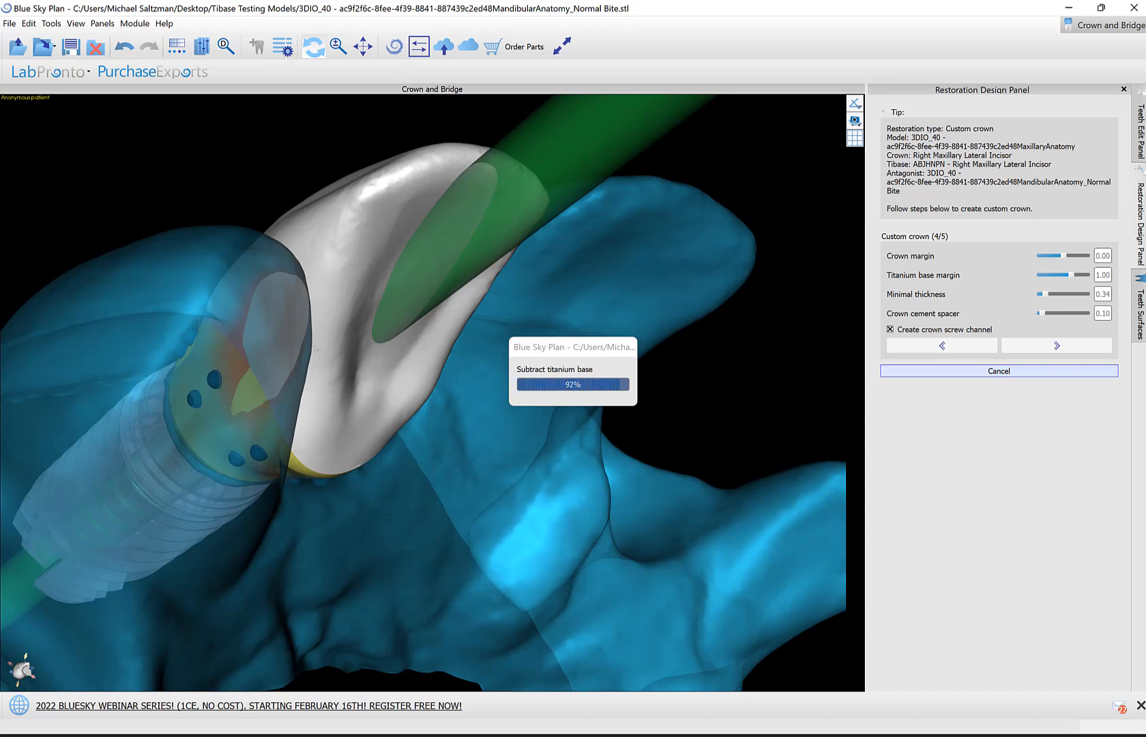
pyautogui.click(1056, 345)
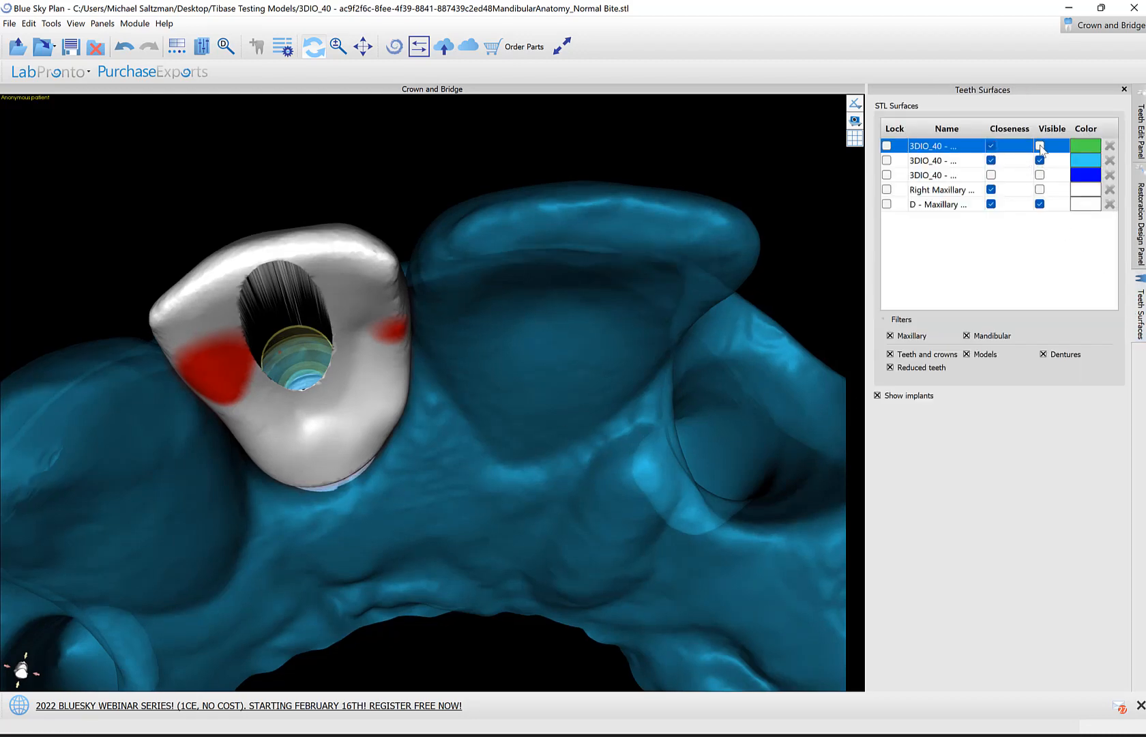
# Step: Show the opposing jaw and sculpt away the crown's red contact areas
pyautogui.click(1039, 146)
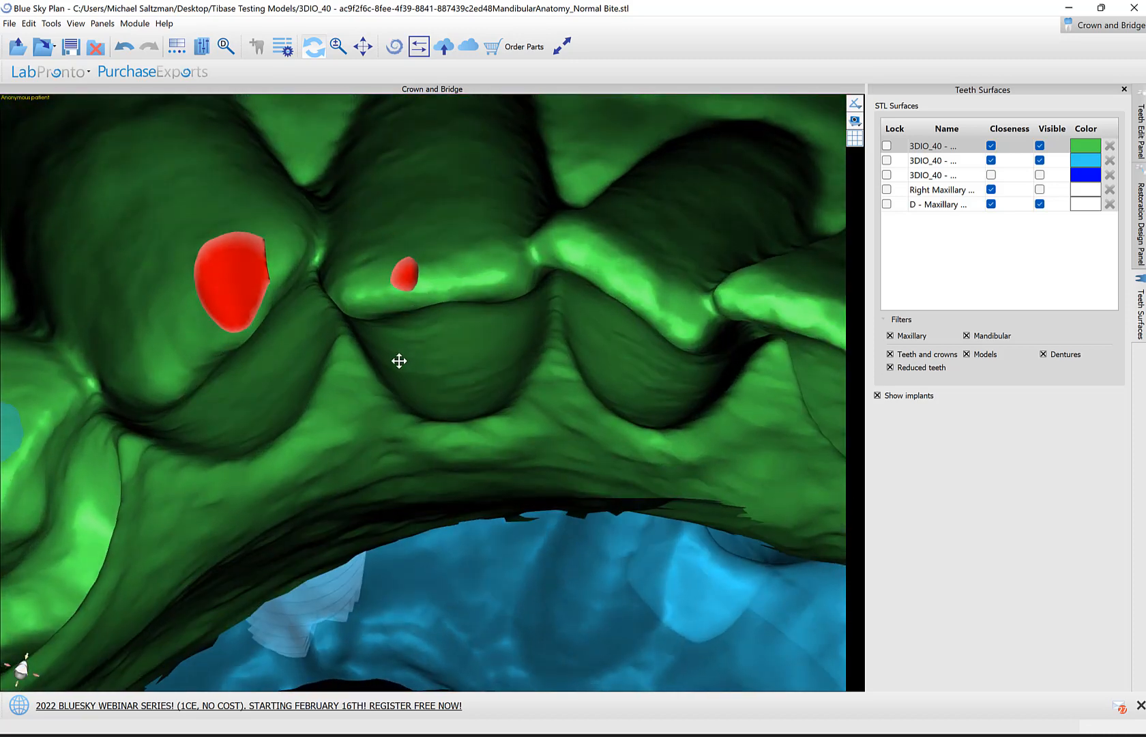
pyautogui.moveTo(399, 360); pyautogui.dragTo(421, 391)
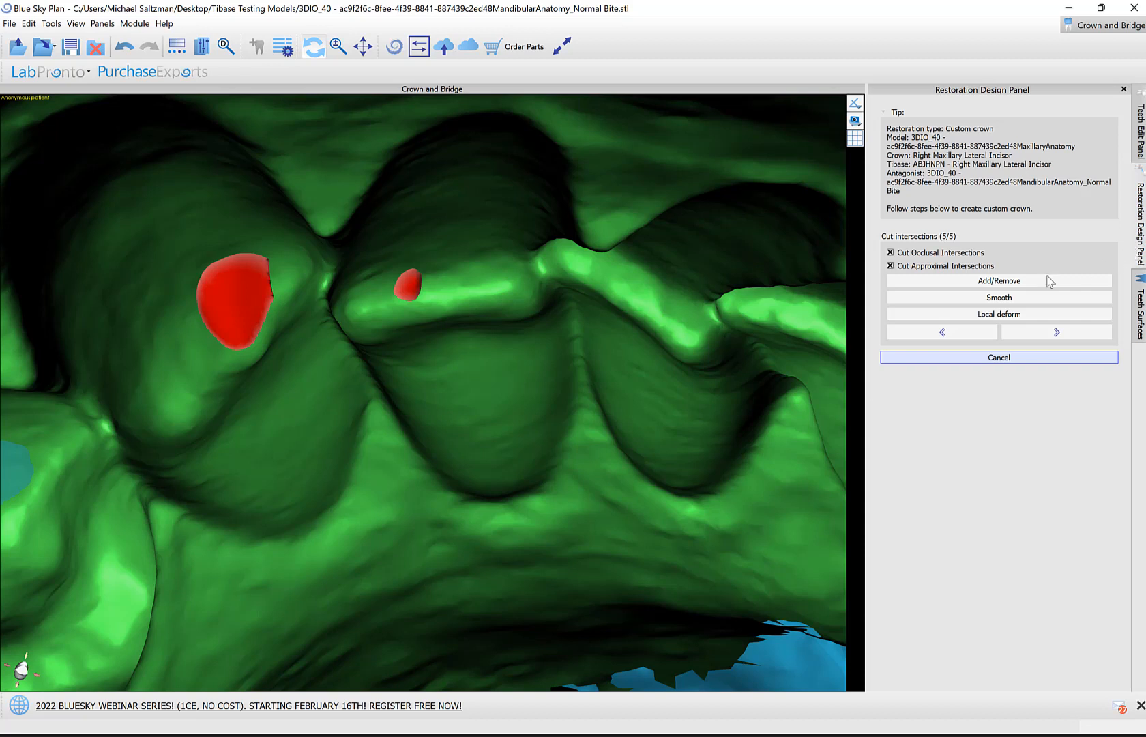
pyautogui.click(999, 280)
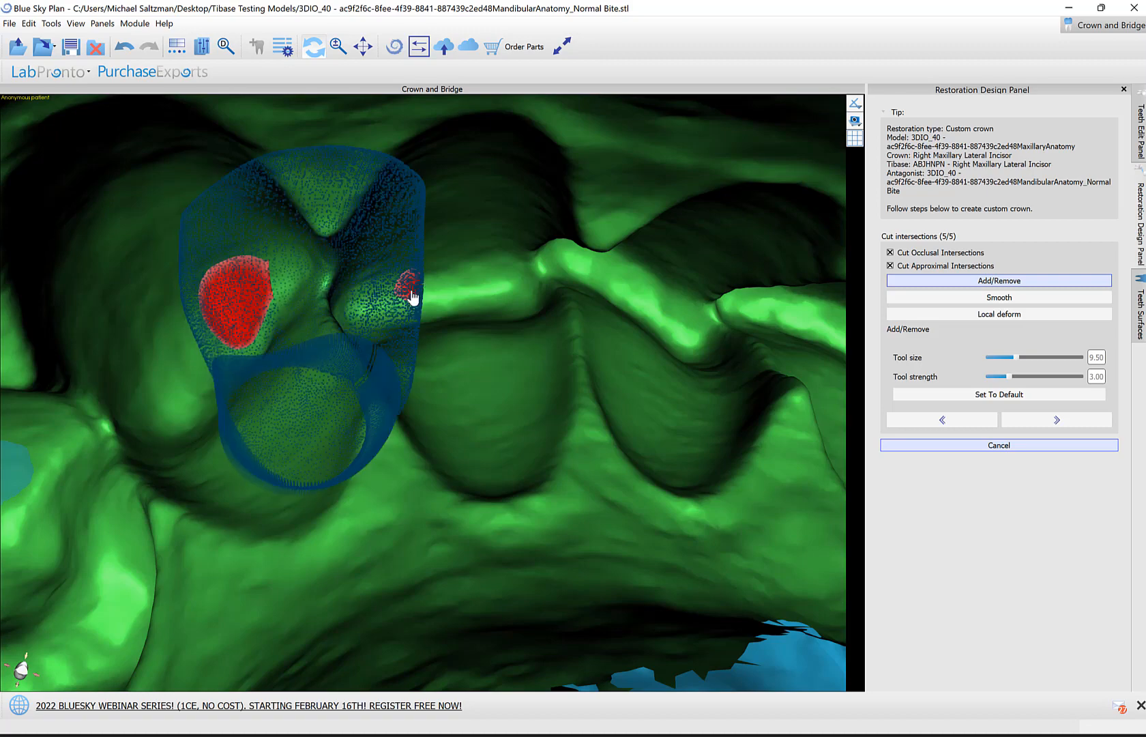
pyautogui.moveTo(413, 296); pyautogui.dragTo(610, 423)
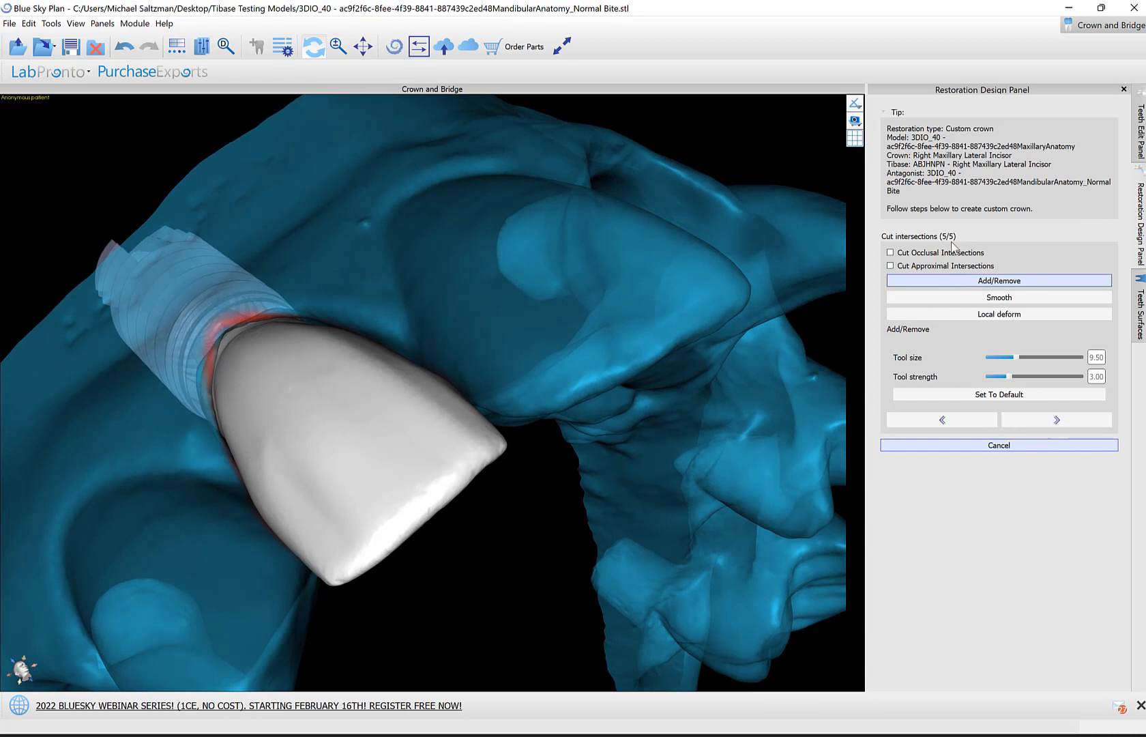
# Step: Finish the crown design and orbit to inspect the finished crown
pyautogui.click(998, 445)
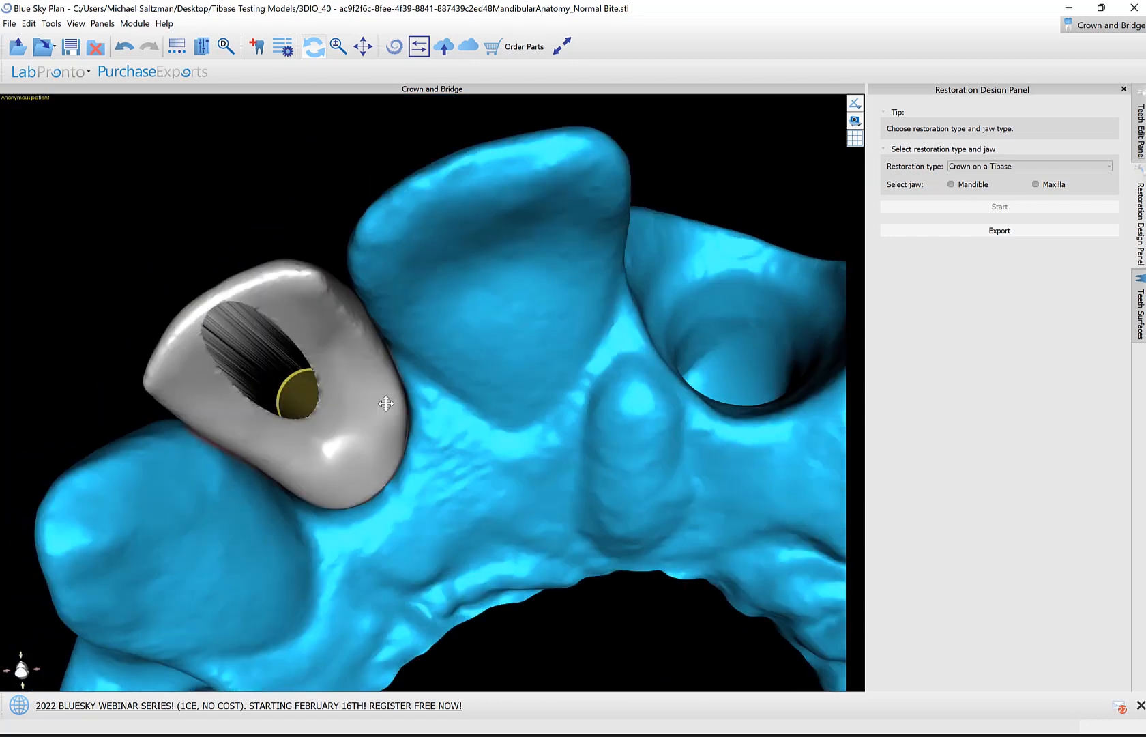
pyautogui.moveTo(385, 402); pyautogui.dragTo(567, 521)
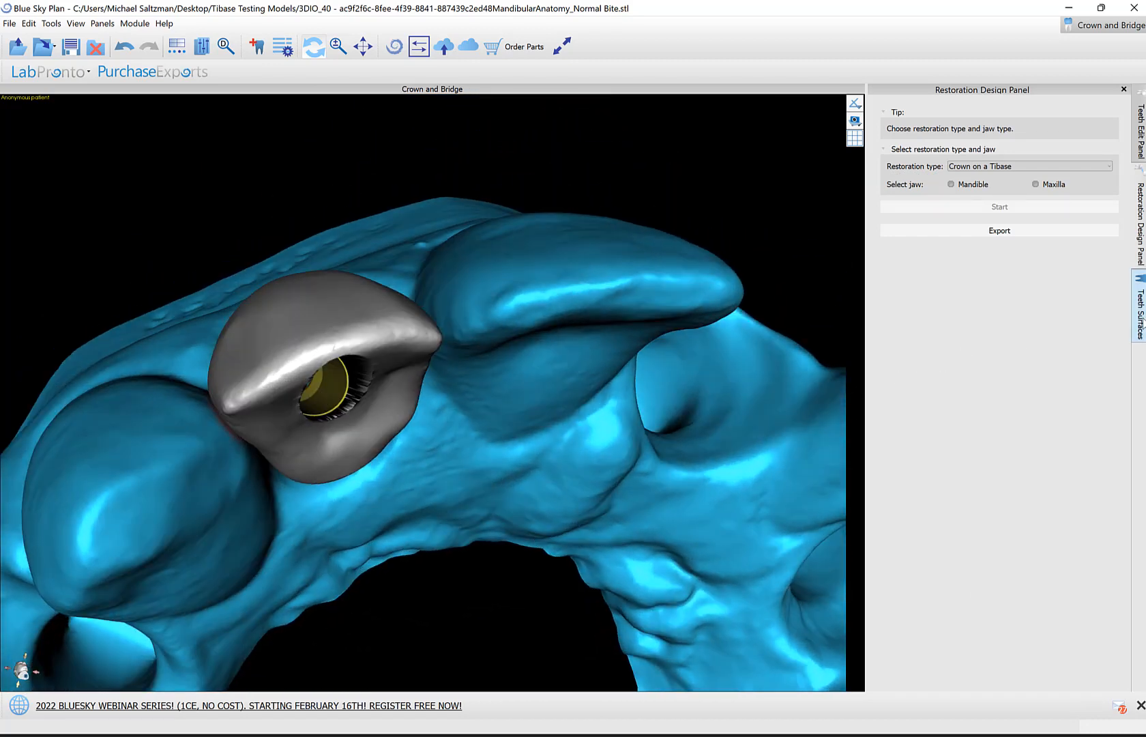
pyautogui.click(1137, 303)
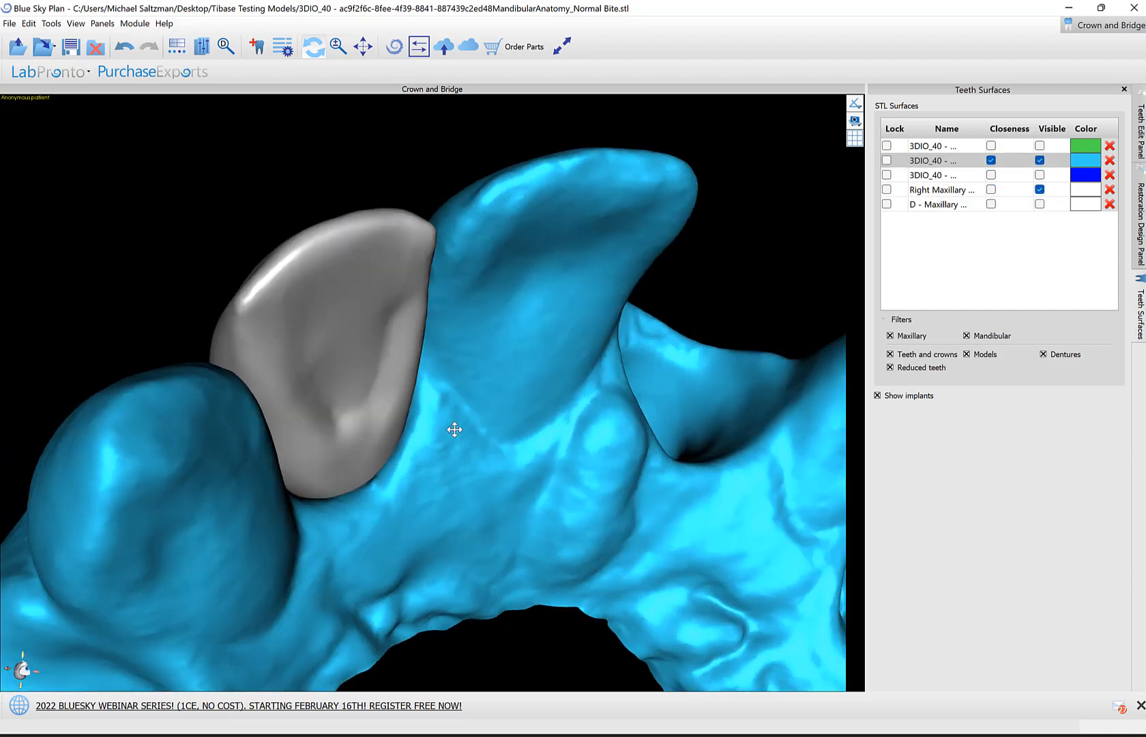
pyautogui.moveTo(453, 429); pyautogui.dragTo(472, 545)
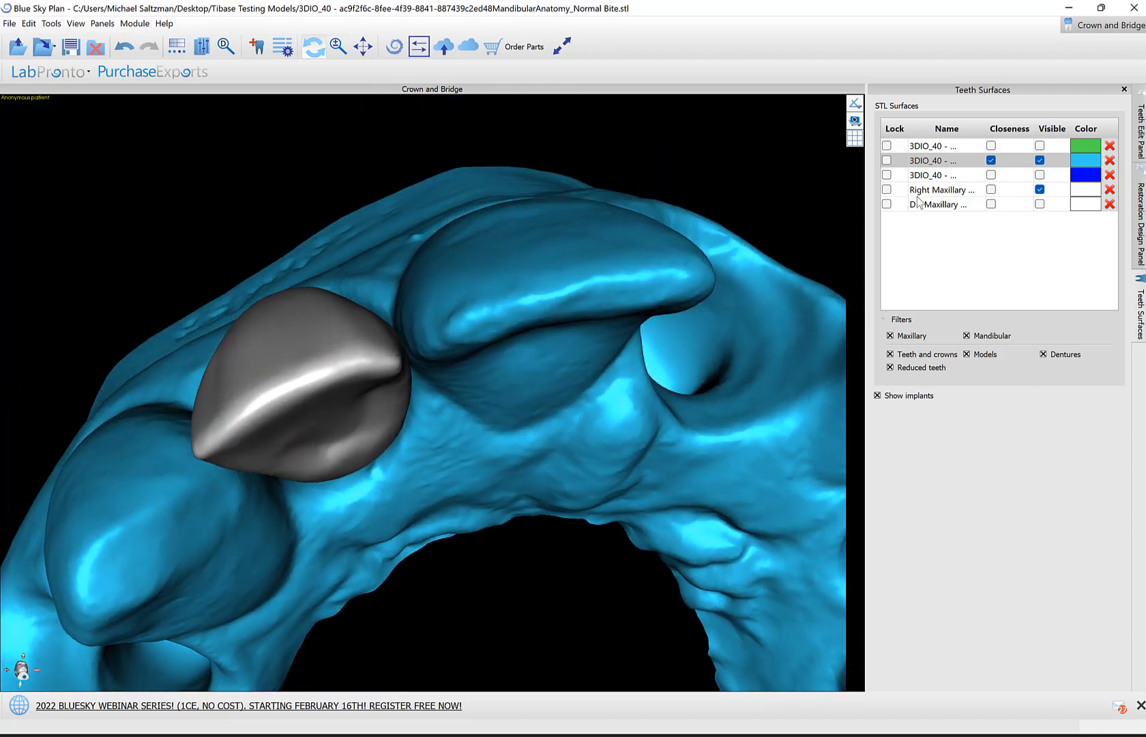
# Step: Hide the solid crown surface and maxillary model, showing the implant beneath
pyautogui.click(1039, 190)
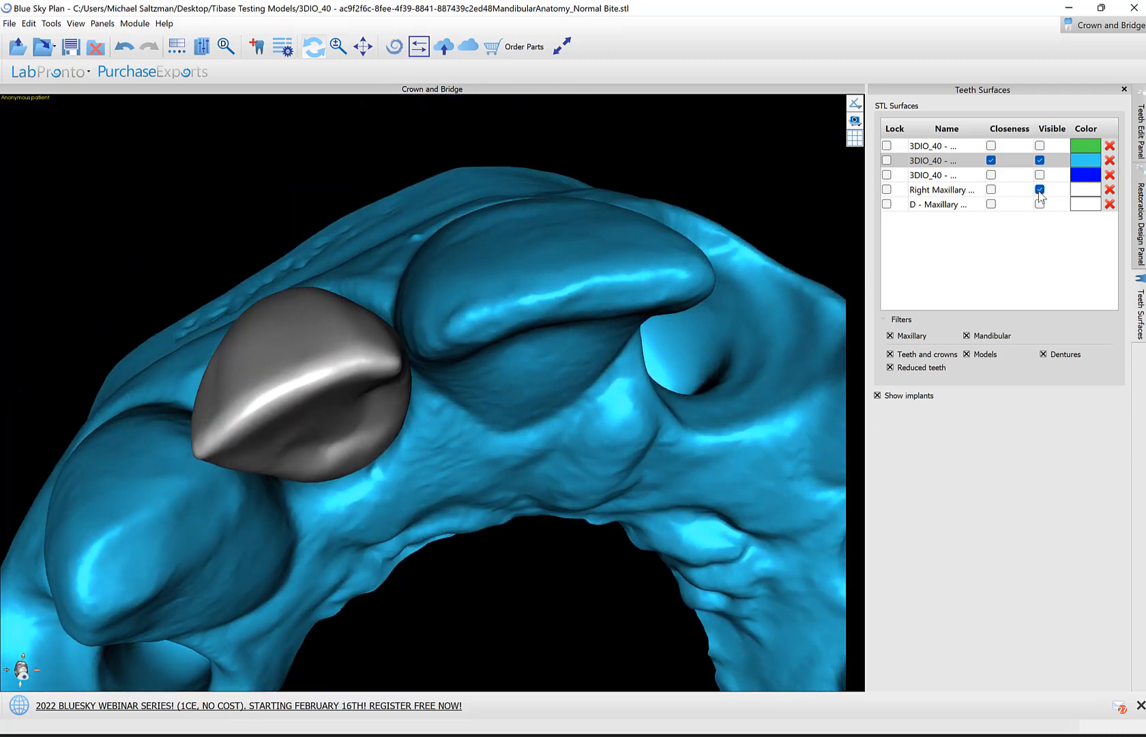
pyautogui.click(1040, 204)
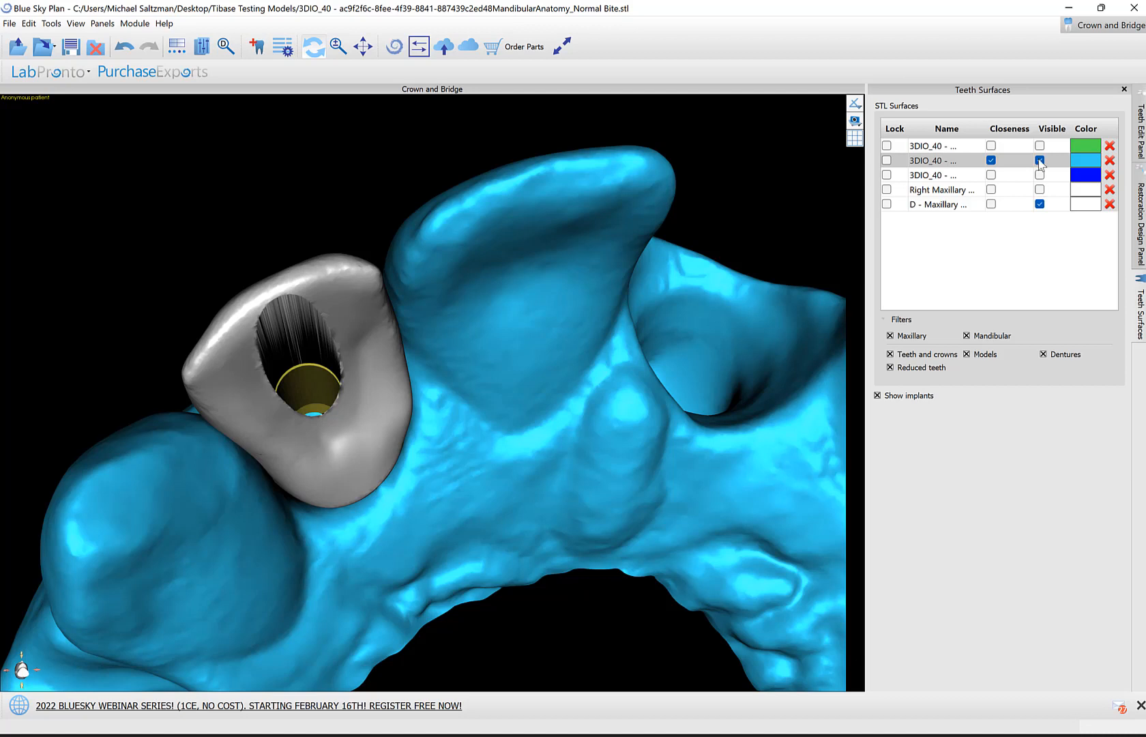
pyautogui.click(1038, 160)
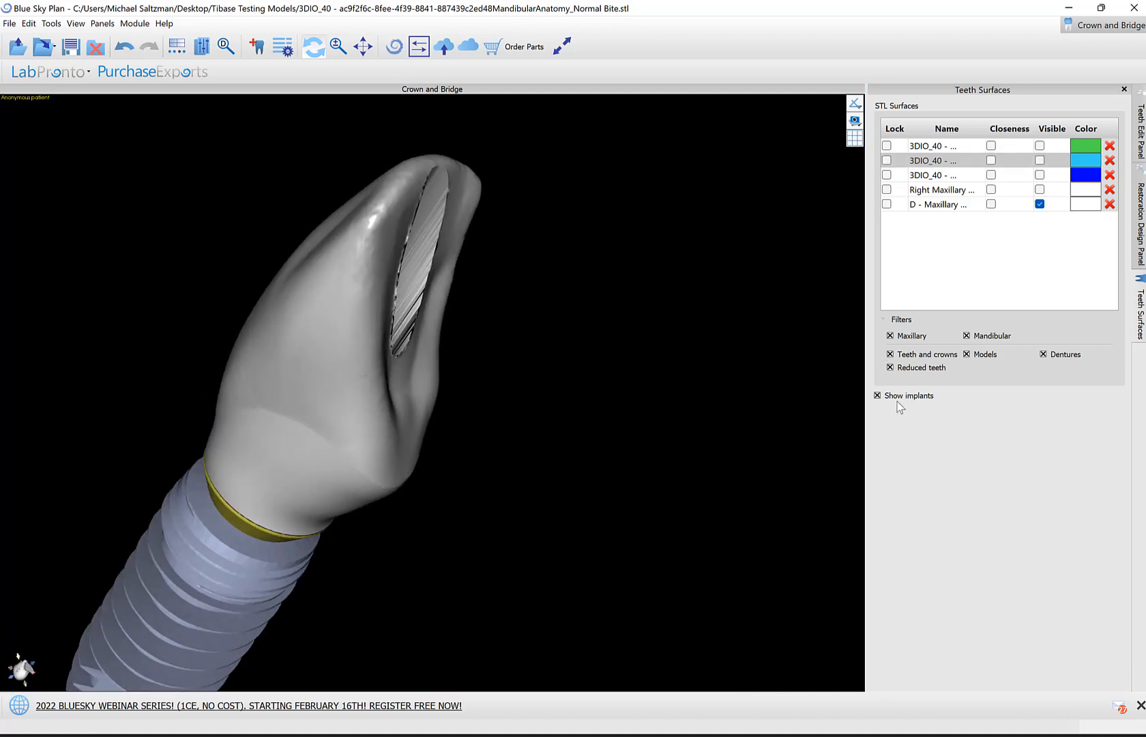
pyautogui.click(877, 395)
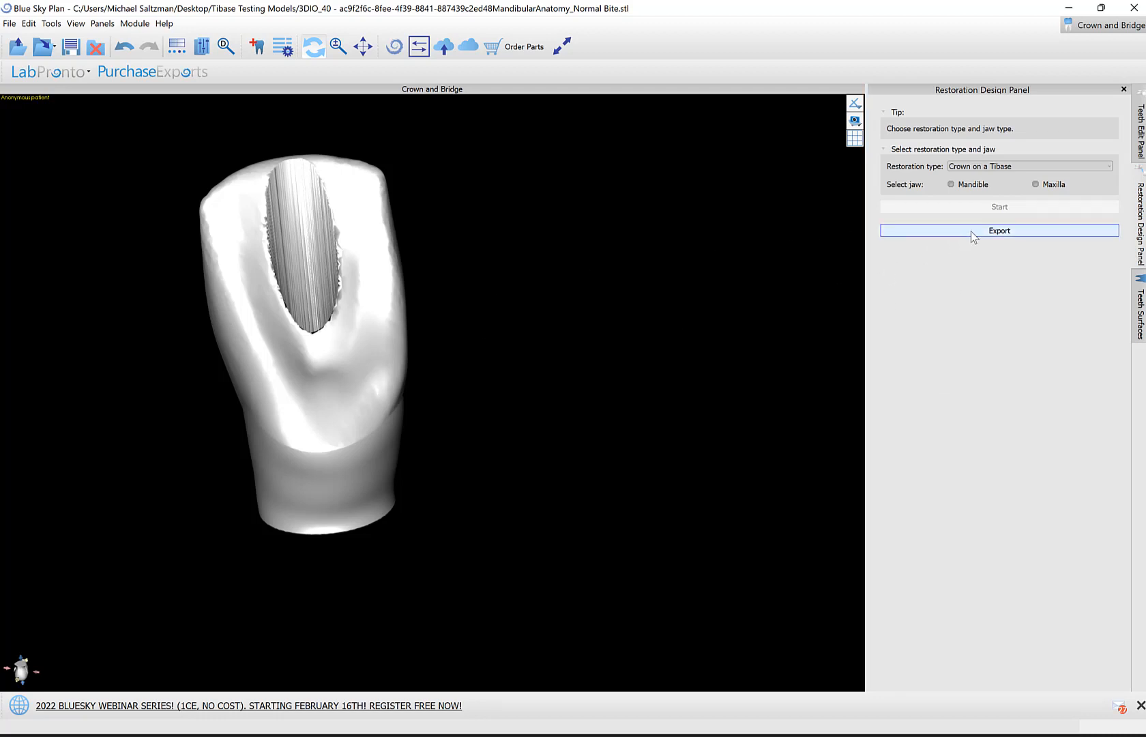
# Step: Set up the Maxillary Custom Crown export at High quality with CAM output on
pyautogui.click(10, 22)
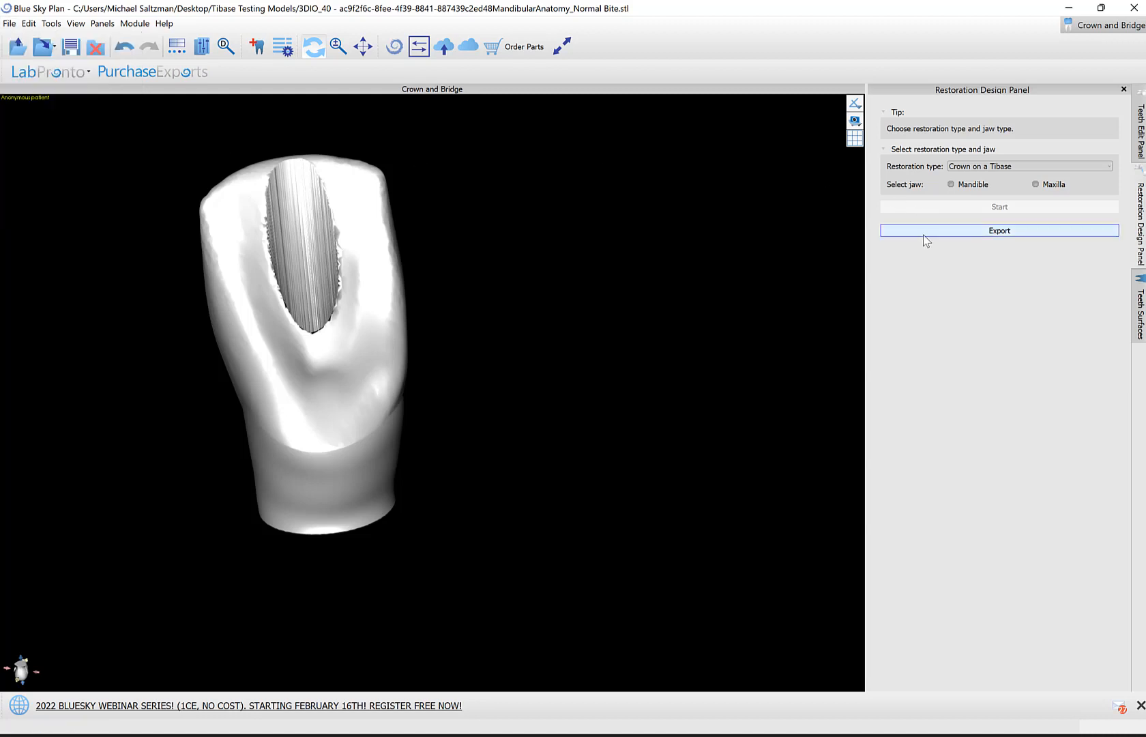
pyautogui.click(999, 231)
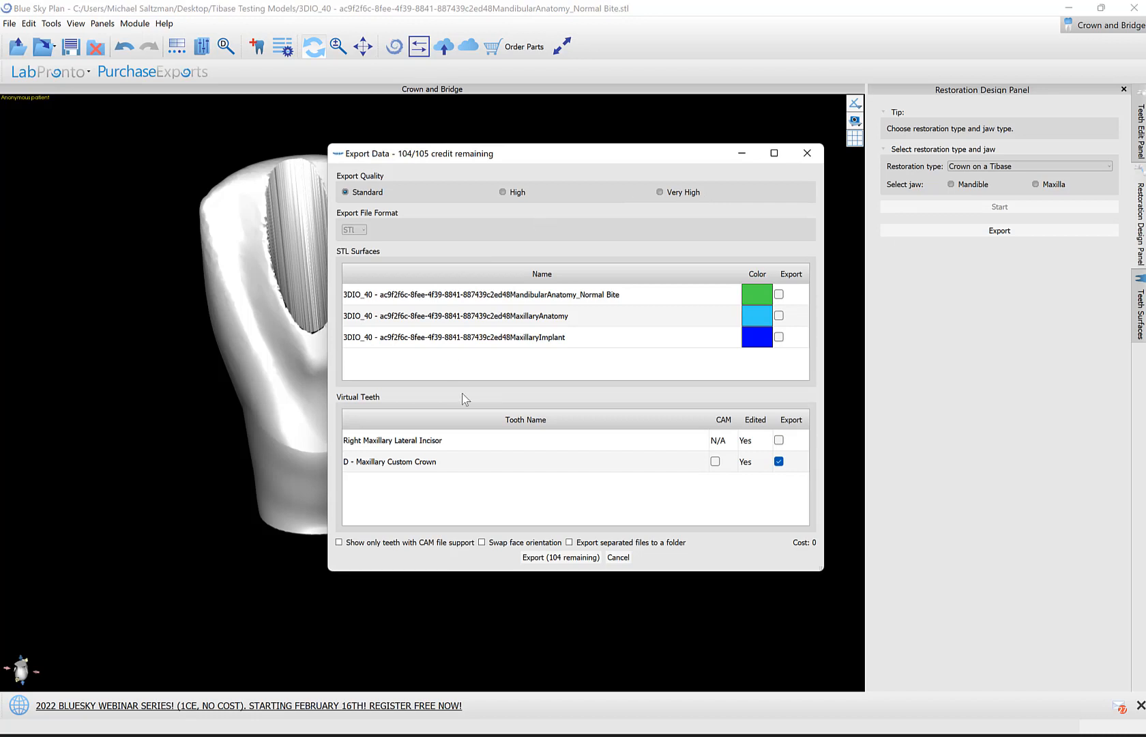
pyautogui.moveTo(816, 570)
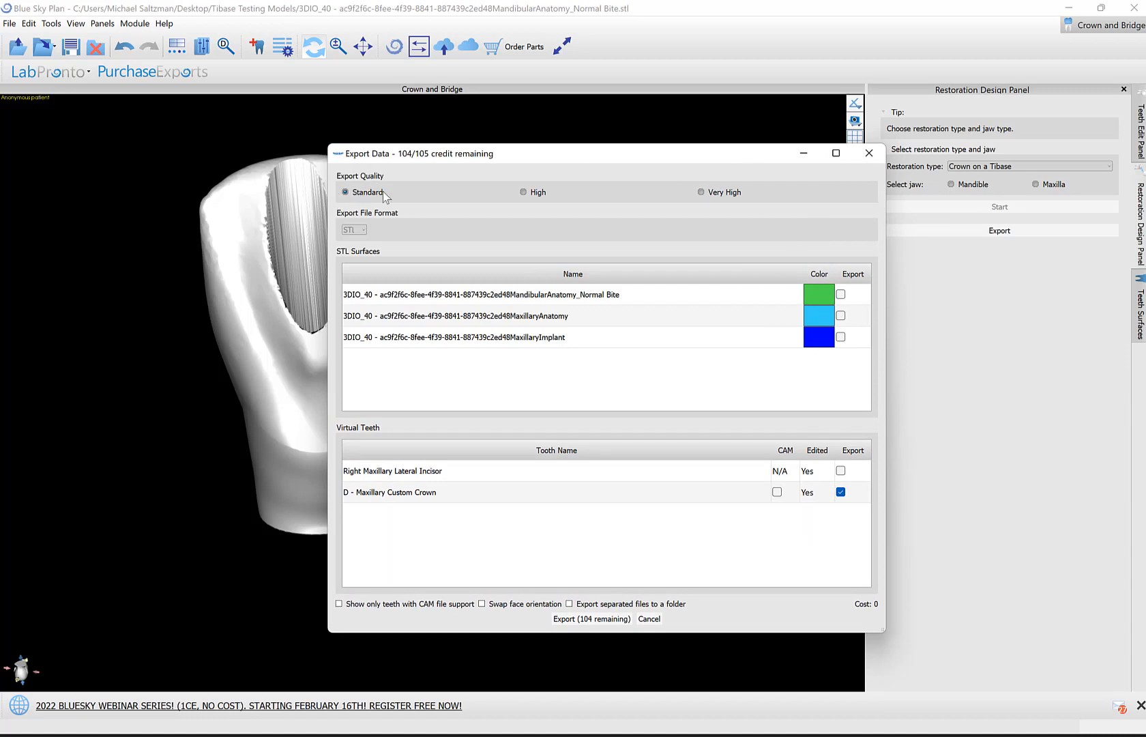
pyautogui.moveTo(375, 197)
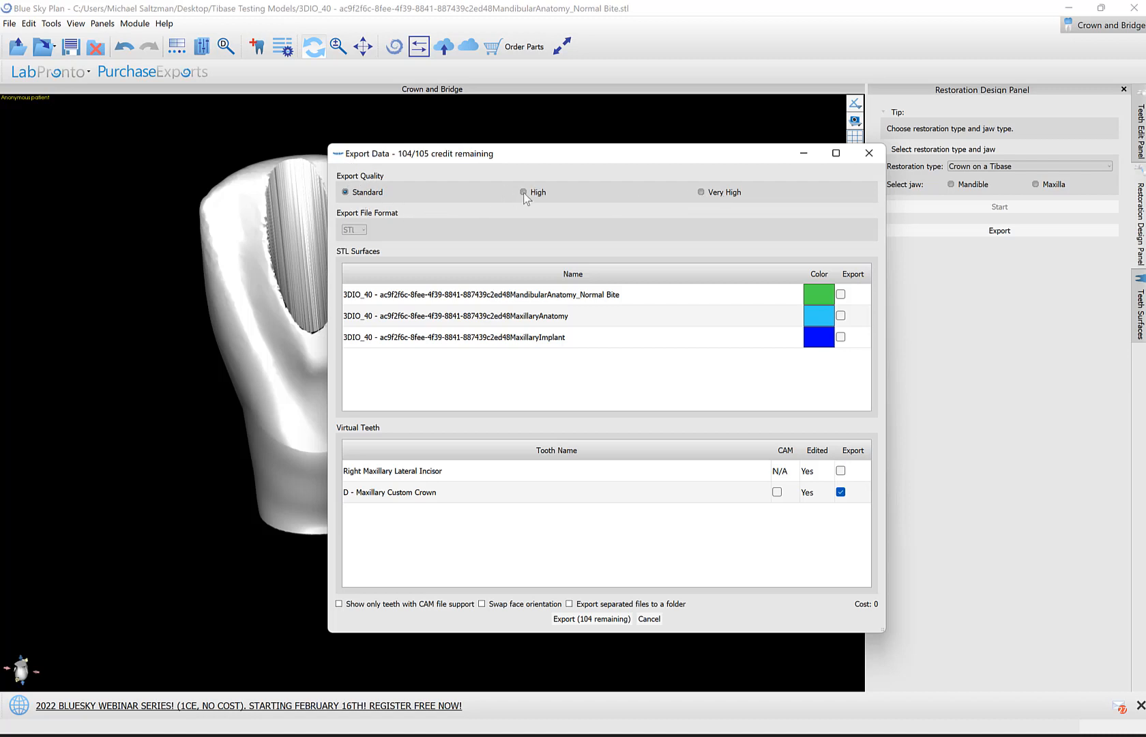
pyautogui.click(523, 191)
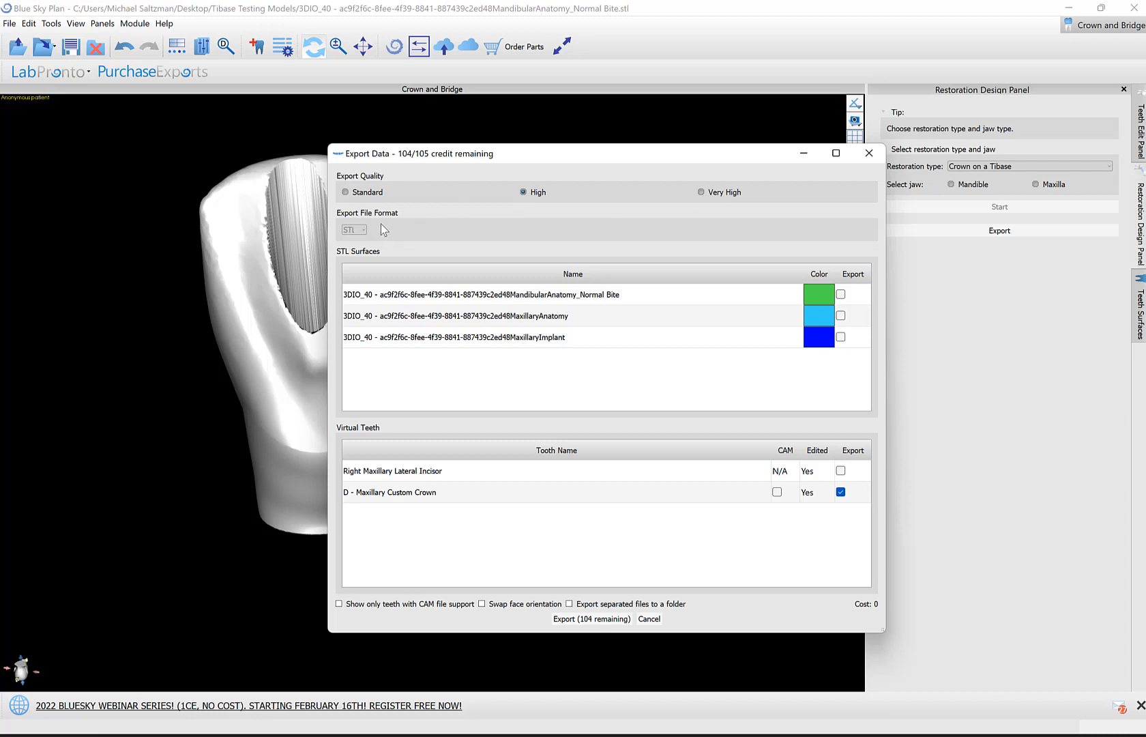
pyautogui.moveTo(633, 212)
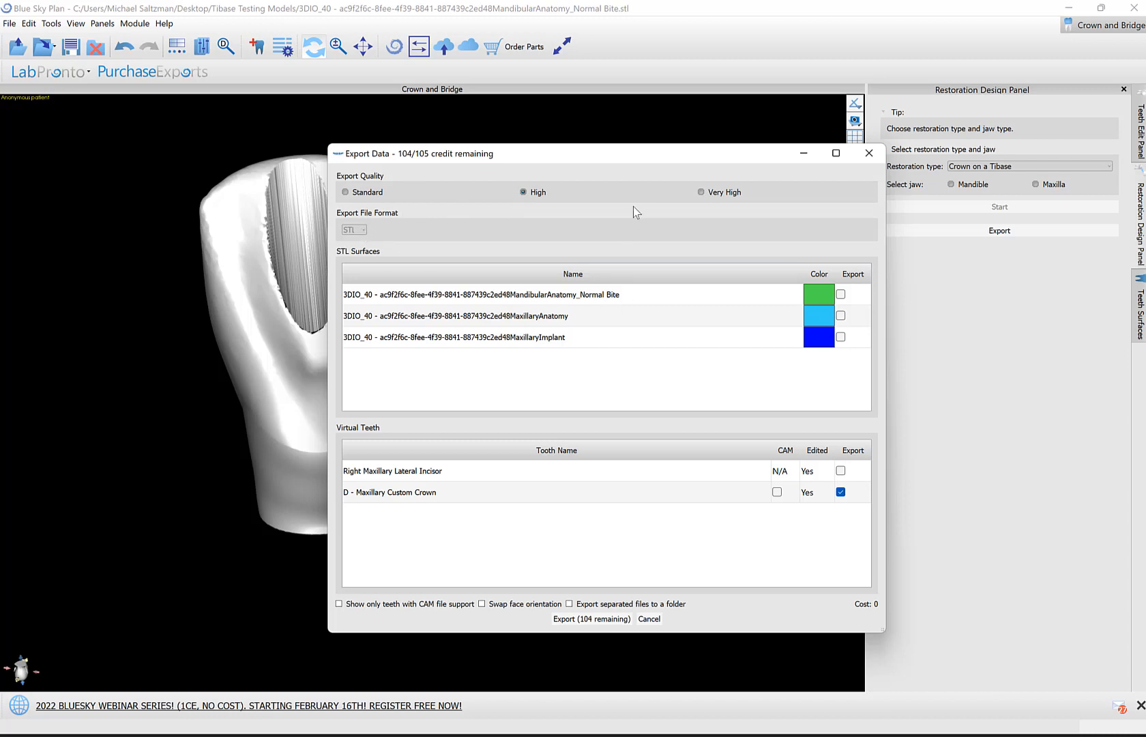
pyautogui.moveTo(695, 416)
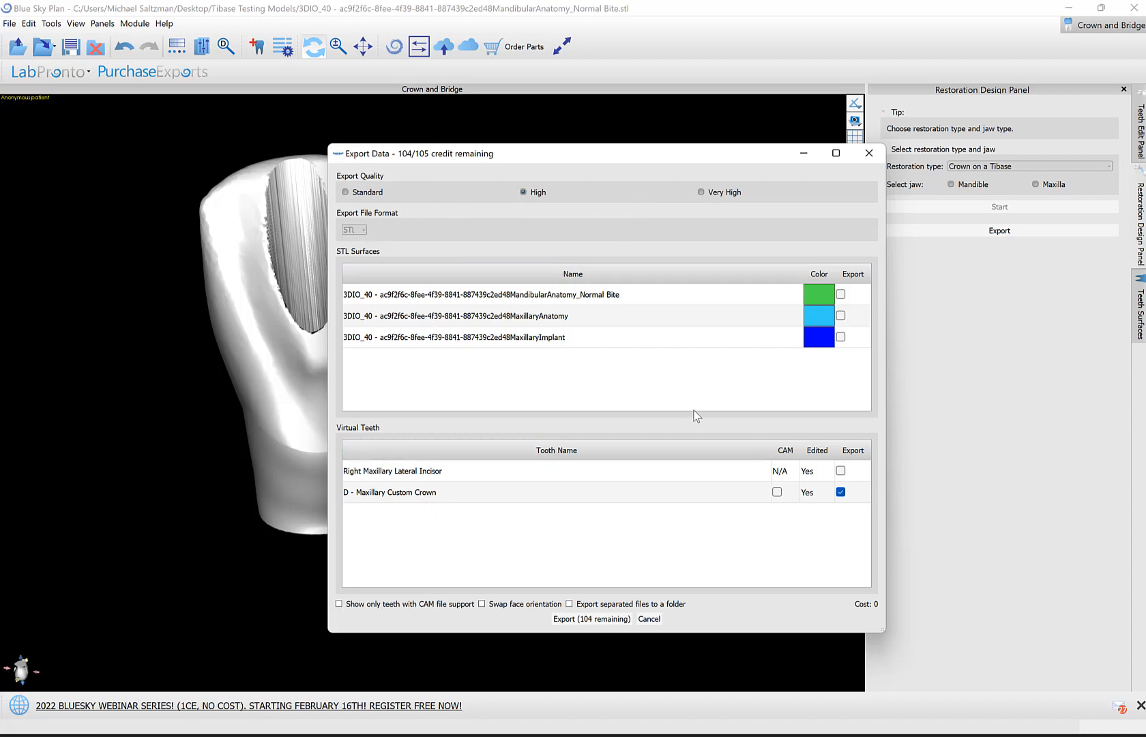
pyautogui.moveTo(831, 398)
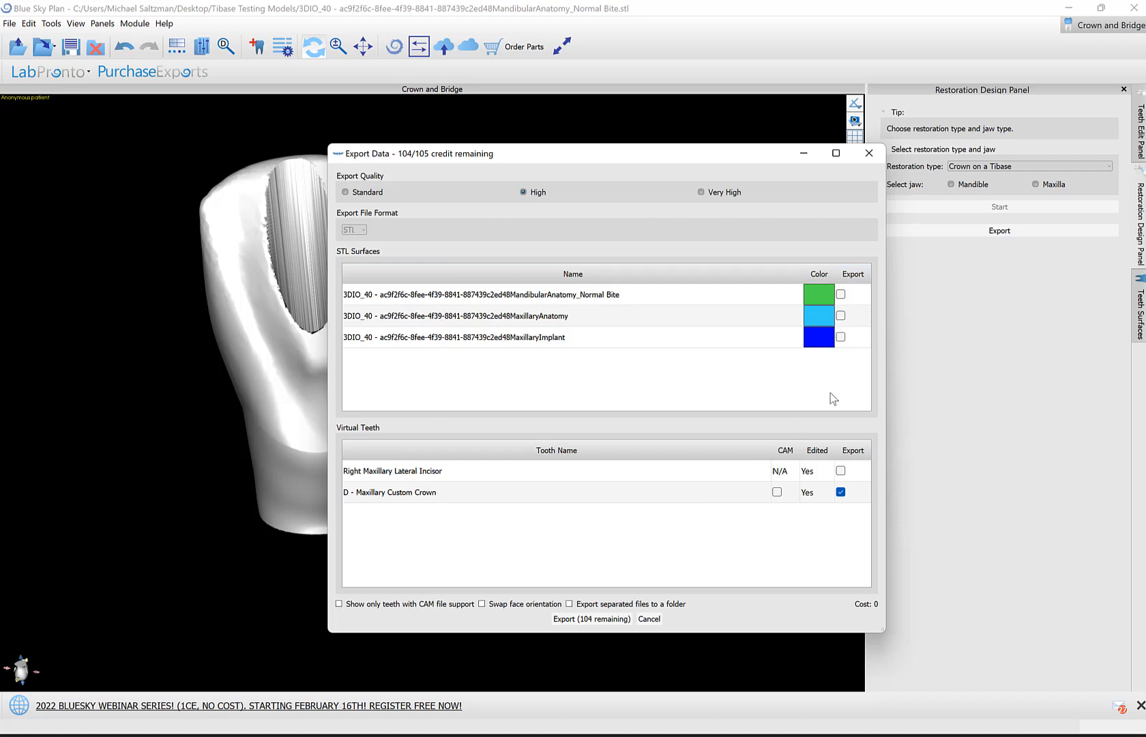
pyautogui.moveTo(353, 503)
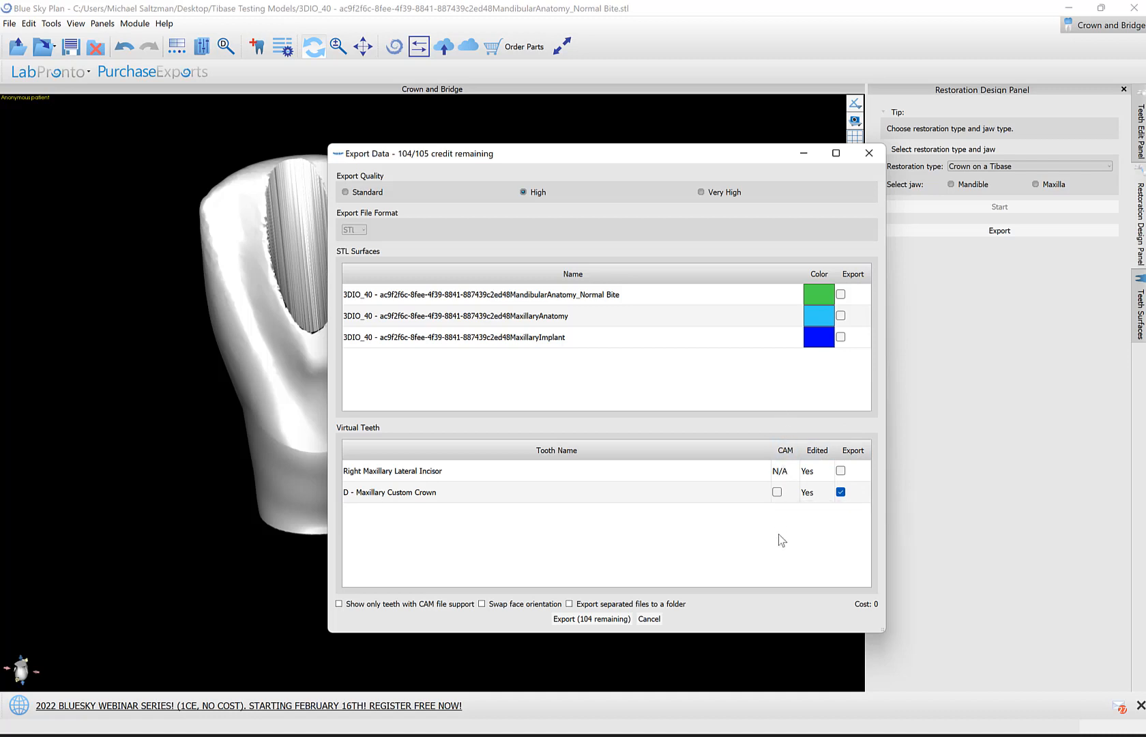
pyautogui.moveTo(779, 514)
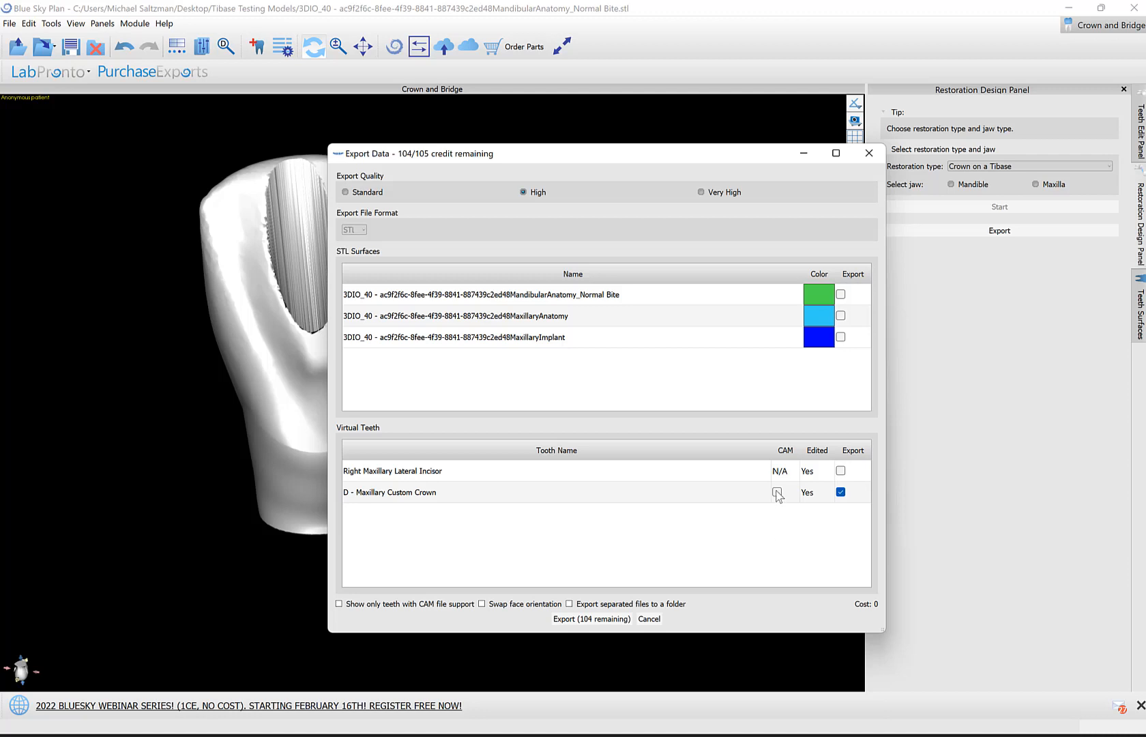
pyautogui.click(777, 492)
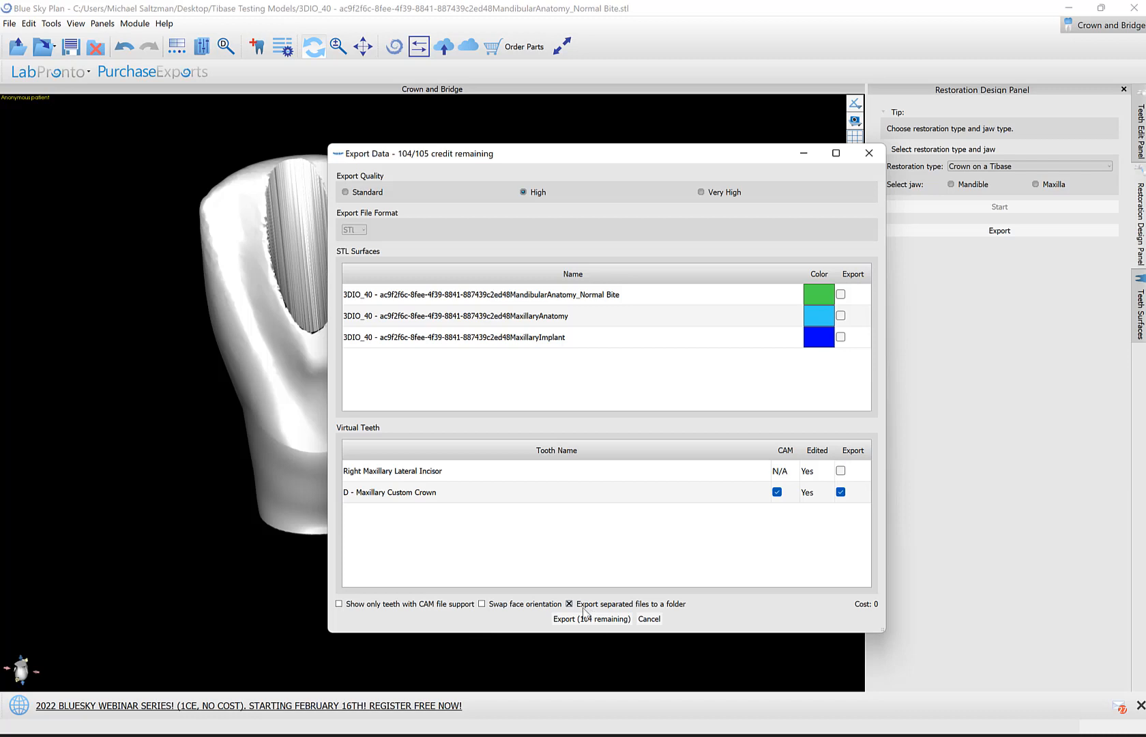
pyautogui.moveTo(621, 613)
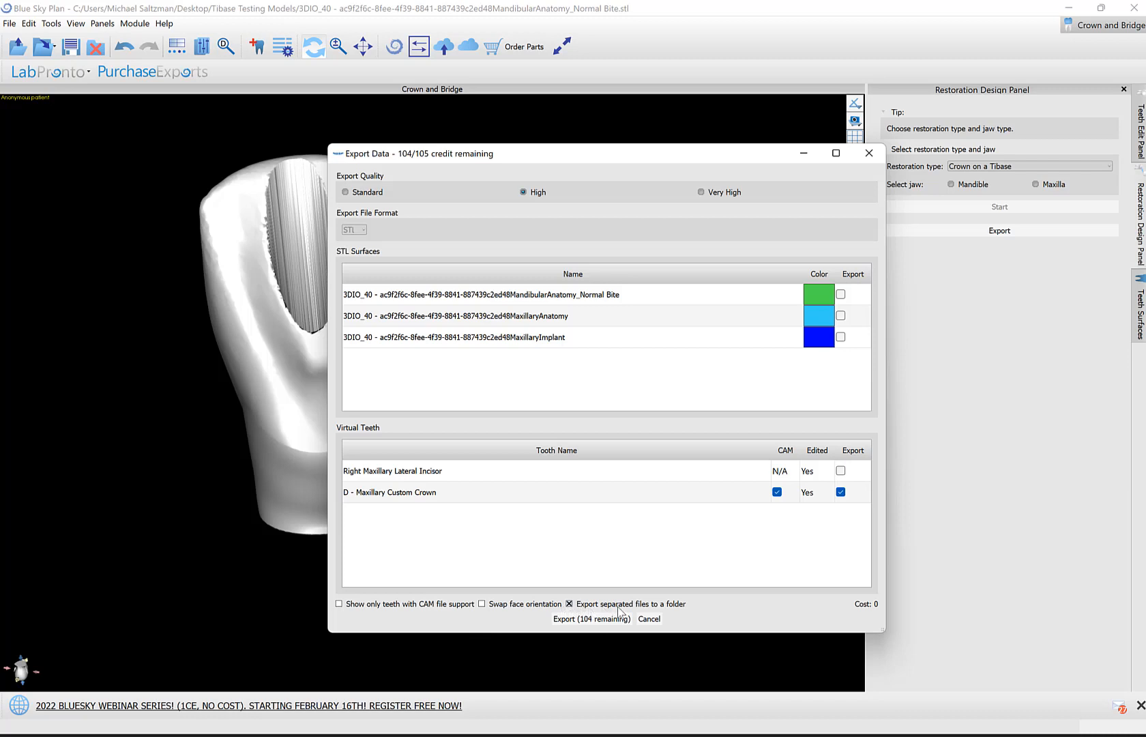
pyautogui.moveTo(654, 613)
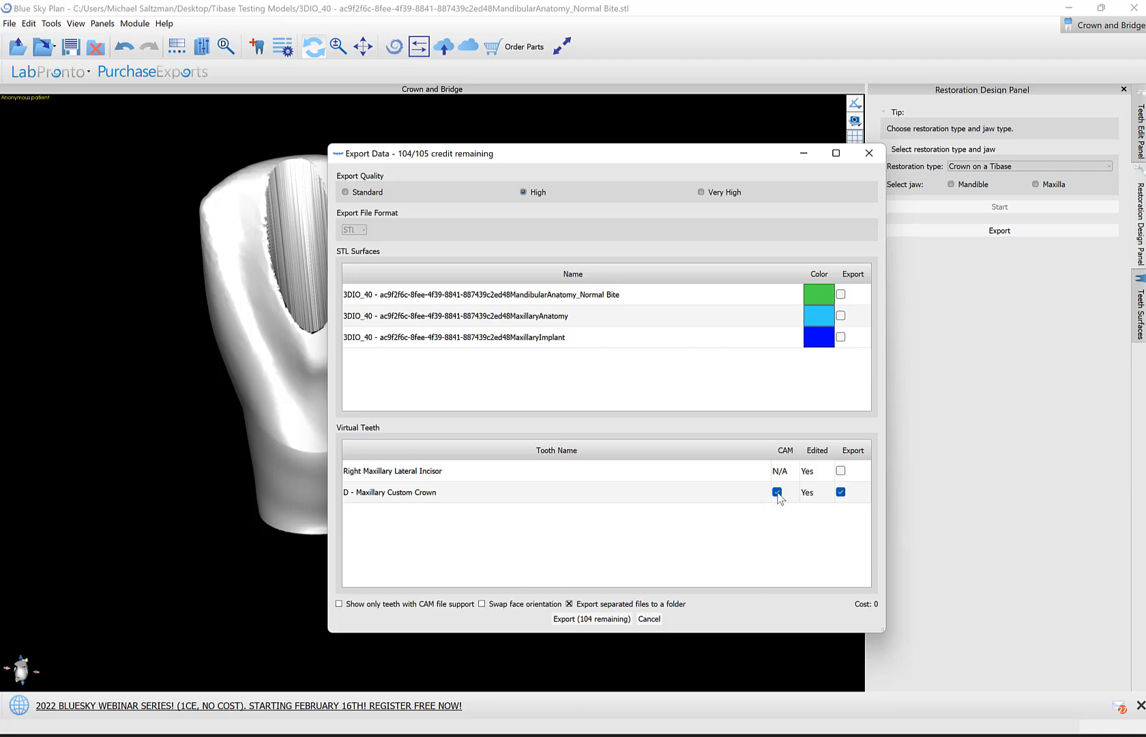
pyautogui.click(777, 492)
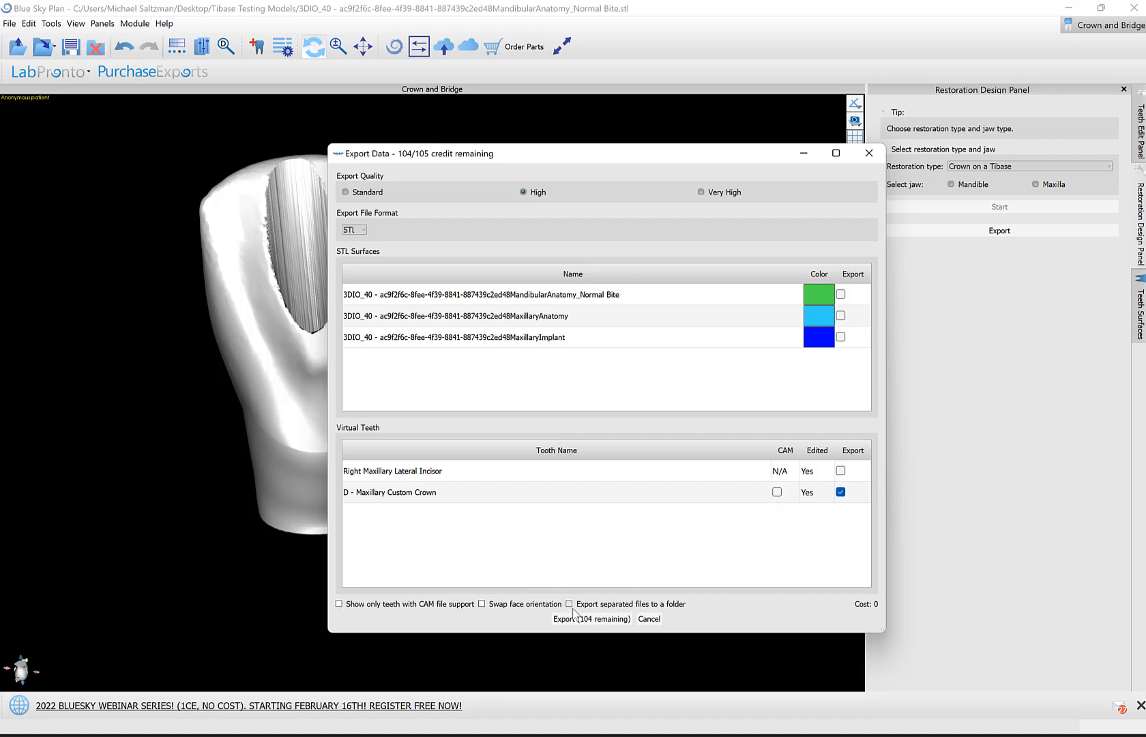
pyautogui.moveTo(754, 564)
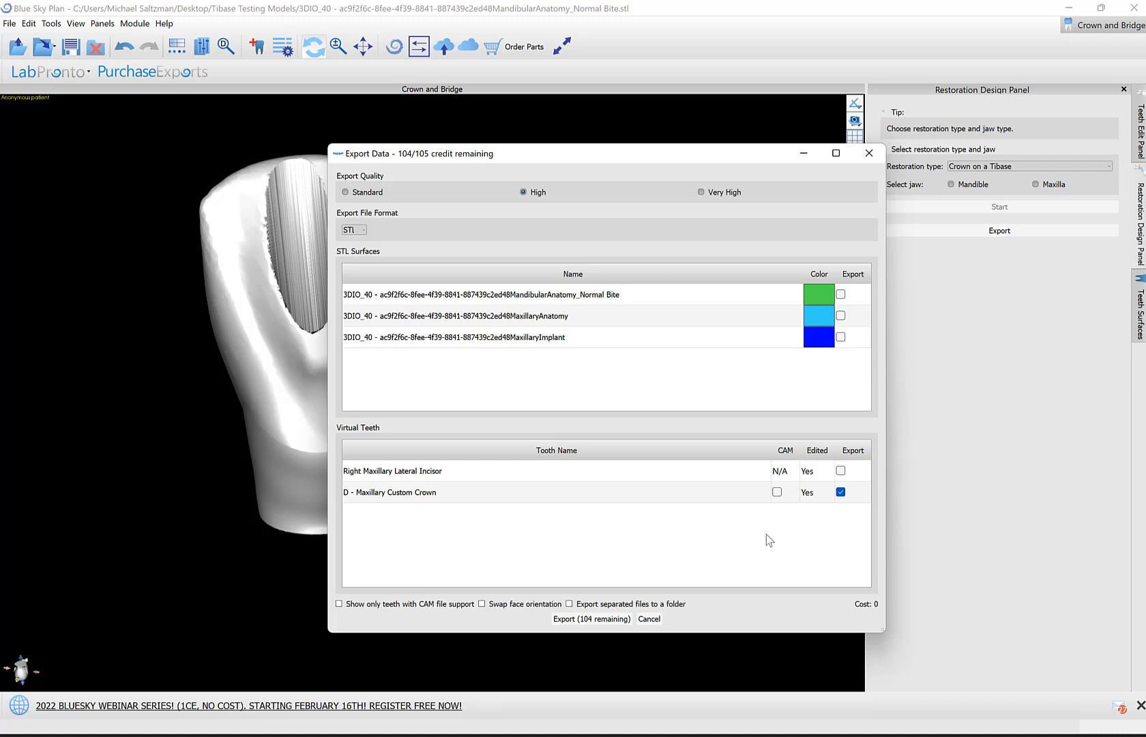
pyautogui.click(569, 603)
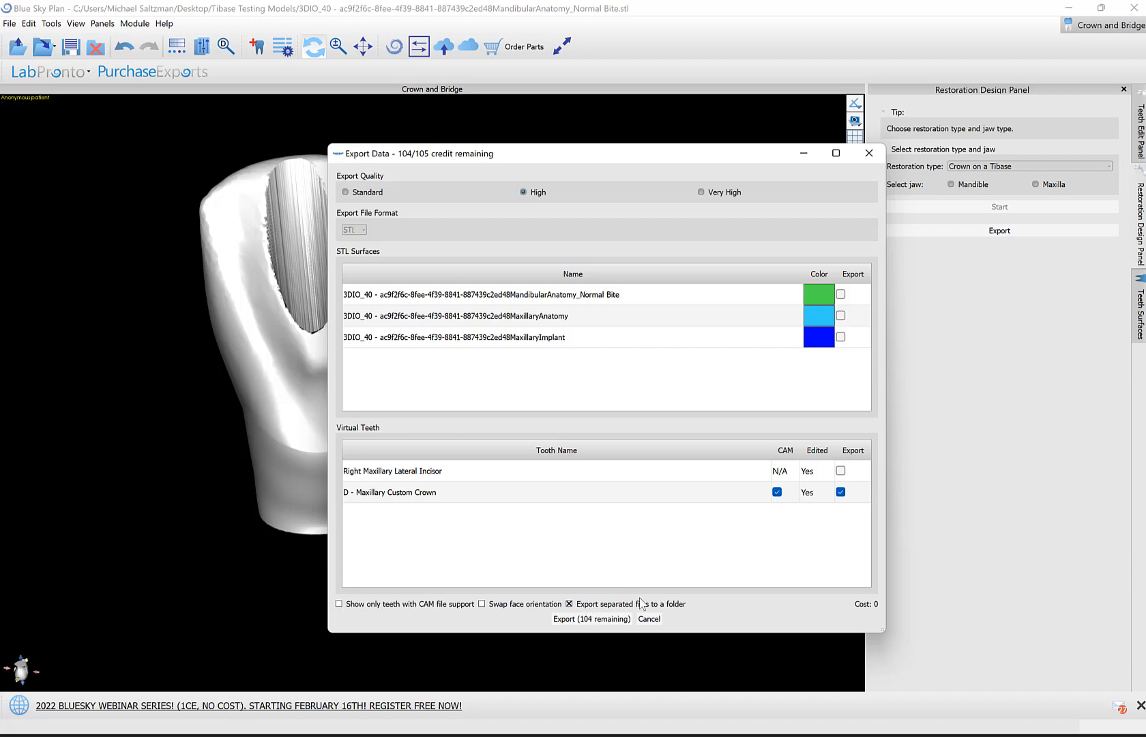
pyautogui.moveTo(592, 602)
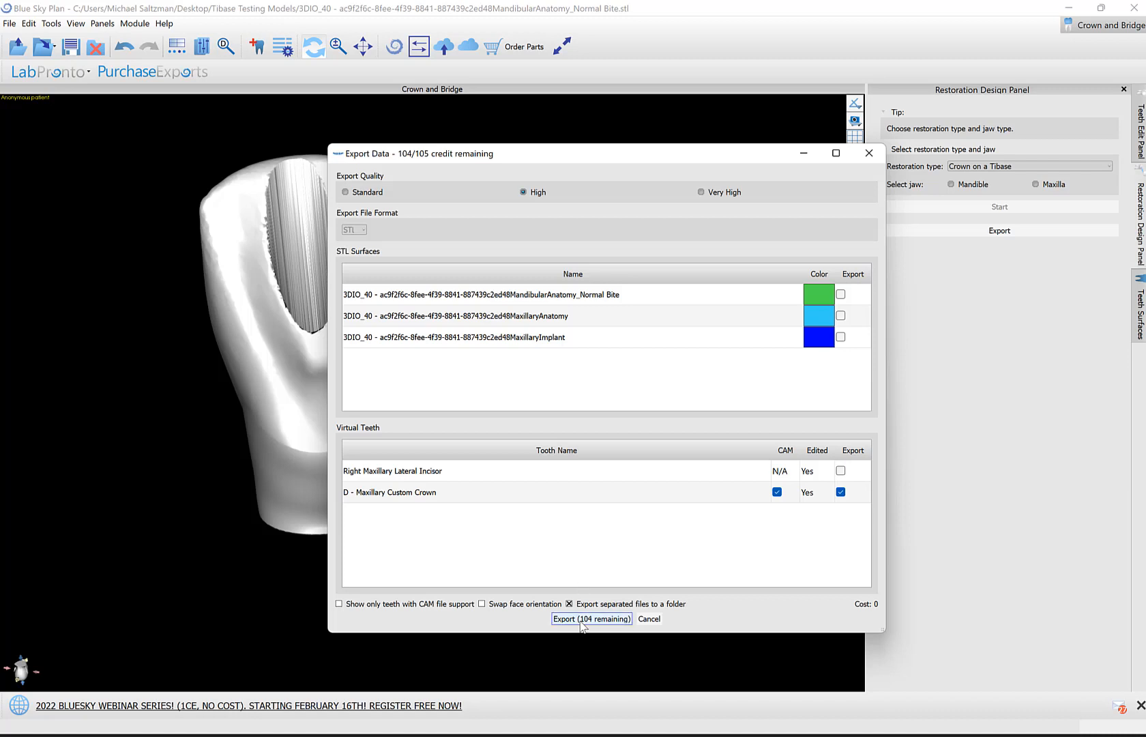
# Step: Export the crown files into a new Desktop folder 'exported sky crown'
pyautogui.click(591, 618)
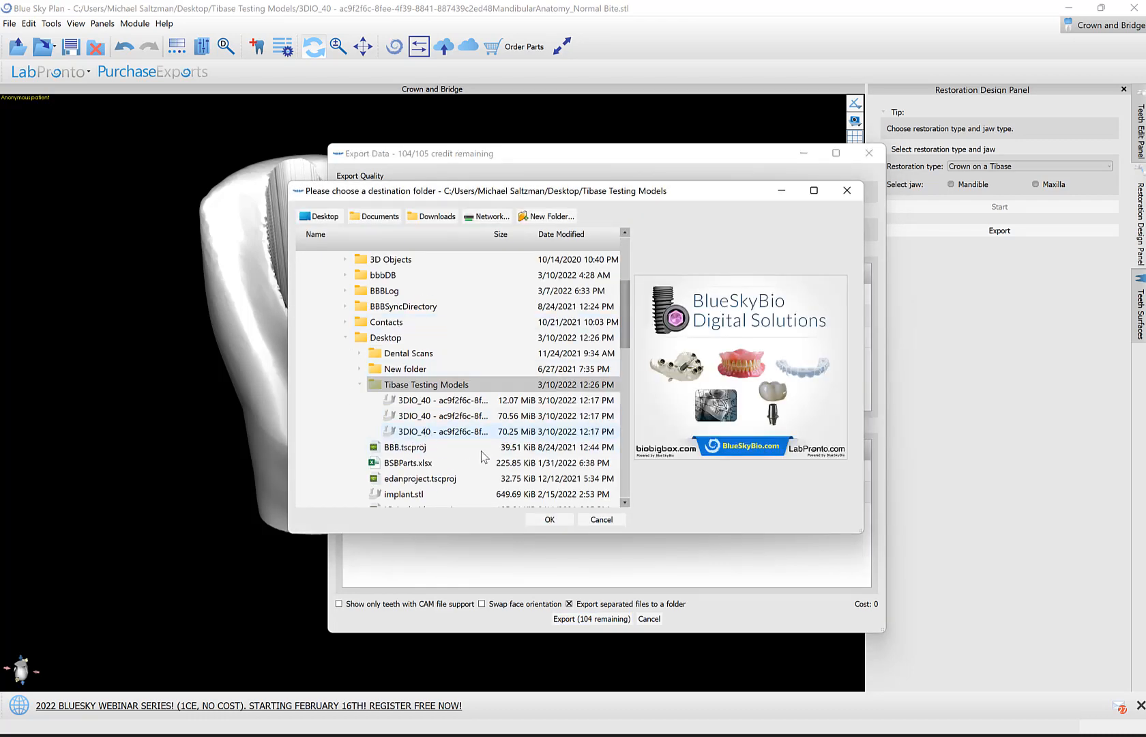
pyautogui.click(322, 216)
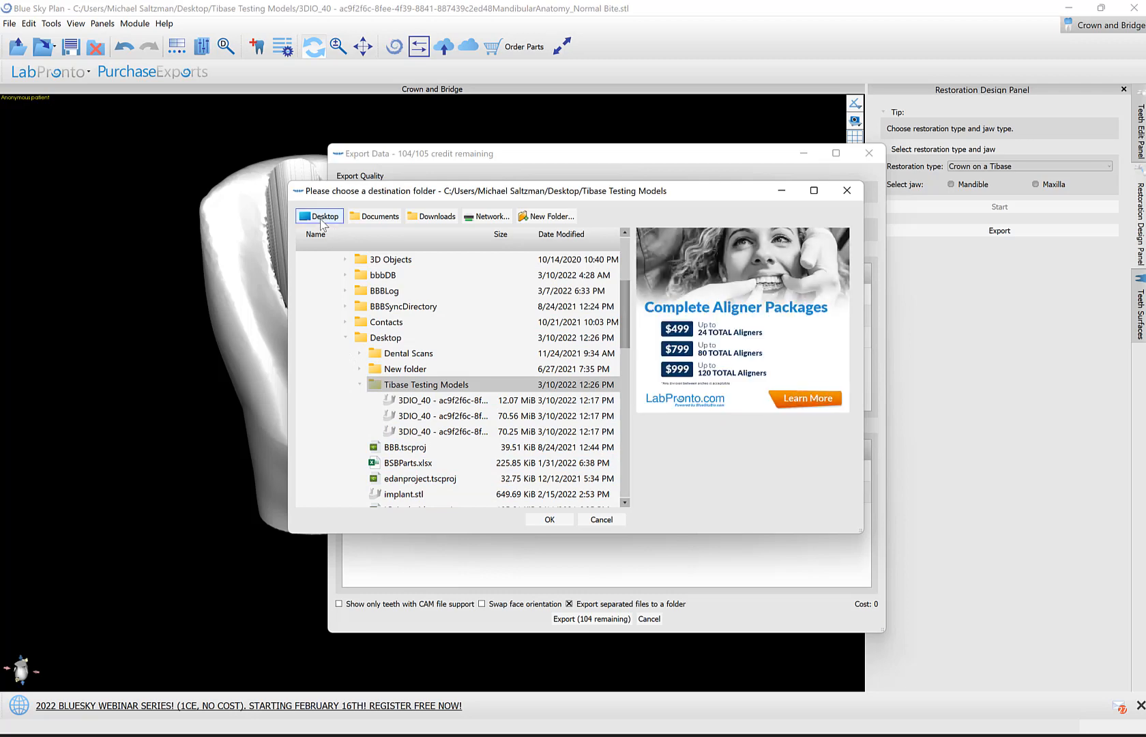
pyautogui.click(318, 216)
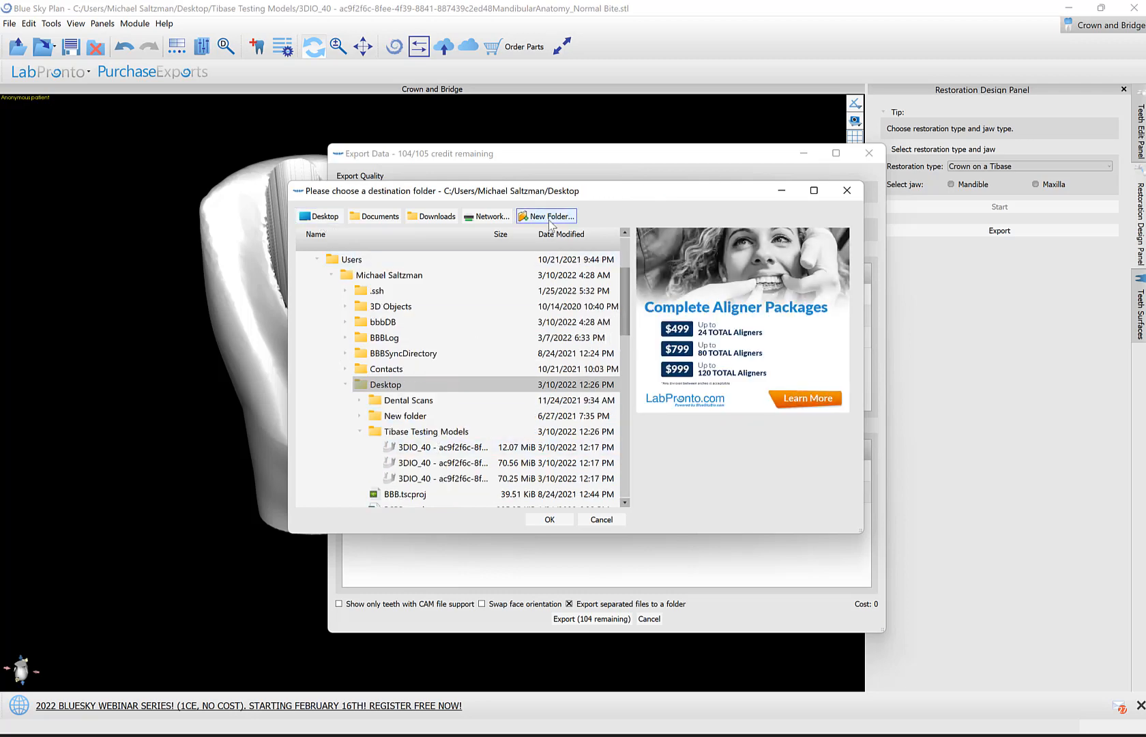
pyautogui.click(545, 216)
pyautogui.write('exported sky crown')
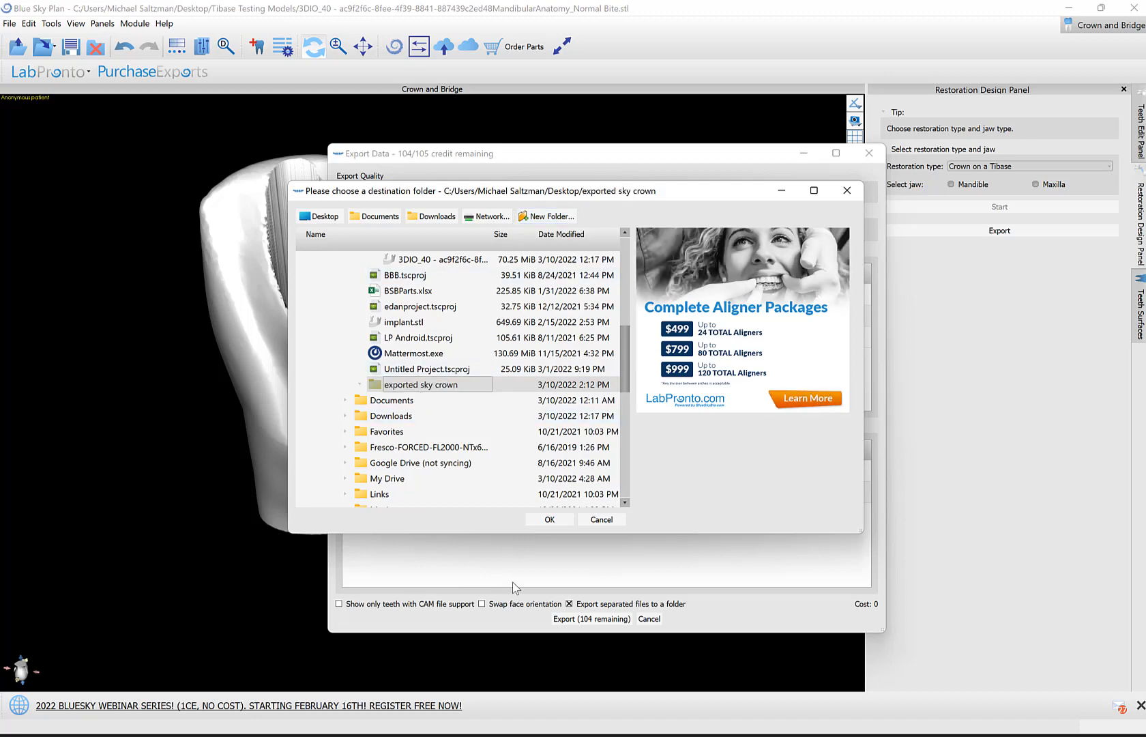
pyautogui.click(548, 520)
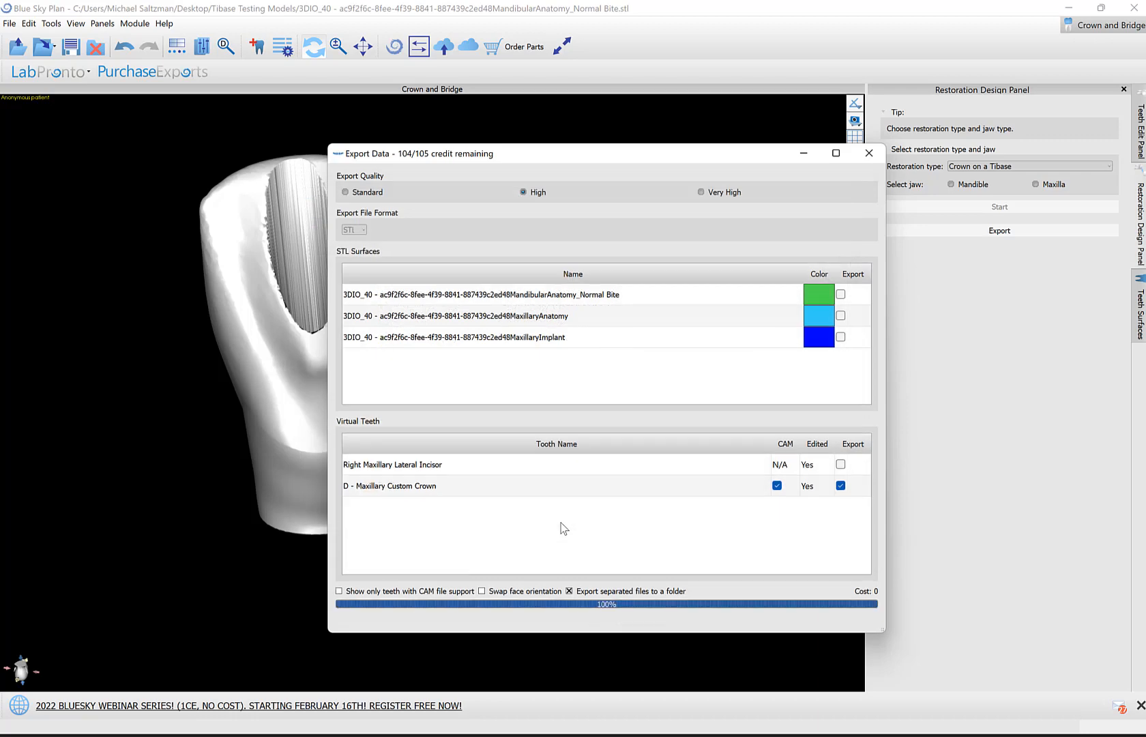
pyautogui.click(869, 153)
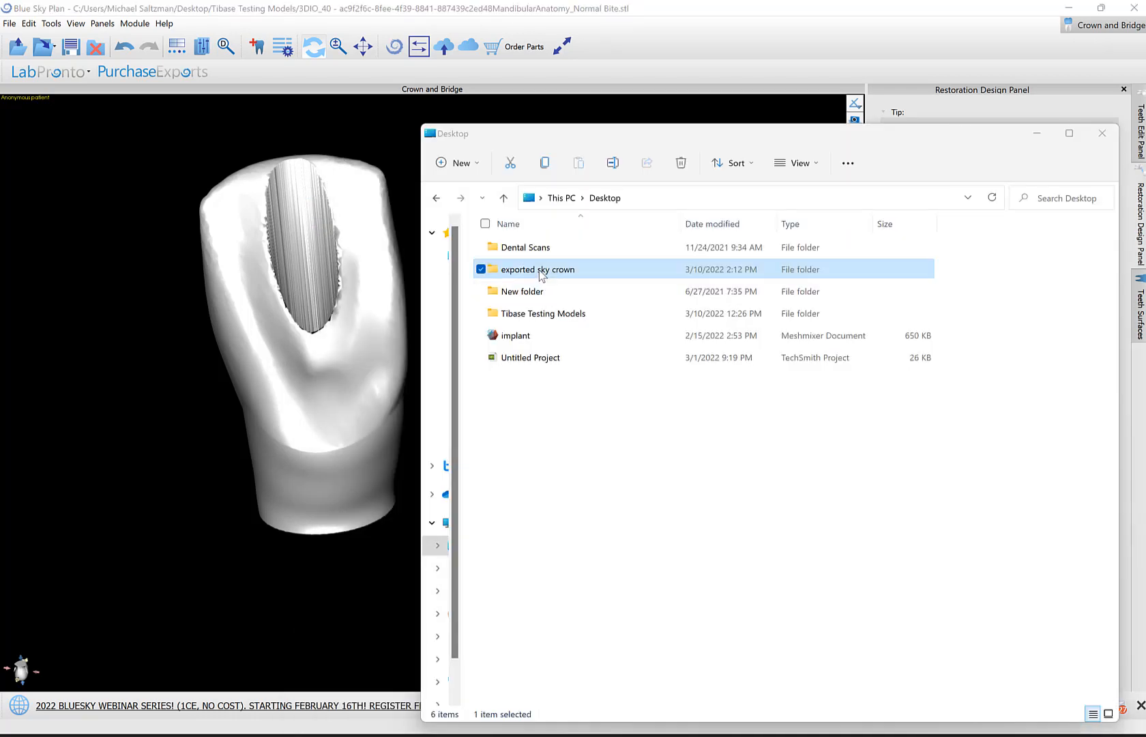
pyautogui.moveTo(525, 276)
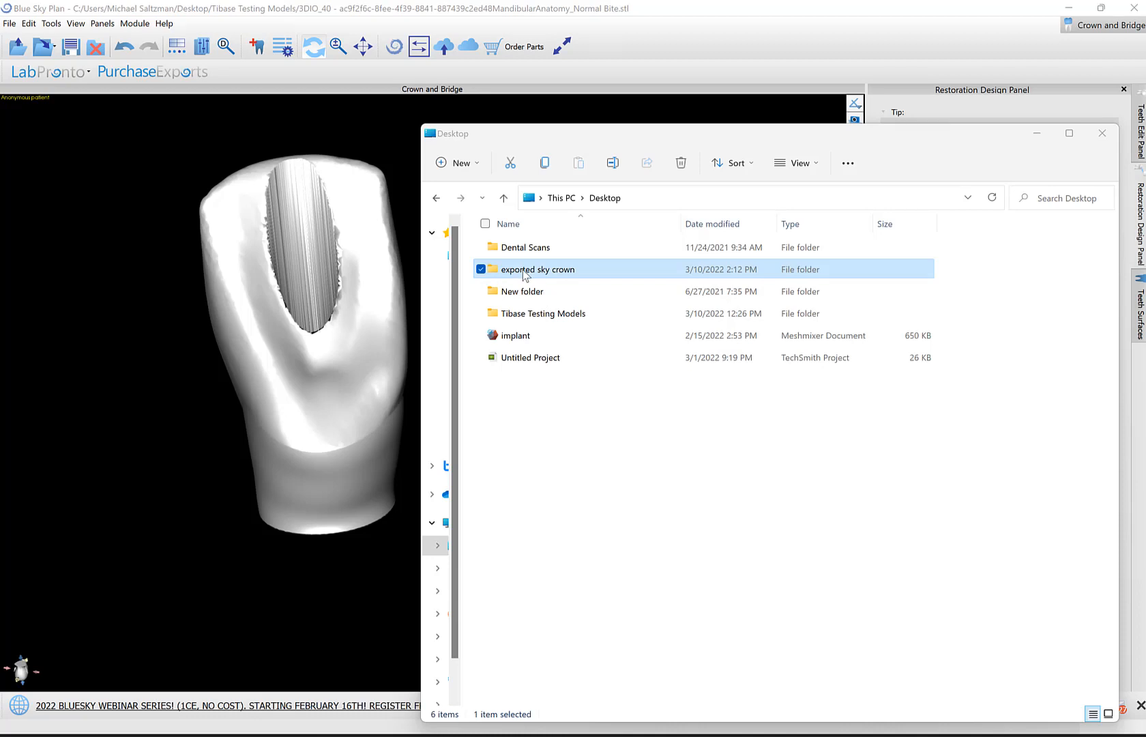
# Step: Open the D - Maxillary Custom Crown mesh from 'exported sky crown' and orbit it in Meshmixer
pyautogui.doubleClick(538, 268)
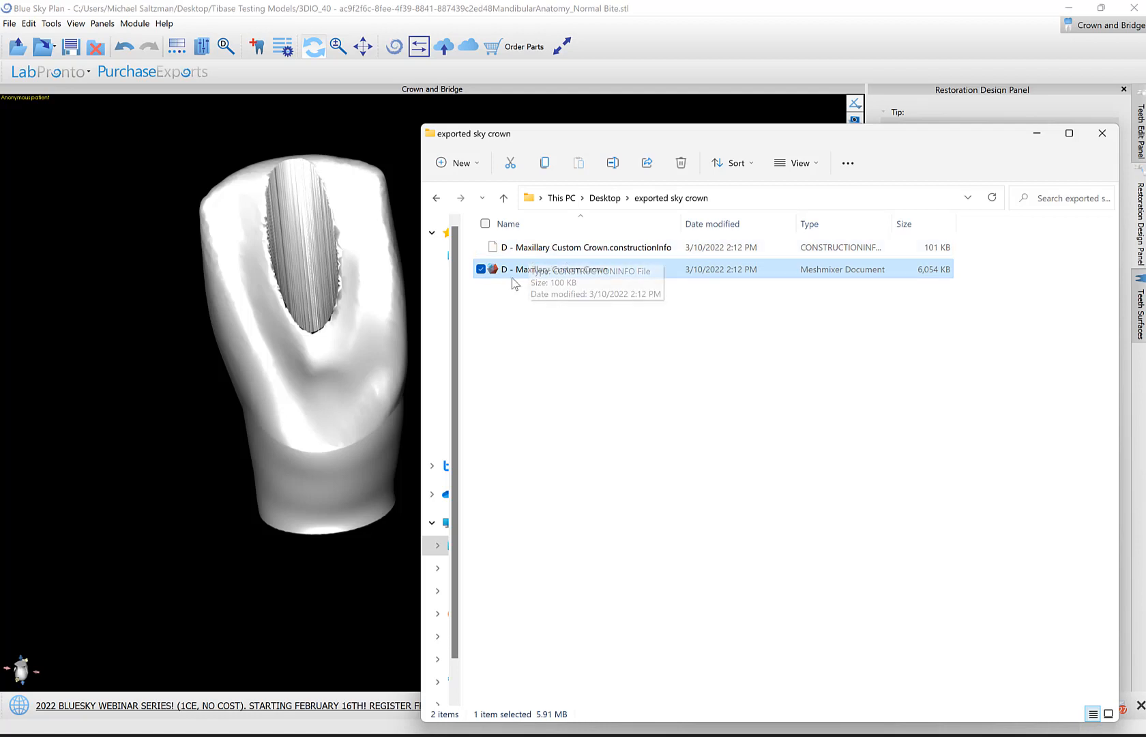
pyautogui.doubleClick(545, 269)
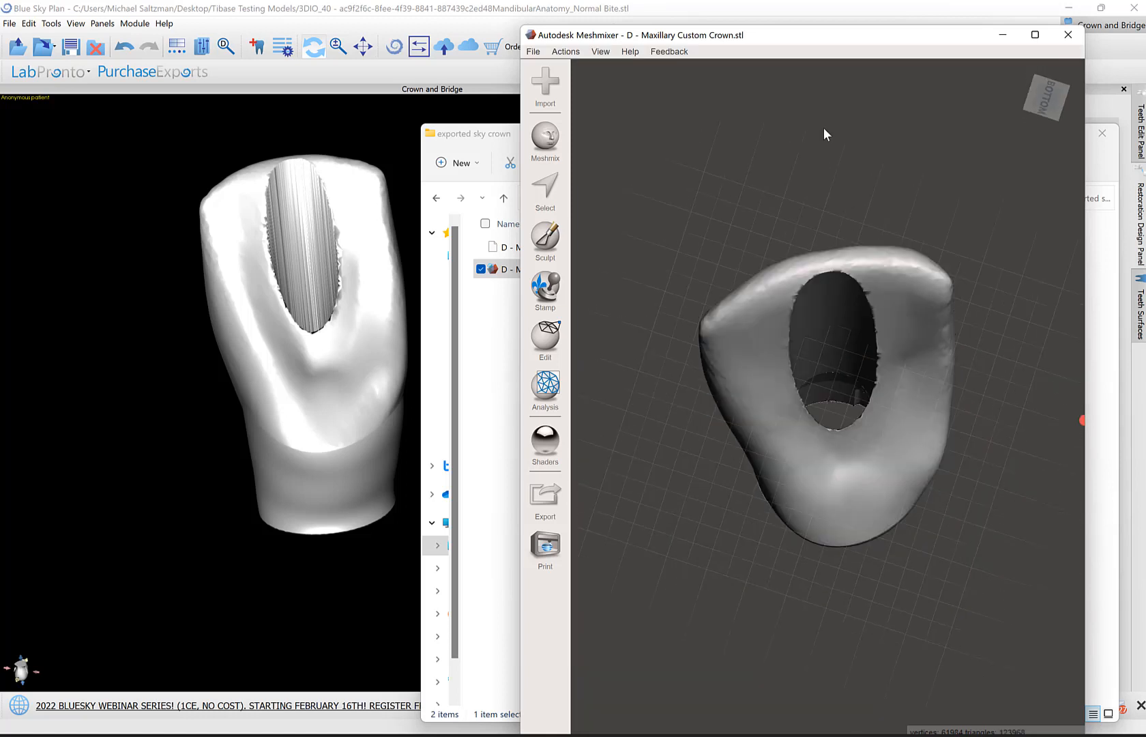
pyautogui.moveTo(826, 135); pyautogui.dragTo(775, 386)
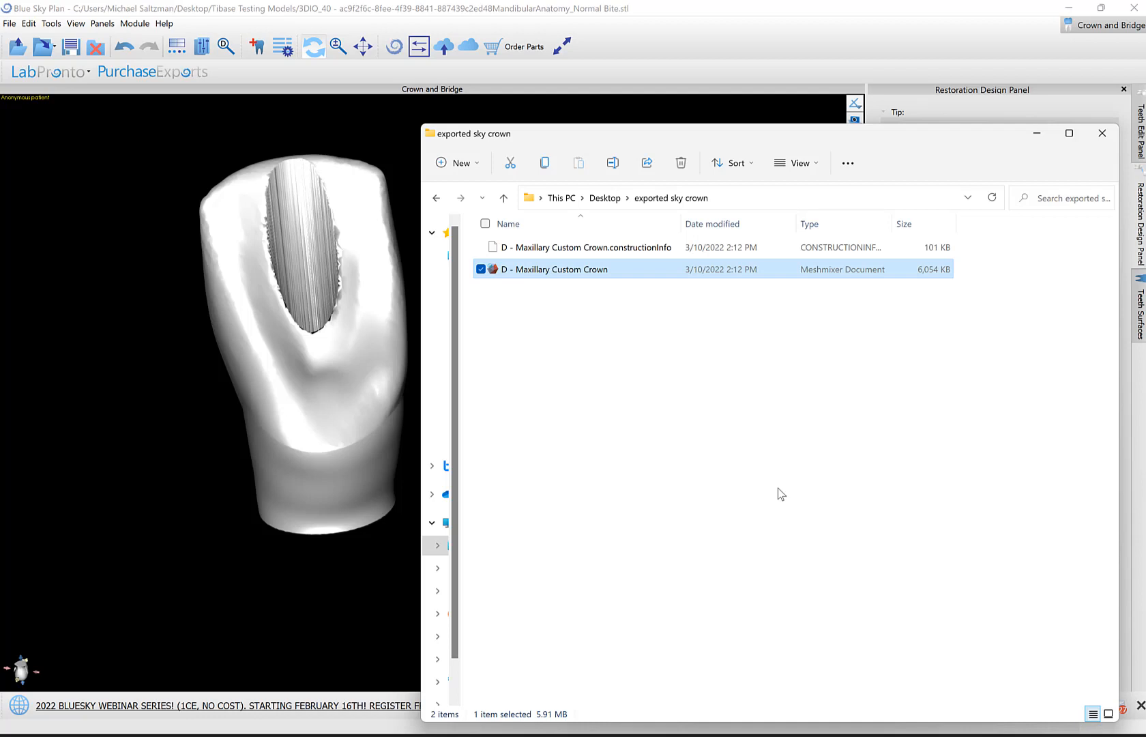
pyautogui.moveTo(799, 423)
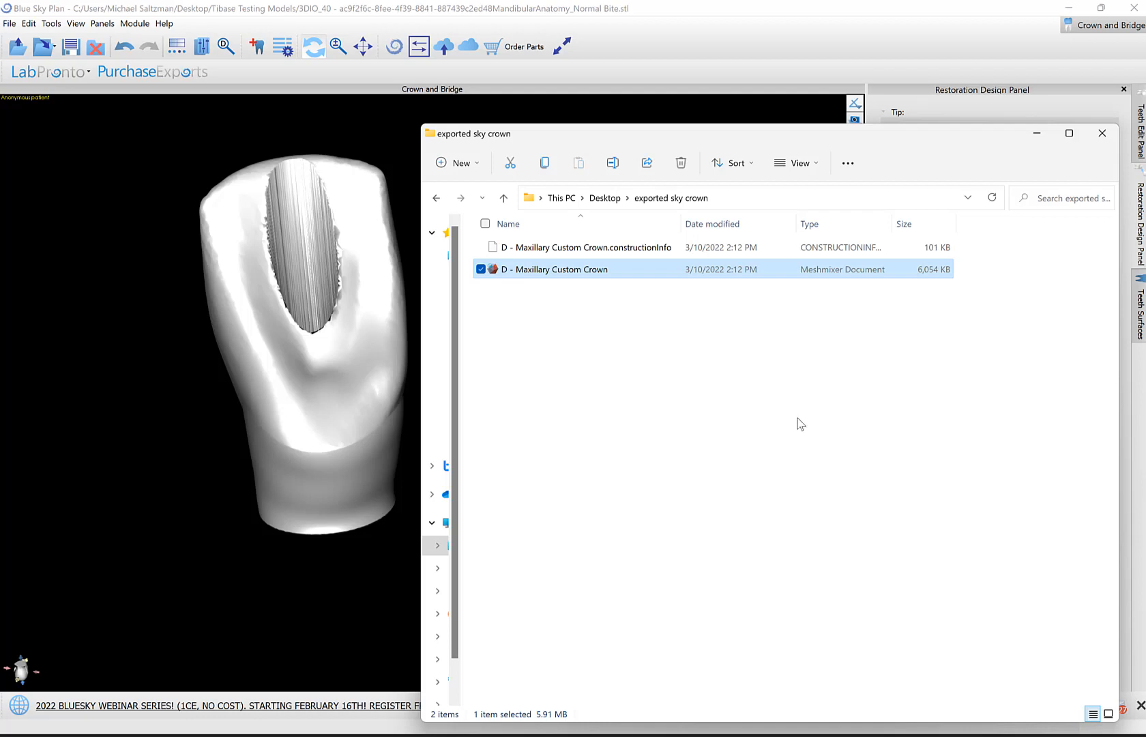